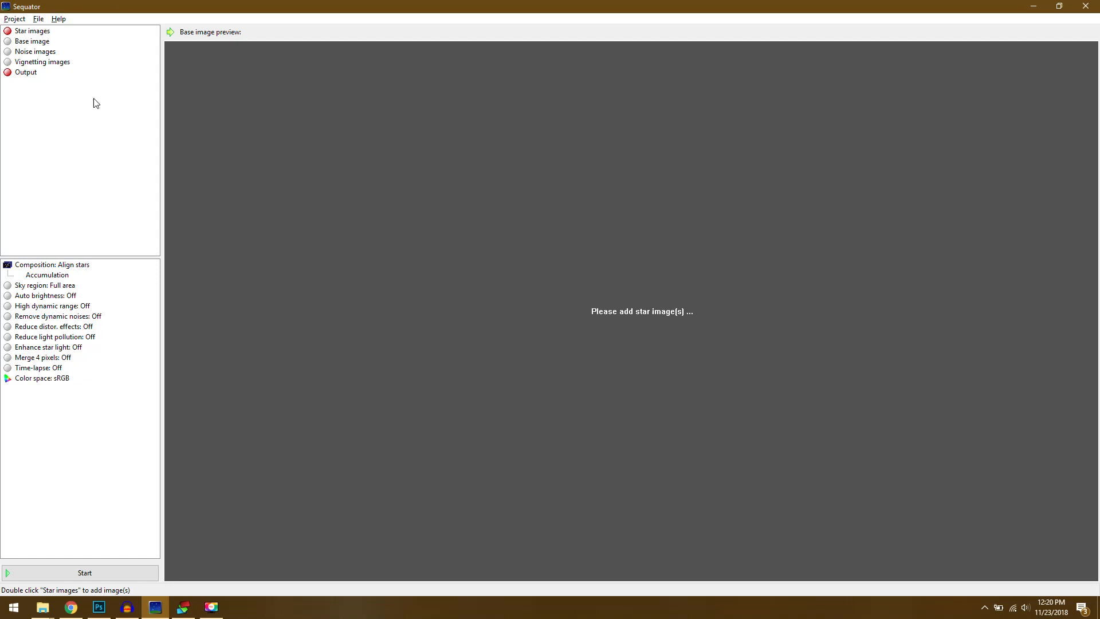
# Bring up the DeepSkyStacker 4.1.1 download page in Chrome
pyautogui.click(183, 607)
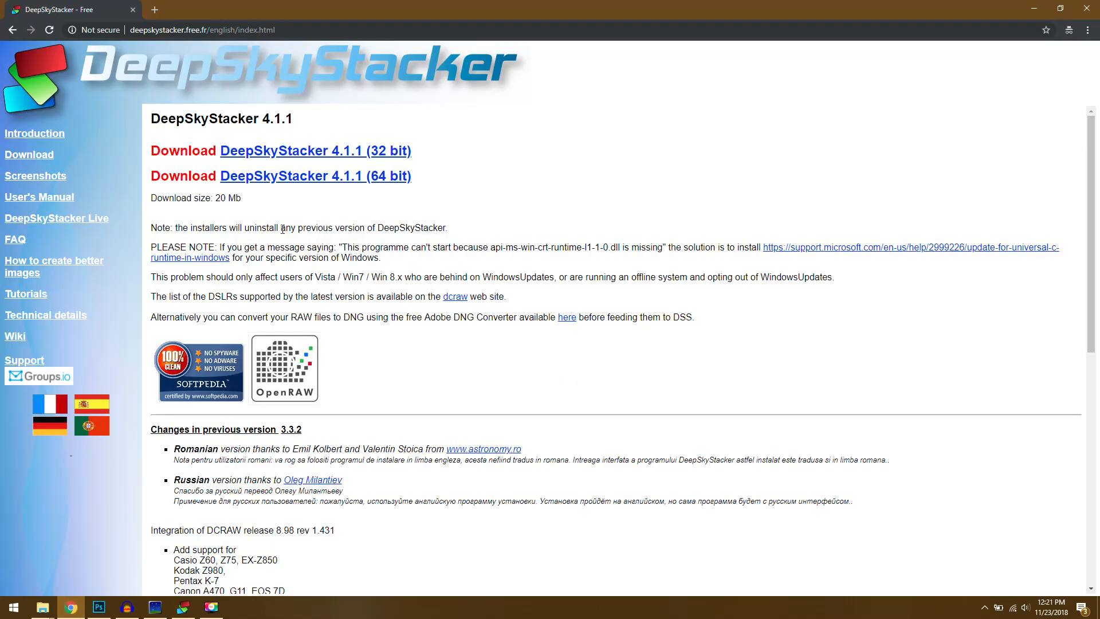
pyautogui.moveTo(392, 188)
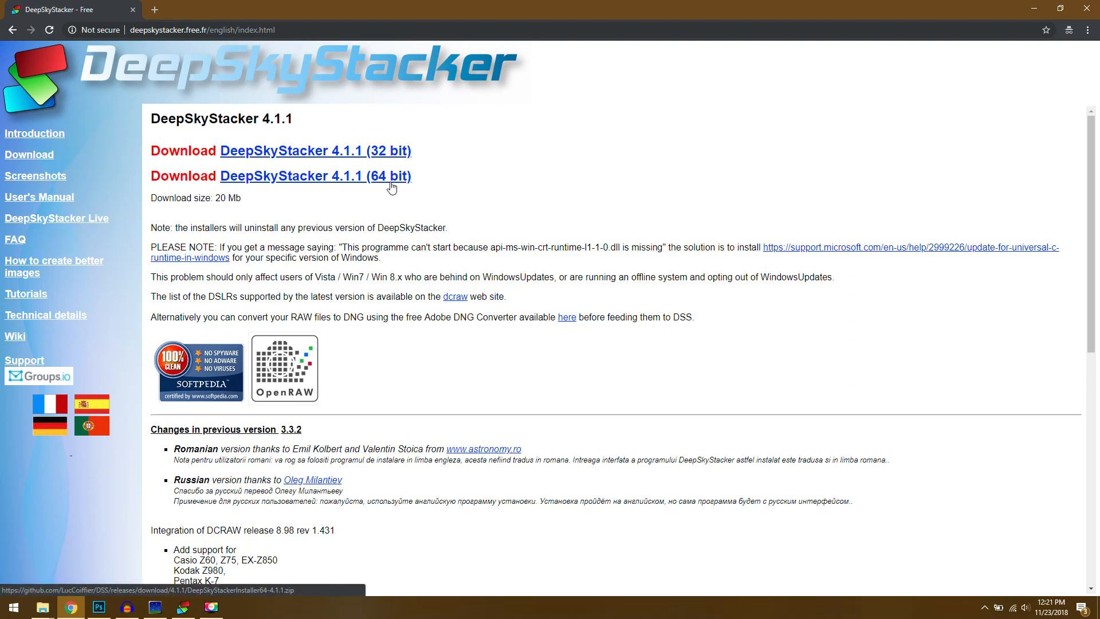
pyautogui.moveTo(386, 151)
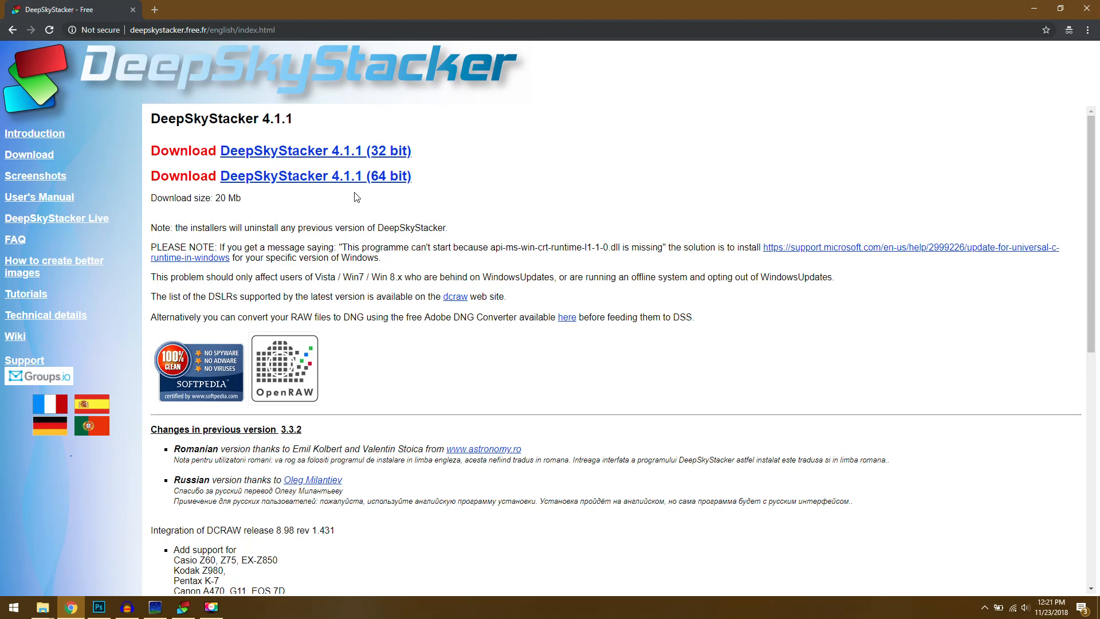
# Load all 66 star frames from DSS VS SEQ, with 750_9966.NEF as base image
pyautogui.click(155, 606)
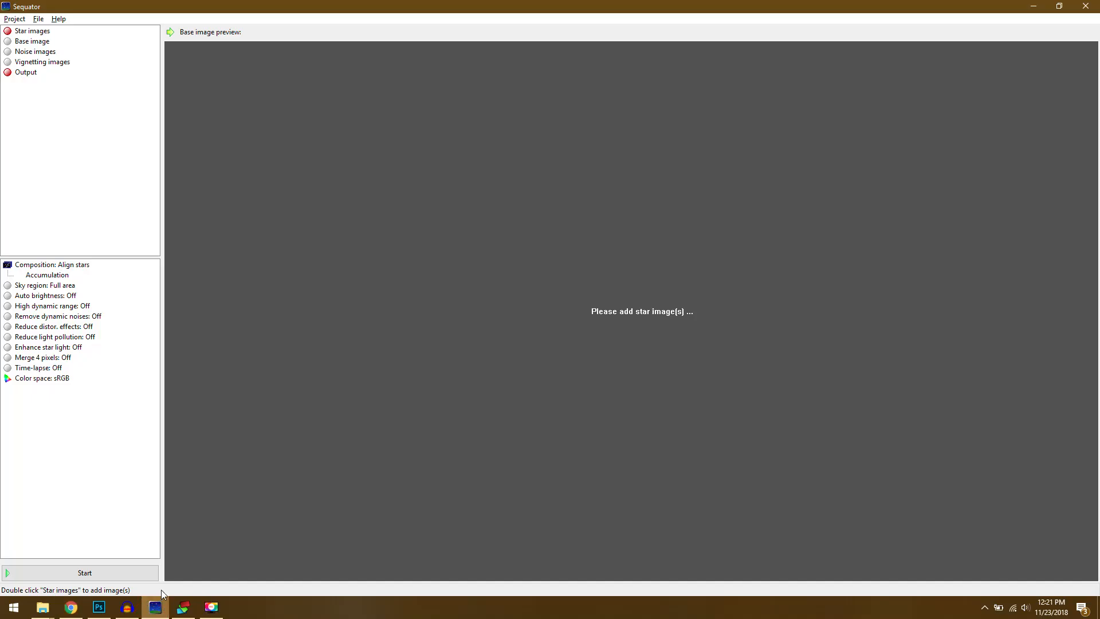
pyautogui.moveTo(141, 213)
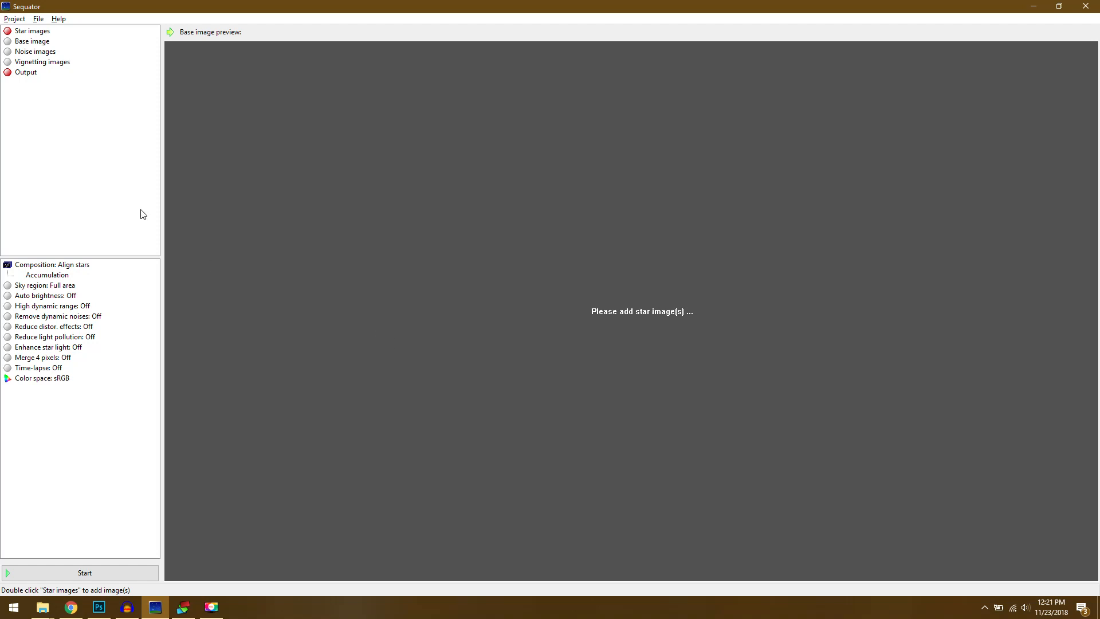
pyautogui.moveTo(50, 55)
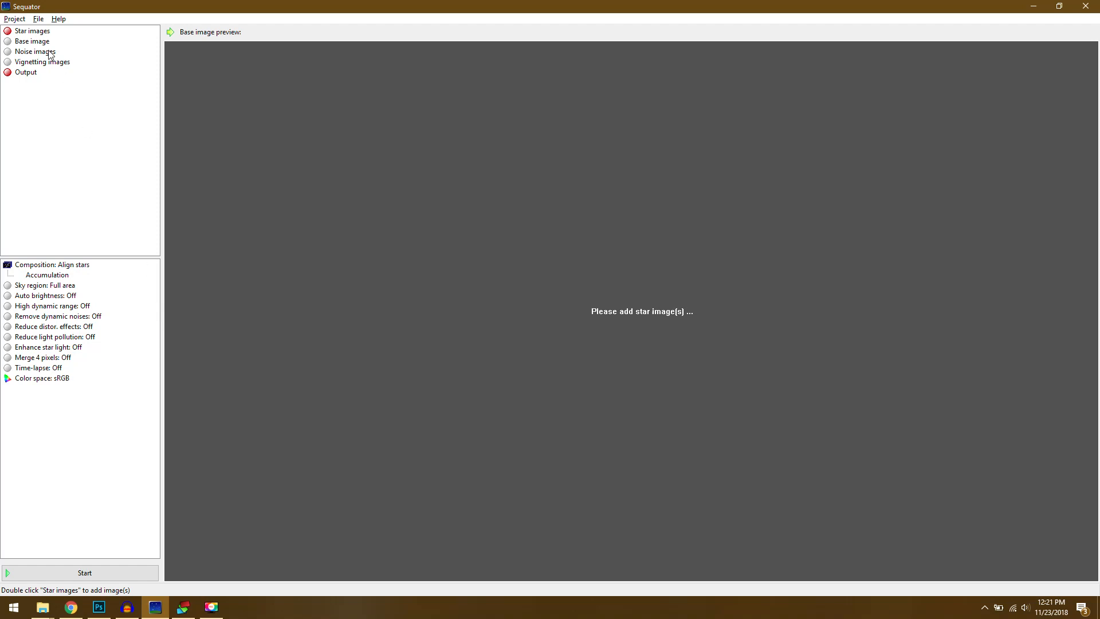
pyautogui.click(33, 31)
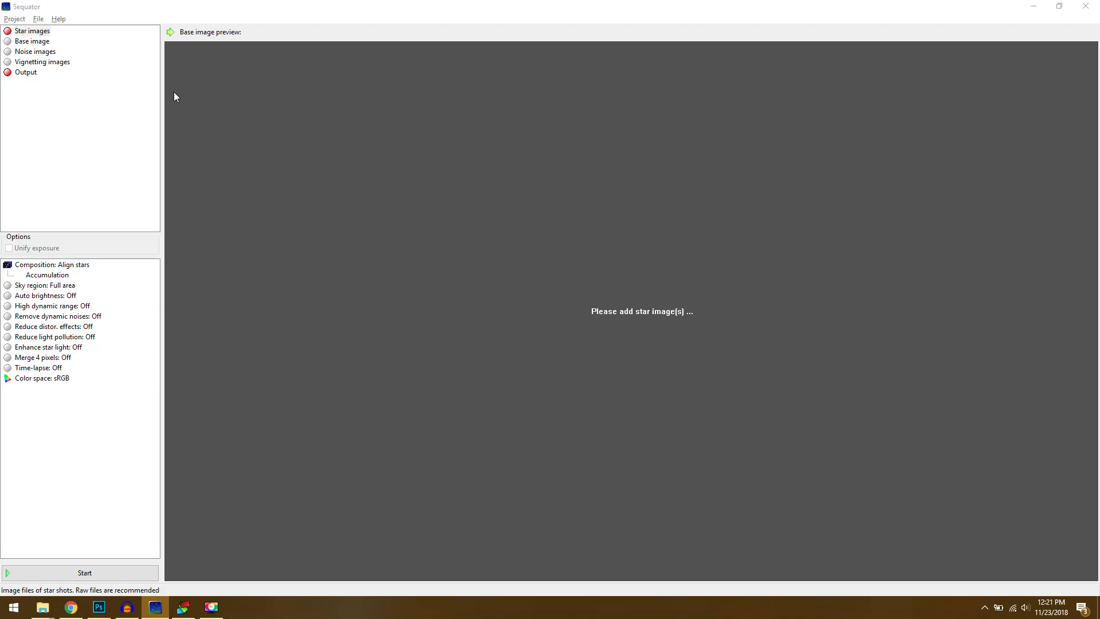
pyautogui.click(32, 30)
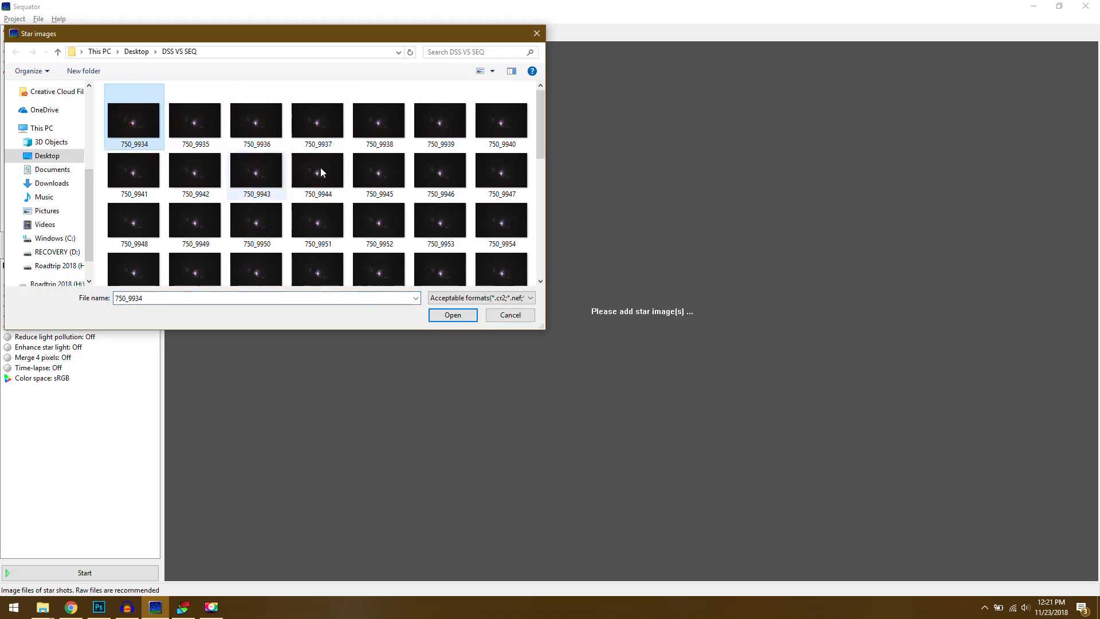
pyautogui.scroll(-3)
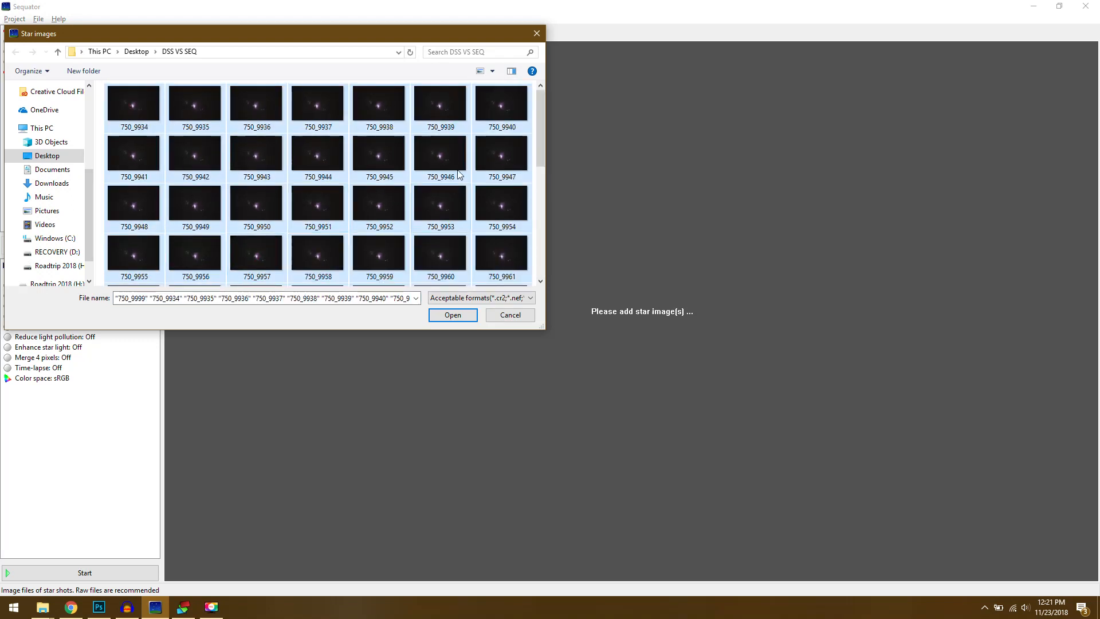
pyautogui.moveTo(453, 315)
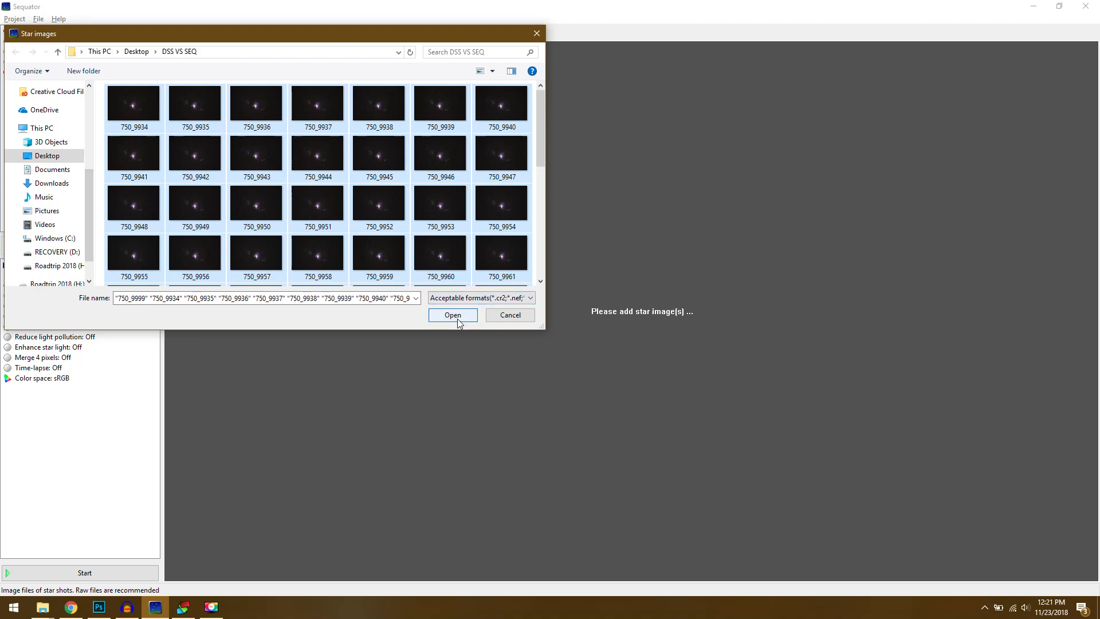
pyautogui.click(452, 315)
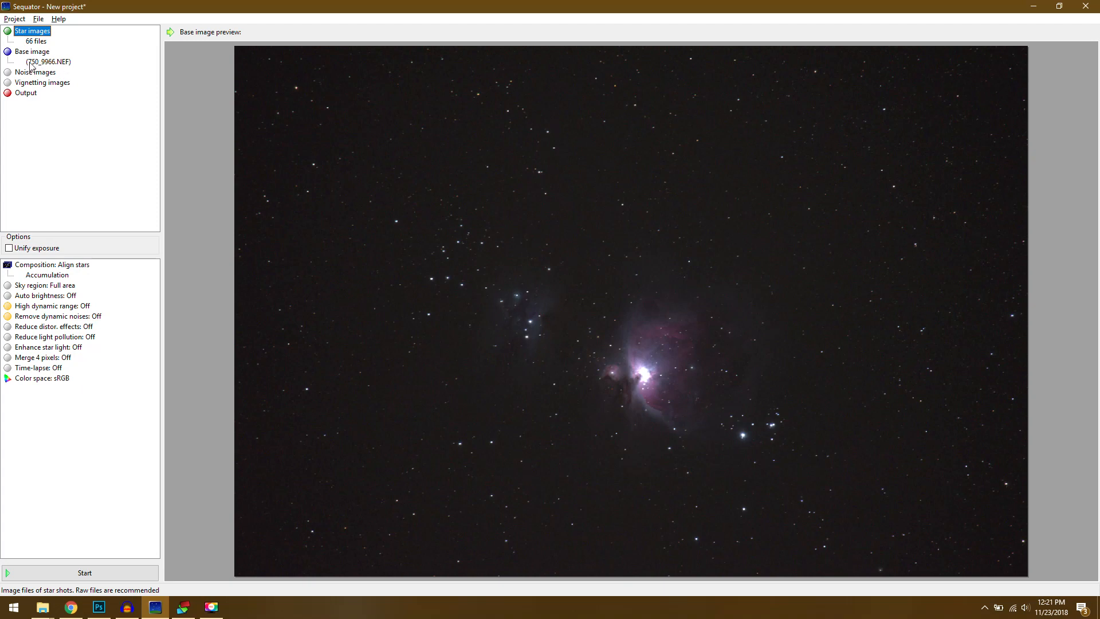
pyautogui.moveTo(46, 77)
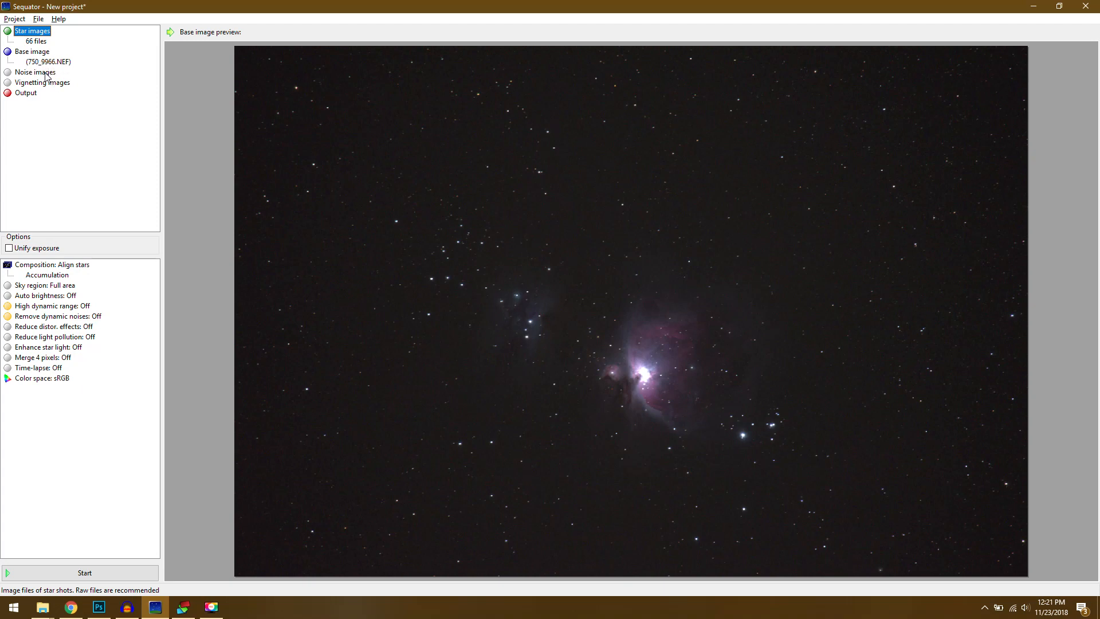
# Skip noise and vignetting images and save output as uncompressed TIFF sequator3.tif
pyautogui.click(35, 72)
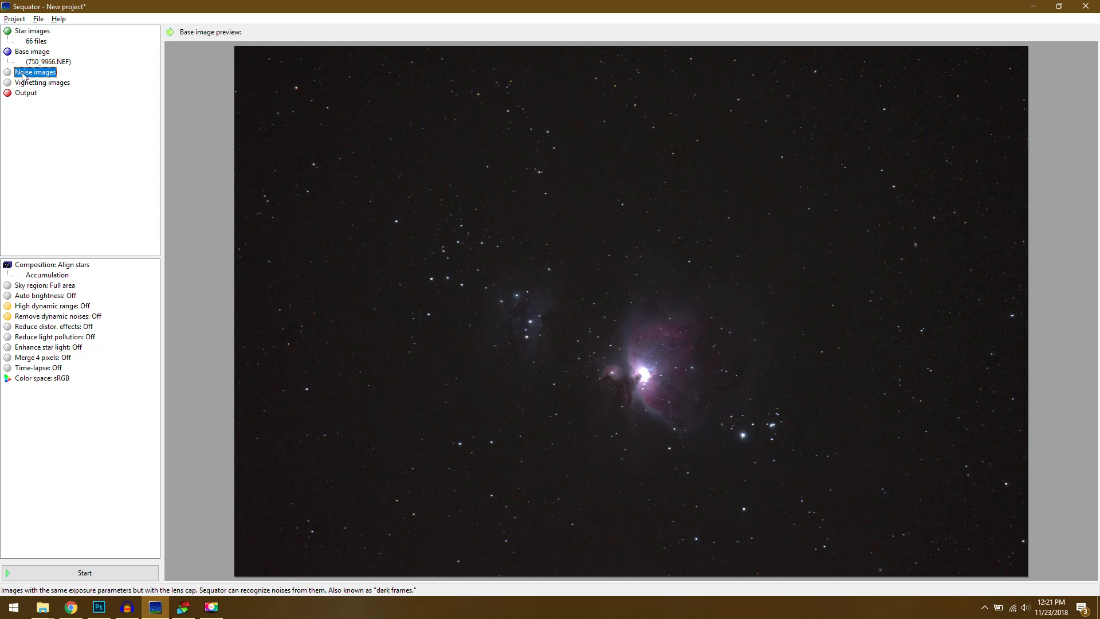
pyautogui.click(42, 82)
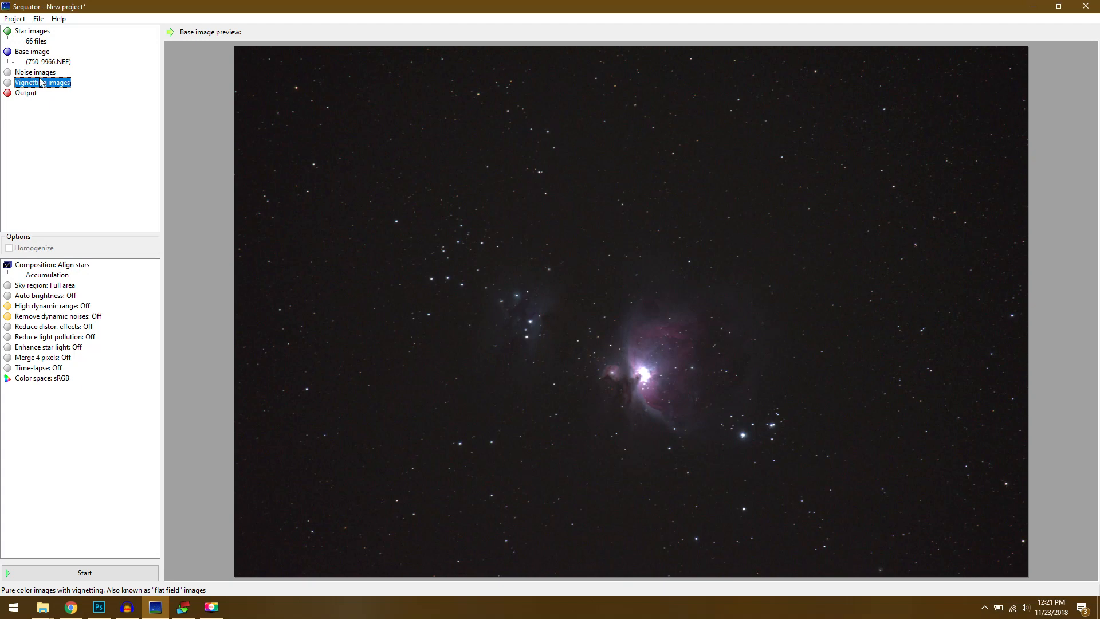
pyautogui.moveTo(35, 107)
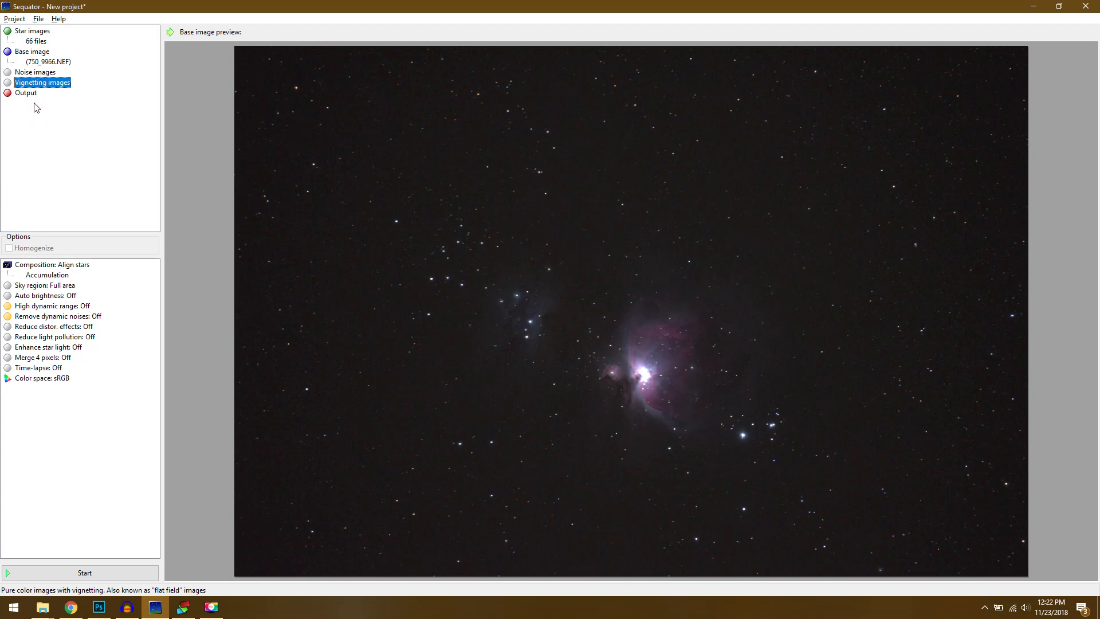
pyautogui.click(26, 93)
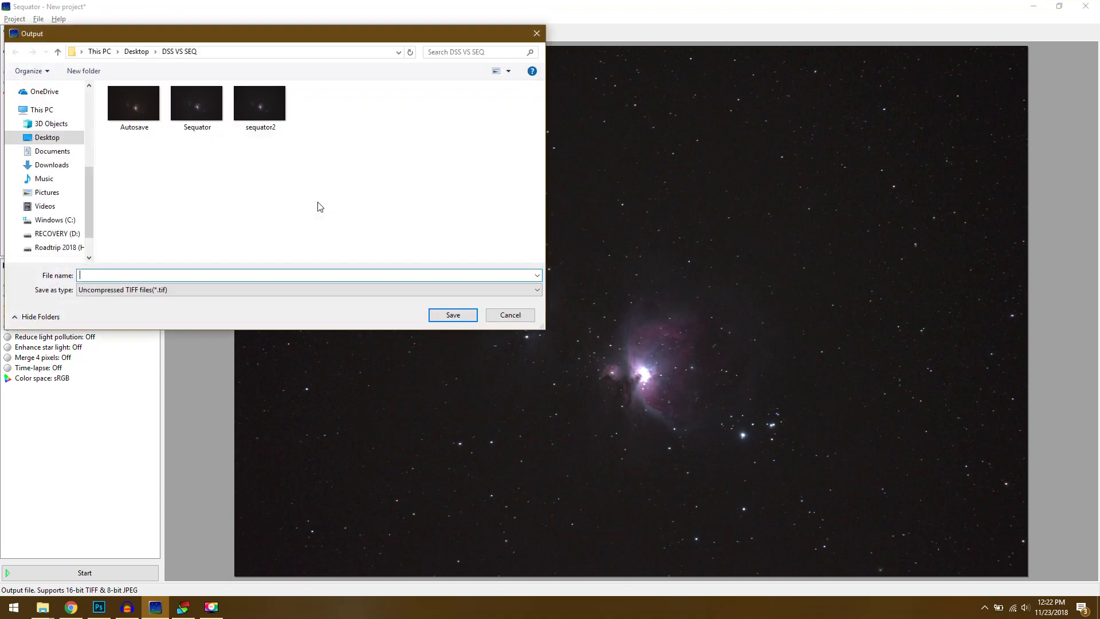
pyautogui.moveTo(258, 222)
pyautogui.write('sequator2')
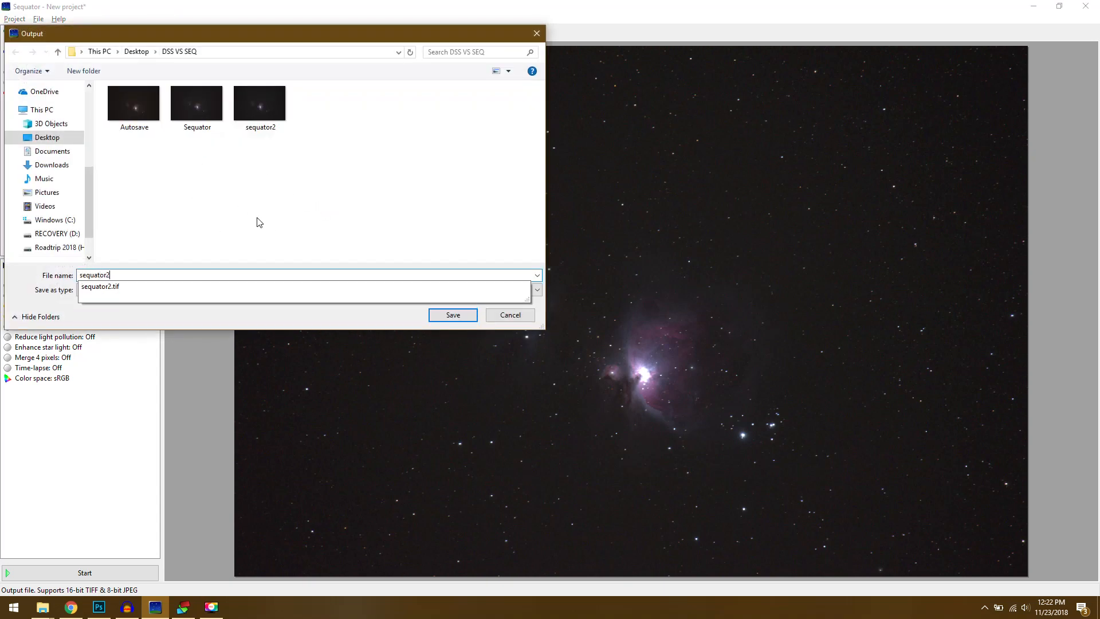
pyautogui.click(452, 314)
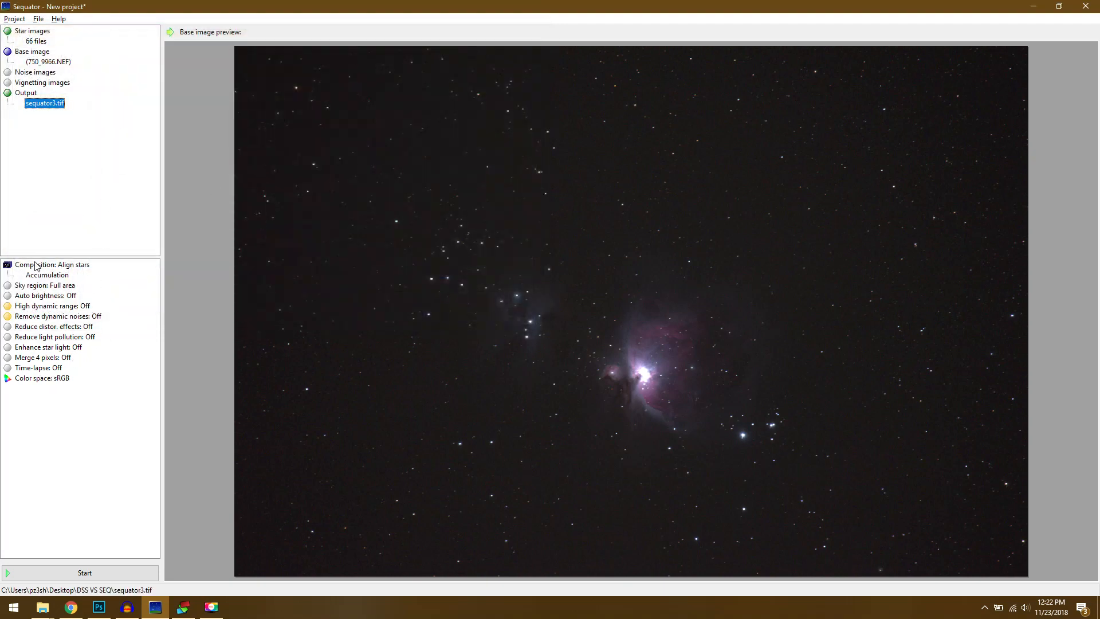
# Set composition to Select best pixels with the slider fully at Strict
pyautogui.click(52, 265)
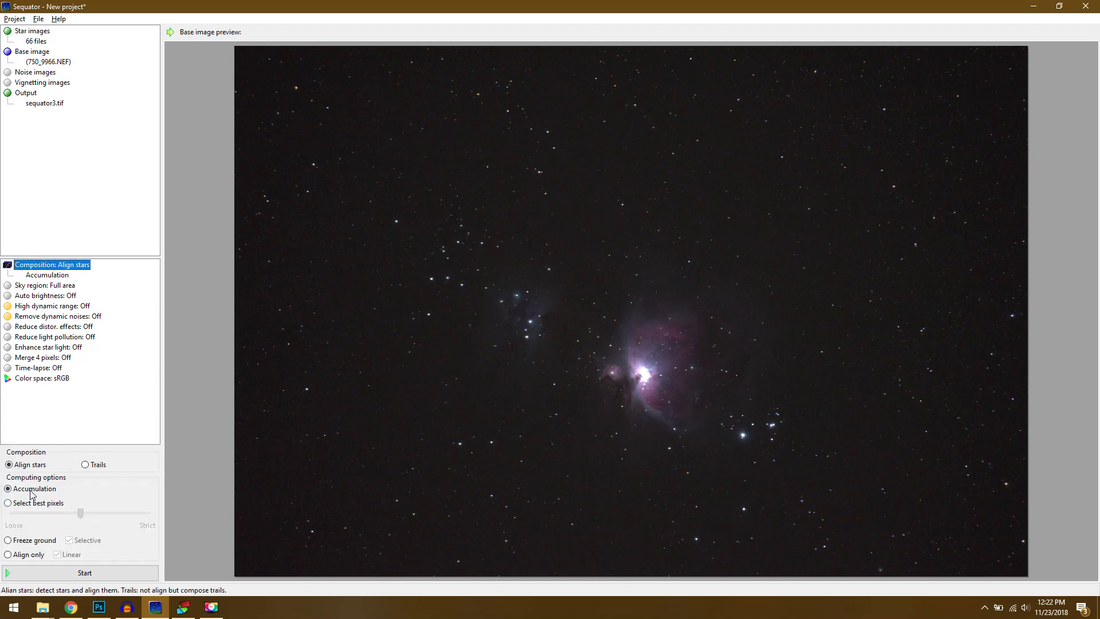
pyautogui.moveTo(35, 488)
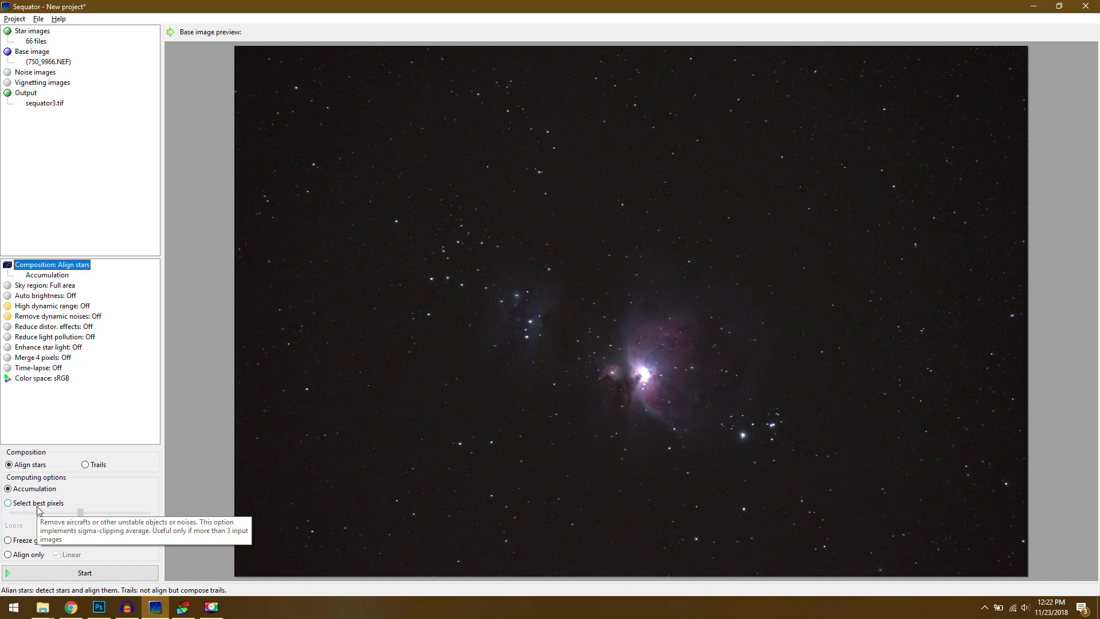
pyautogui.click(7, 503)
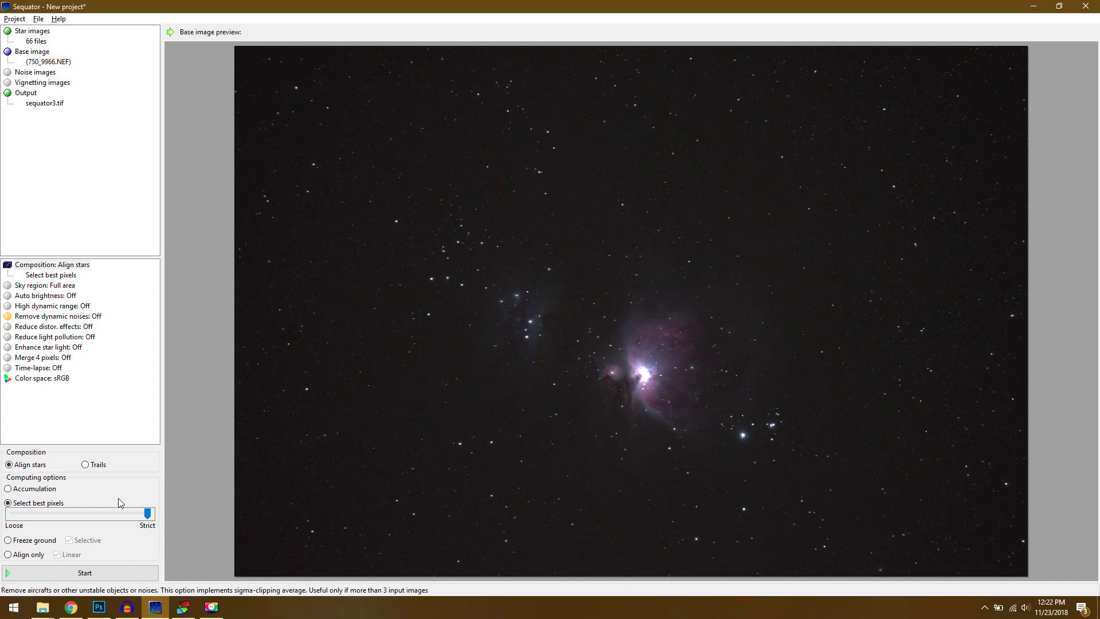
pyautogui.moveTo(67, 313)
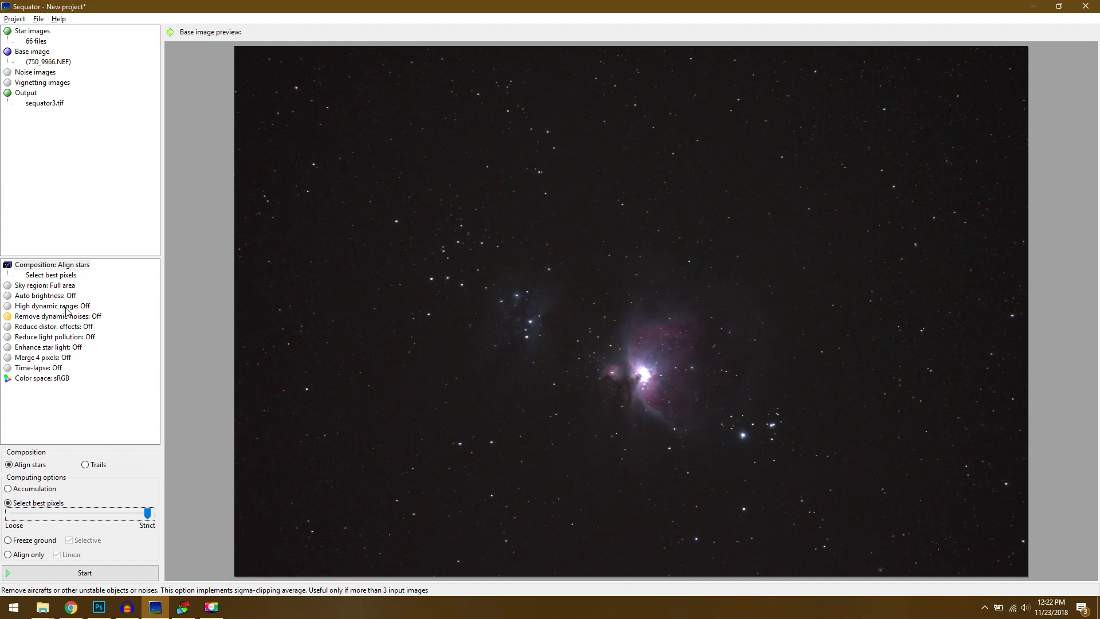
# Review auto brightness and HDR, leaving Remove dynamic noises set to Off
pyautogui.click(44, 296)
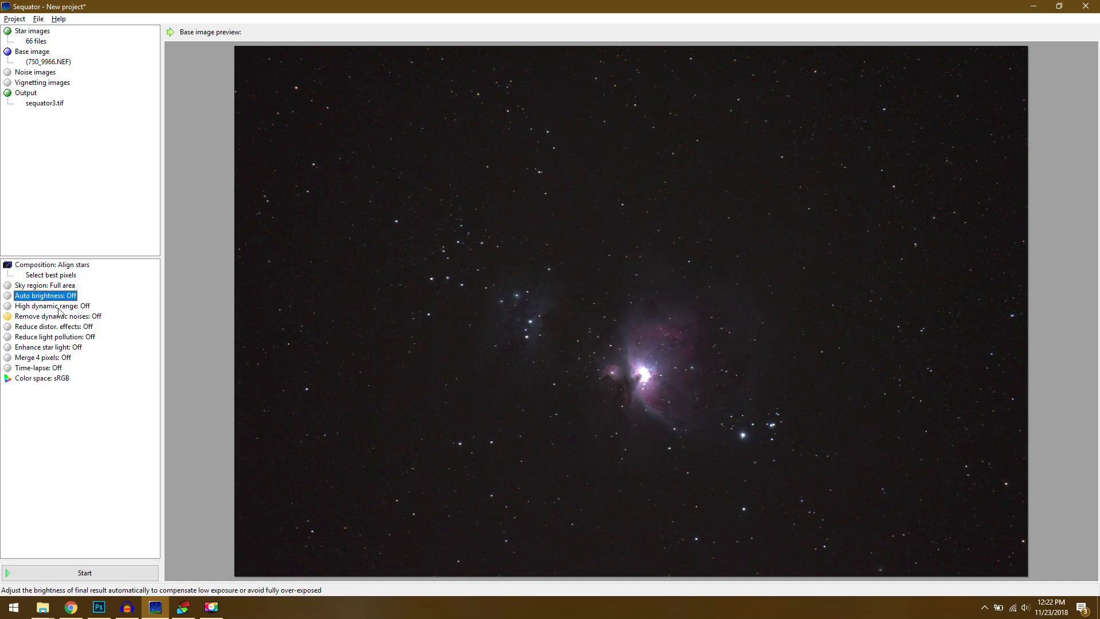
pyautogui.click(52, 306)
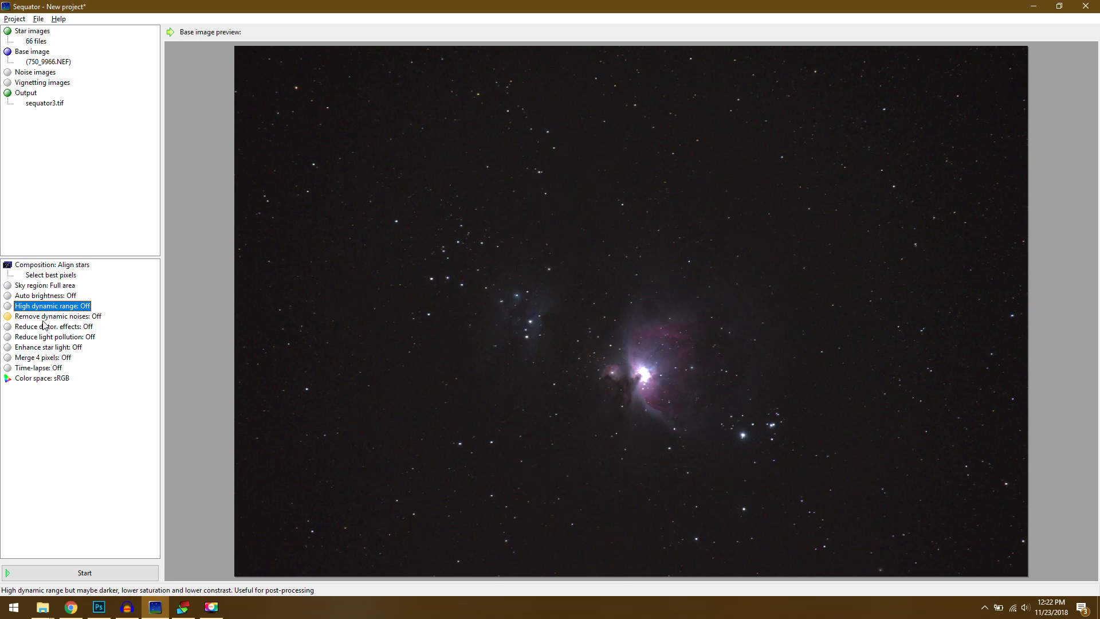
pyautogui.click(57, 316)
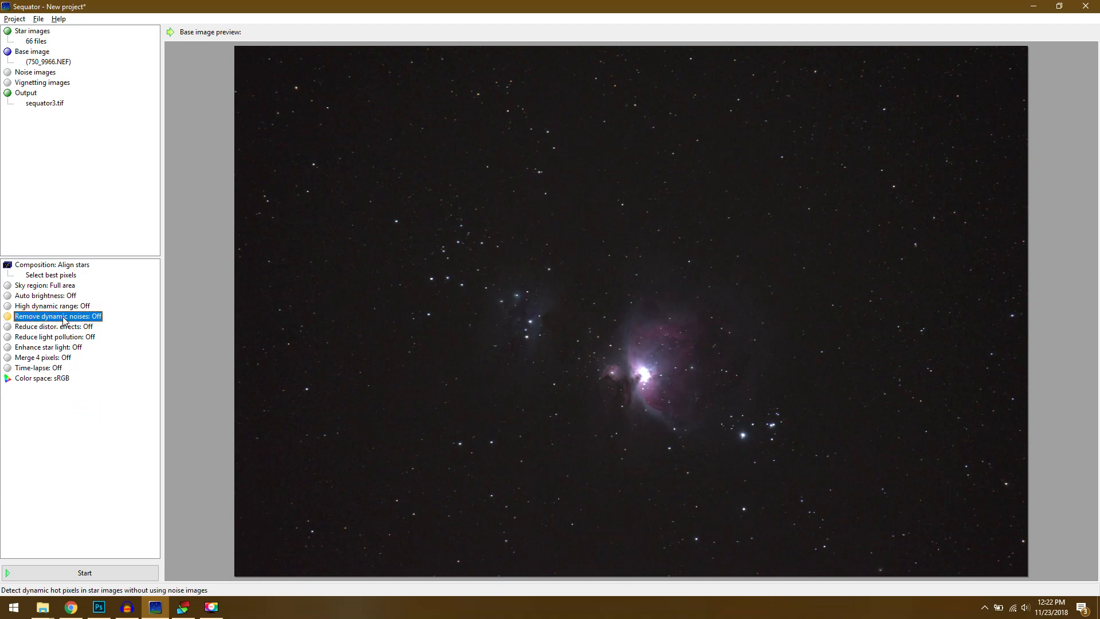
pyautogui.click(57, 315)
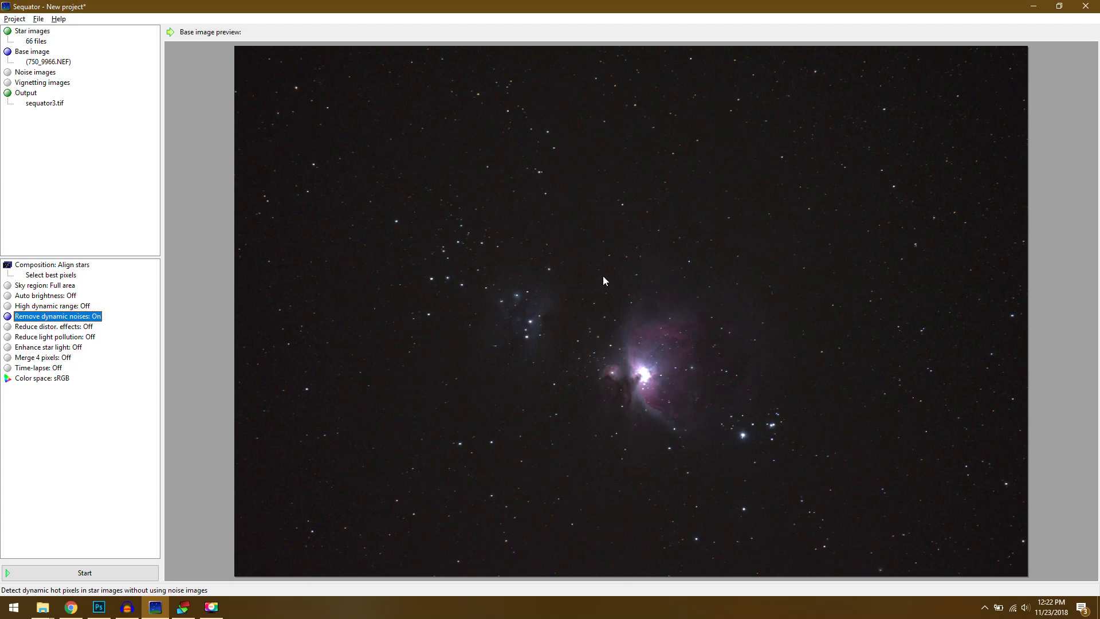
pyautogui.moveTo(515, 250)
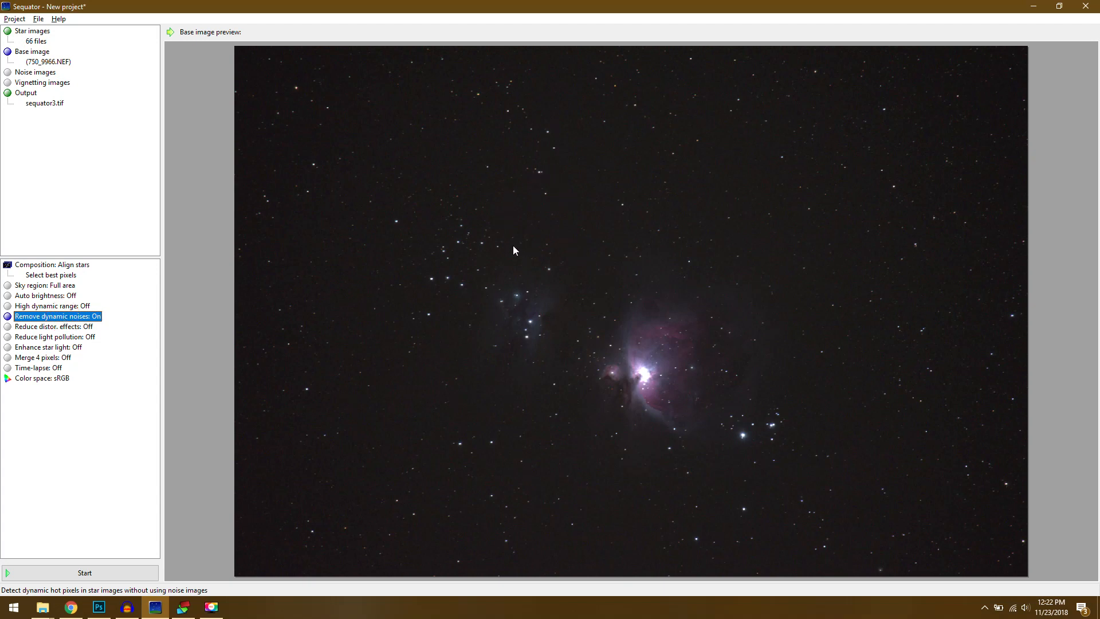
pyautogui.moveTo(77, 321)
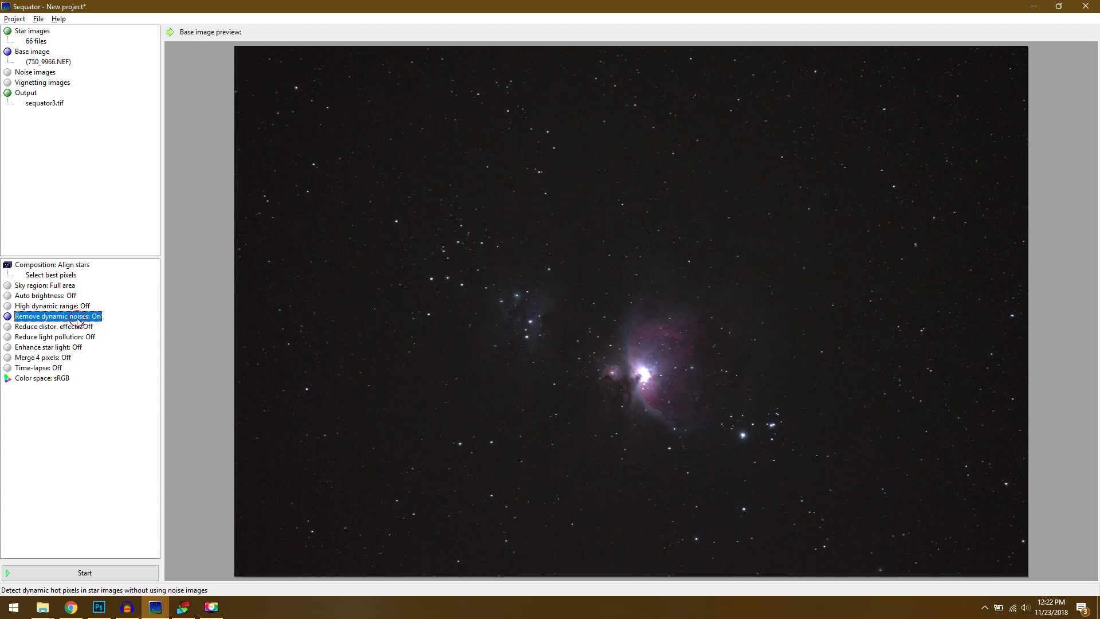
pyautogui.click(8, 316)
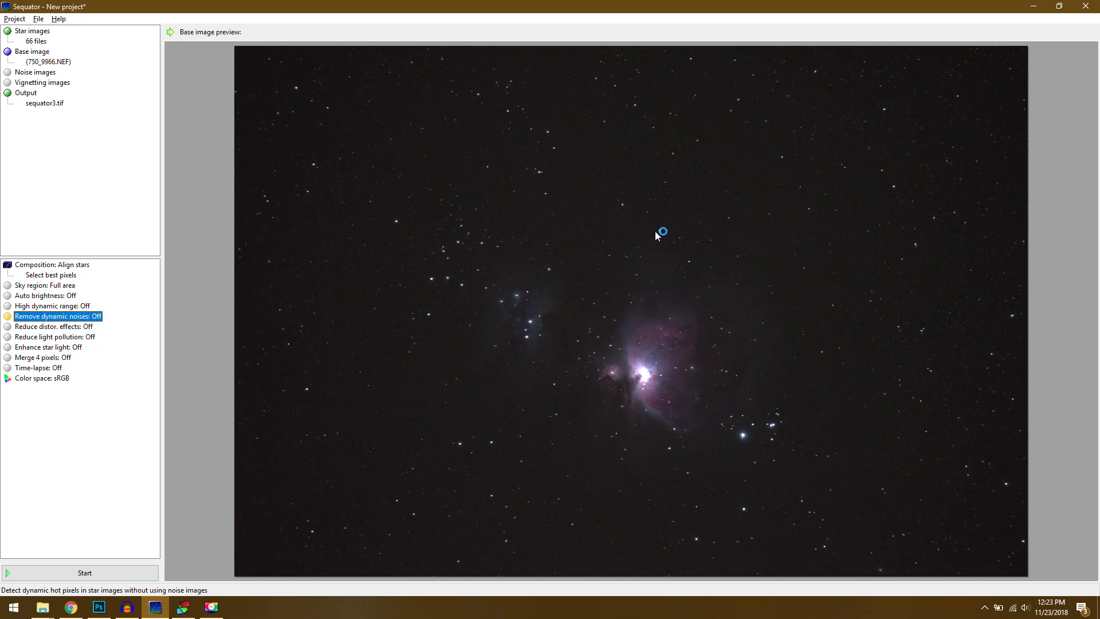
pyautogui.moveTo(90, 328)
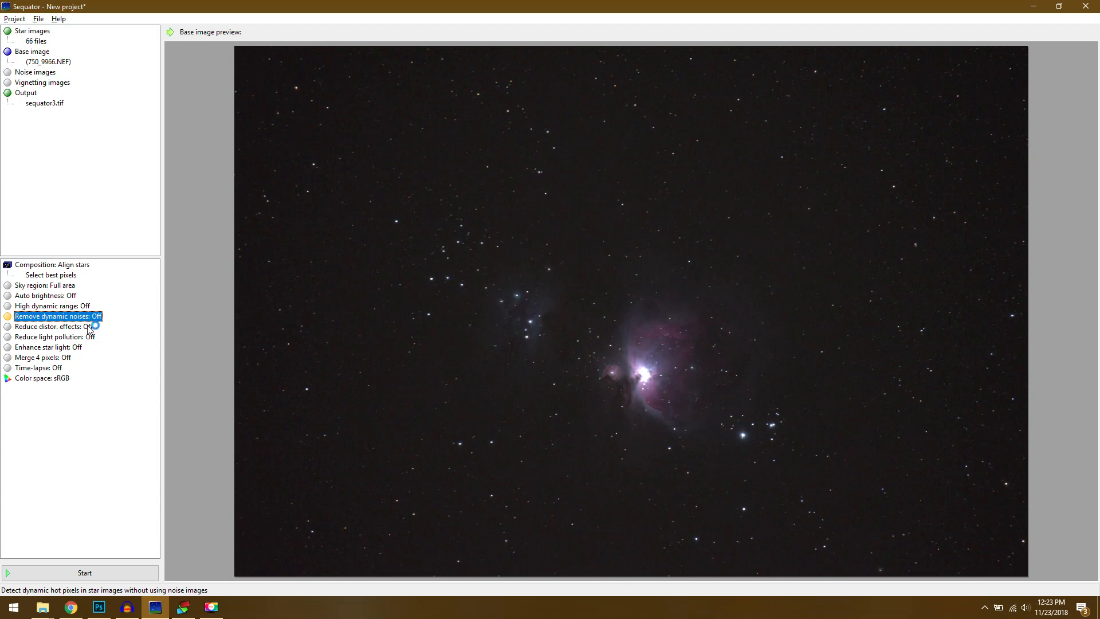
# Try Complex and Tele distortion reduction, then set Reduce distor. effects back to Off
pyautogui.click(54, 326)
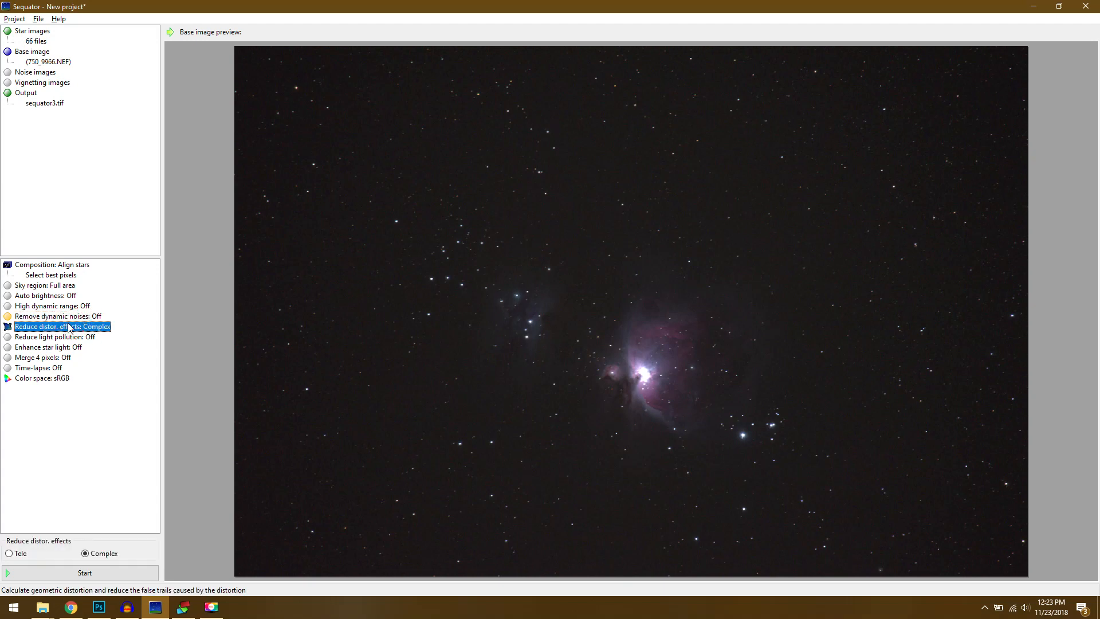
pyautogui.moveTo(18, 553)
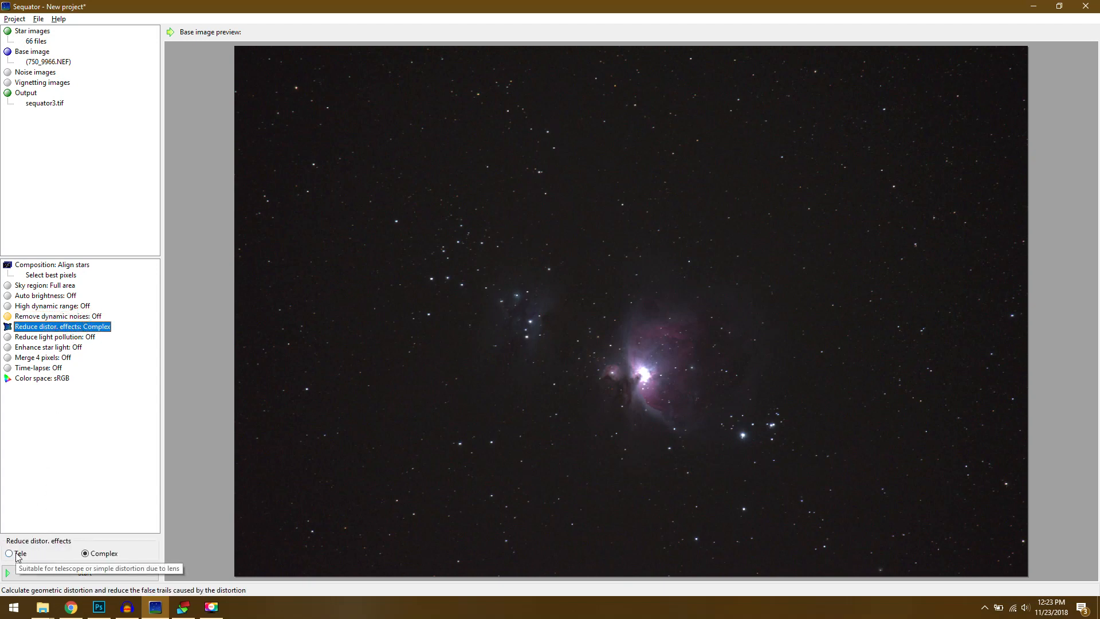
pyautogui.click(9, 554)
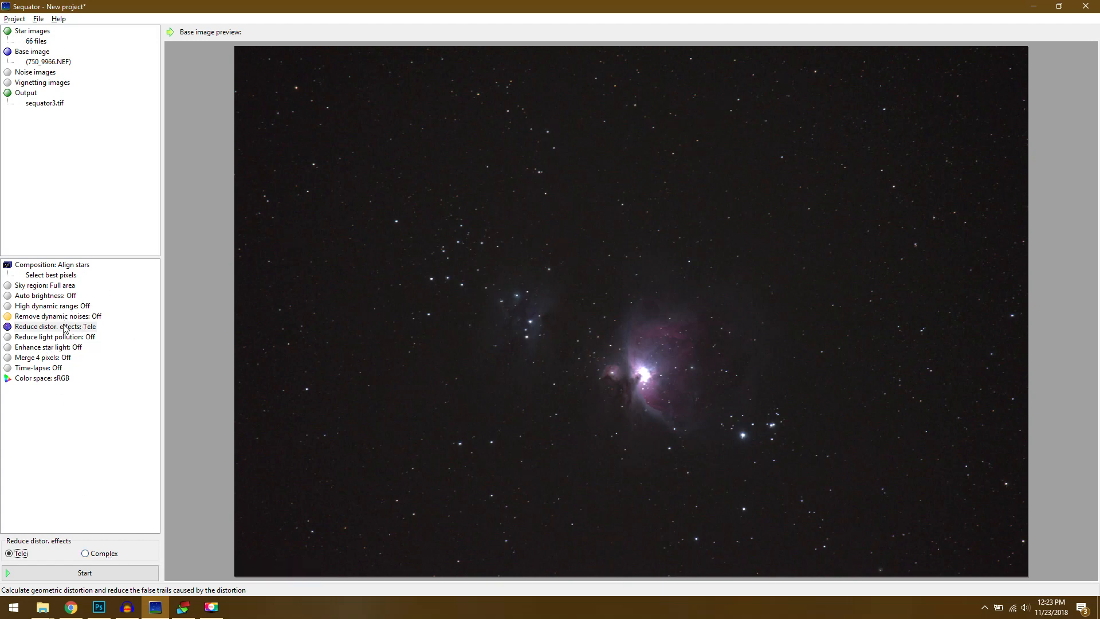
pyautogui.click(53, 326)
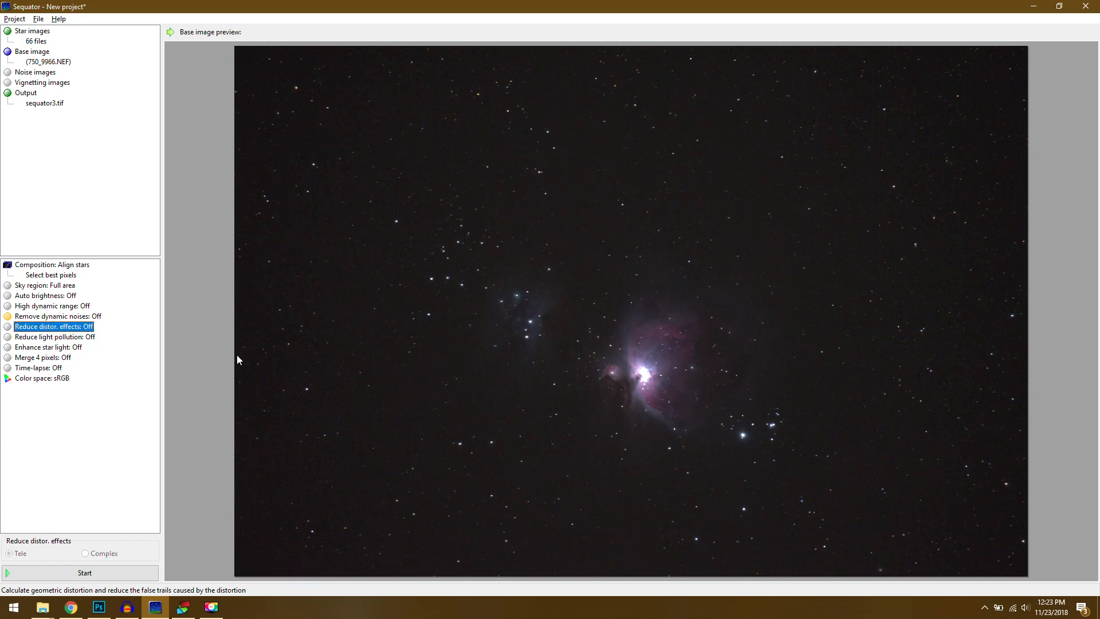
pyautogui.moveTo(84, 572)
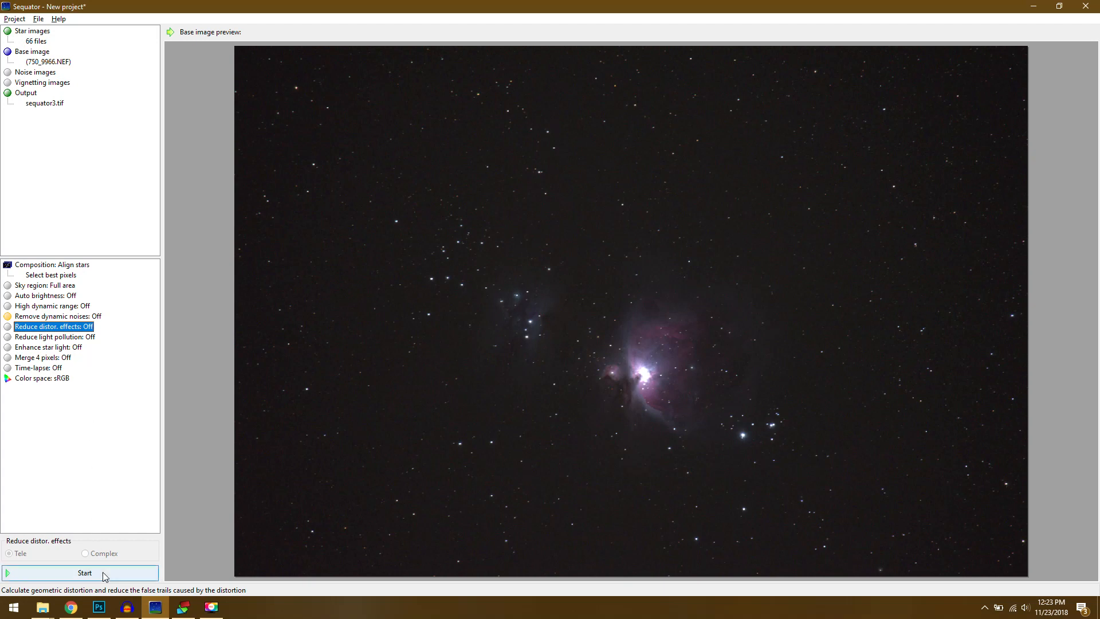
pyautogui.click(84, 572)
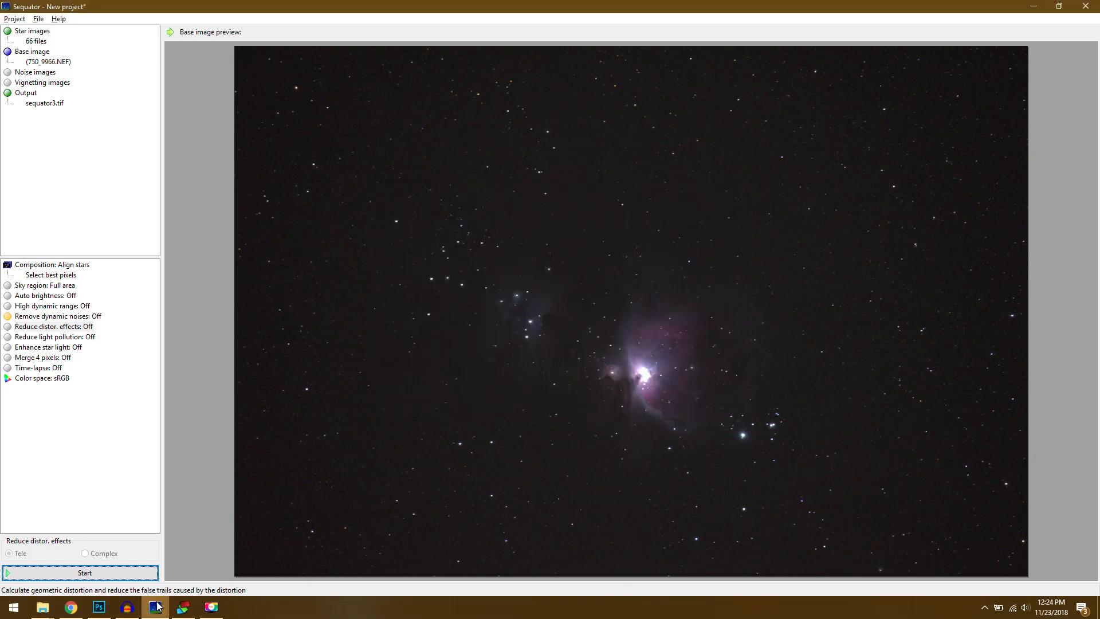
pyautogui.moveTo(540, 360)
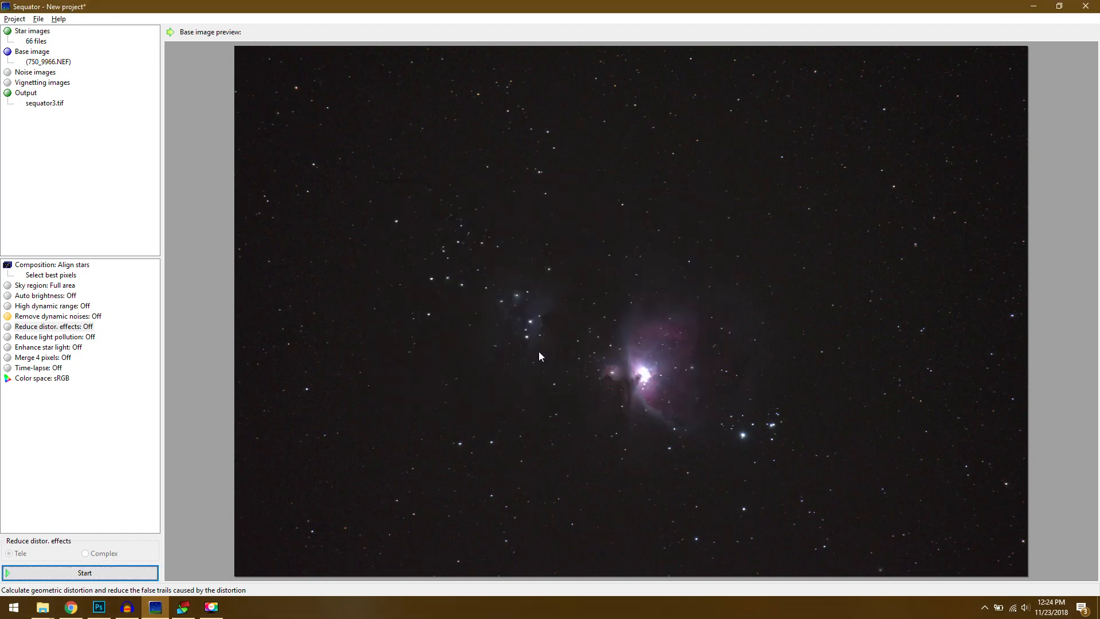
# Add the NEF light frames from DSS VS SEQ to DeepSkyStacker's file list
pyautogui.click(183, 607)
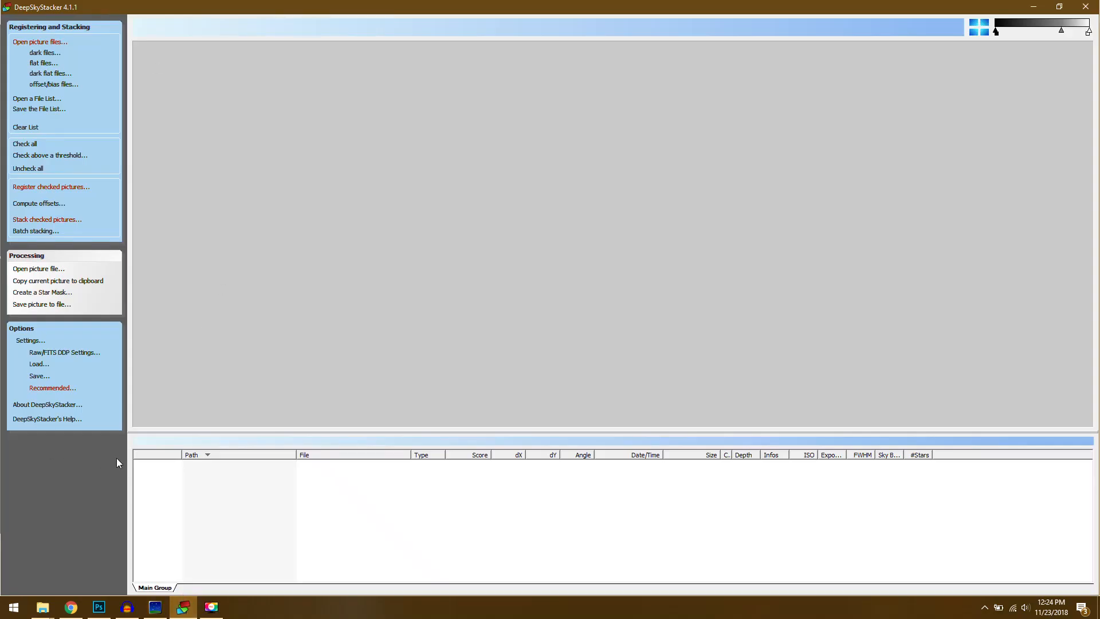
pyautogui.moveTo(219, 102)
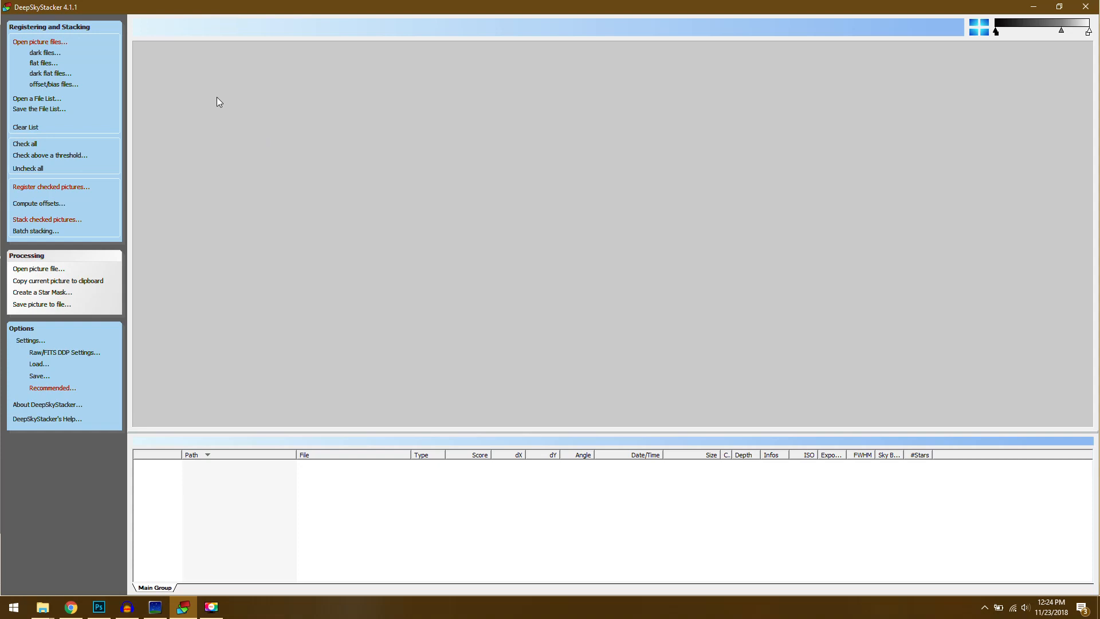
pyautogui.moveTo(43, 63)
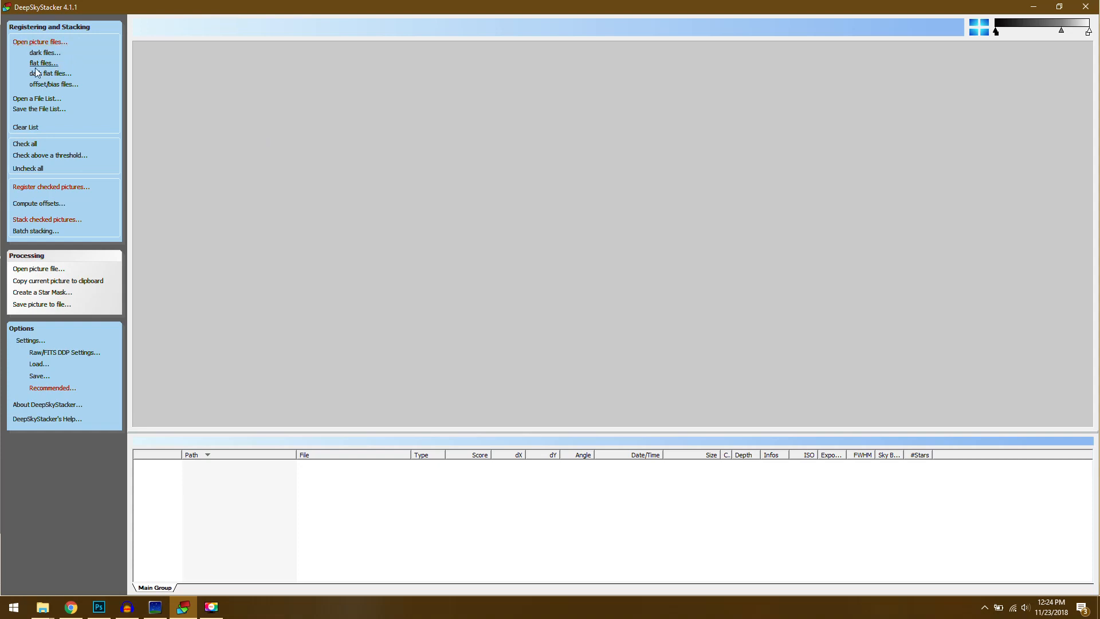
pyautogui.moveTo(50, 73)
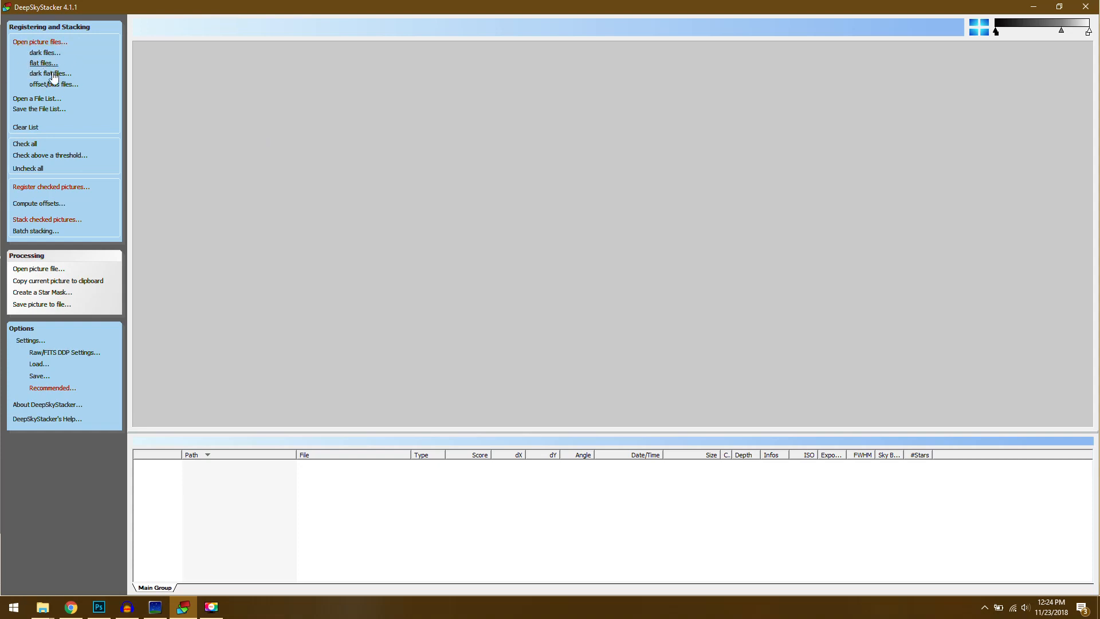
pyautogui.moveTo(59, 207)
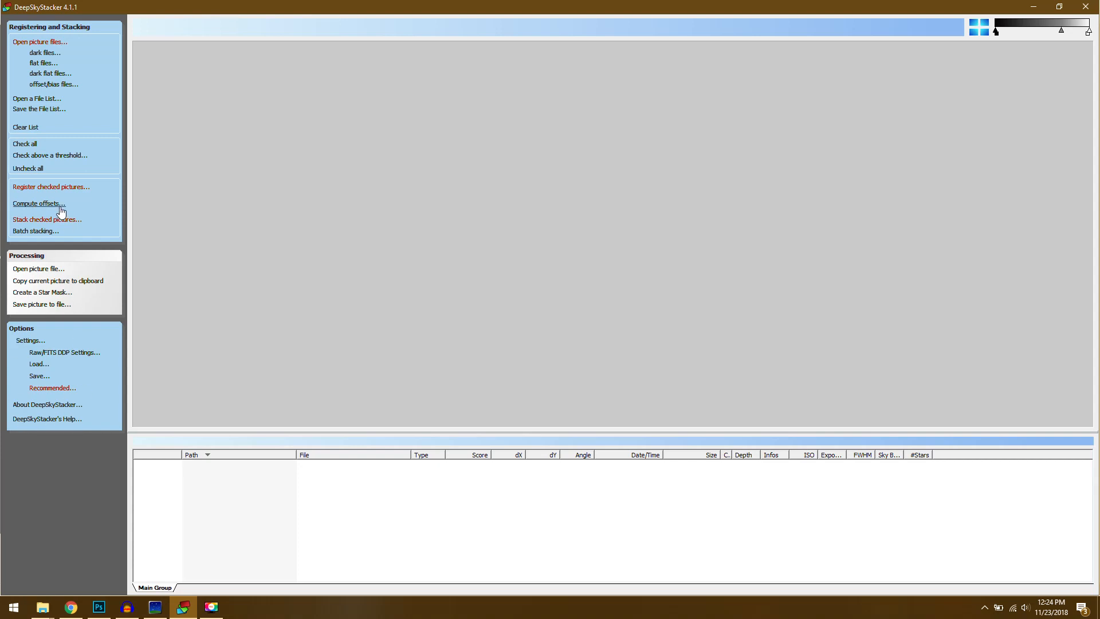
pyautogui.moveTo(54, 43)
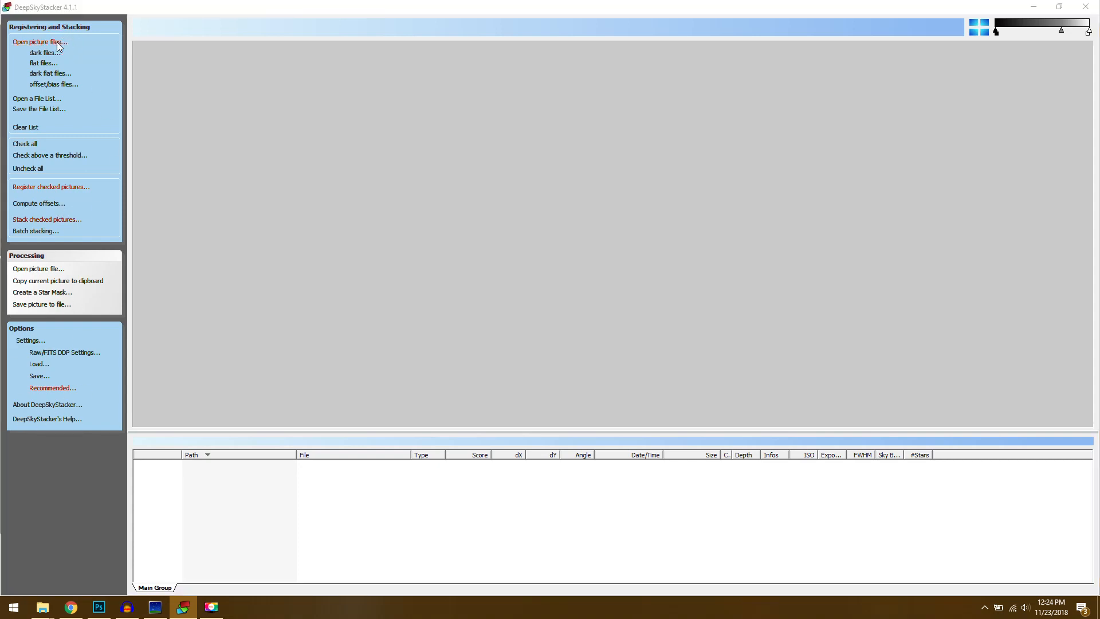
pyautogui.click(38, 42)
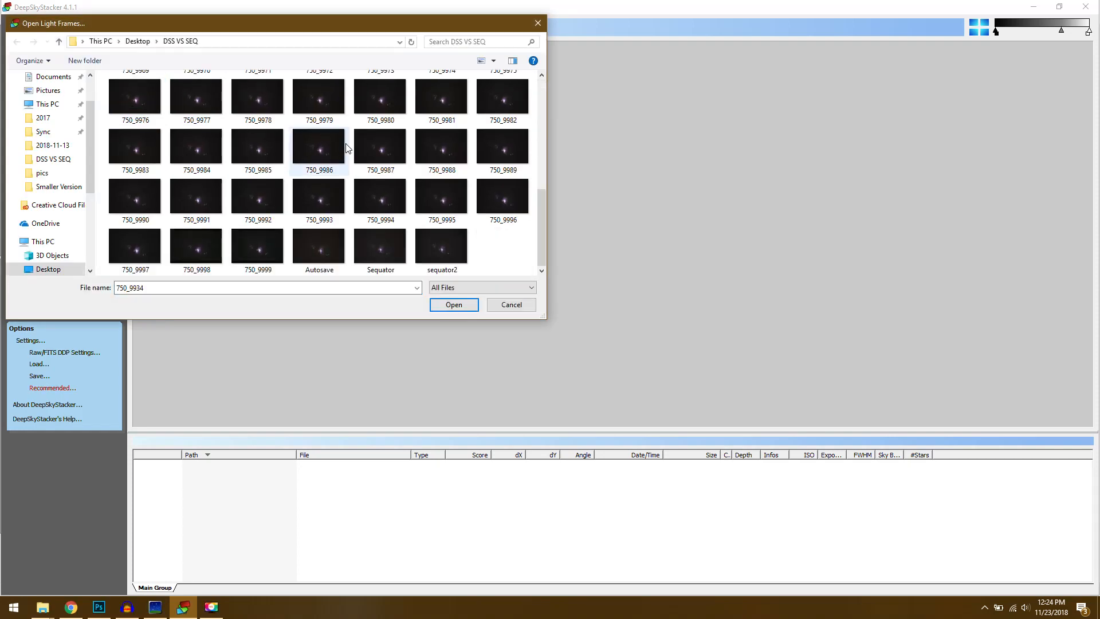
pyautogui.click(453, 304)
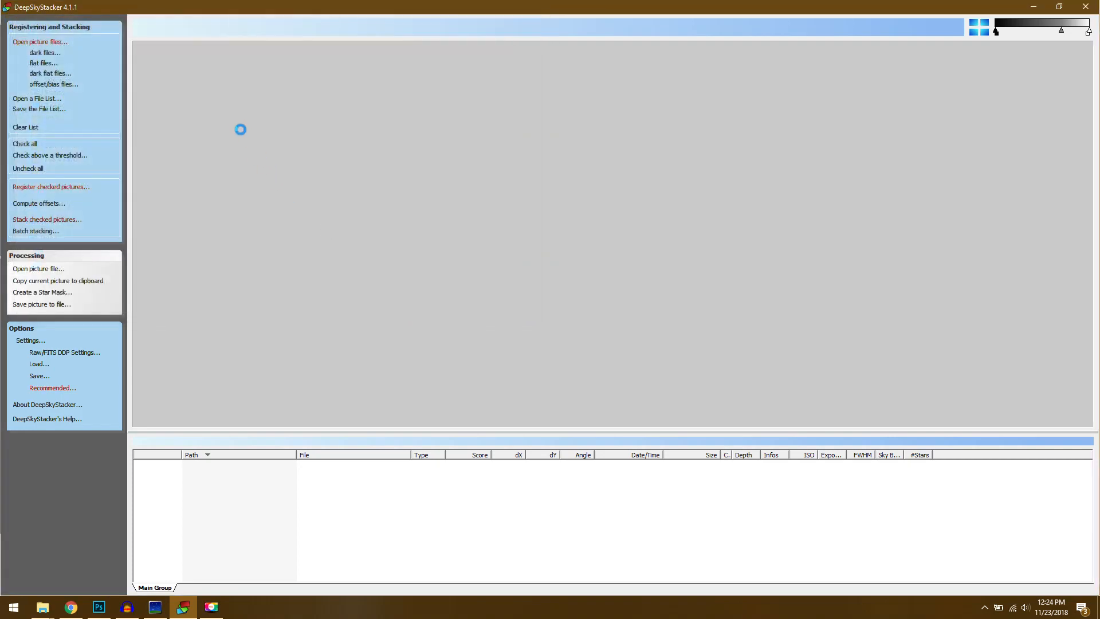
pyautogui.click(40, 42)
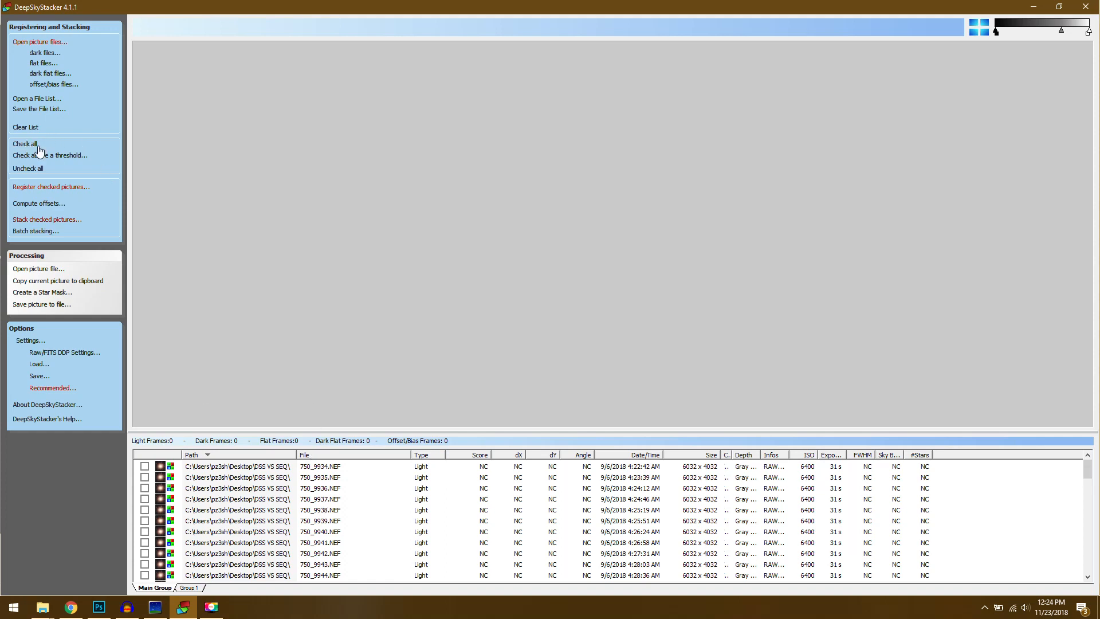
# Check all 66 light frames and preview 750_9935.NEF
pyautogui.click(25, 143)
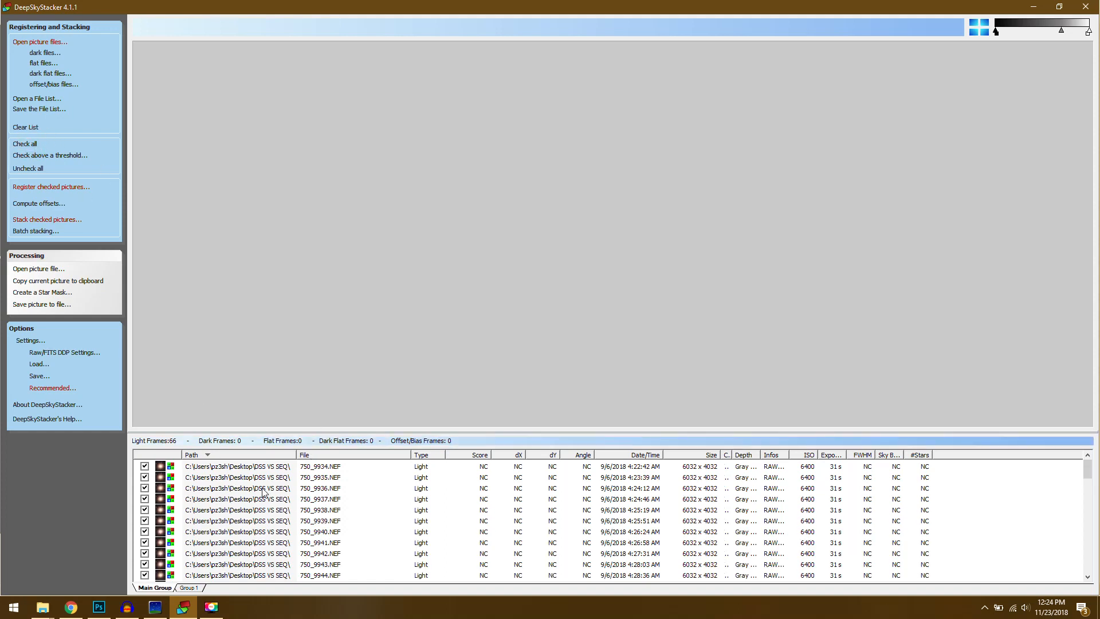
pyautogui.click(319, 478)
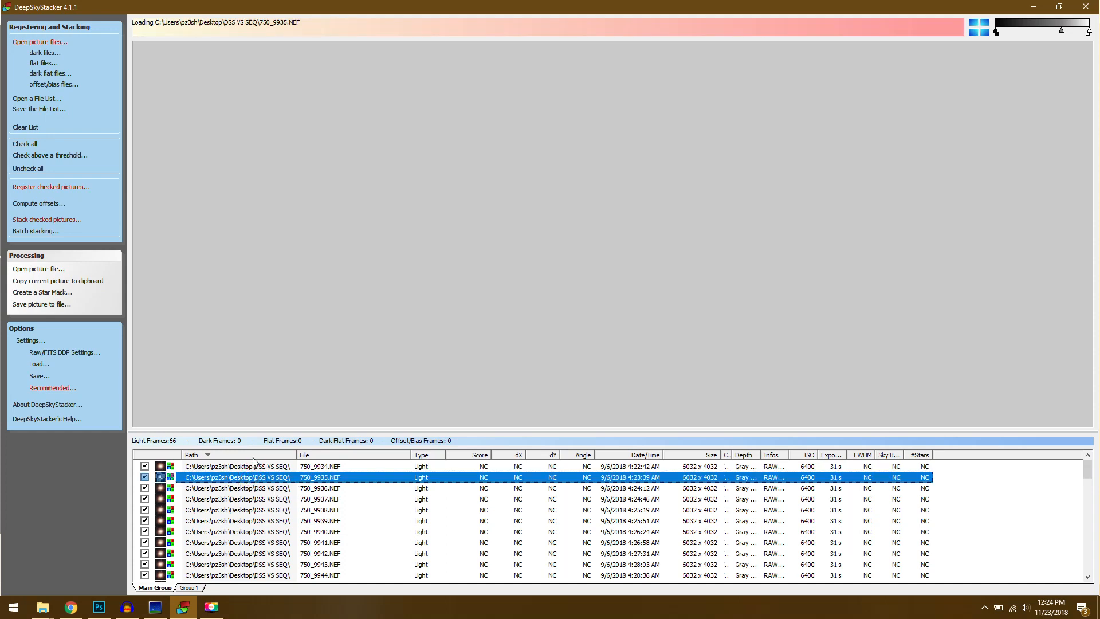
pyautogui.click(481, 291)
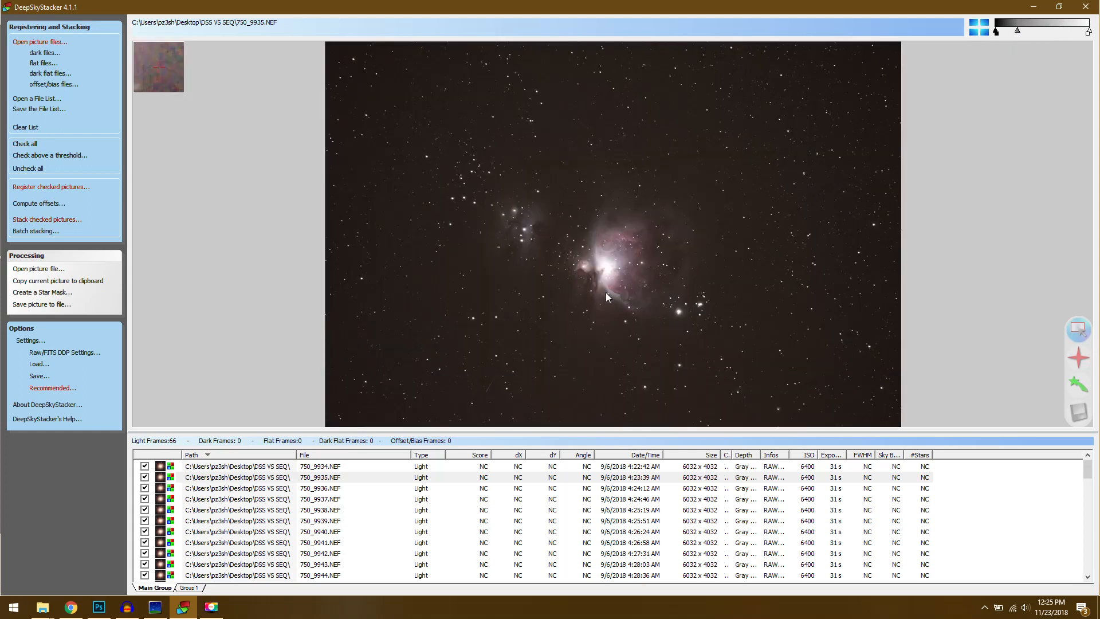
pyautogui.moveTo(627, 293)
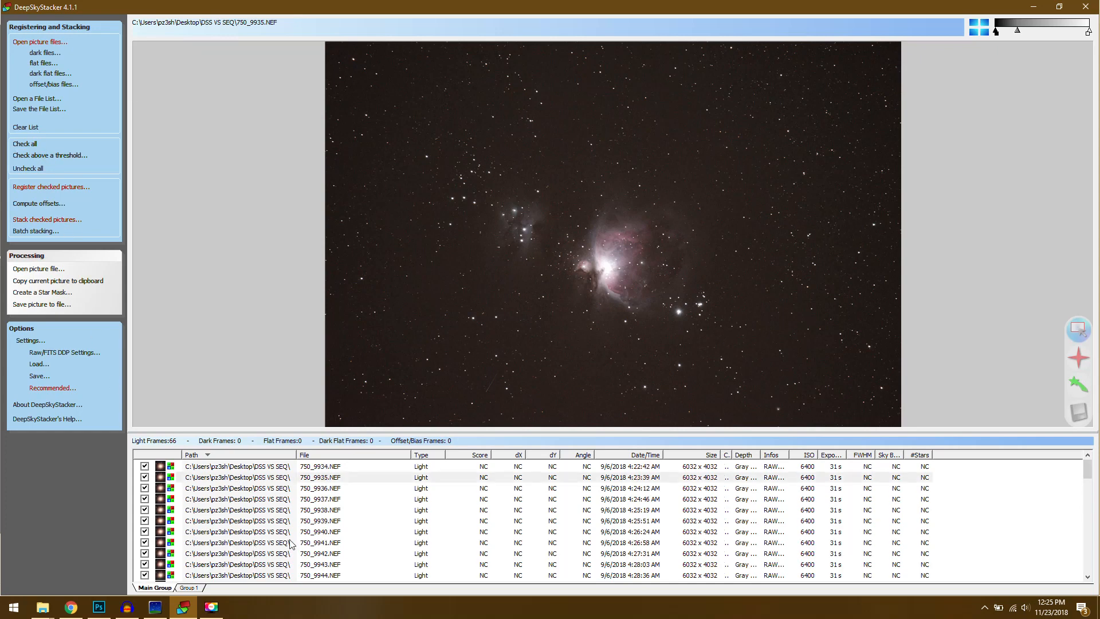
pyautogui.moveTo(44, 62)
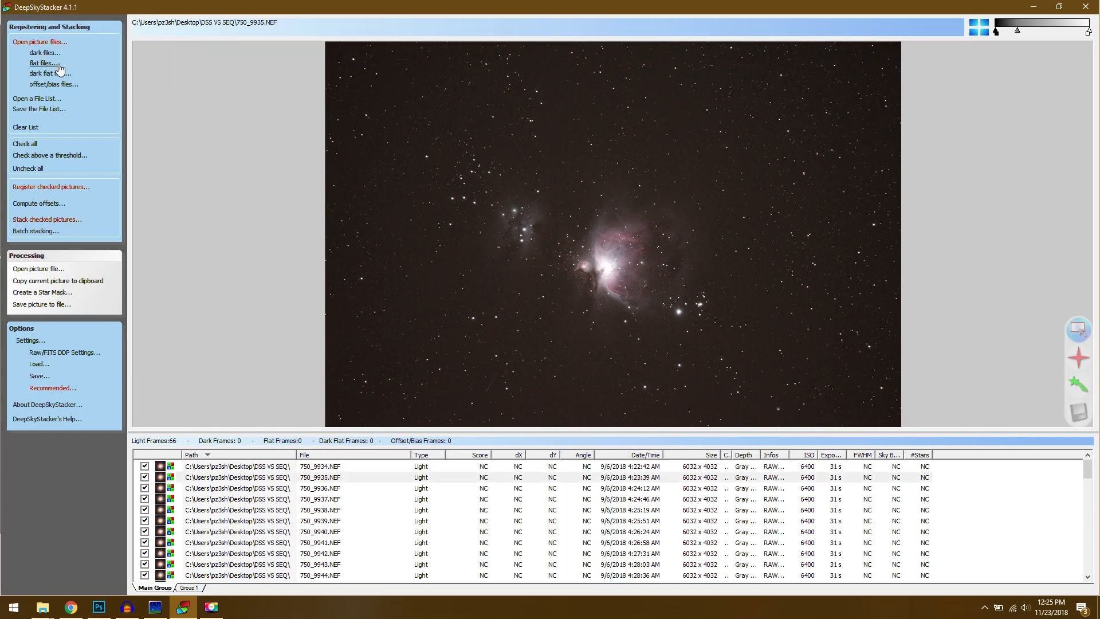
pyautogui.moveTo(51, 73)
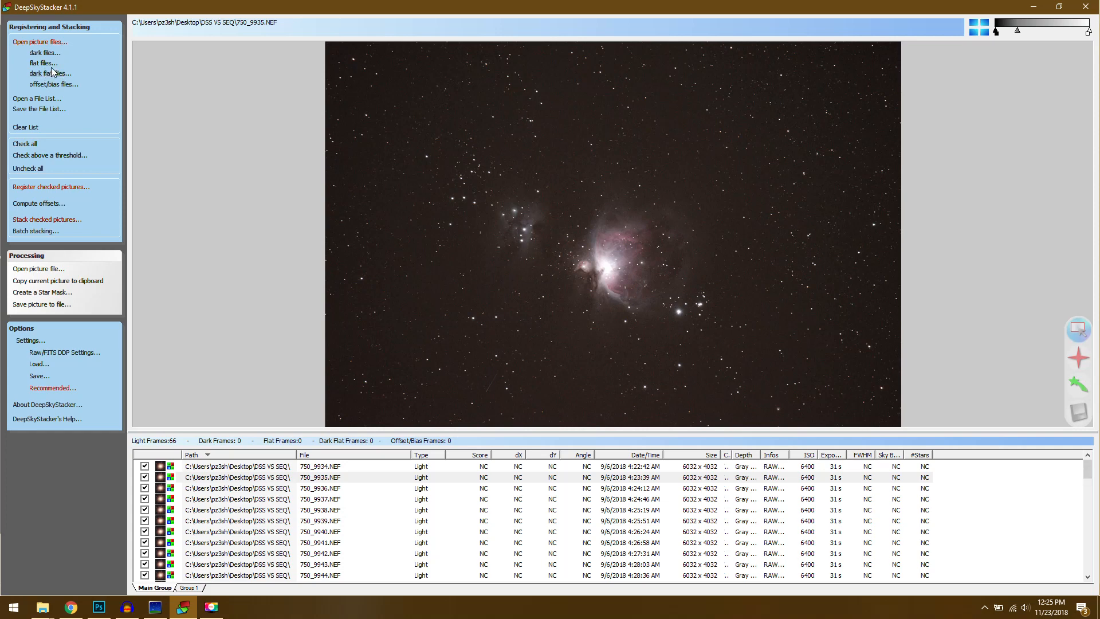
pyautogui.moveTo(98, 125)
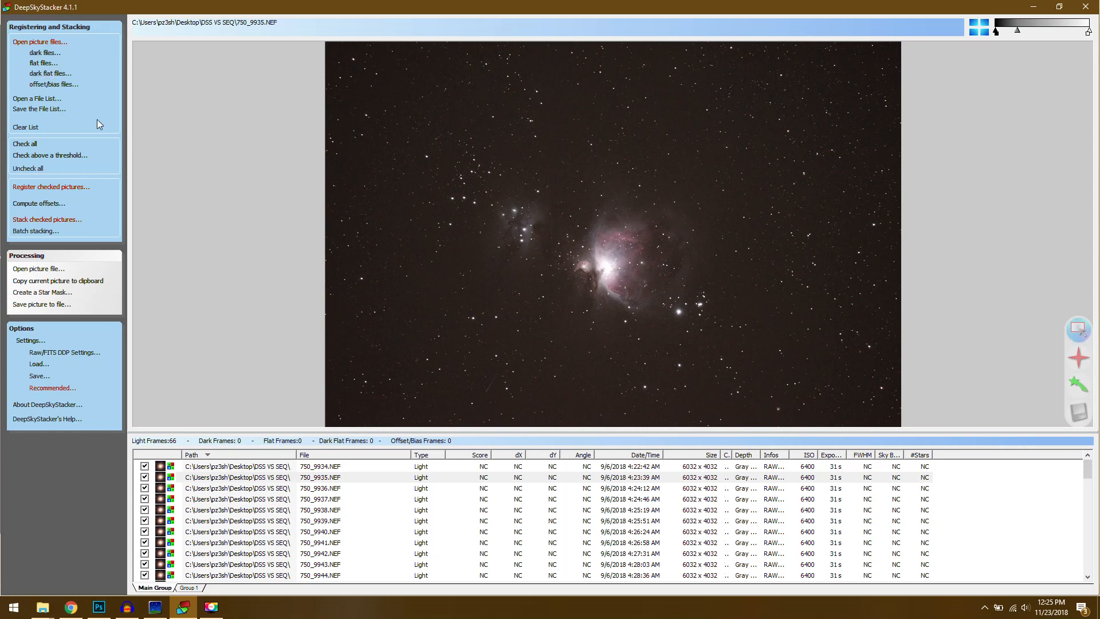
pyautogui.moveTo(76, 197)
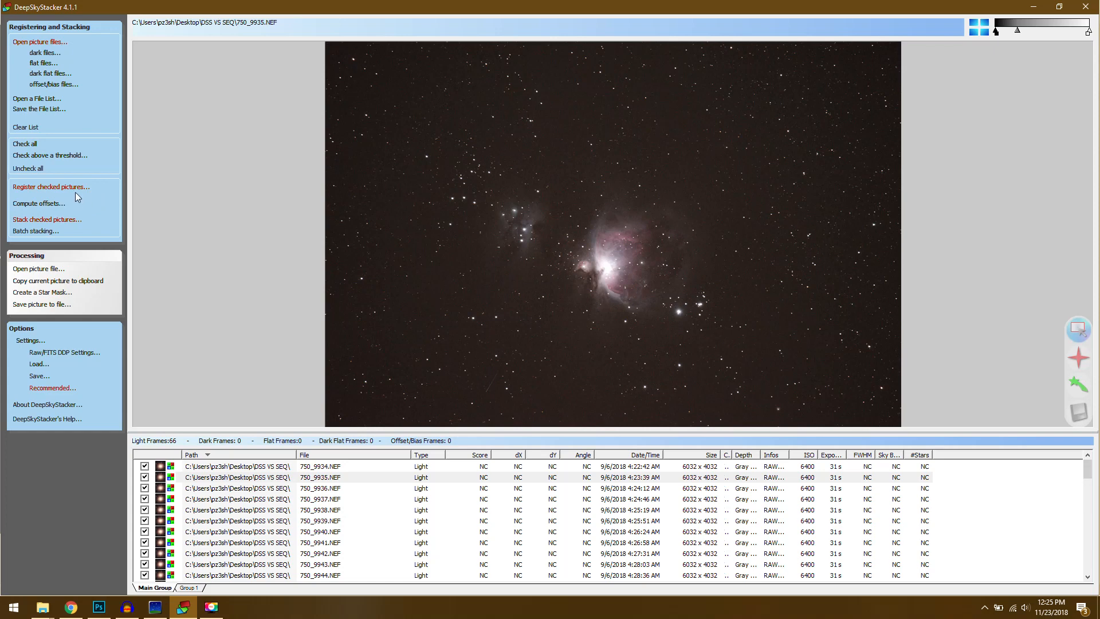
# Open Register Settings for the checked pictures
pyautogui.click(51, 186)
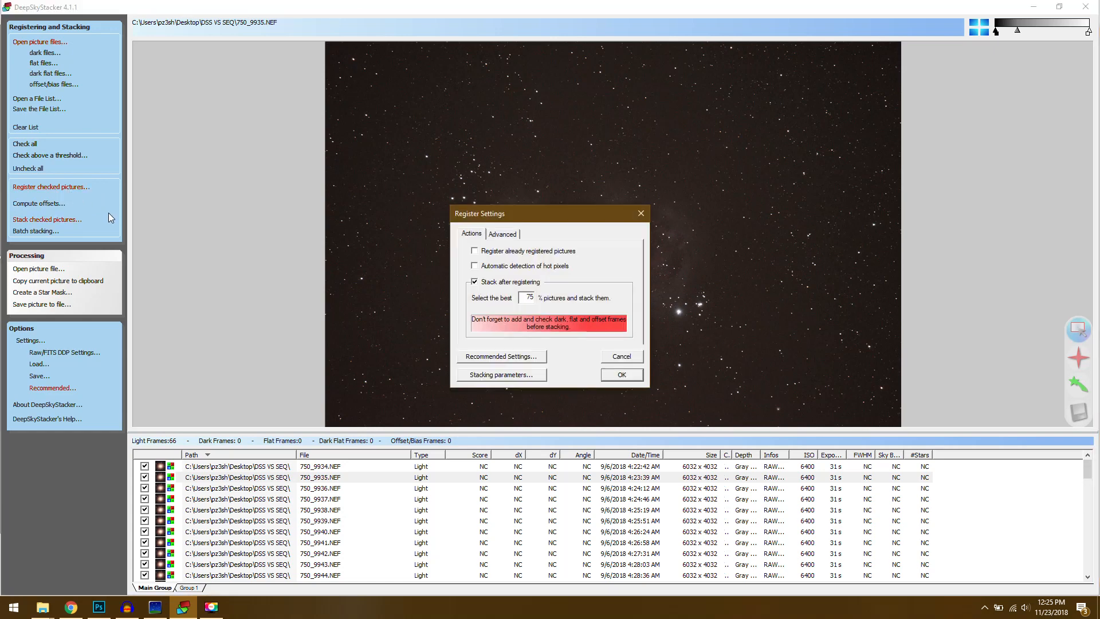
pyautogui.moveTo(557, 303)
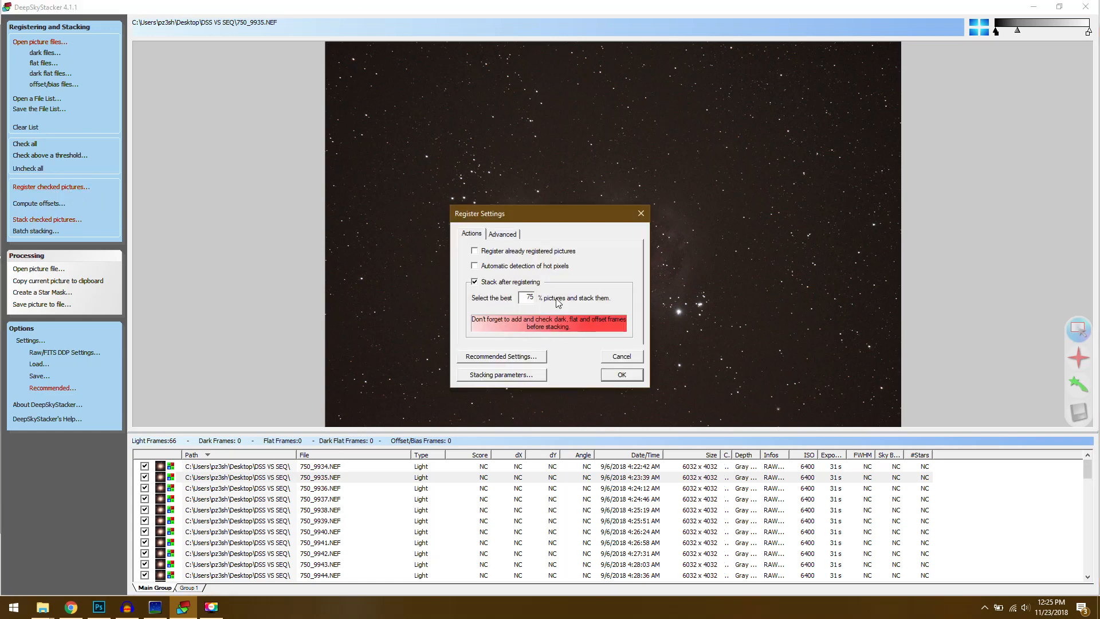
pyautogui.moveTo(519, 289)
pyautogui.write('80')
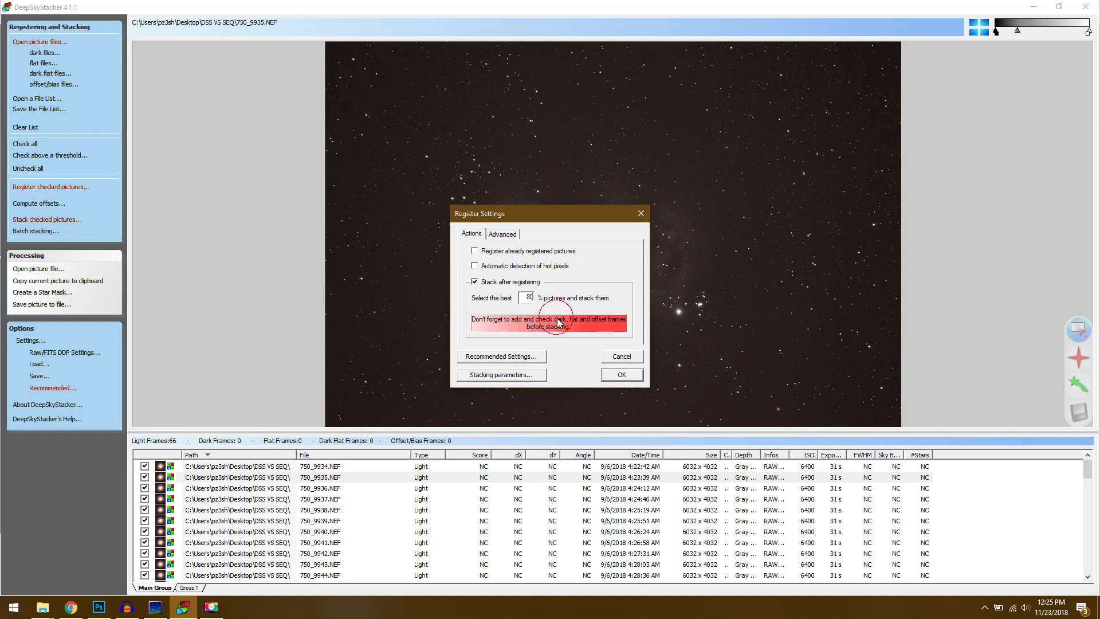
# Set the Advanced star detection threshold to 46% and compute 231 detected stars
pyautogui.click(502, 234)
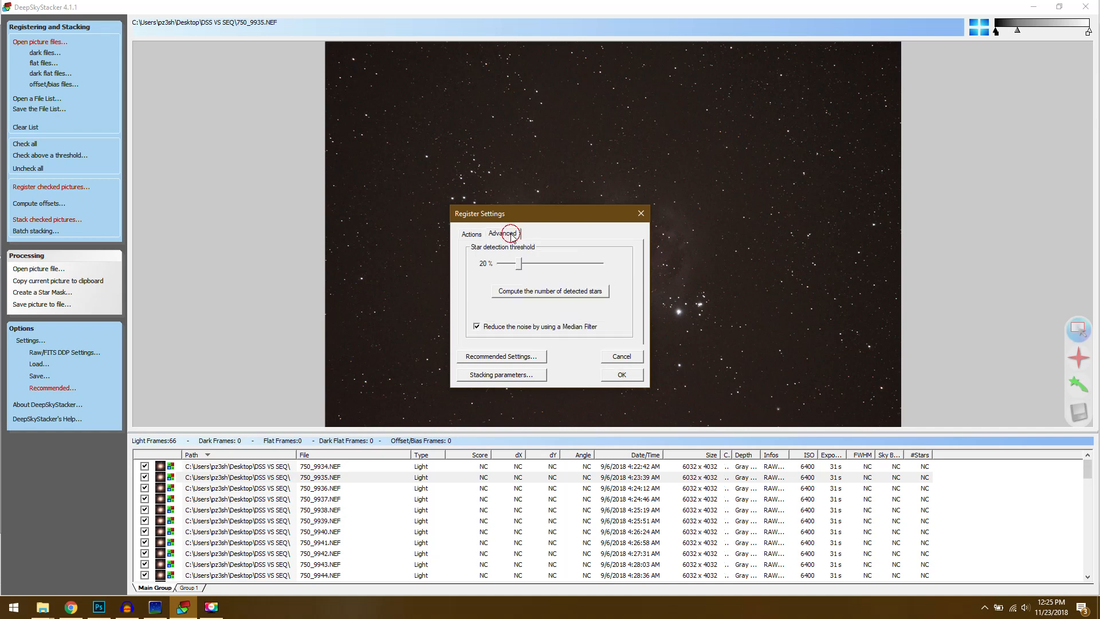
pyautogui.moveTo(493, 251)
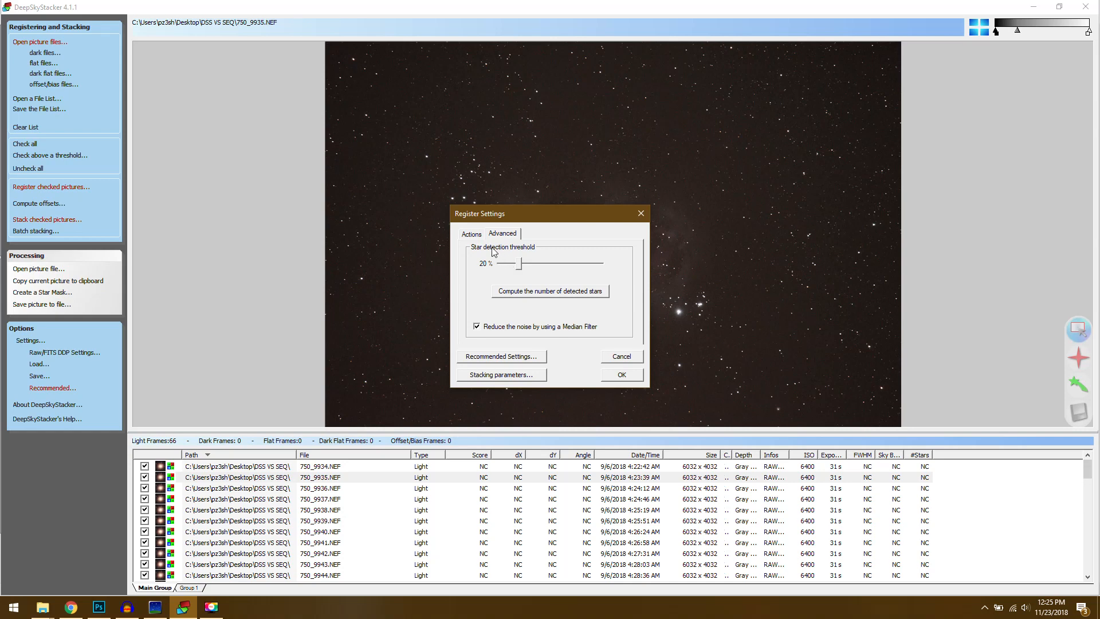
pyautogui.moveTo(523, 278)
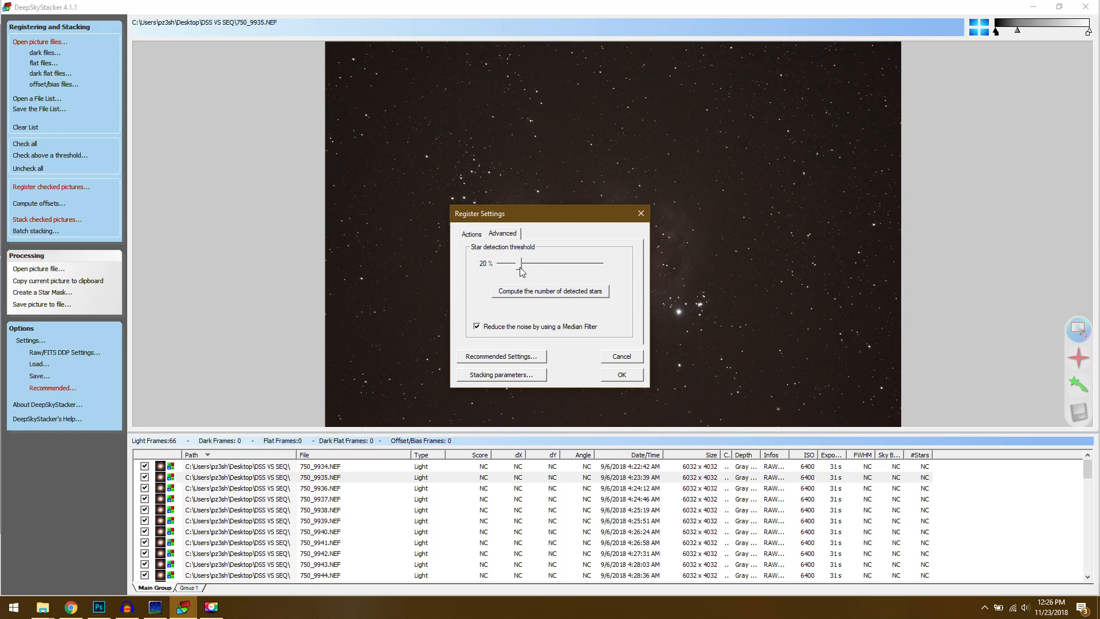
pyautogui.click(620, 374)
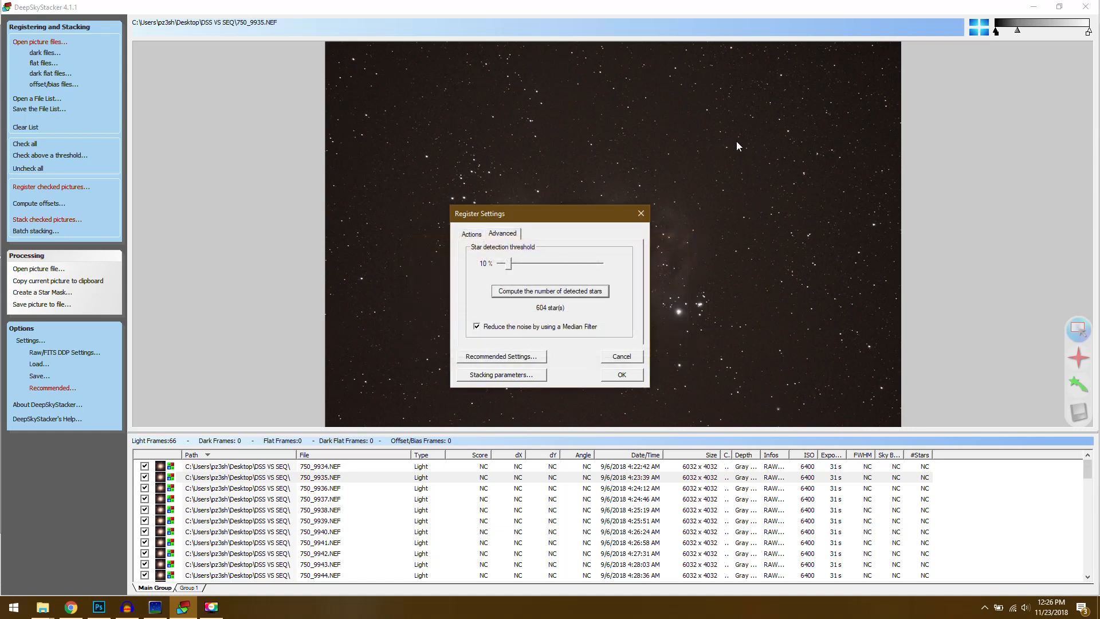
pyautogui.moveTo(531, 304)
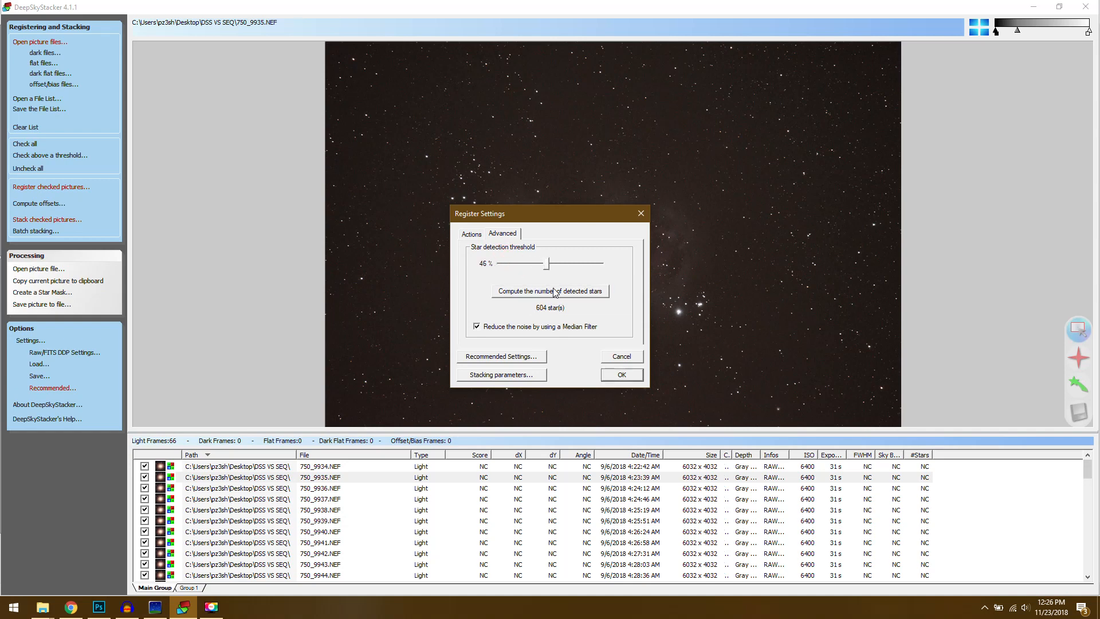
pyautogui.click(620, 374)
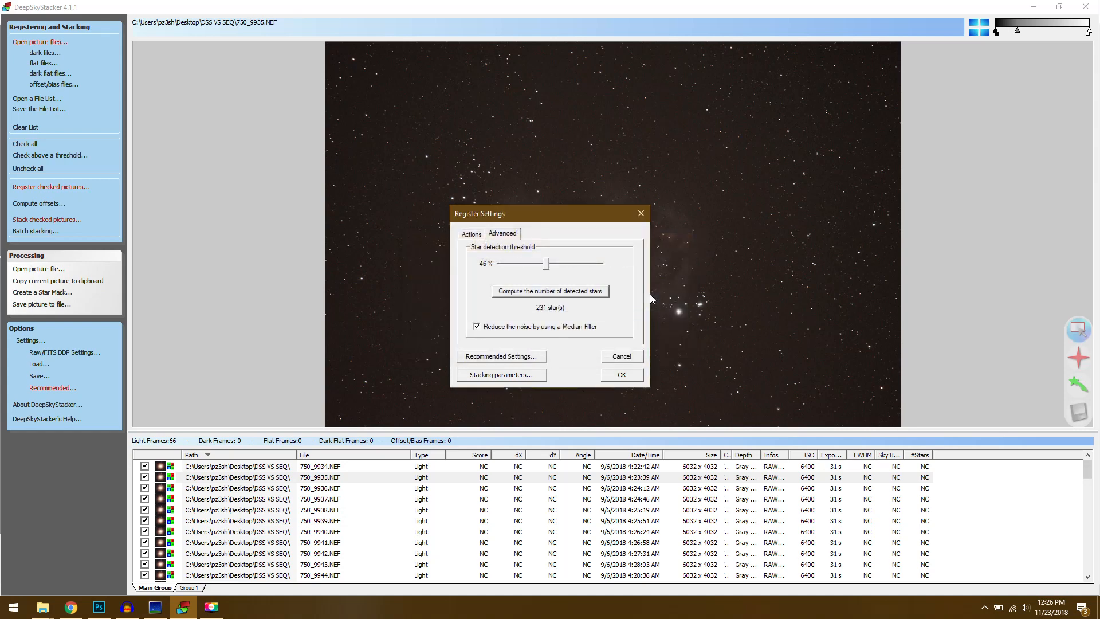
pyautogui.moveTo(714, 91)
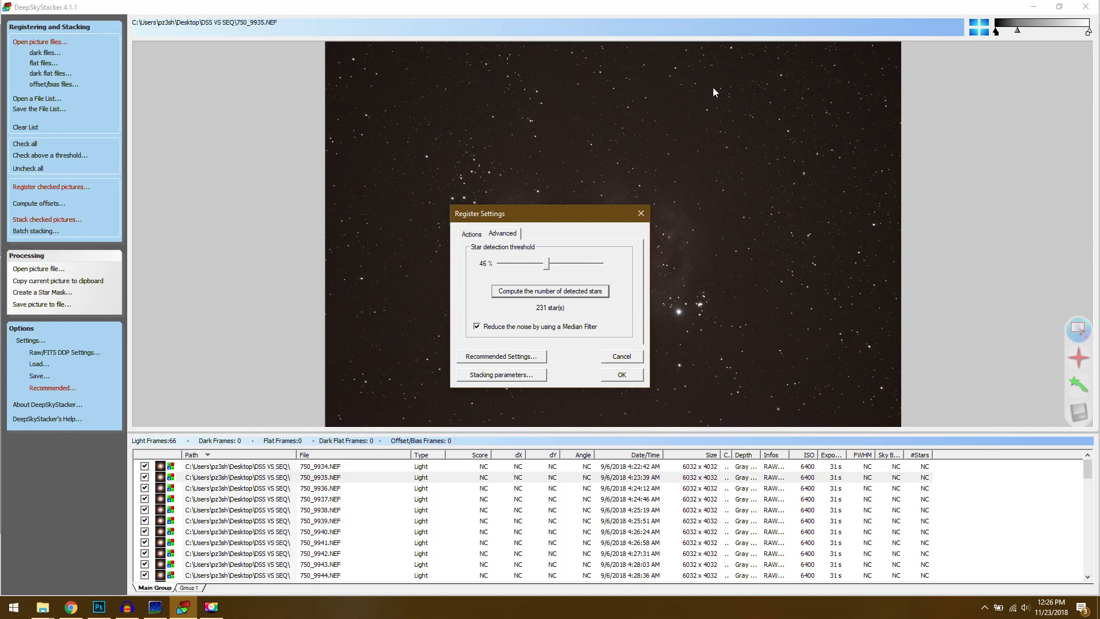
pyautogui.moveTo(678, 156)
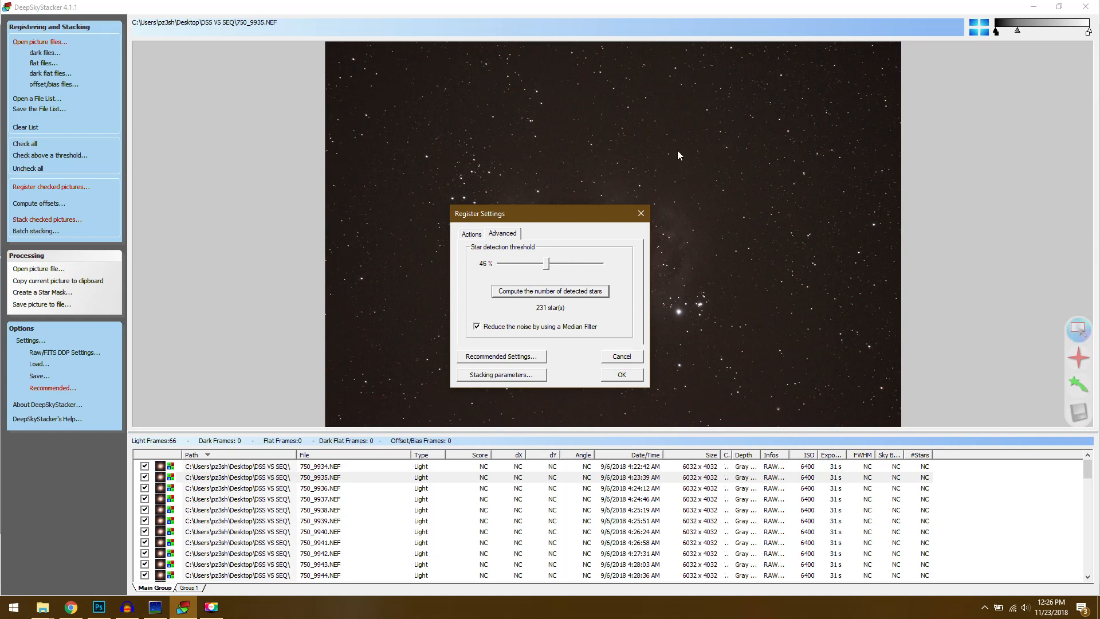
pyautogui.moveTo(737, 309)
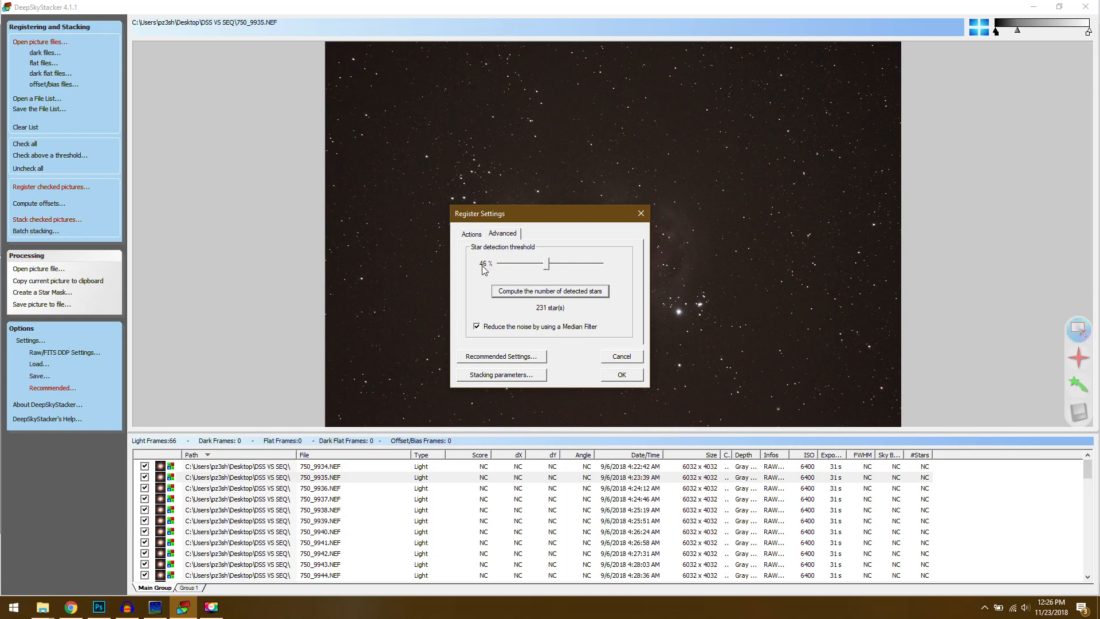
pyautogui.moveTo(487, 275)
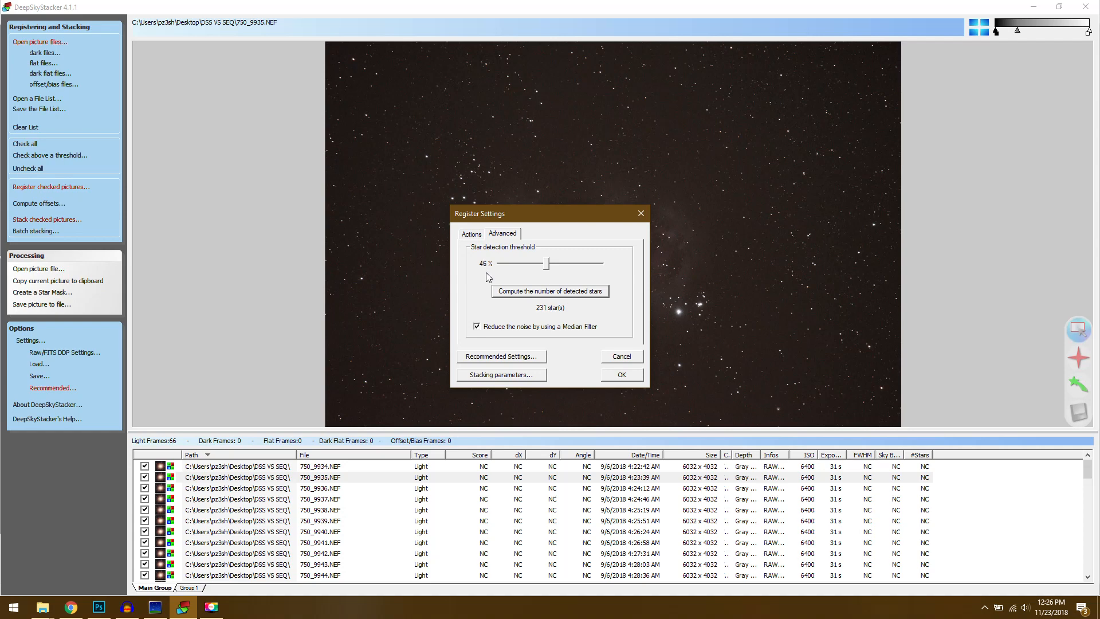
pyautogui.moveTo(491, 242)
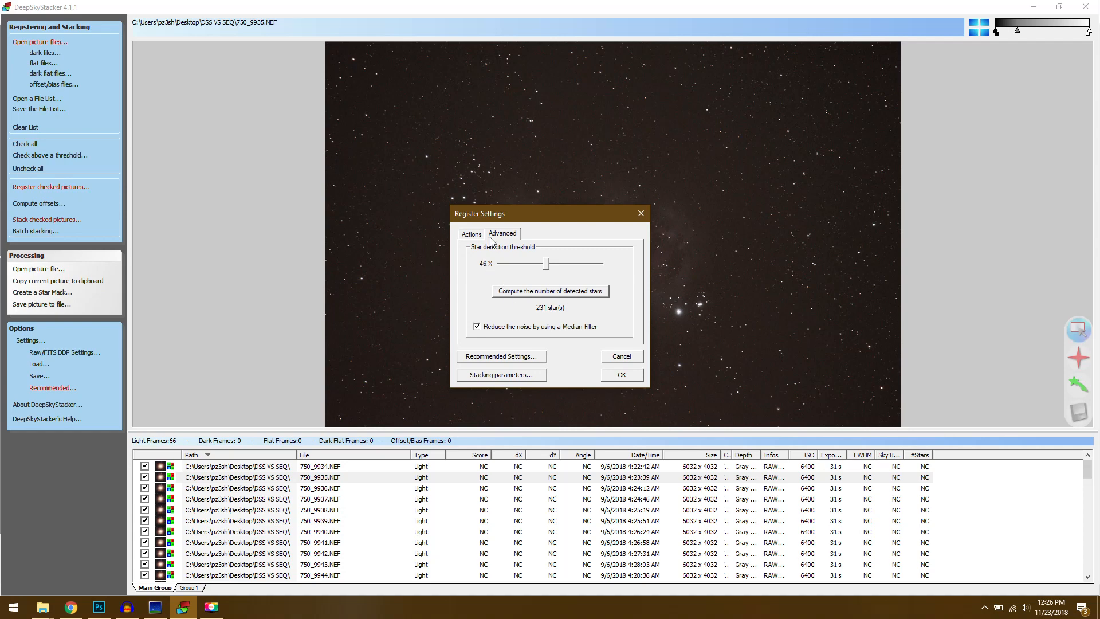
pyautogui.moveTo(523, 357)
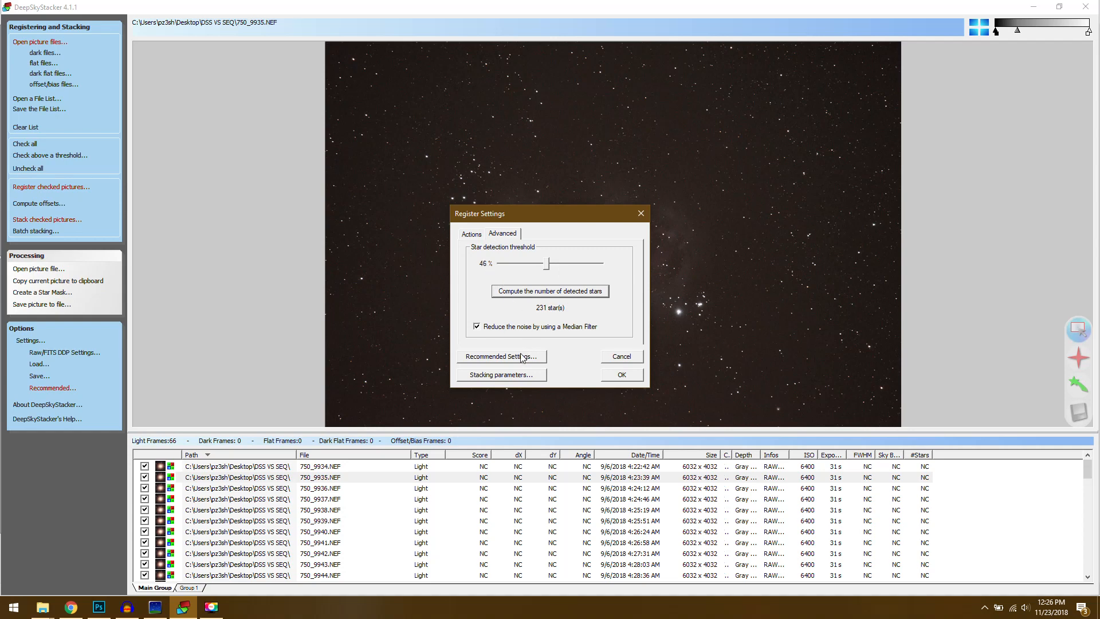
pyautogui.click(501, 357)
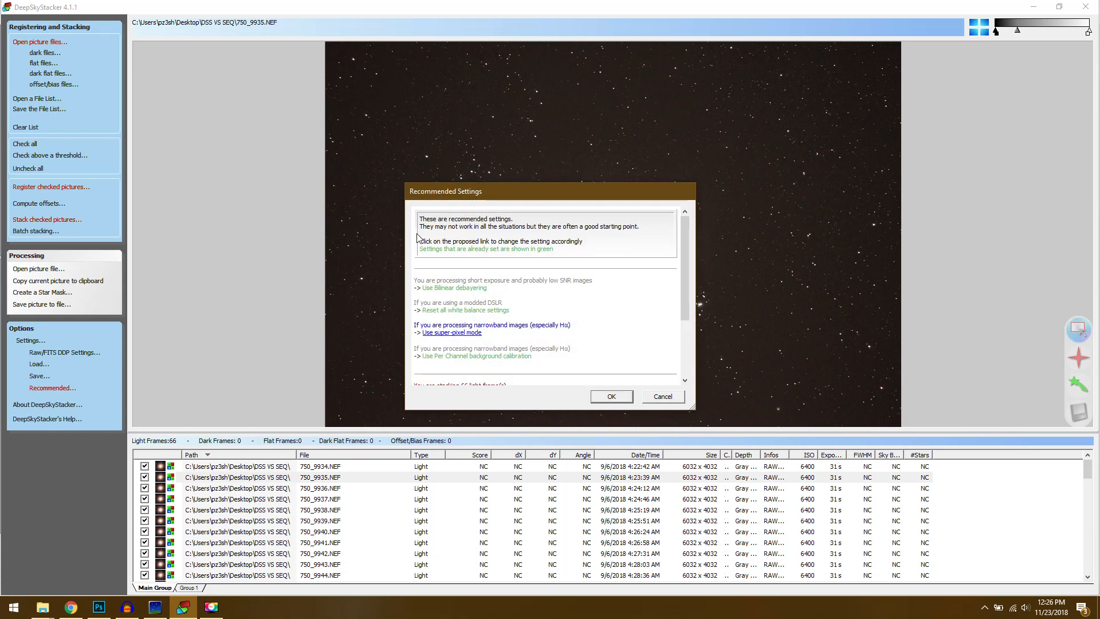
pyautogui.moveTo(547, 257)
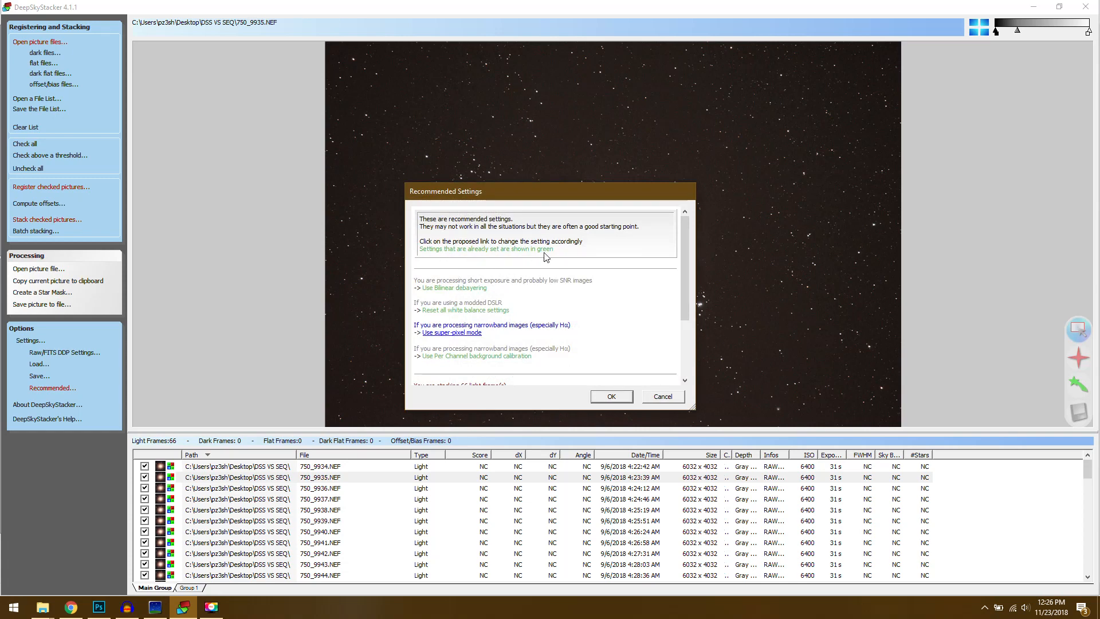
pyautogui.scroll(-3)
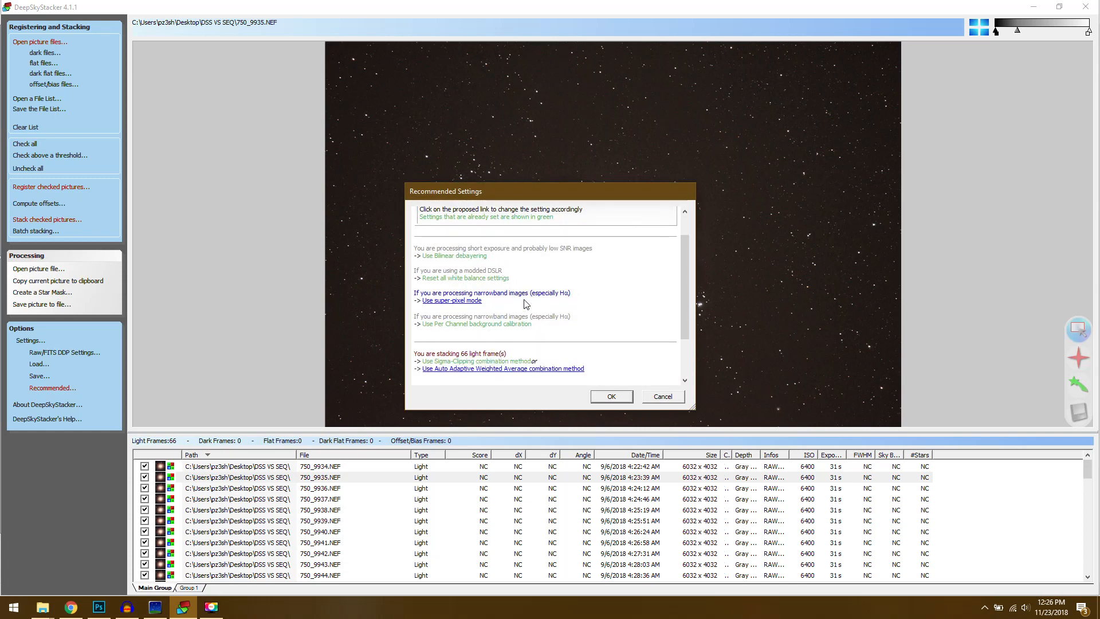
pyautogui.scroll(3)
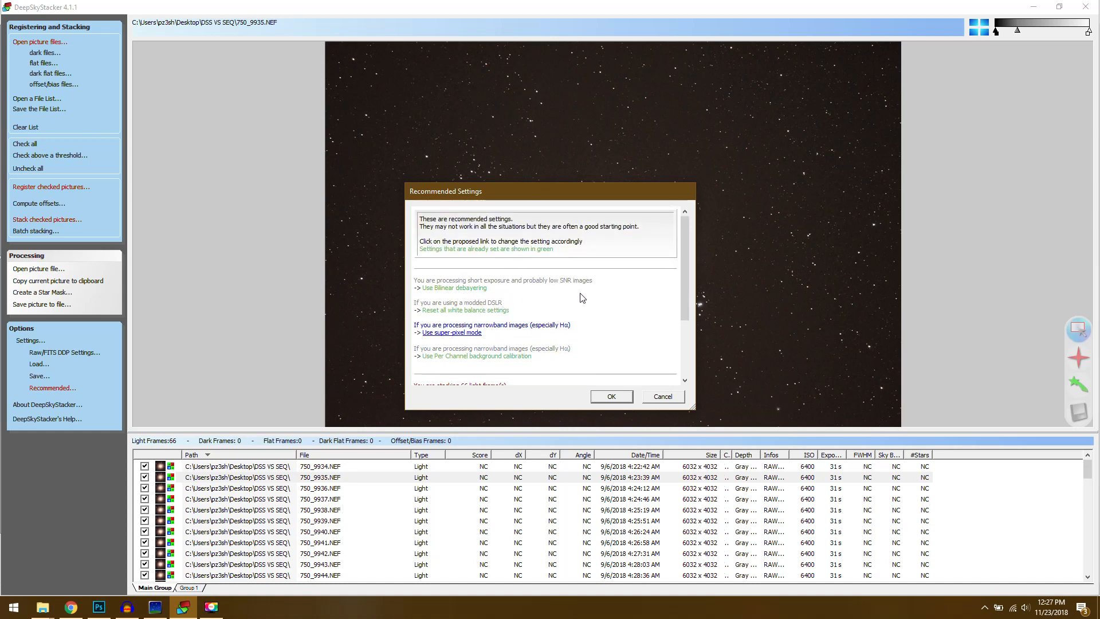
pyautogui.moveTo(549, 293)
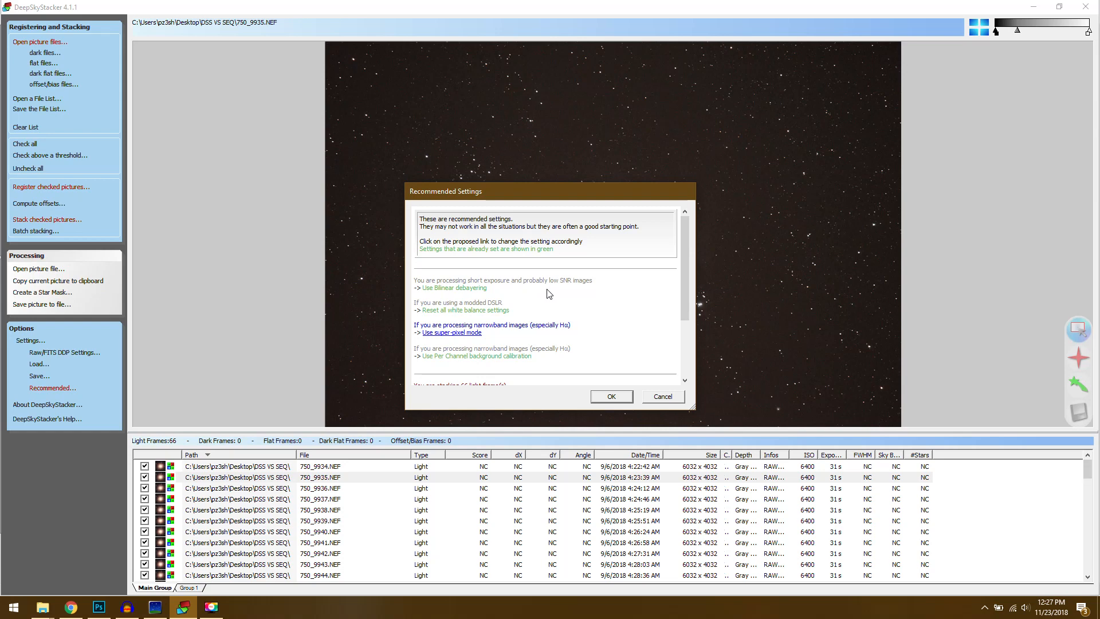
pyautogui.moveTo(604, 302)
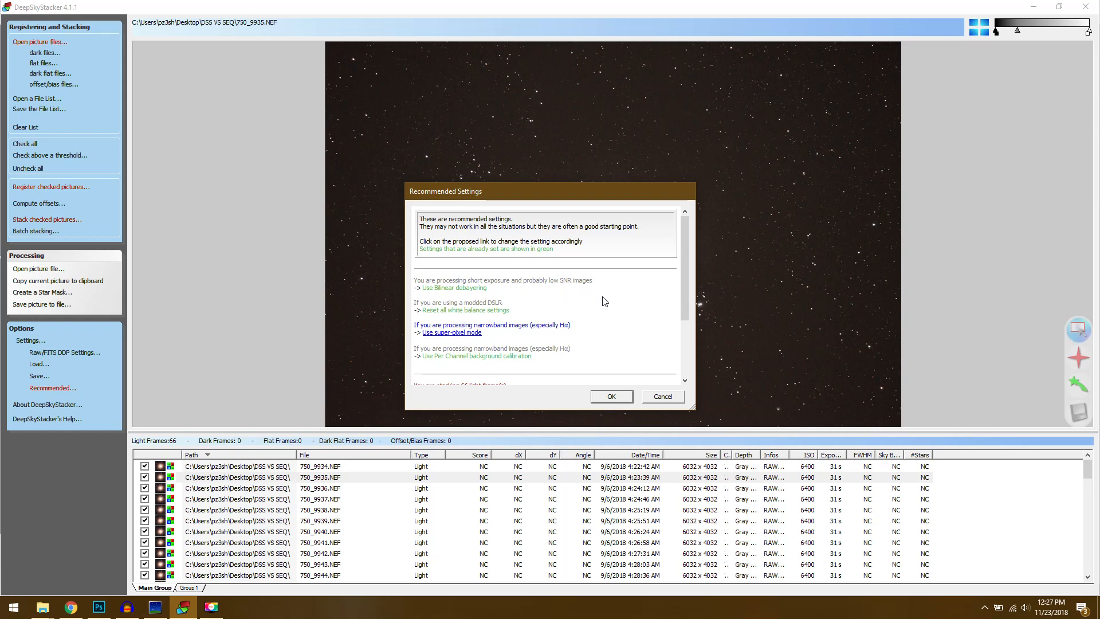
pyautogui.moveTo(554, 343)
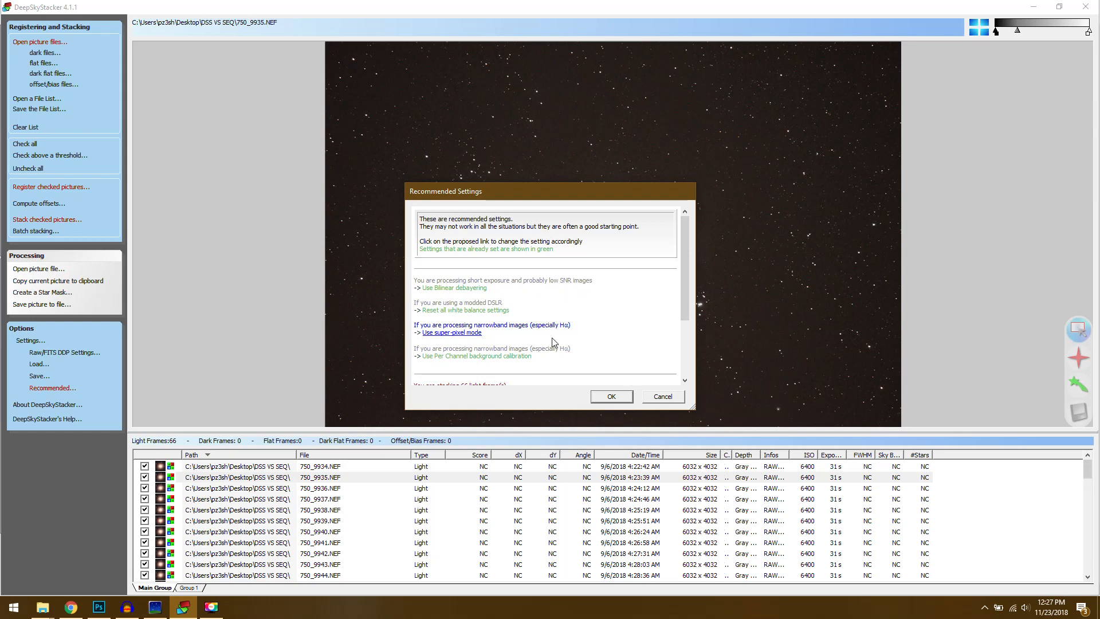
pyautogui.click(609, 396)
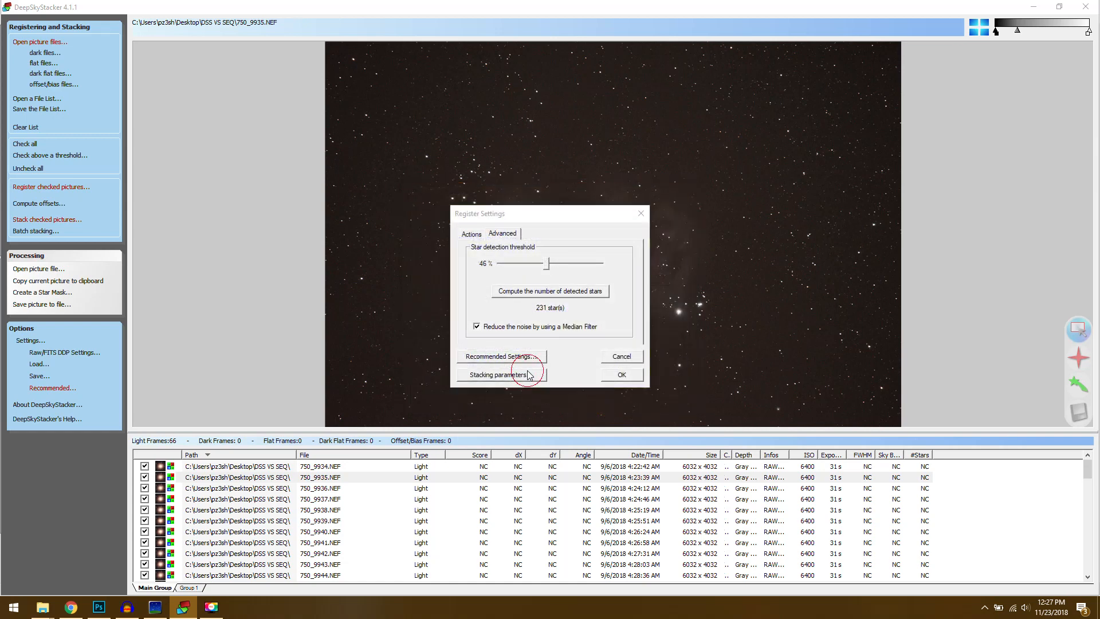
# Set the stacking result to Standard Mode after trying Mosaic, drizzle unchecked
pyautogui.click(497, 374)
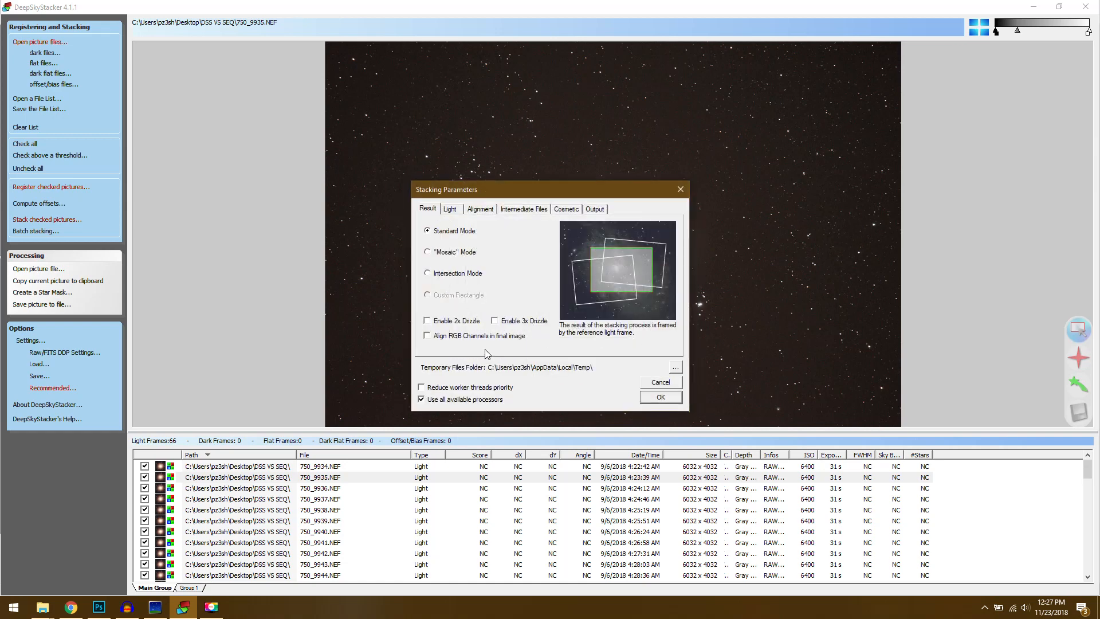
pyautogui.moveTo(505, 265)
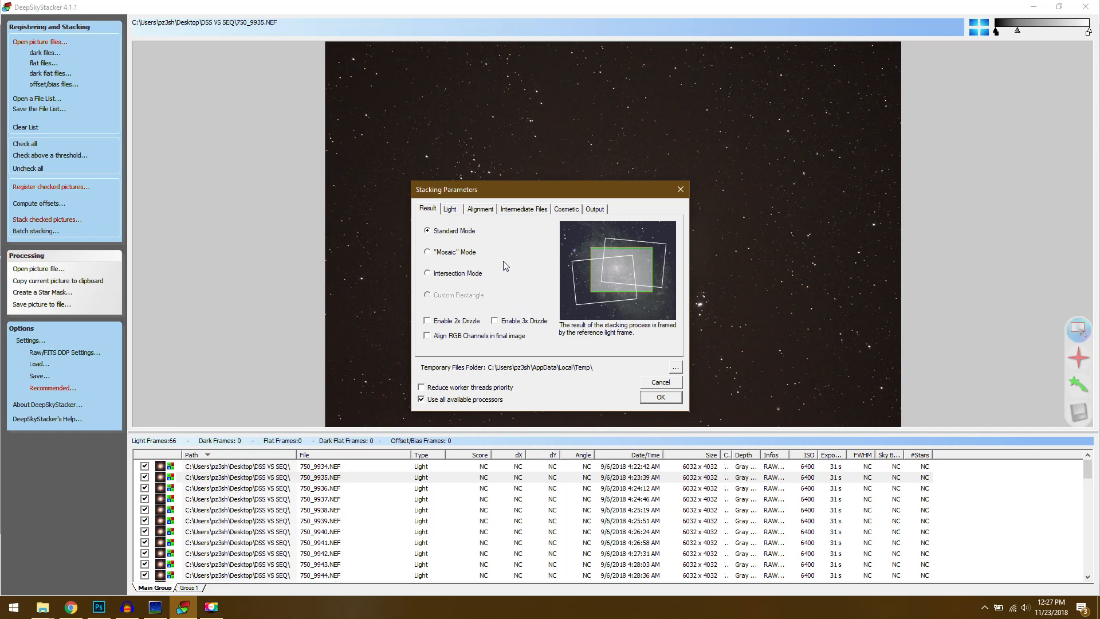
pyautogui.moveTo(575, 268)
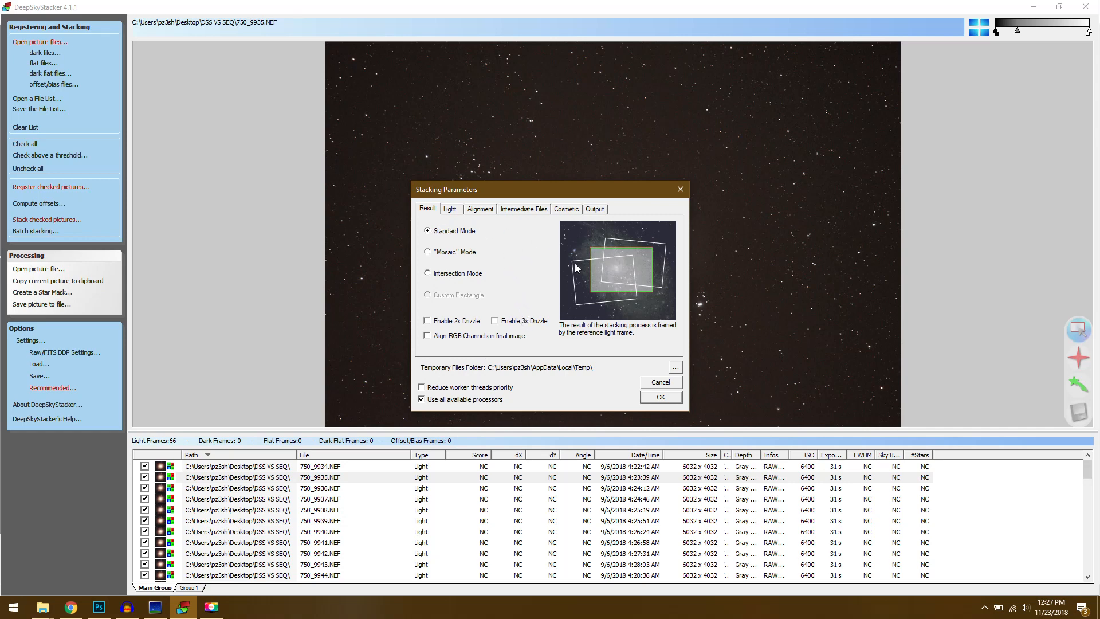
pyautogui.moveTo(460, 234)
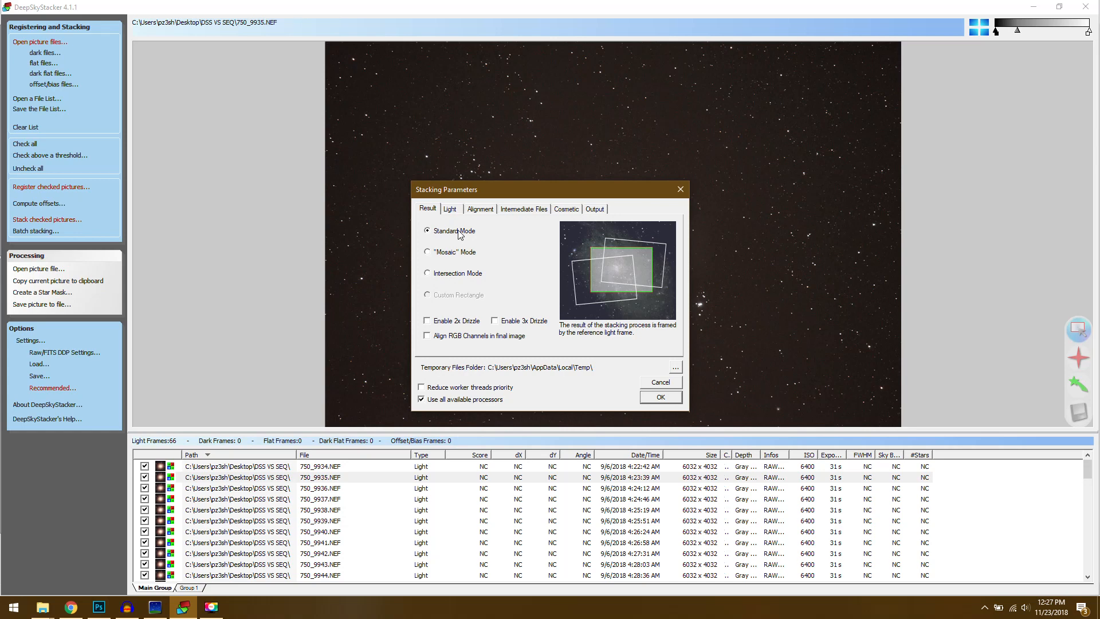
pyautogui.moveTo(591, 291)
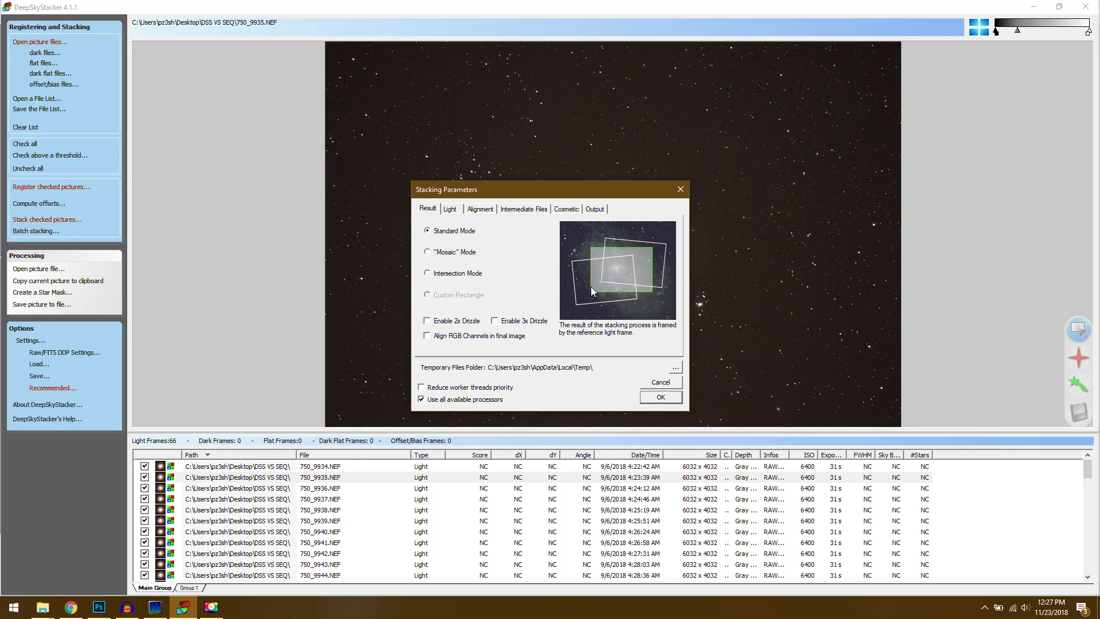
pyautogui.moveTo(613, 335)
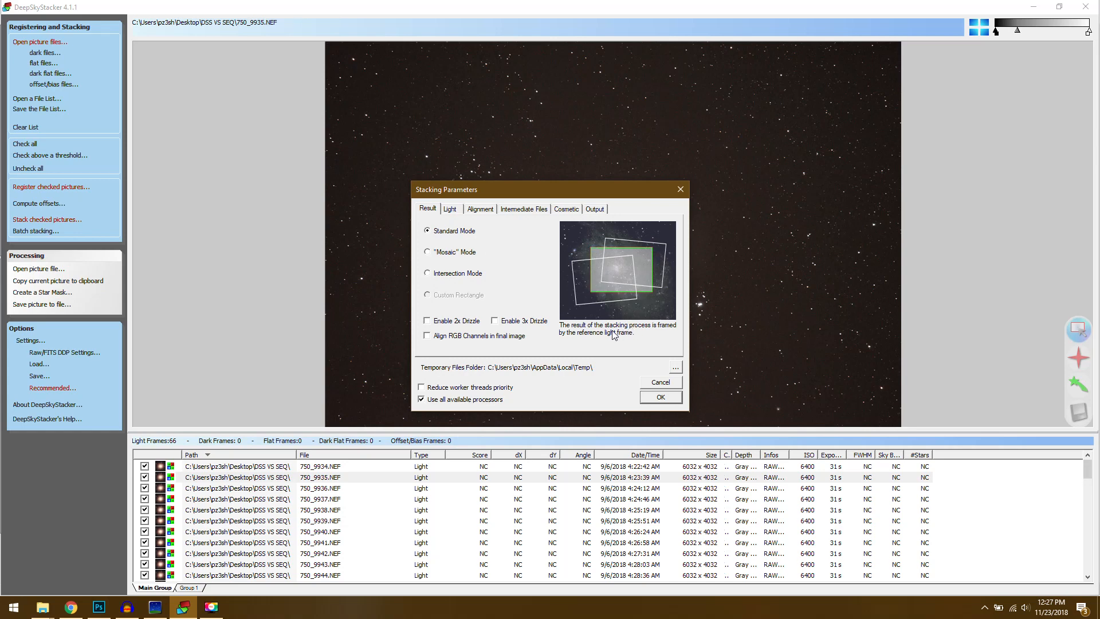
pyautogui.moveTo(320, 432)
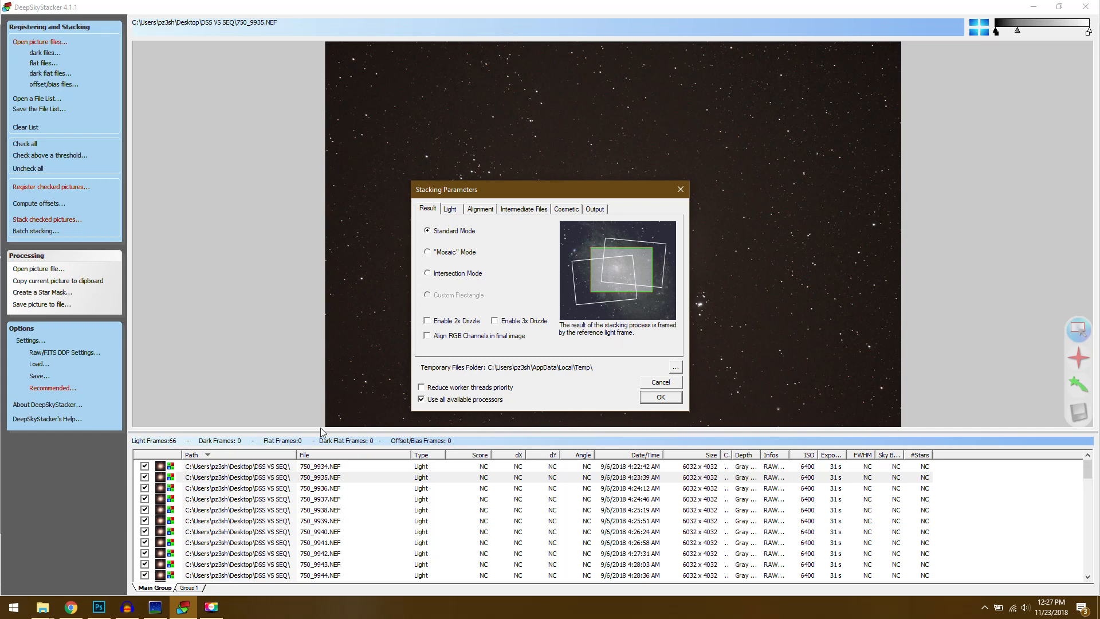
pyautogui.moveTo(344, 549)
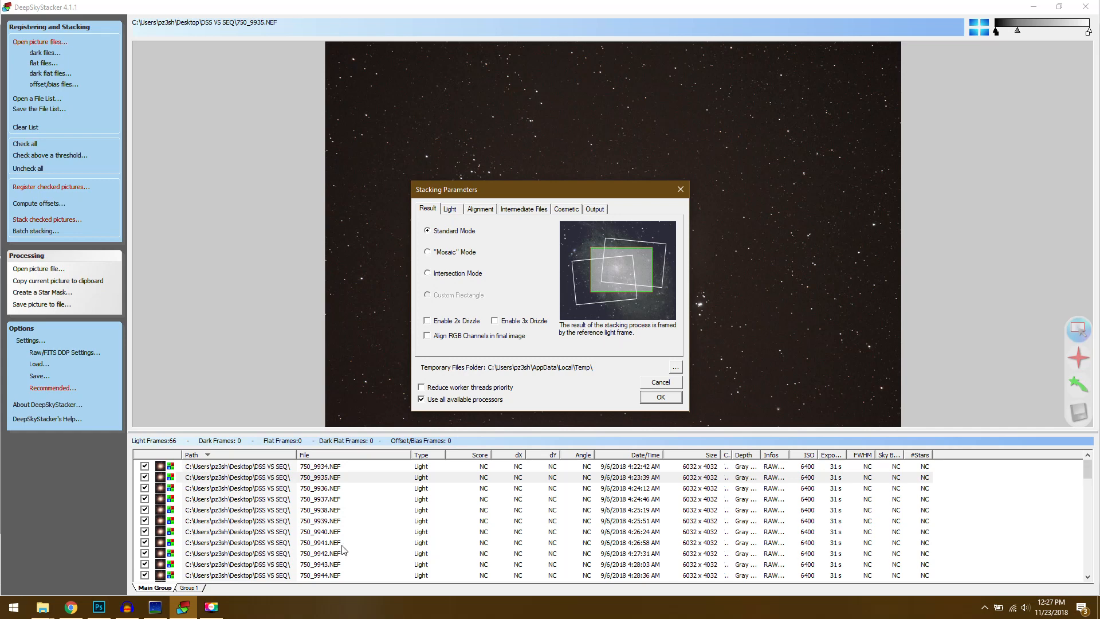
pyautogui.click(428, 252)
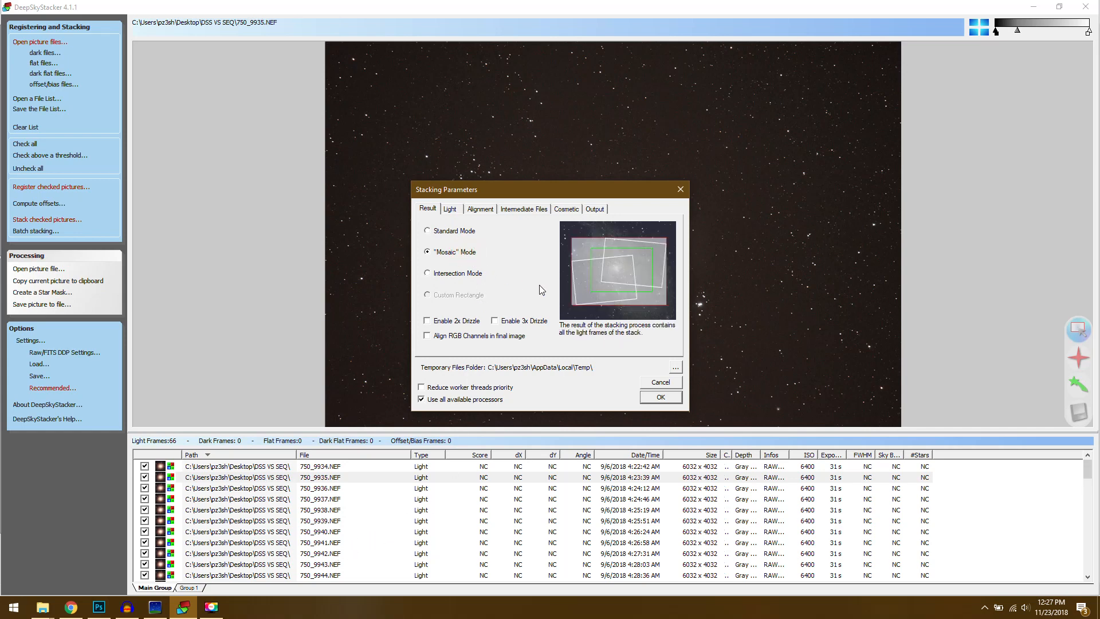
pyautogui.moveTo(586, 316)
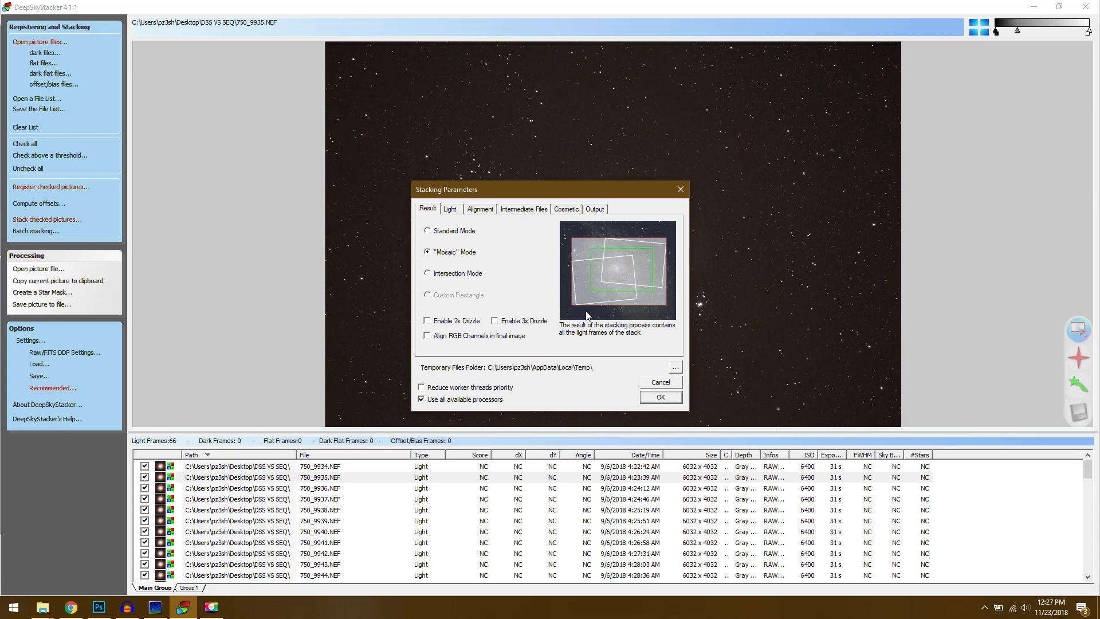
pyautogui.moveTo(595, 244)
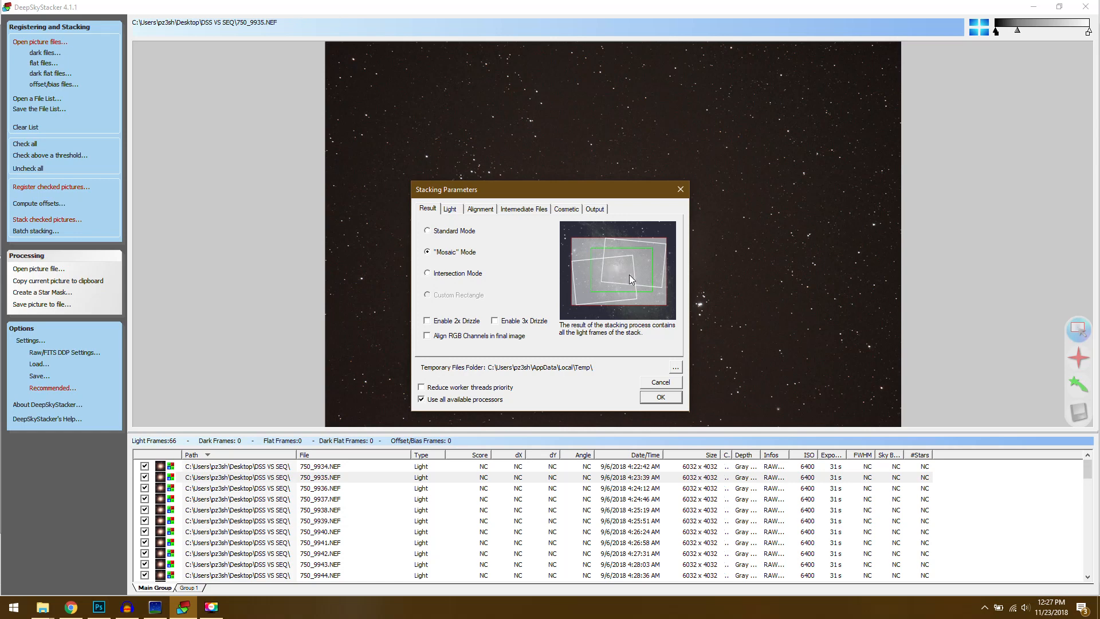
pyautogui.moveTo(644, 292)
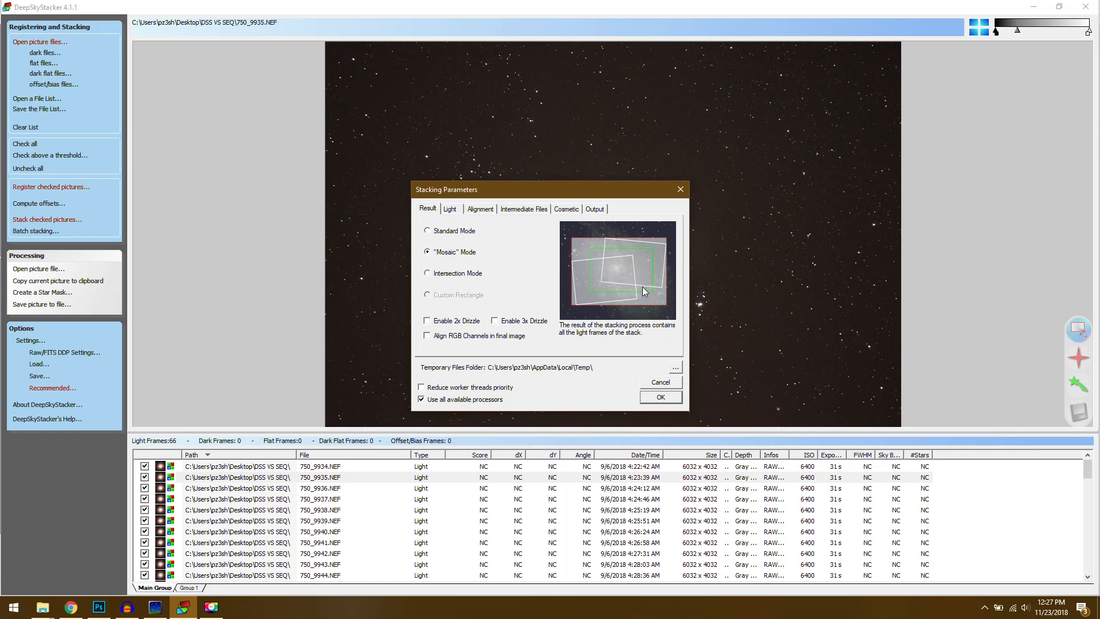
pyautogui.moveTo(456, 254)
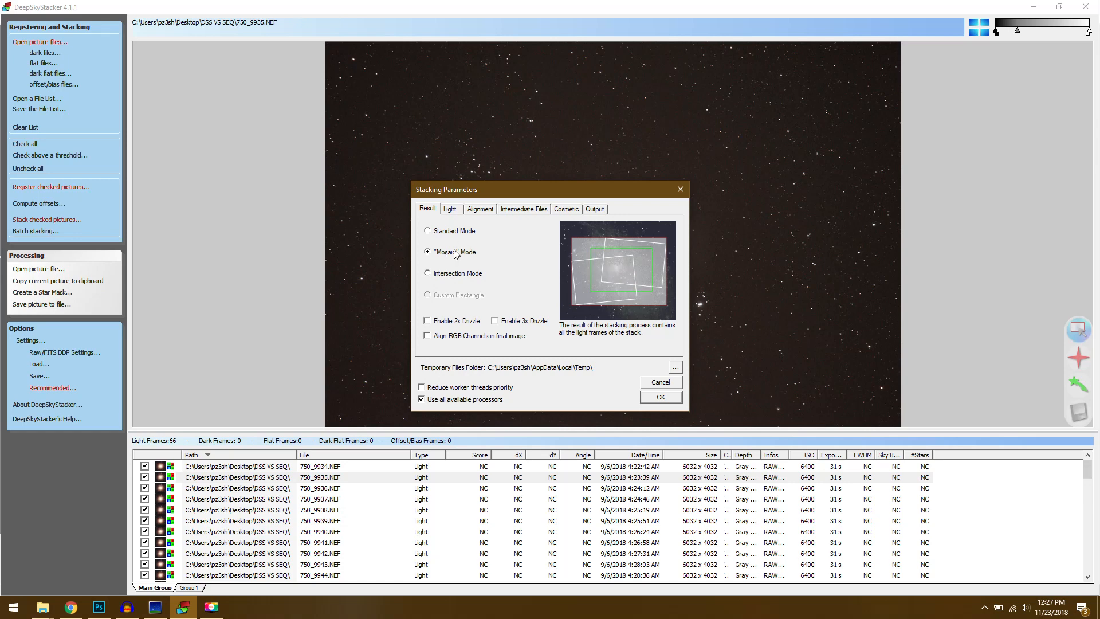
pyautogui.click(427, 231)
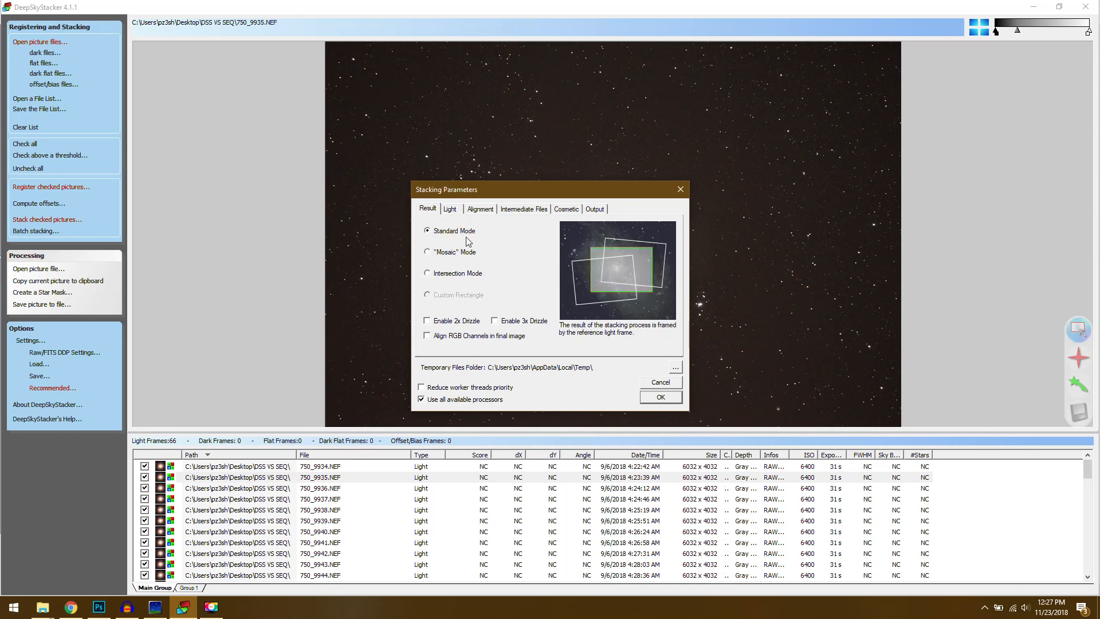
pyautogui.moveTo(528, 275)
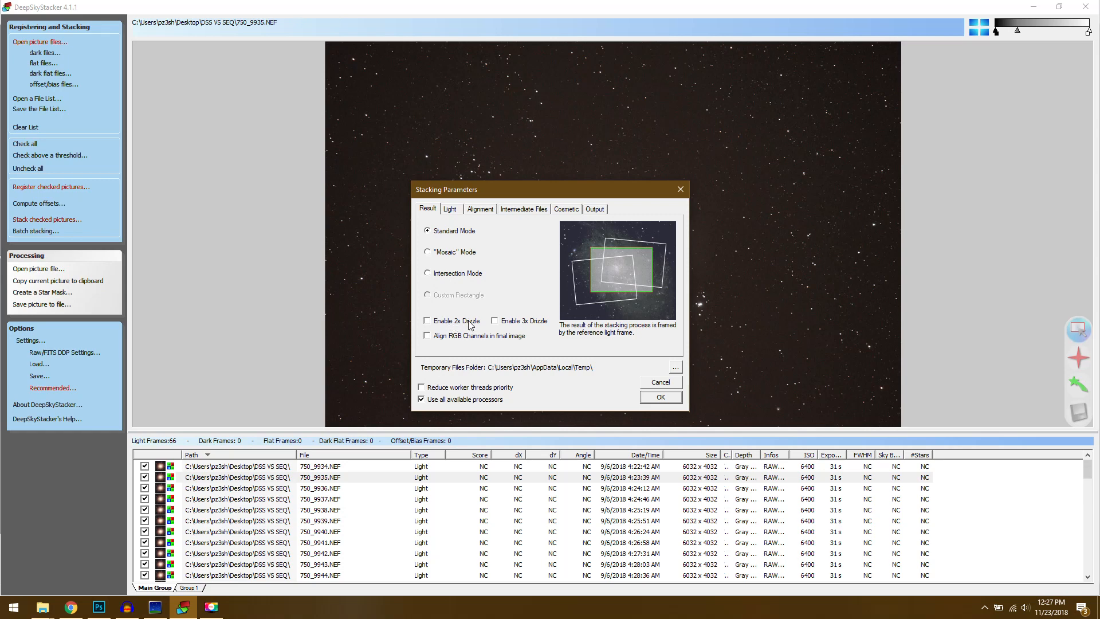
pyautogui.moveTo(468, 326)
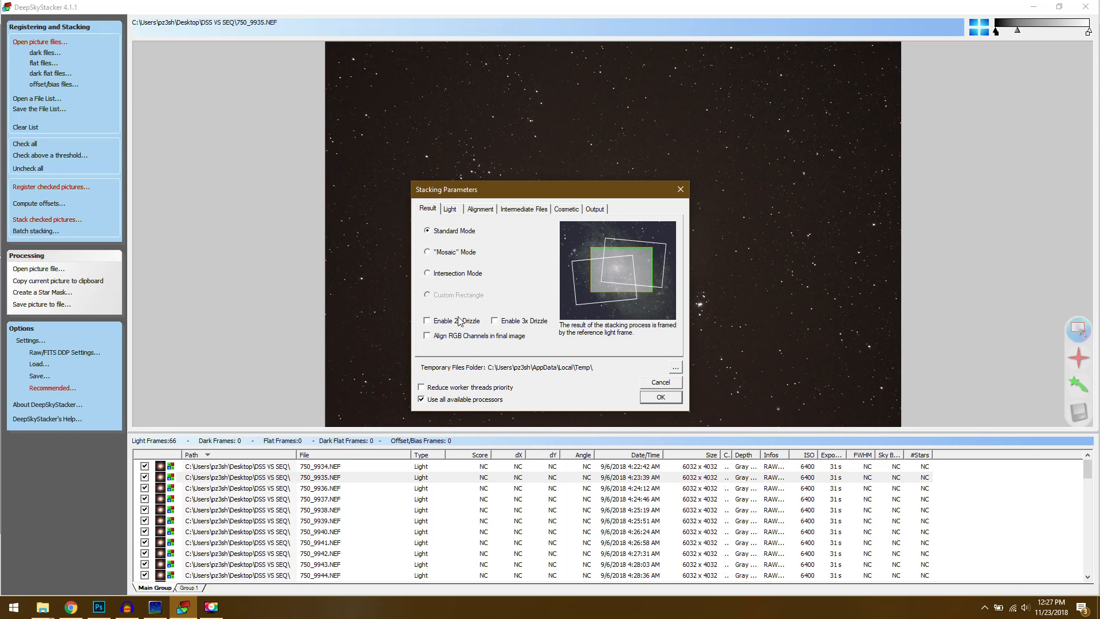
pyautogui.moveTo(463, 322)
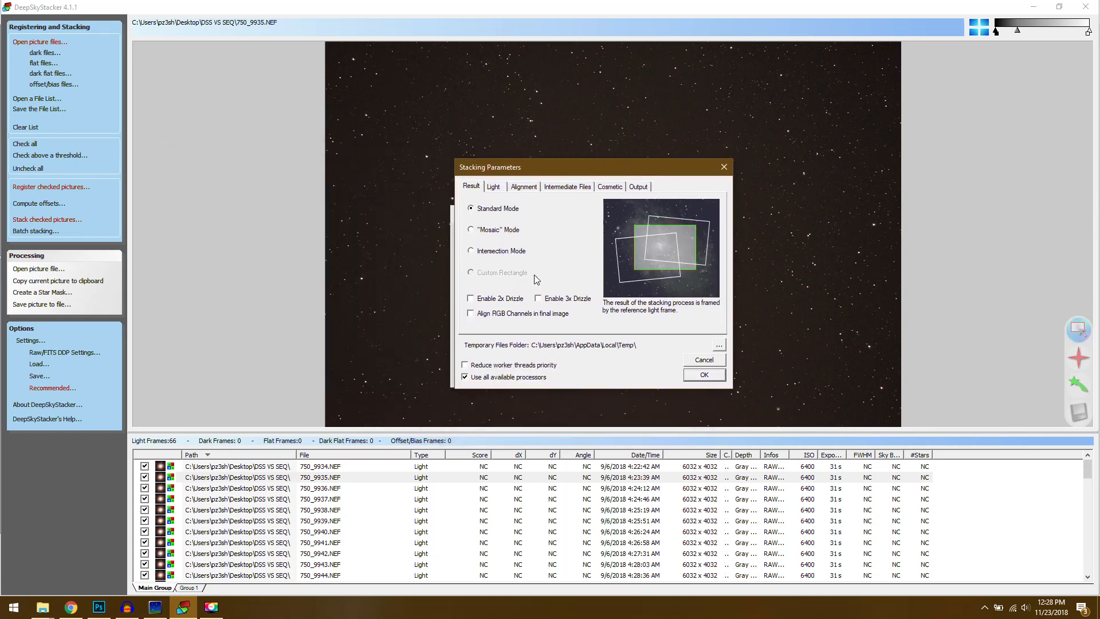
pyautogui.moveTo(534, 304)
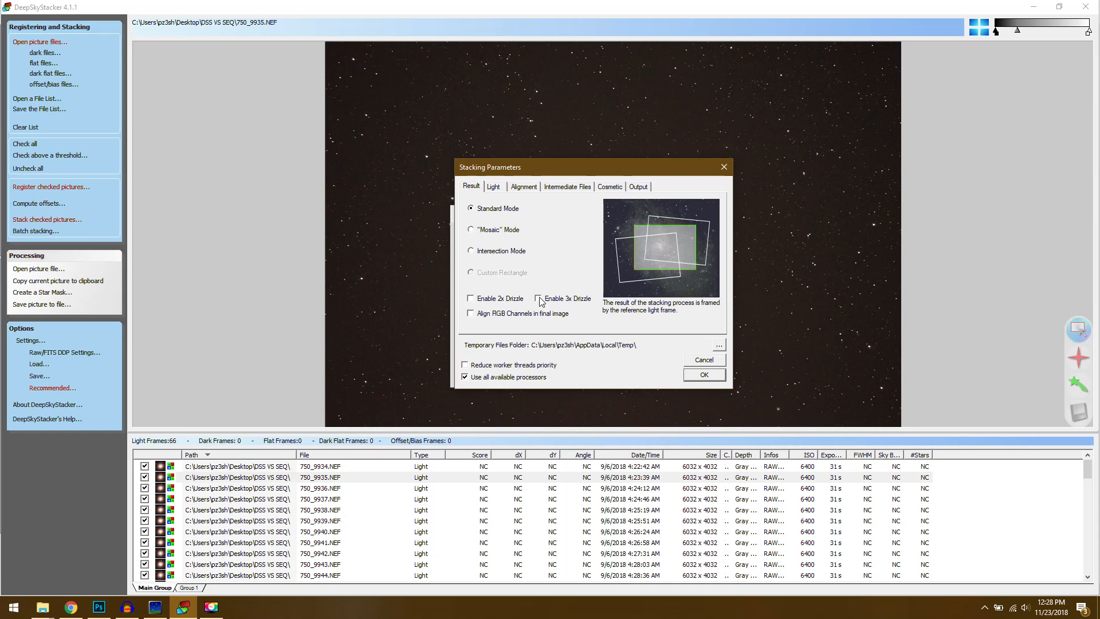
# Review Light, Alignment and Intermediate Files settings, choose TIFF files, then view Cosmetic settings
pyautogui.click(493, 187)
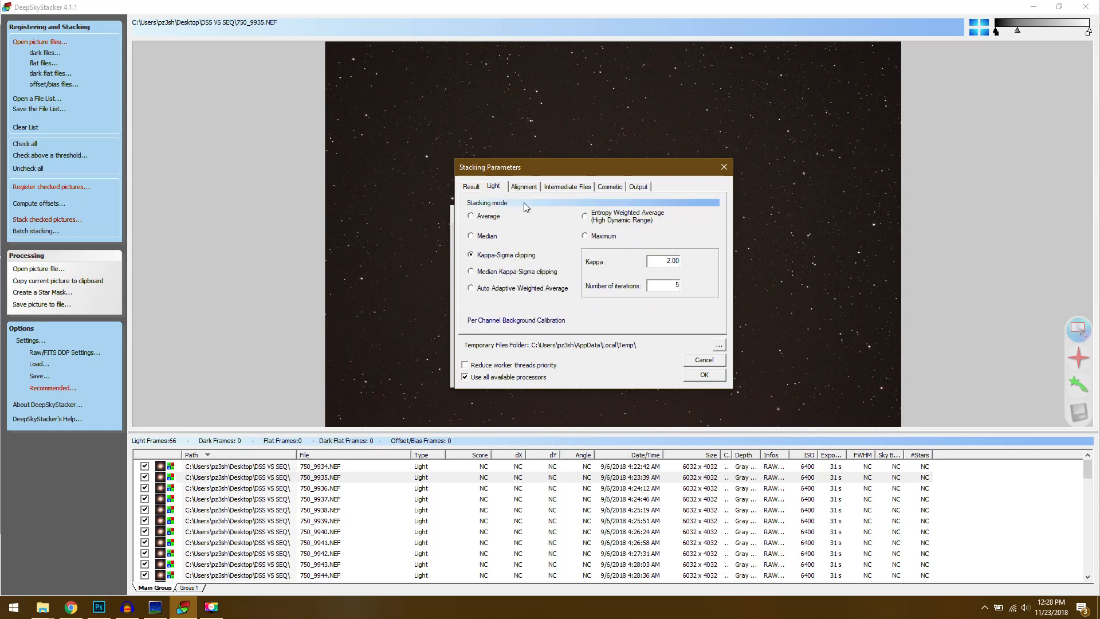
pyautogui.moveTo(508, 258)
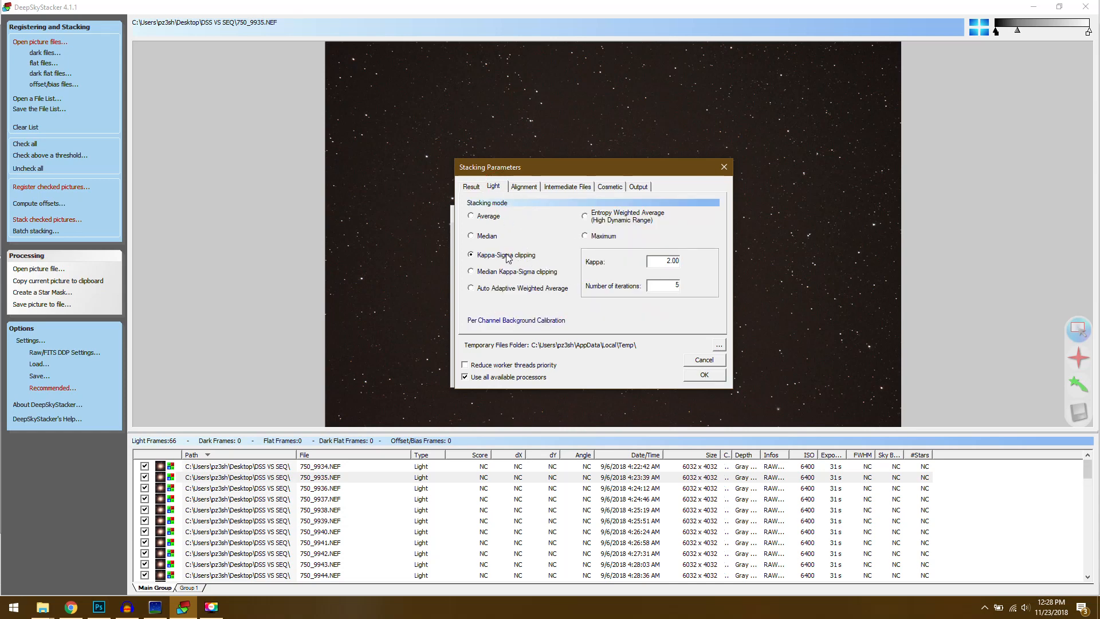
pyautogui.moveTo(521, 263)
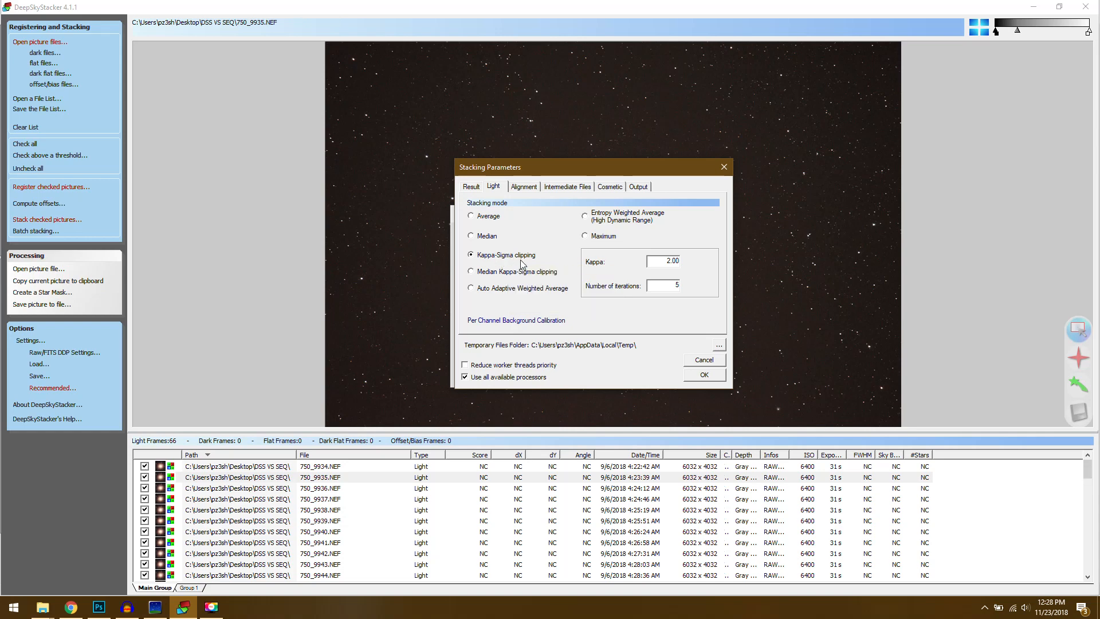
pyautogui.moveTo(505, 254)
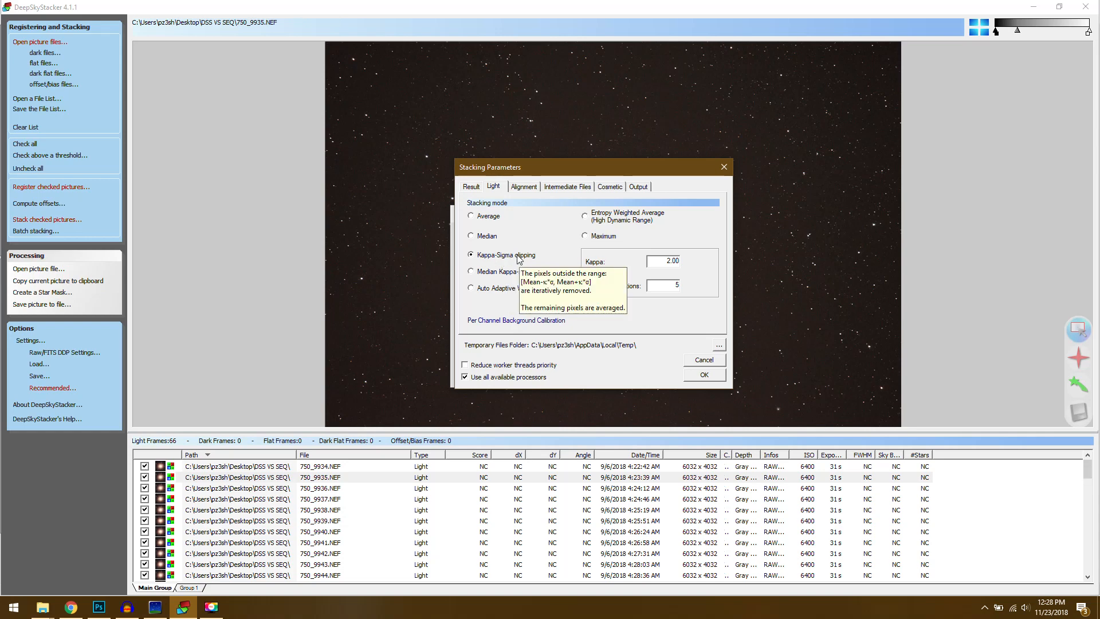
pyautogui.moveTo(534, 266)
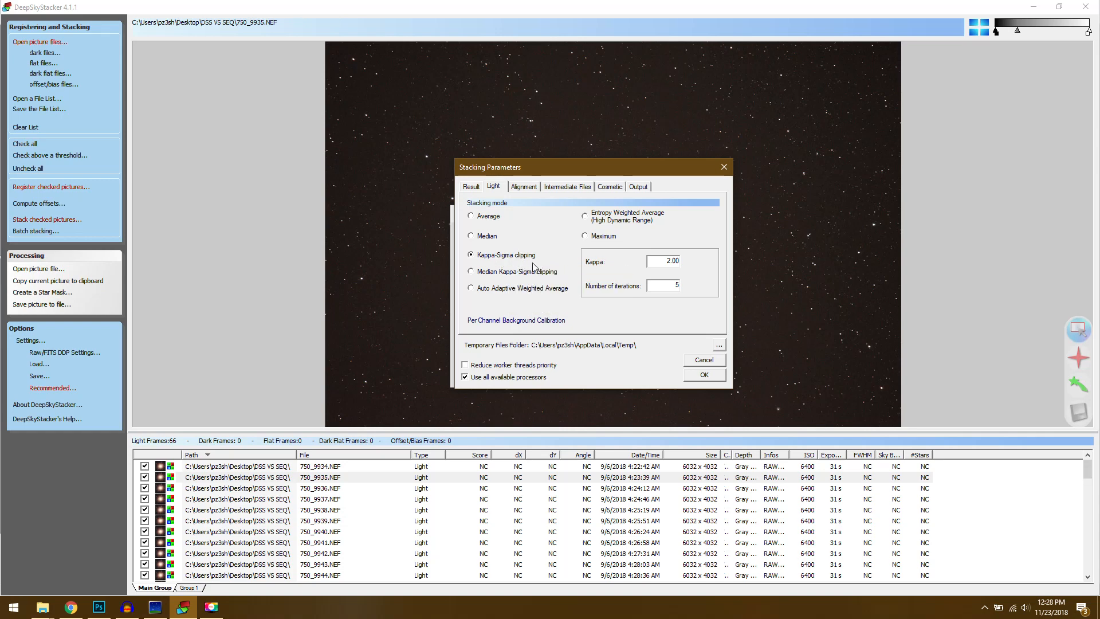
pyautogui.click(523, 186)
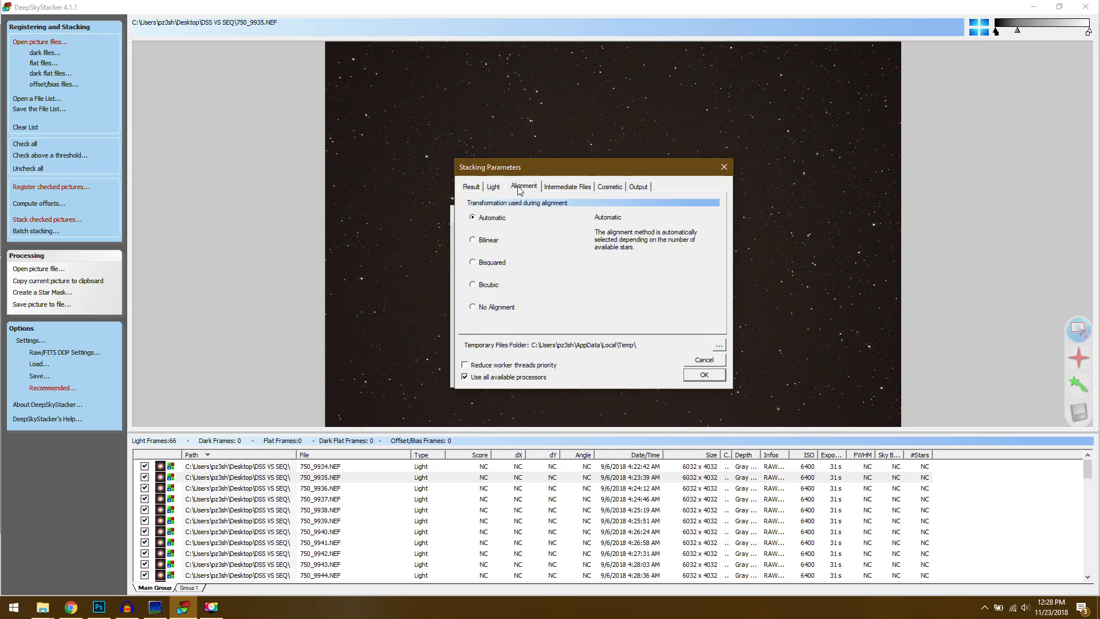
pyautogui.moveTo(497, 221)
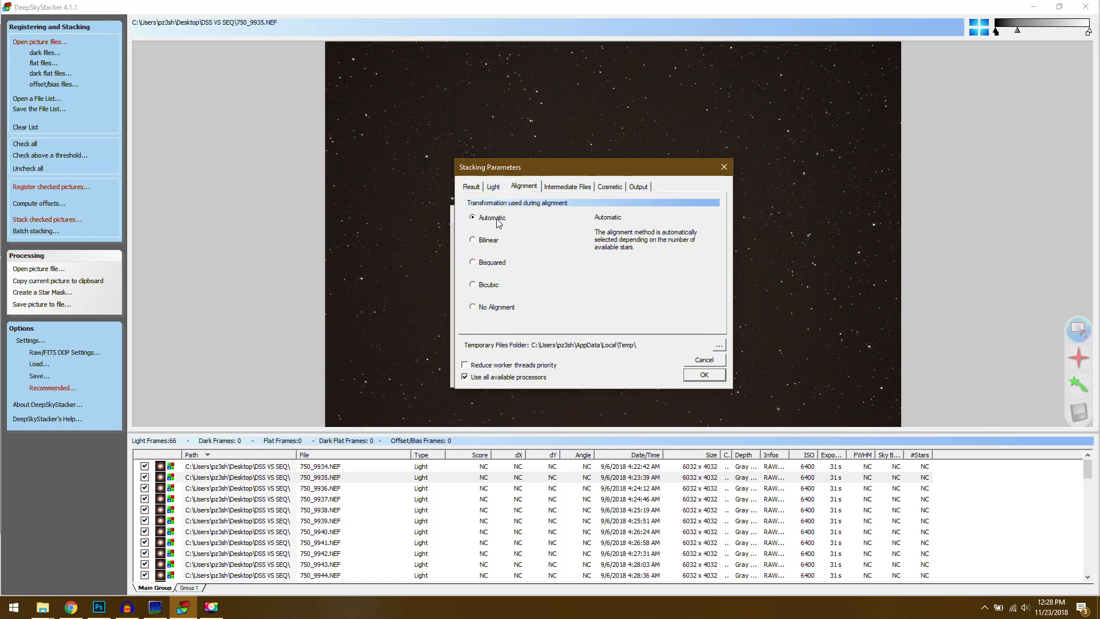
pyautogui.click(566, 185)
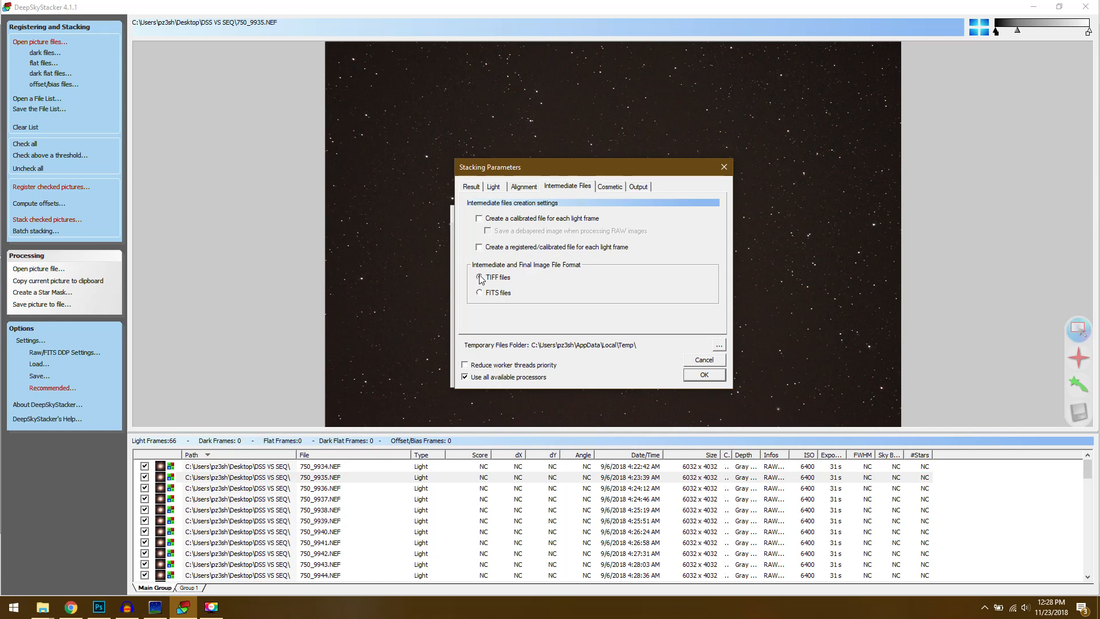
pyautogui.click(480, 278)
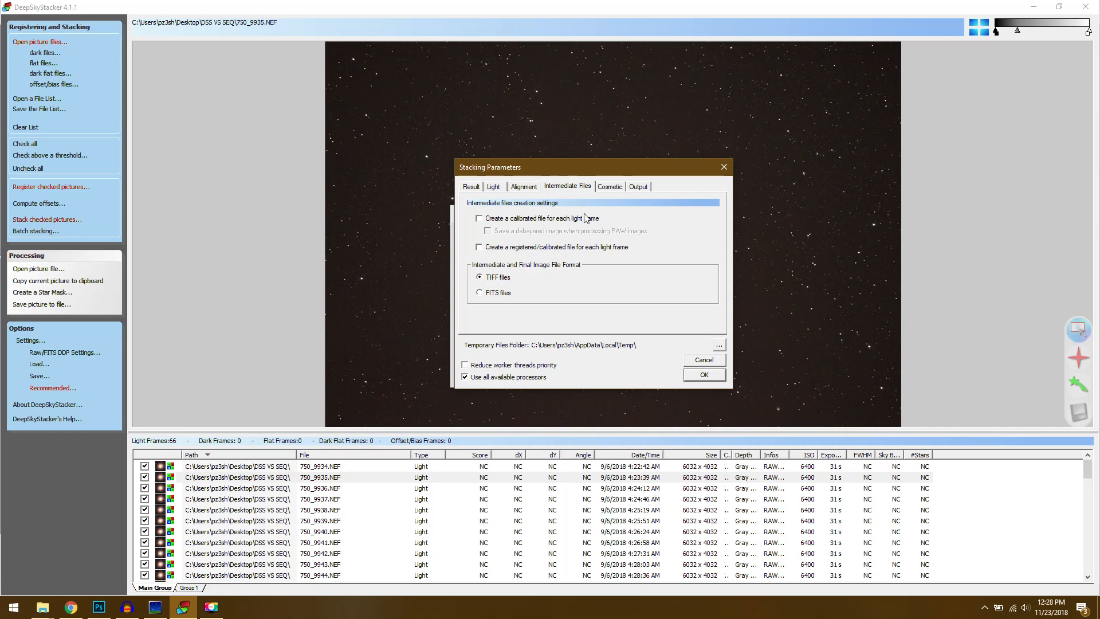
pyautogui.moveTo(583, 243)
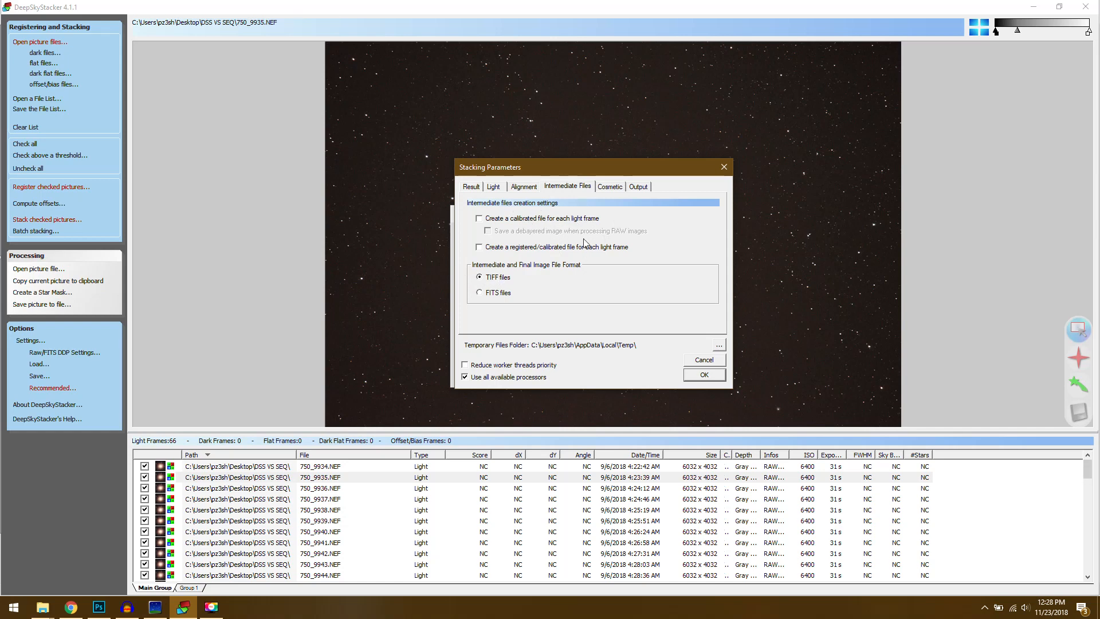
pyautogui.click(609, 186)
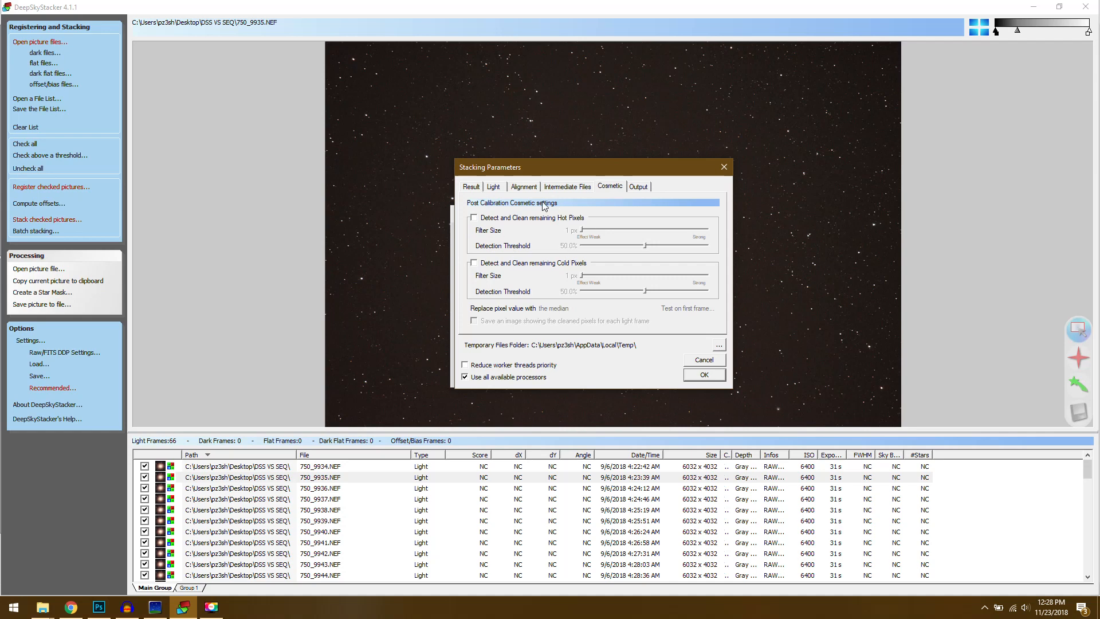
pyautogui.moveTo(544, 230)
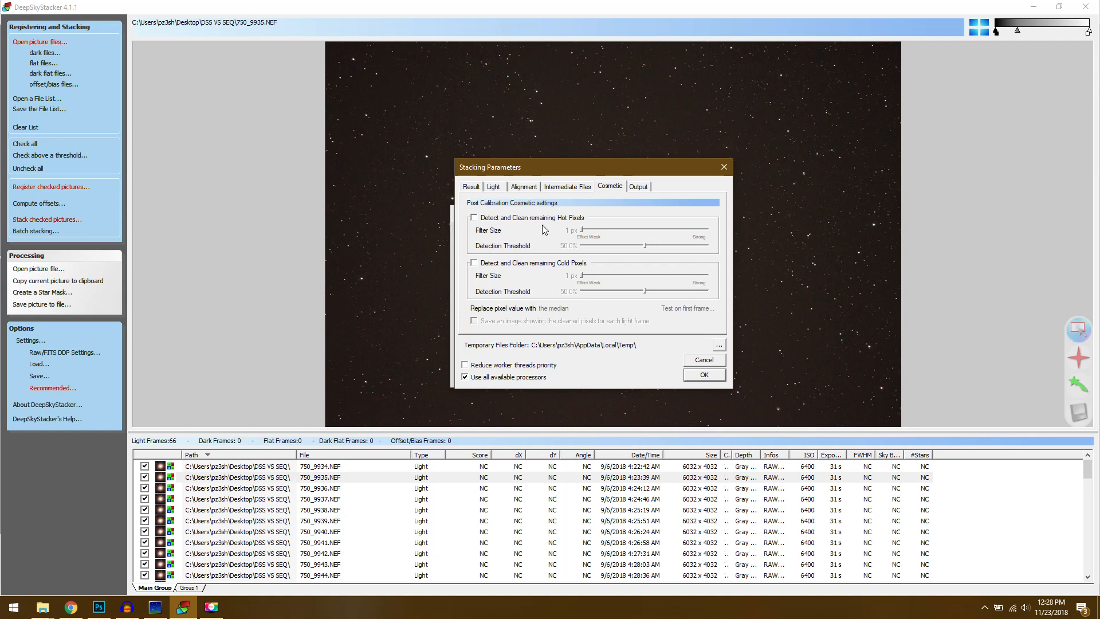
pyautogui.moveTo(602, 228)
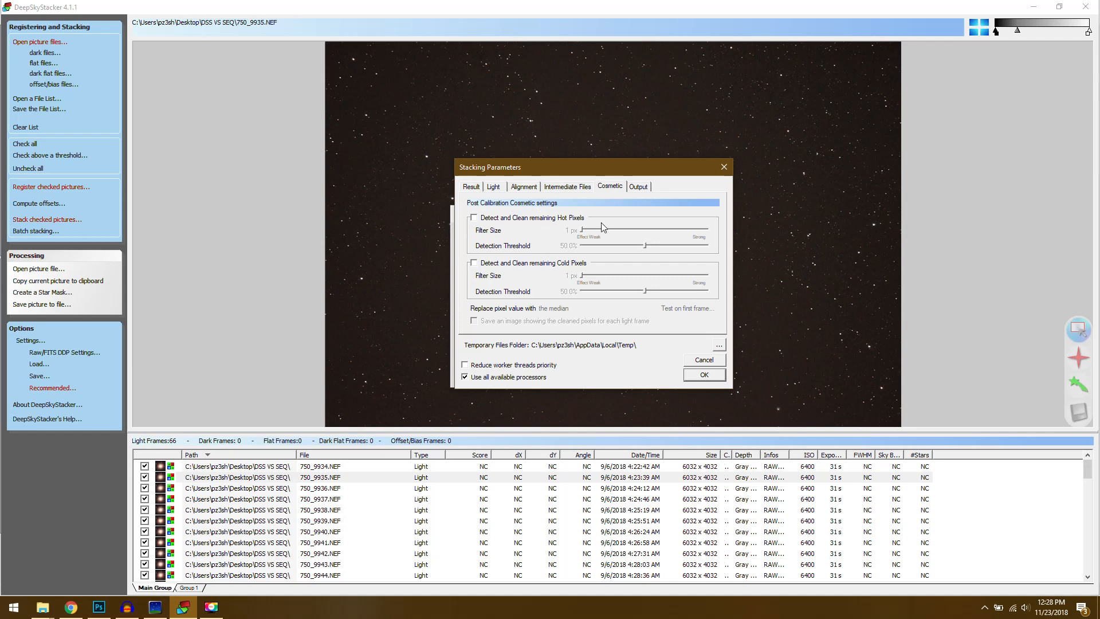
# Check the output settings: autosaved, auto-numbered file in the DSS VS SEQ folder
pyautogui.click(637, 186)
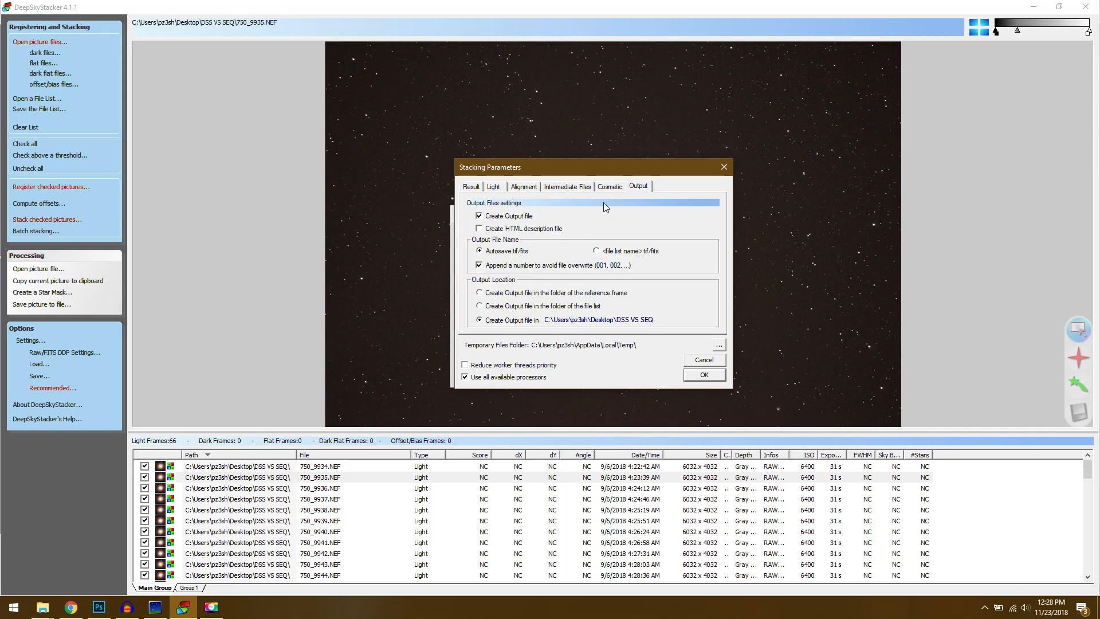
pyautogui.moveTo(565, 311)
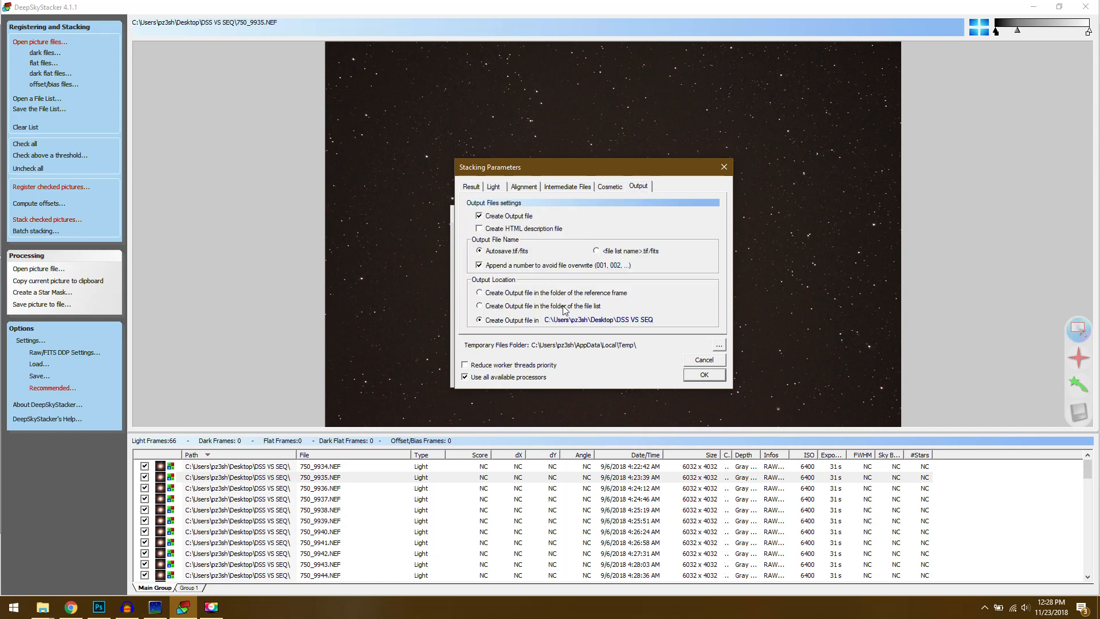
pyautogui.moveTo(571, 301)
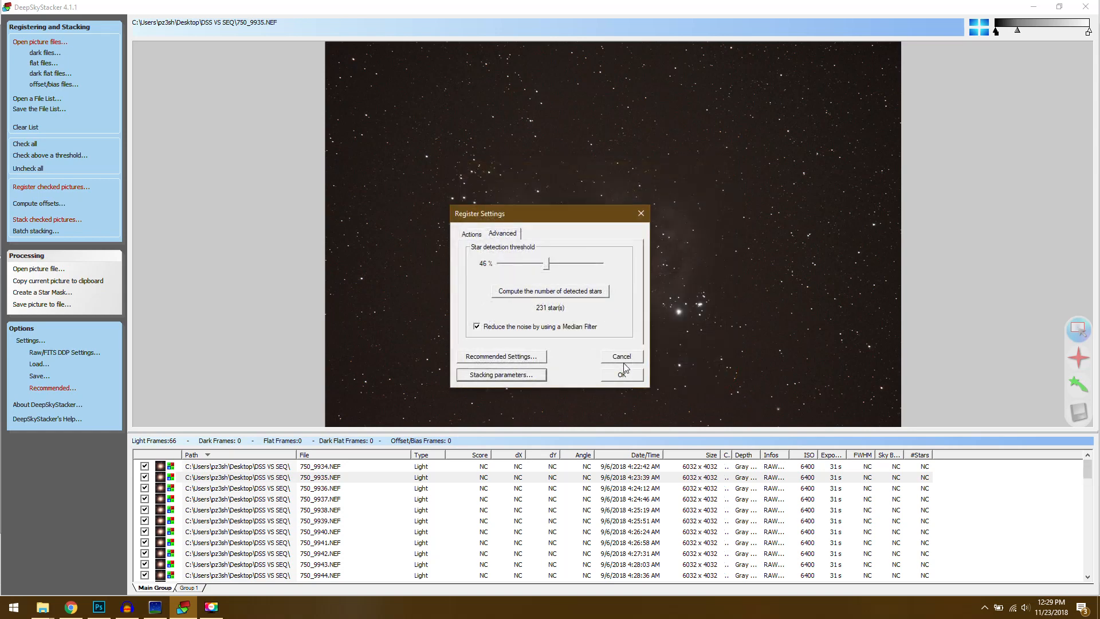
# Accept registration settings to view the 66-frame ISO 6400 Kappa-Sigma stacking summary
pyautogui.click(620, 372)
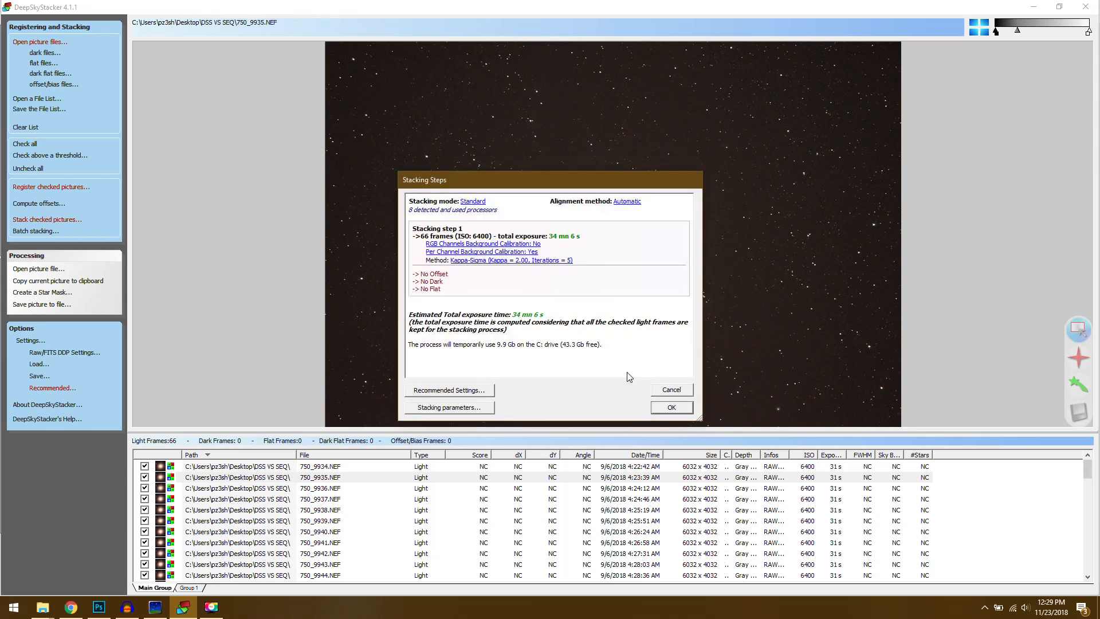
pyautogui.moveTo(443, 281)
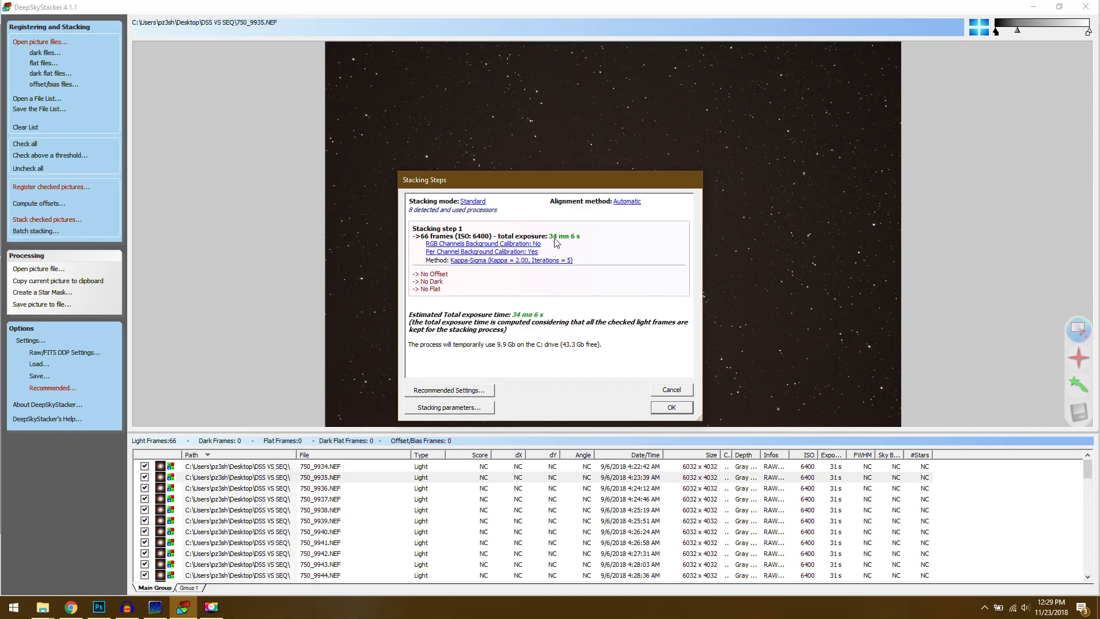
pyautogui.moveTo(578, 241)
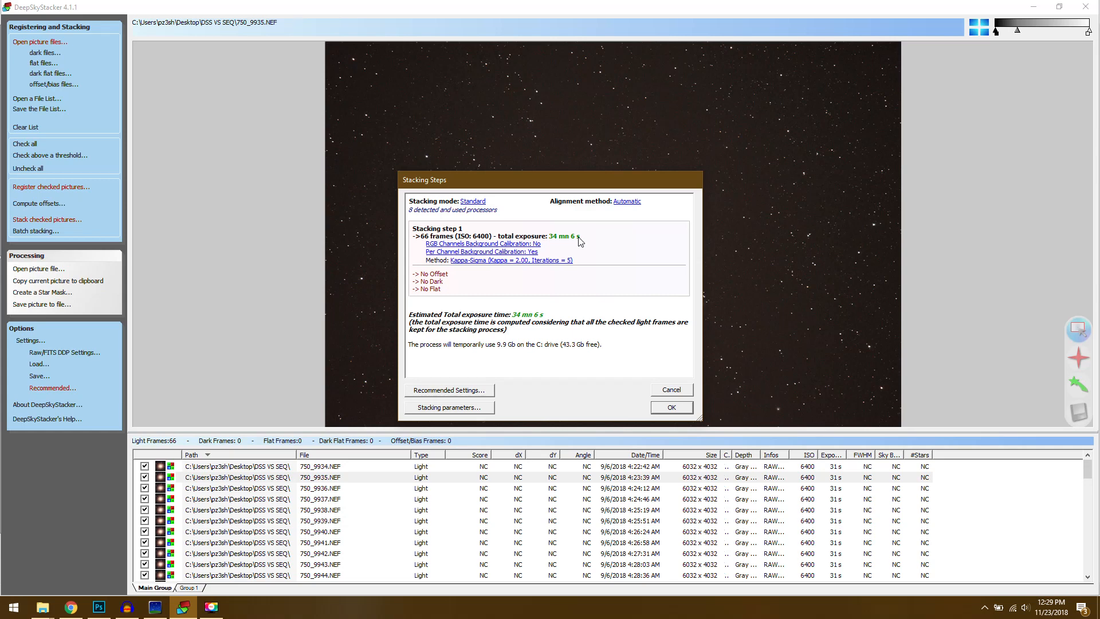
pyautogui.moveTo(525, 312)
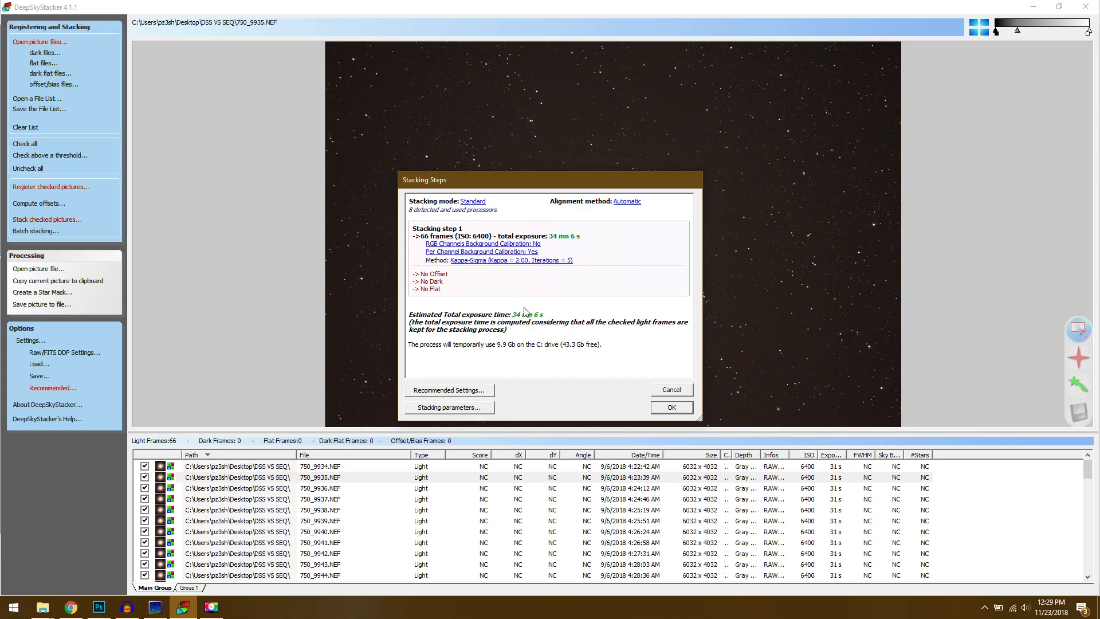
pyautogui.moveTo(665, 413)
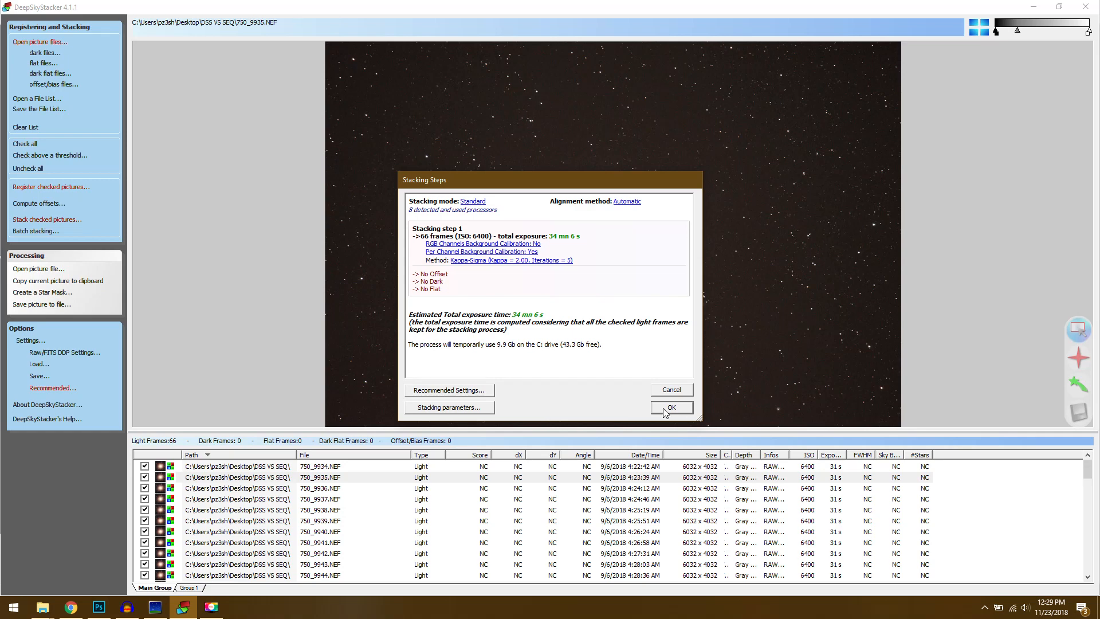
pyautogui.moveTo(582, 309)
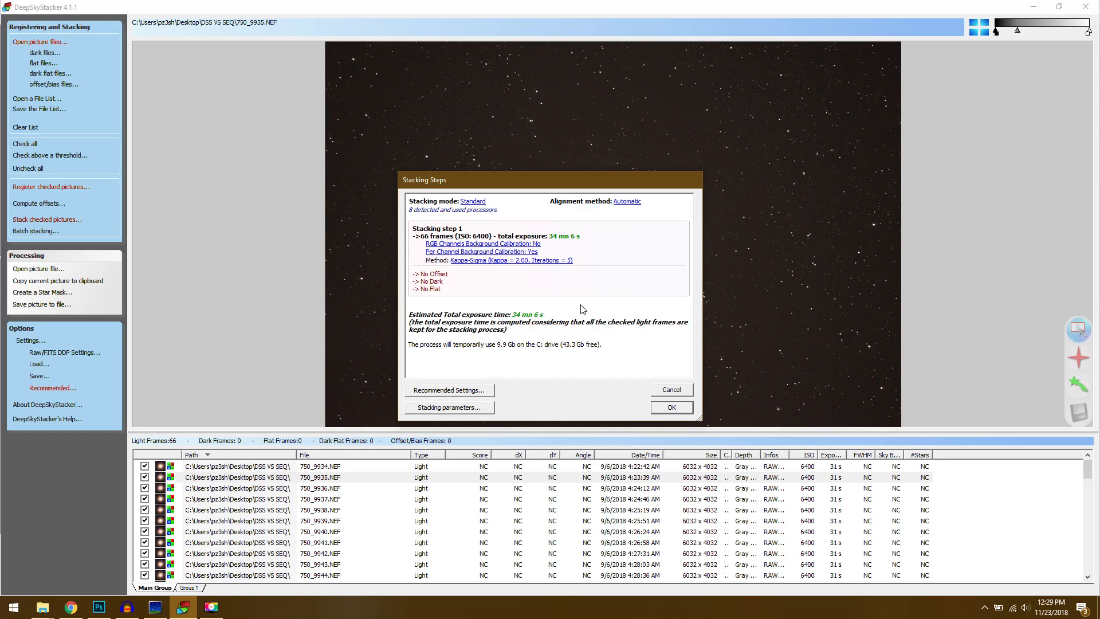
# Close the stacking summary without stacking and reopen the registration settings
pyautogui.click(670, 390)
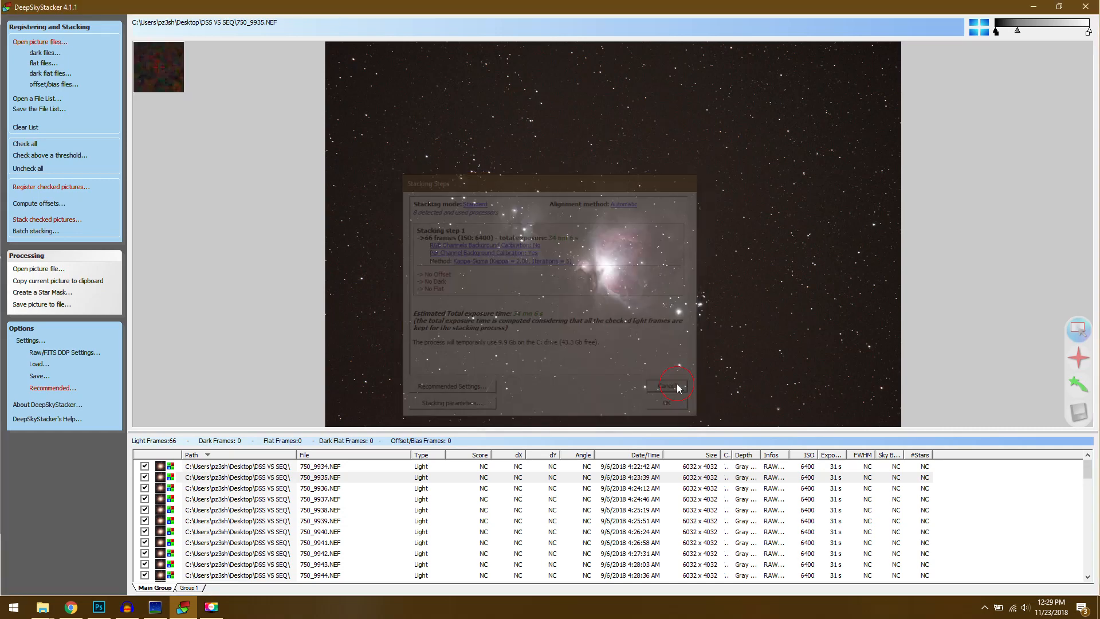
pyautogui.click(663, 387)
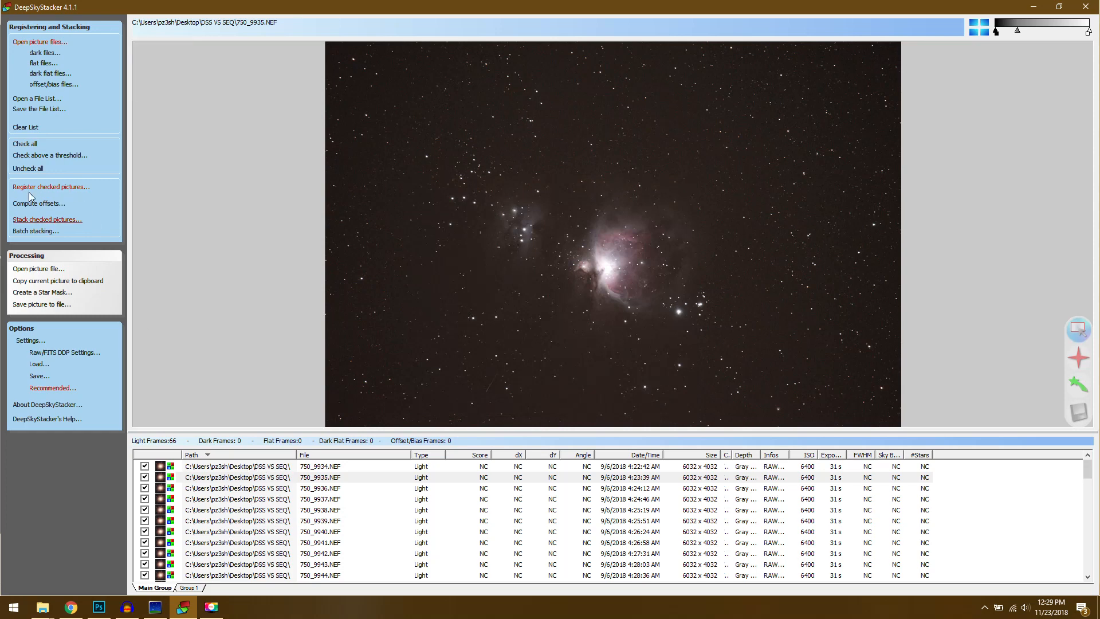
pyautogui.click(50, 187)
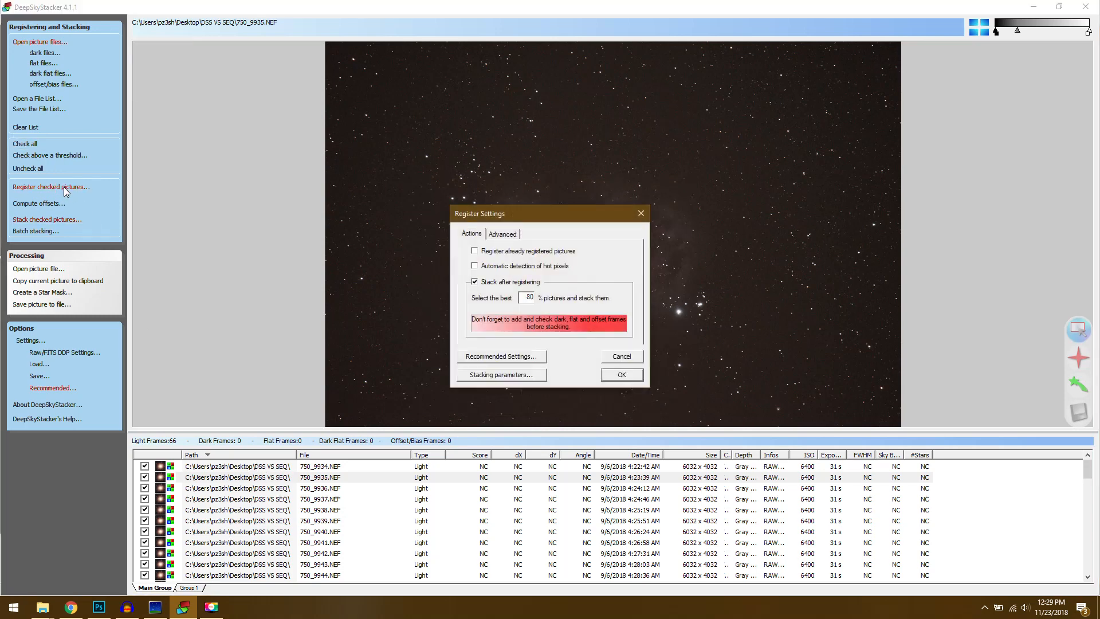
# Review Advanced registration settings, accept them, and start registering and stacking the frames
pyautogui.click(503, 234)
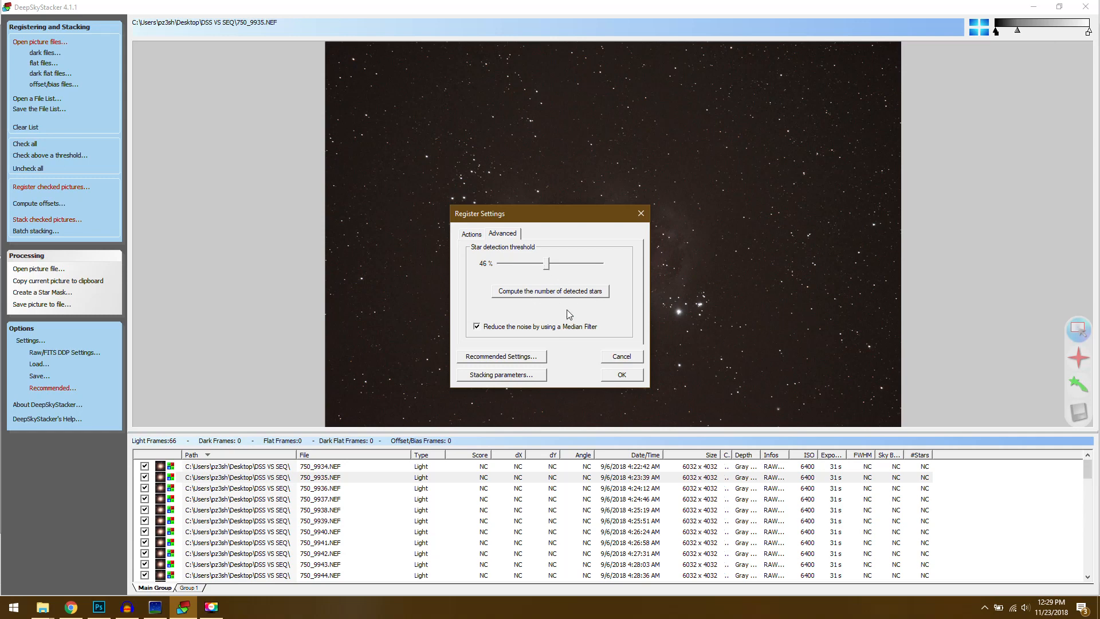
pyautogui.click(620, 375)
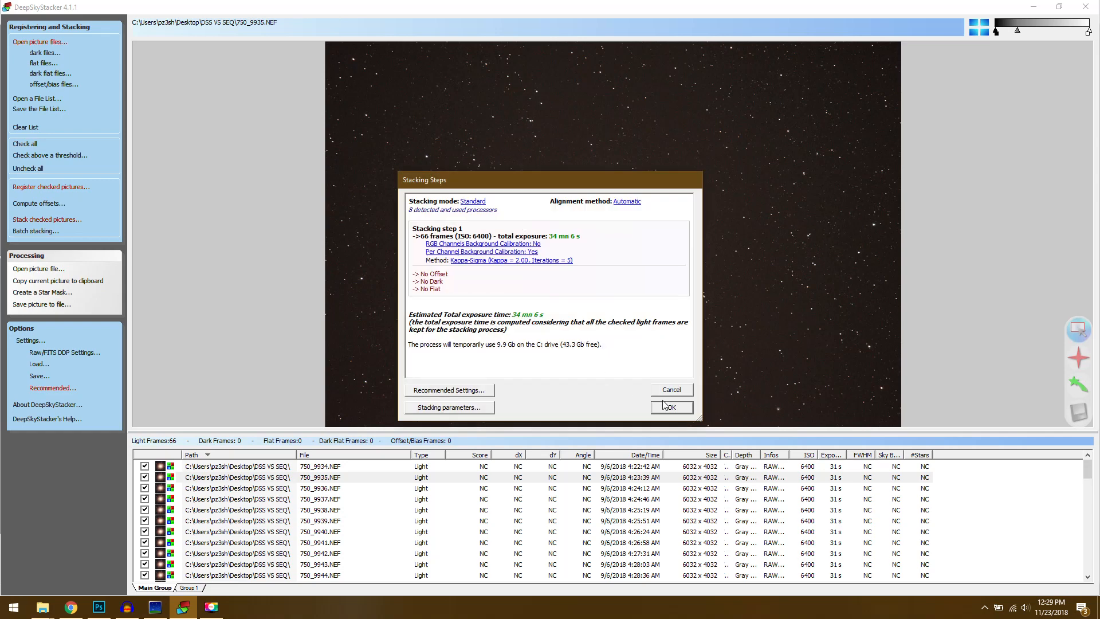
pyautogui.moveTo(560, 284)
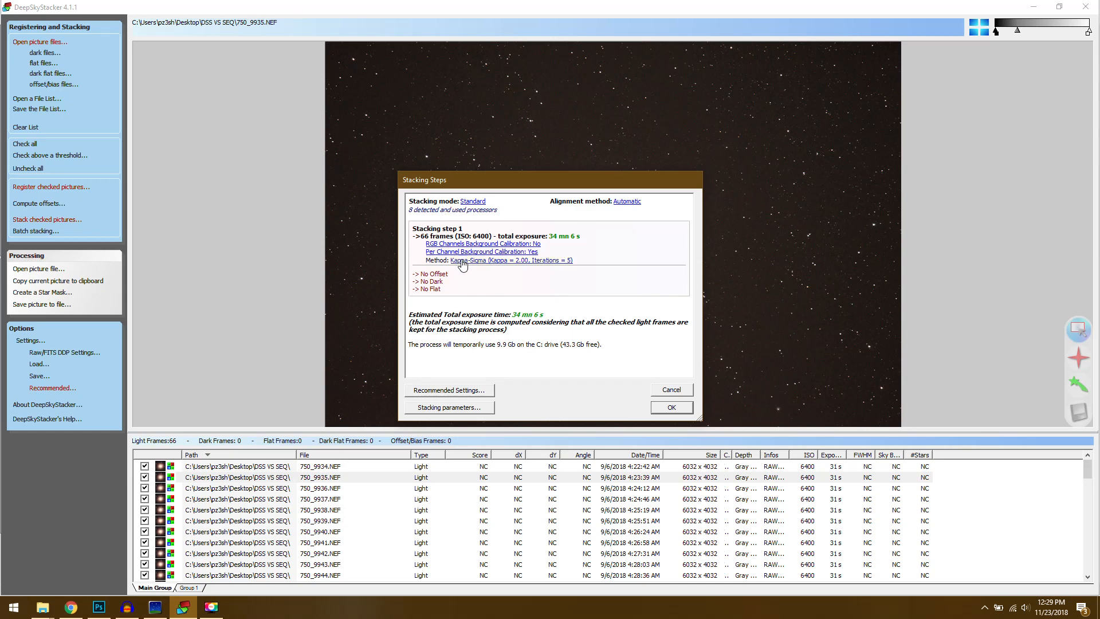
pyautogui.moveTo(626, 210)
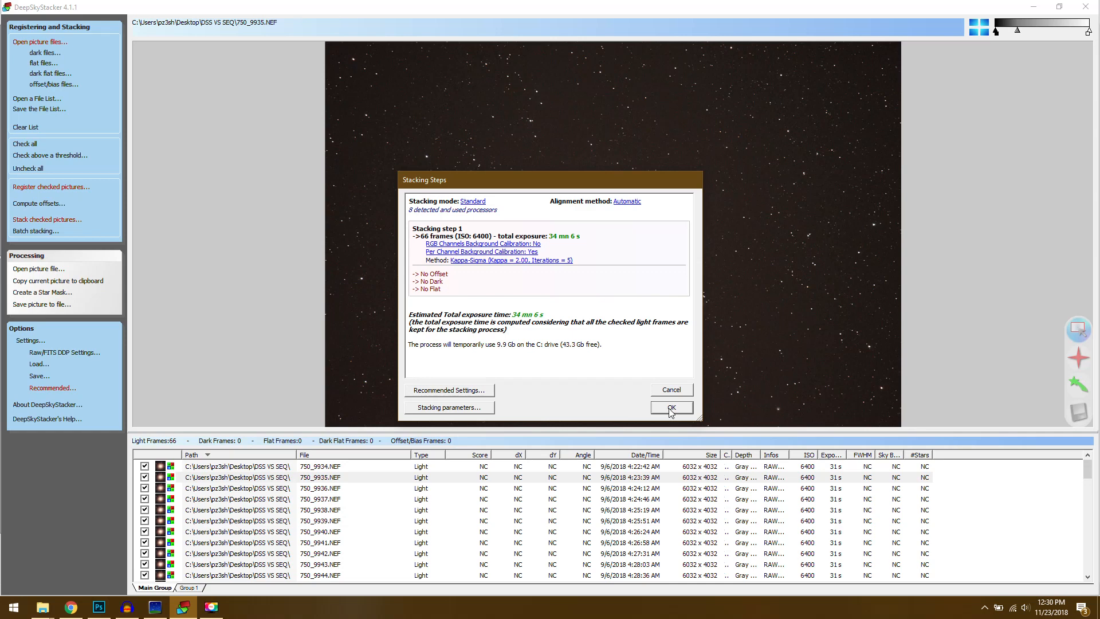
pyautogui.click(670, 407)
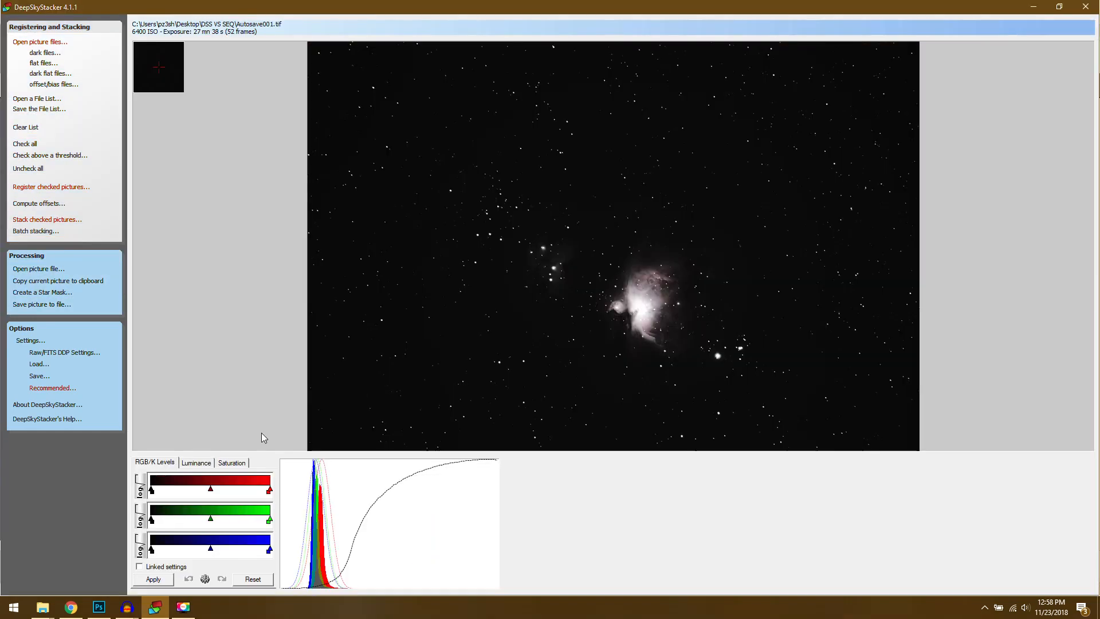
pyautogui.moveTo(393, 490)
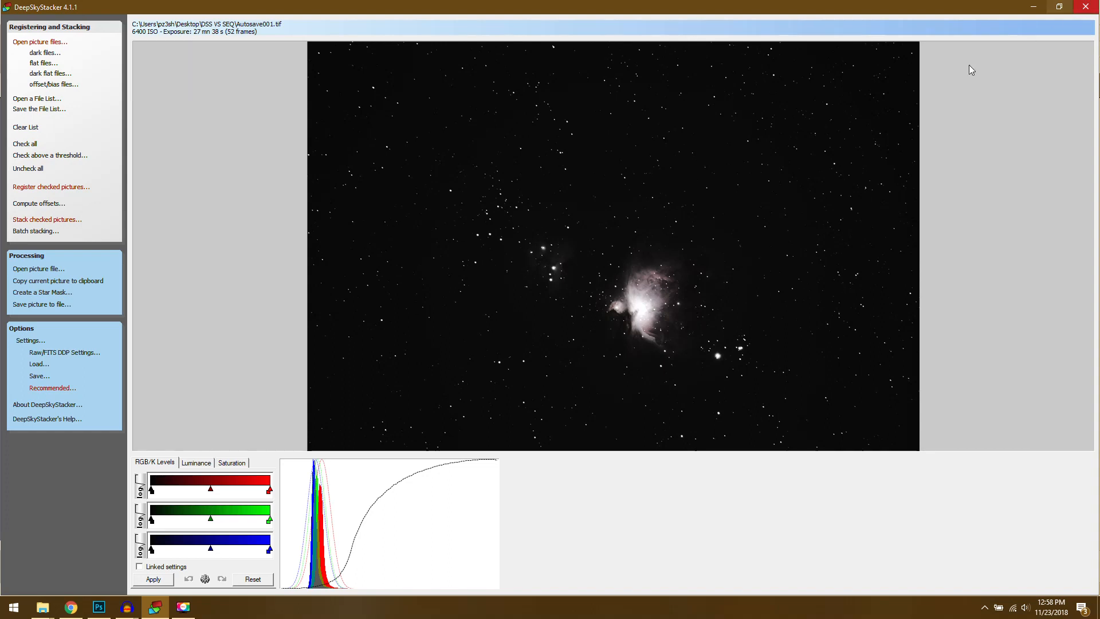
pyautogui.moveTo(98, 606)
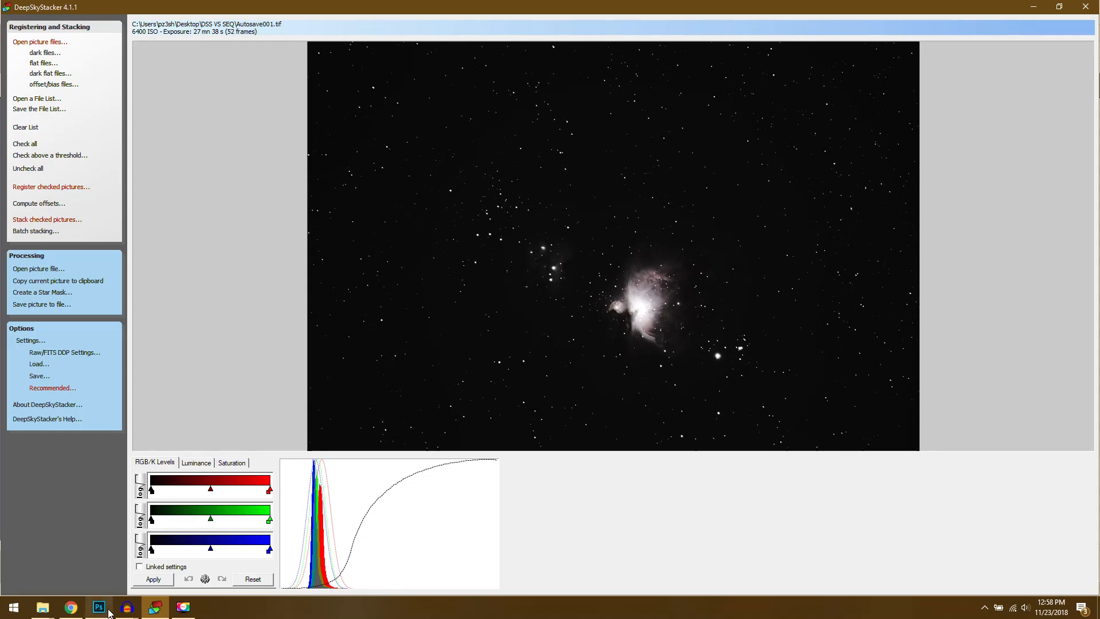
# Switch to Photoshop and view the sequator2.tif stack
pyautogui.click(98, 607)
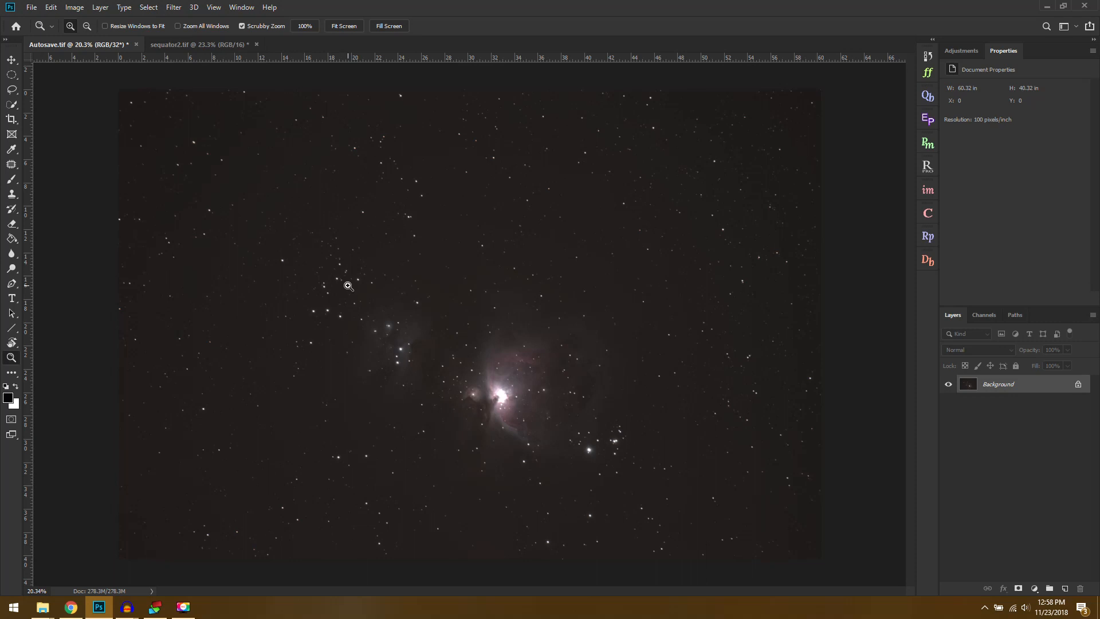
pyautogui.moveTo(315, 233)
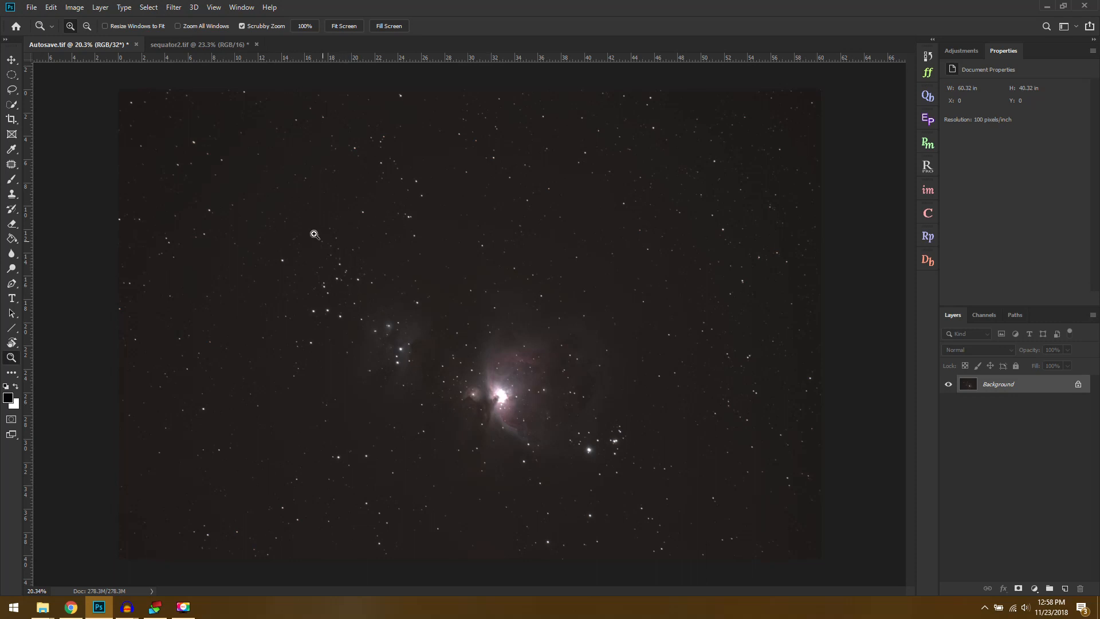
pyautogui.moveTo(449, 306)
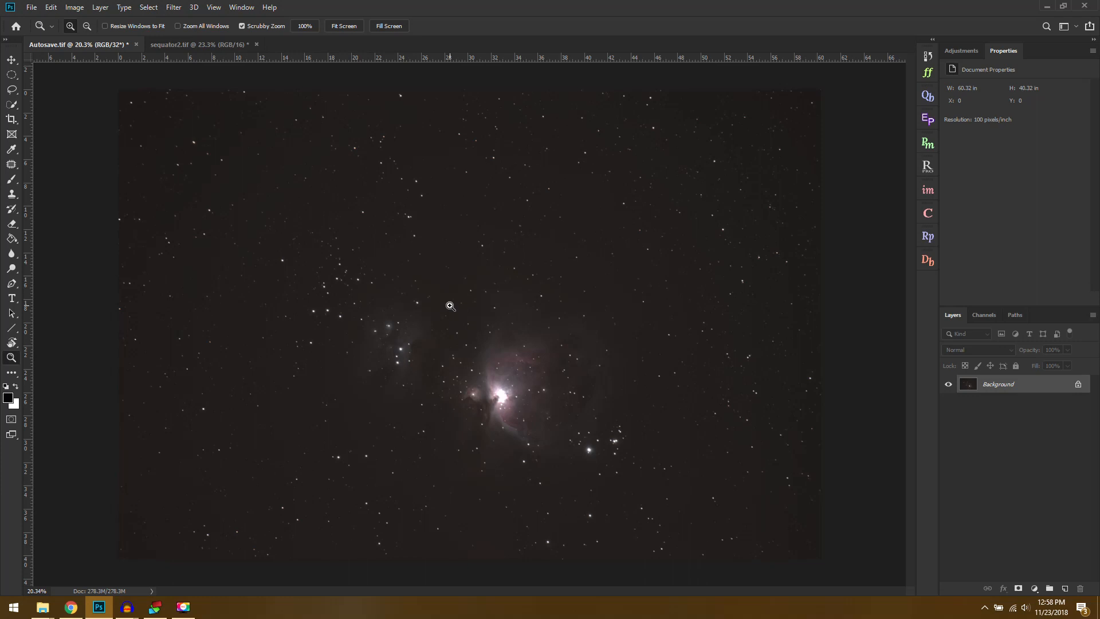
pyautogui.click(197, 44)
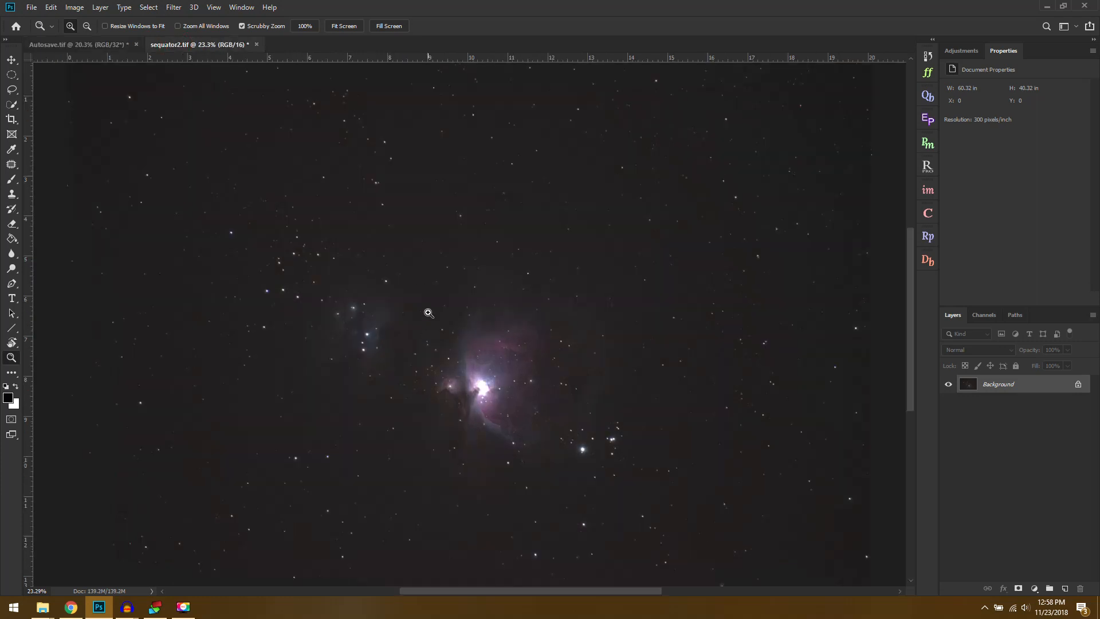
pyautogui.moveTo(524, 153)
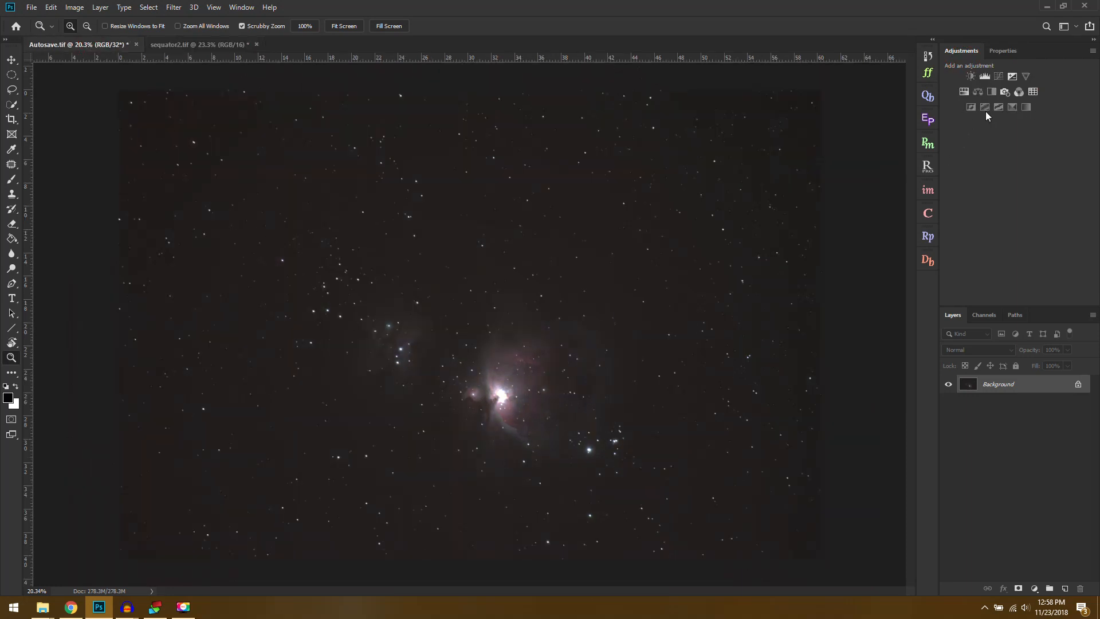
pyautogui.moveTo(1003, 106)
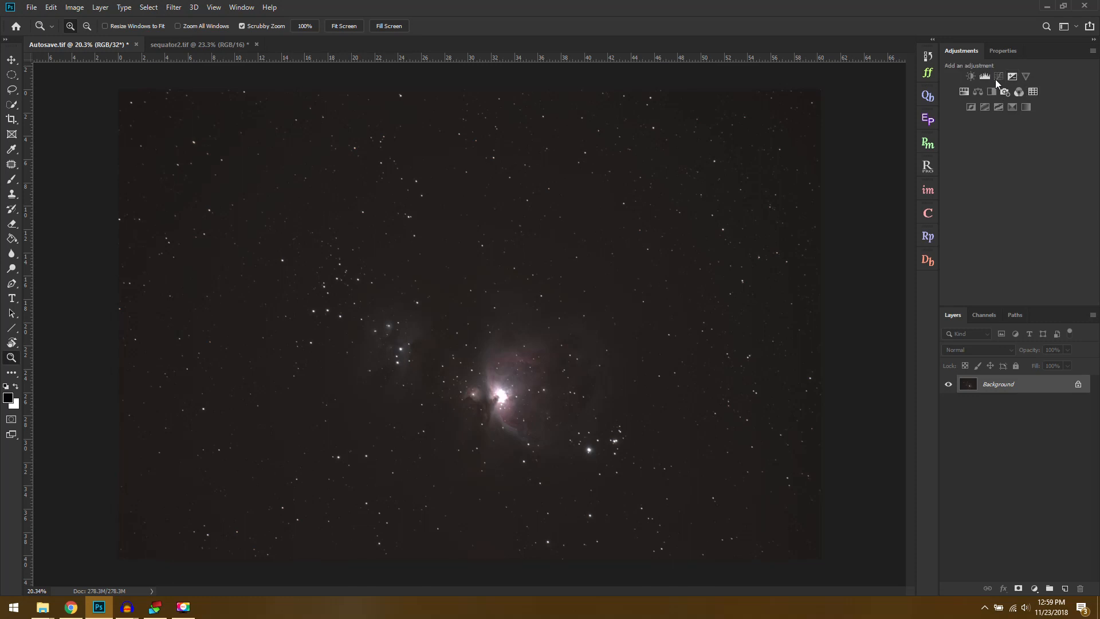
# Convert Autosave.tif to 16 bits/channel via Exposure and Gamma toning at default values
pyautogui.click(74, 6)
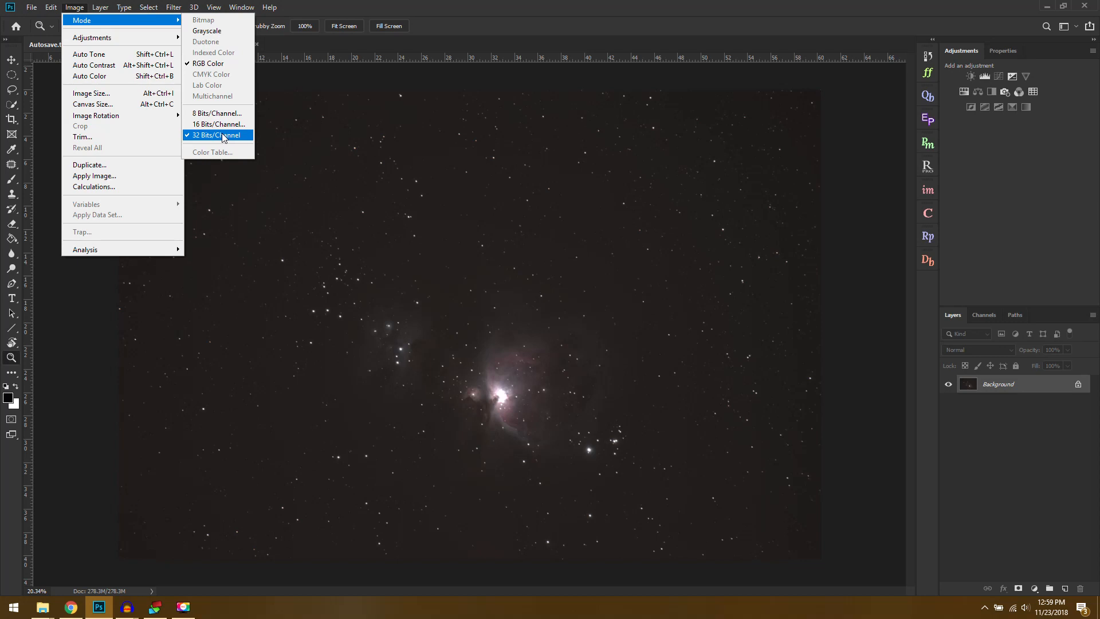
pyautogui.moveTo(217, 125)
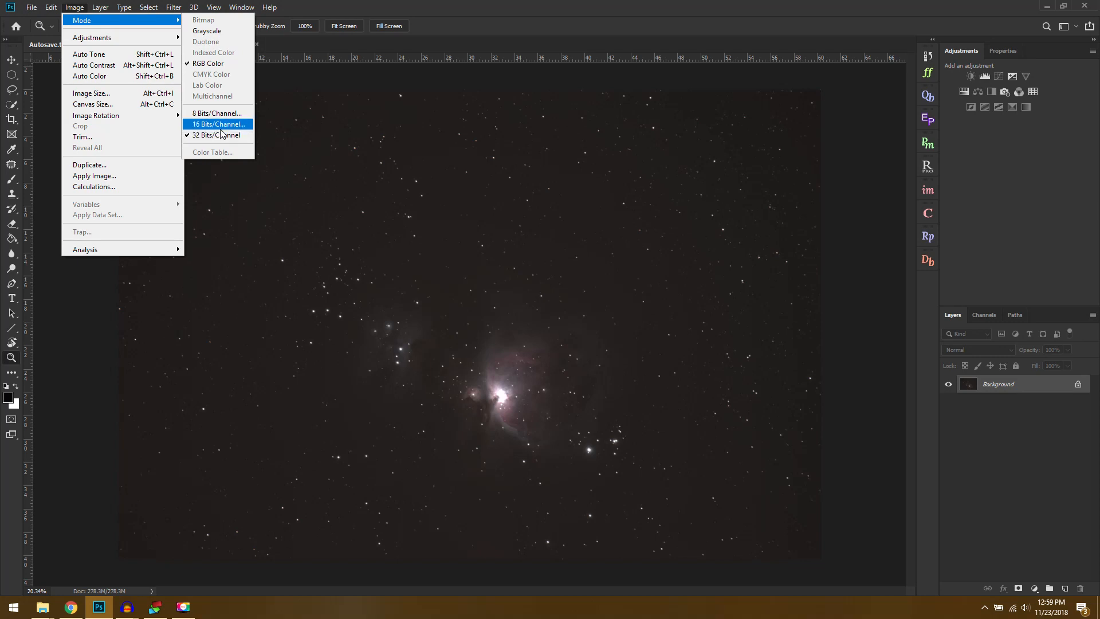
pyautogui.click(215, 125)
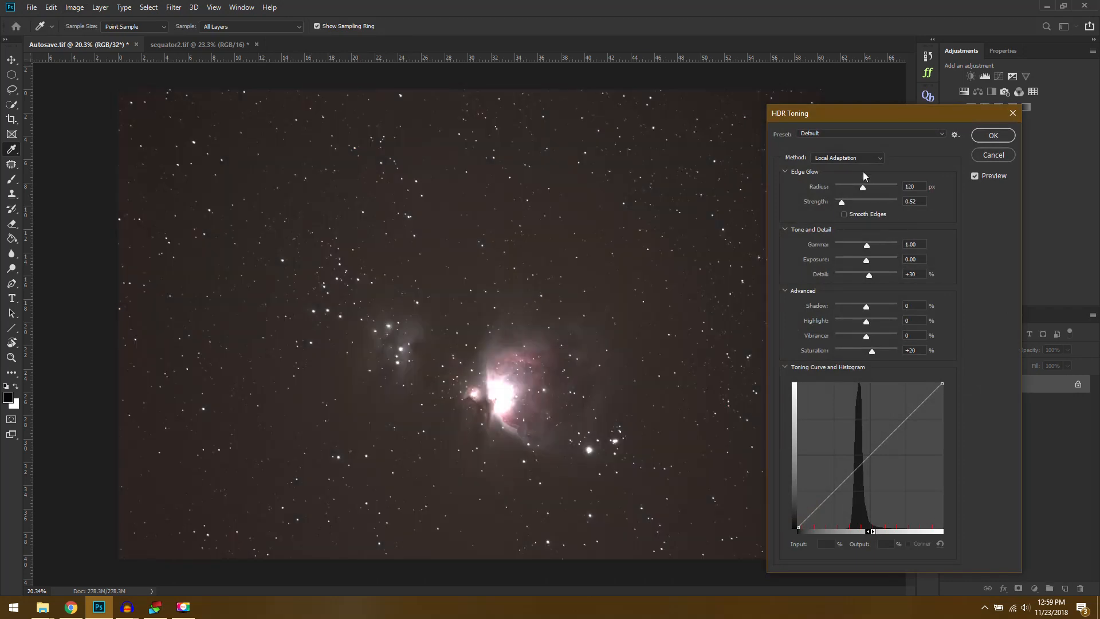
pyautogui.moveTo(862, 167)
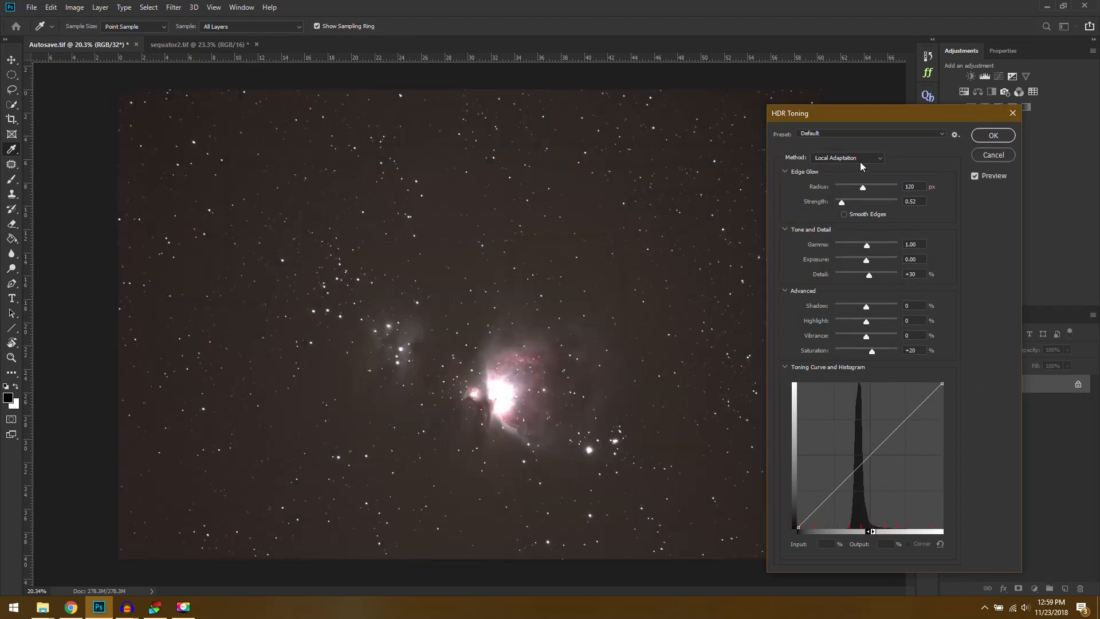
pyautogui.moveTo(866, 185)
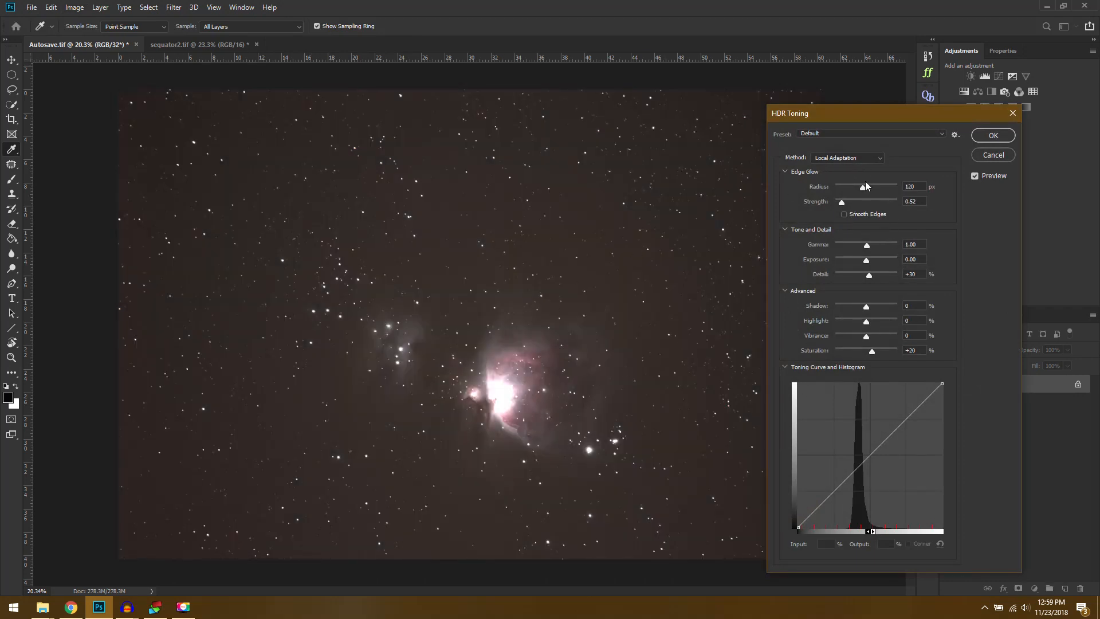
pyautogui.click(845, 157)
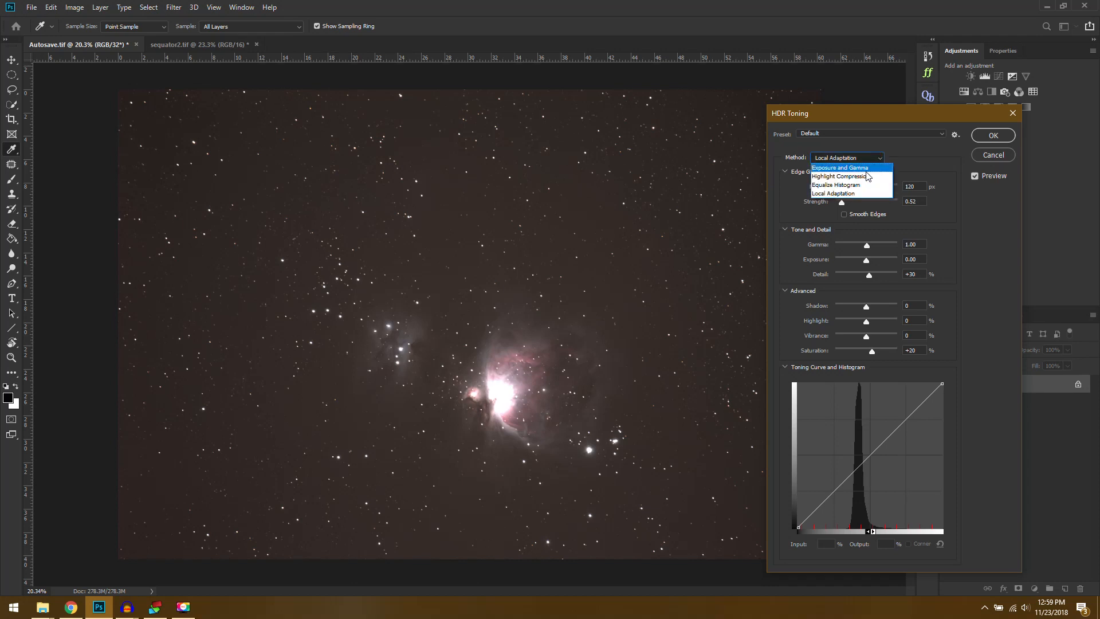
pyautogui.click(840, 168)
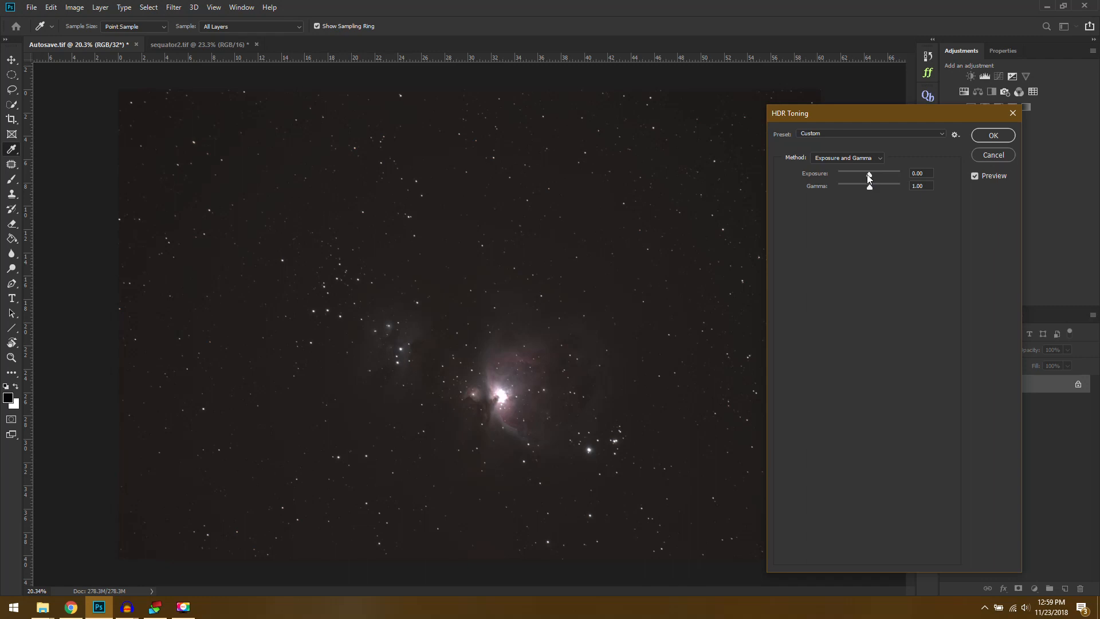
pyautogui.moveTo(688, 371)
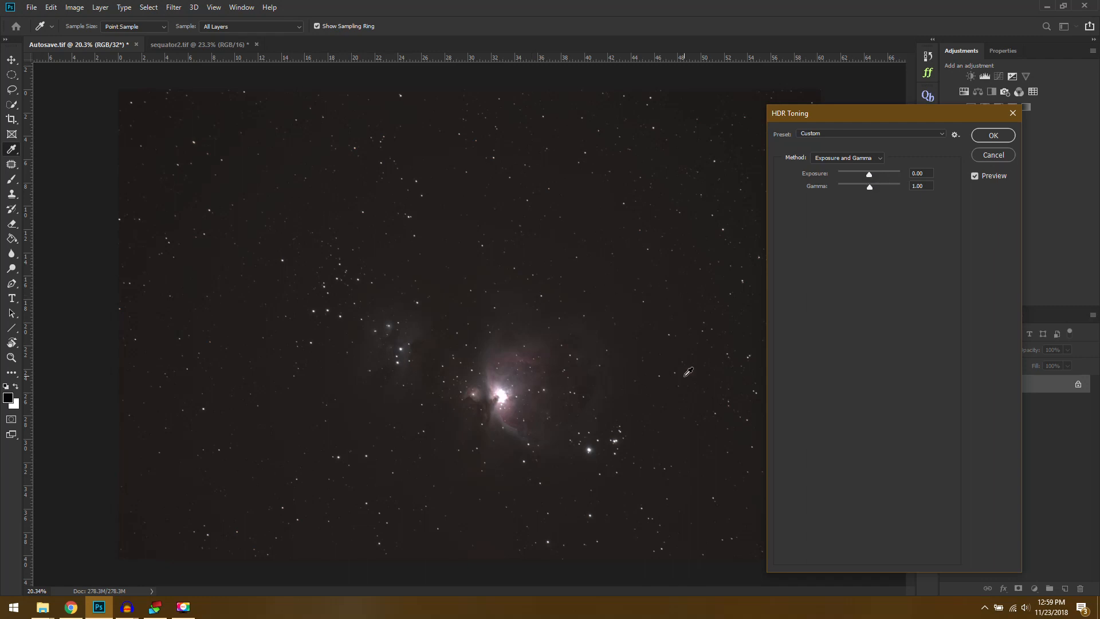
pyautogui.moveTo(1008, 137)
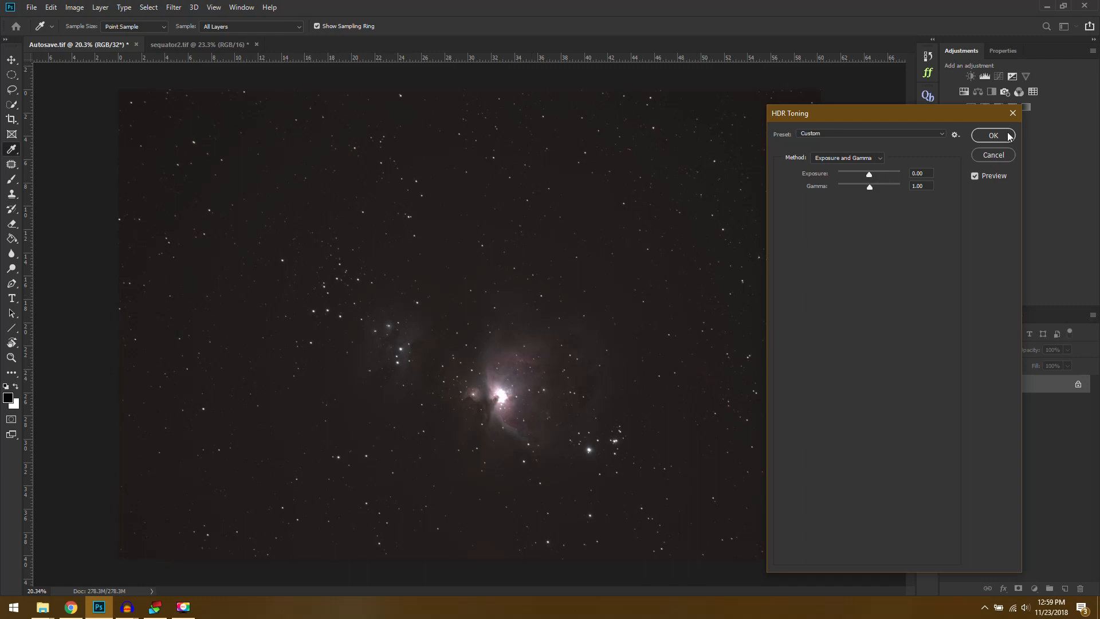
pyautogui.click(994, 135)
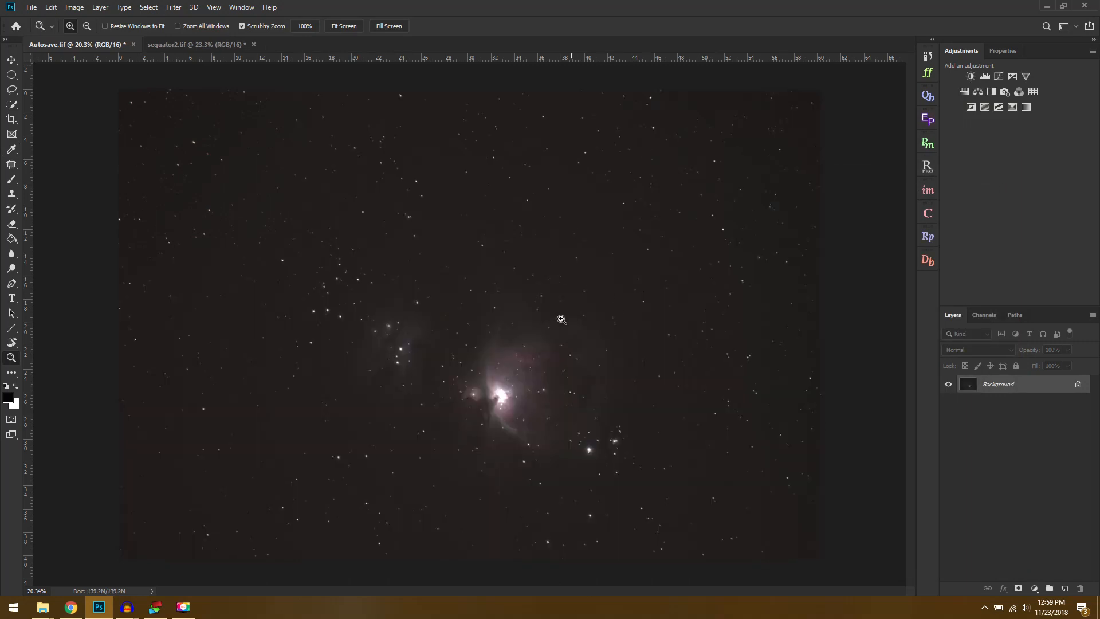
# Rename Layer 1 to 'Sequator' and Background to 'DSS', then select Sequator
pyautogui.click(12, 59)
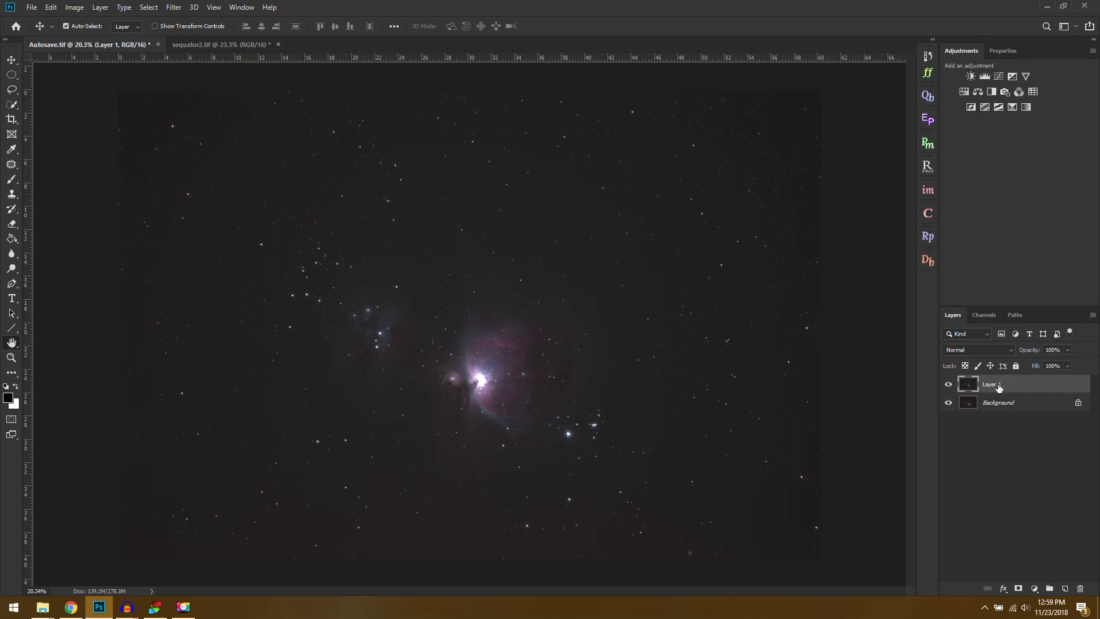
pyautogui.doubleClick(989, 384)
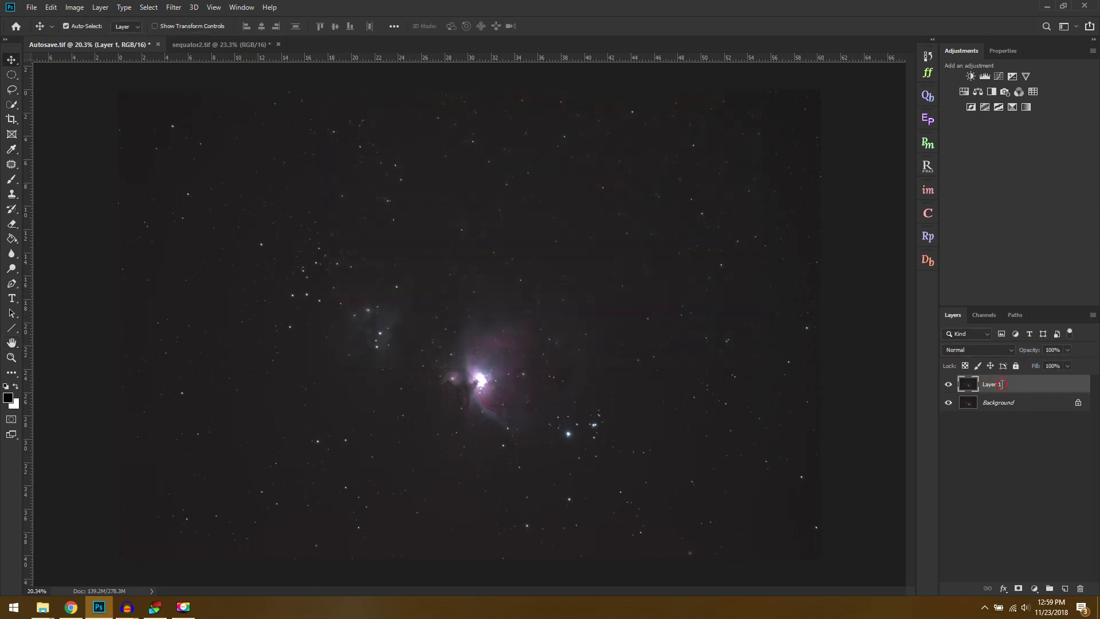
pyautogui.write('Sequator')
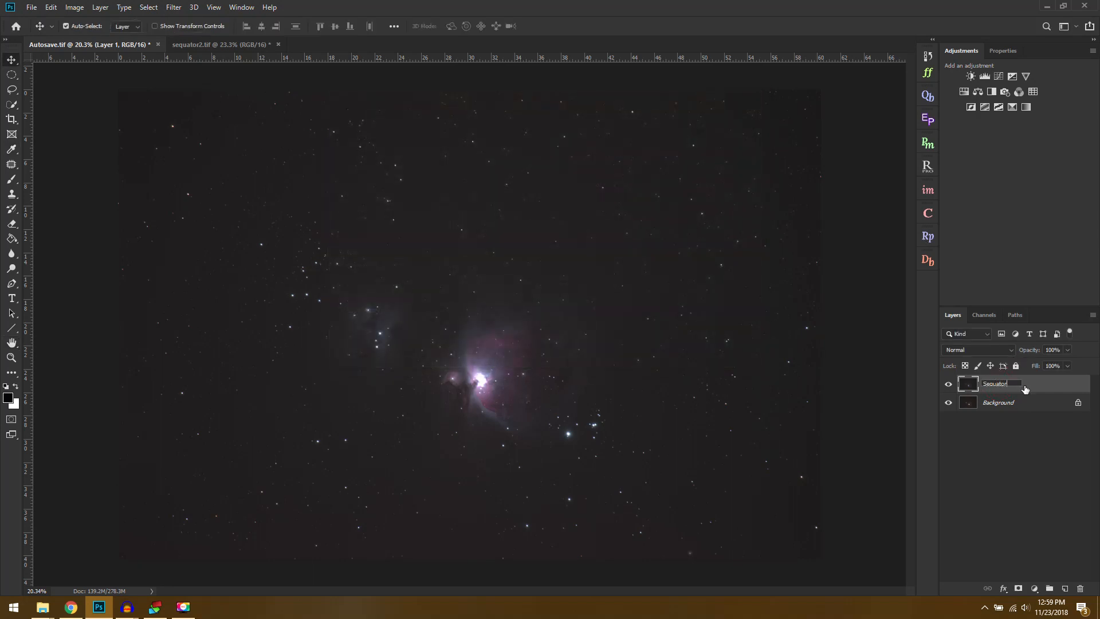
pyautogui.doubleClick(997, 402)
pyautogui.write('DSS')
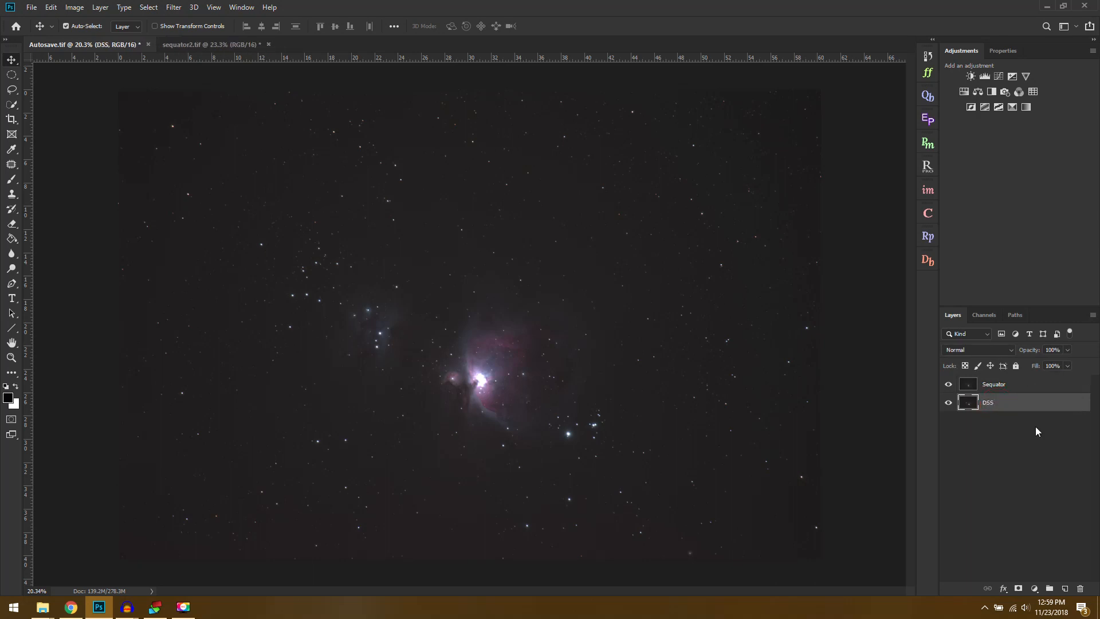
pyautogui.click(994, 384)
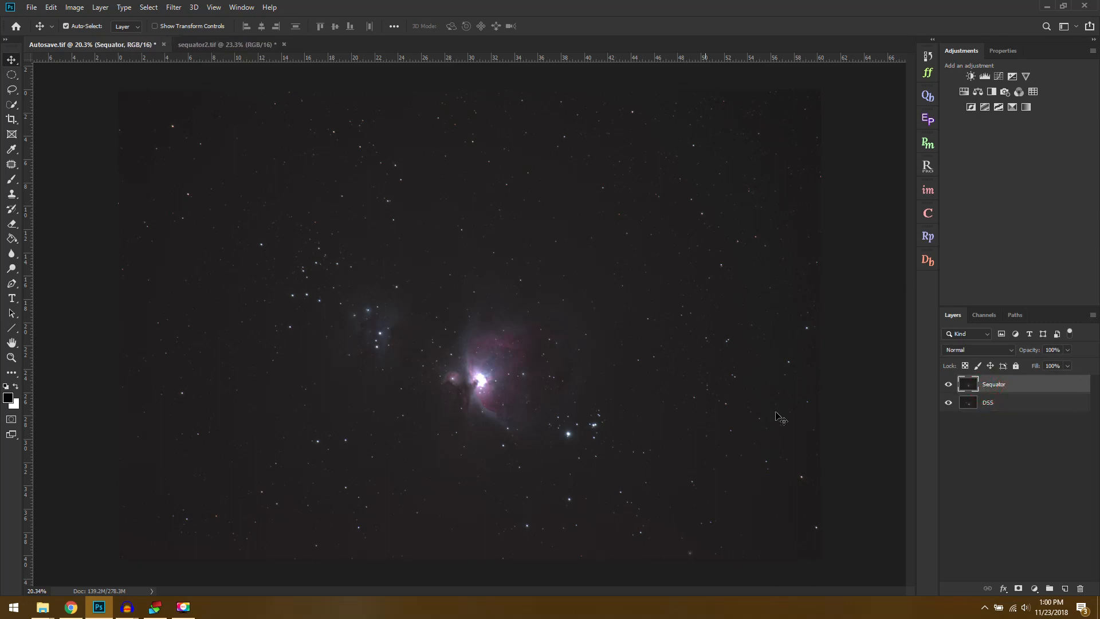
pyautogui.click(949, 384)
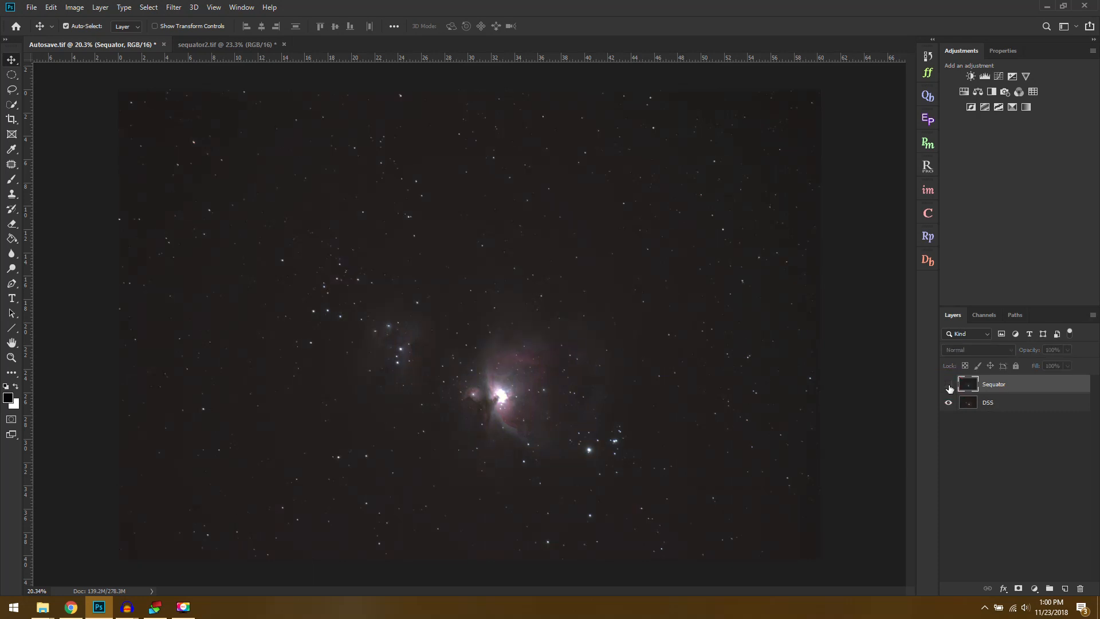
pyautogui.click(949, 387)
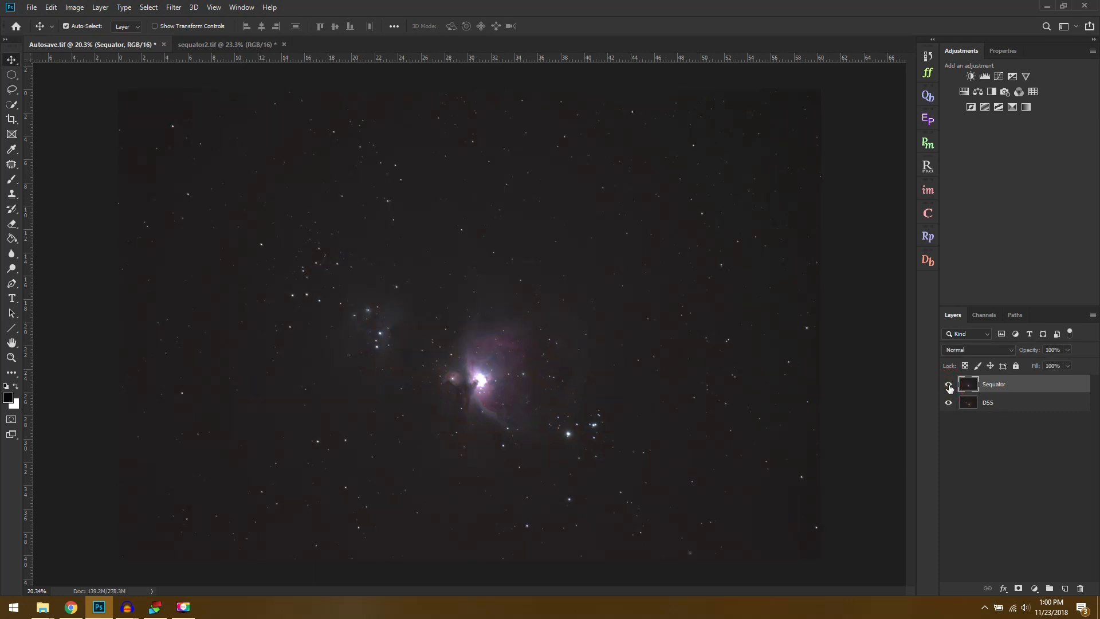
pyautogui.click(949, 386)
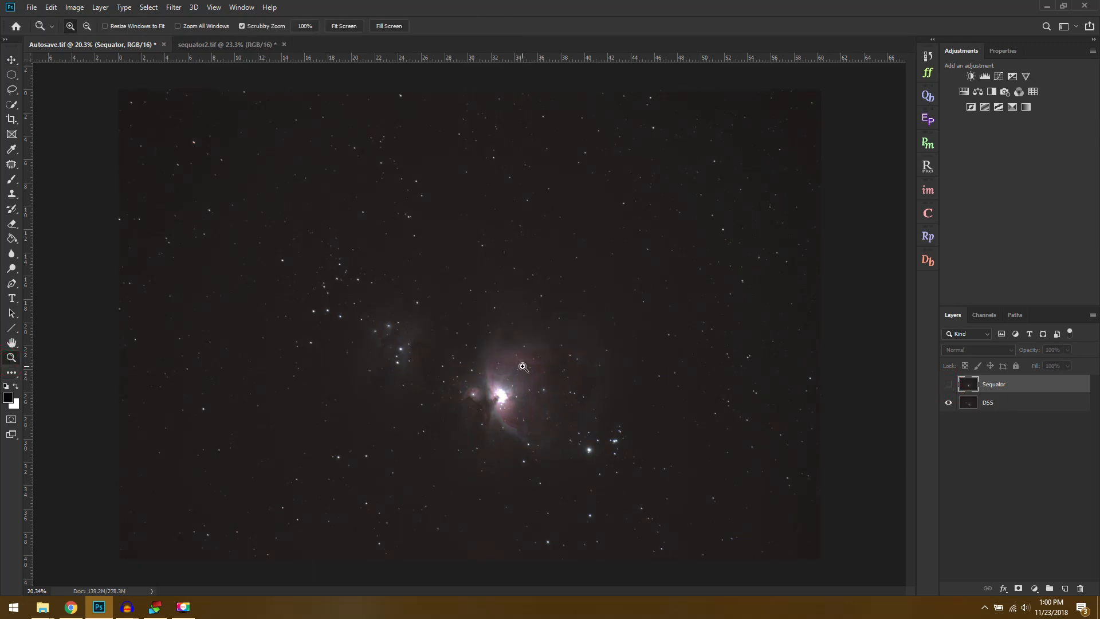
pyautogui.click(523, 366)
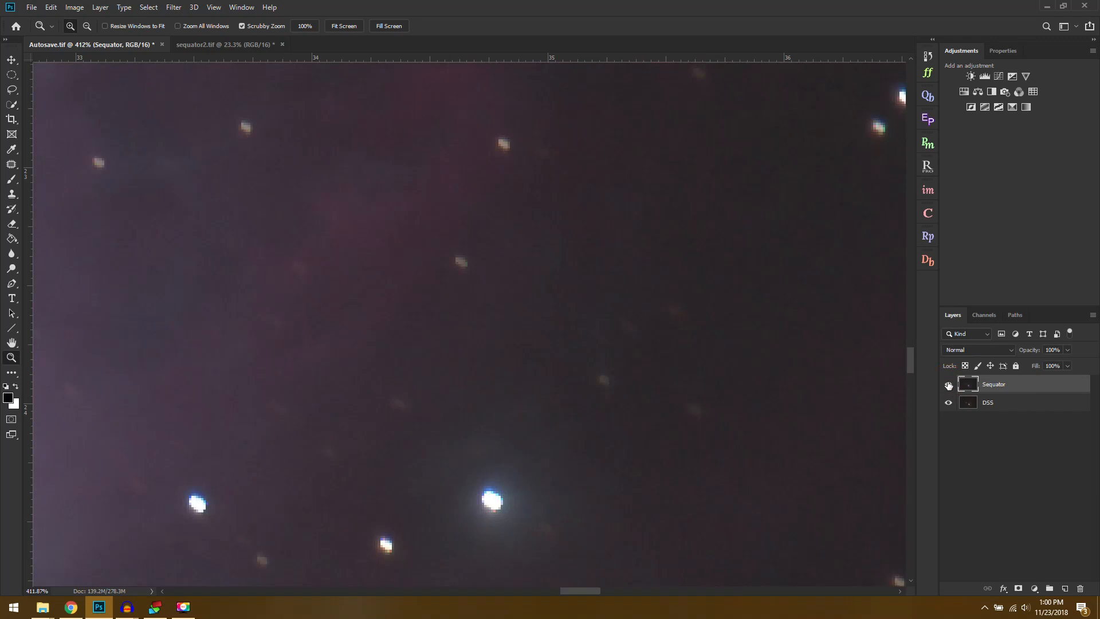
pyautogui.click(87, 25)
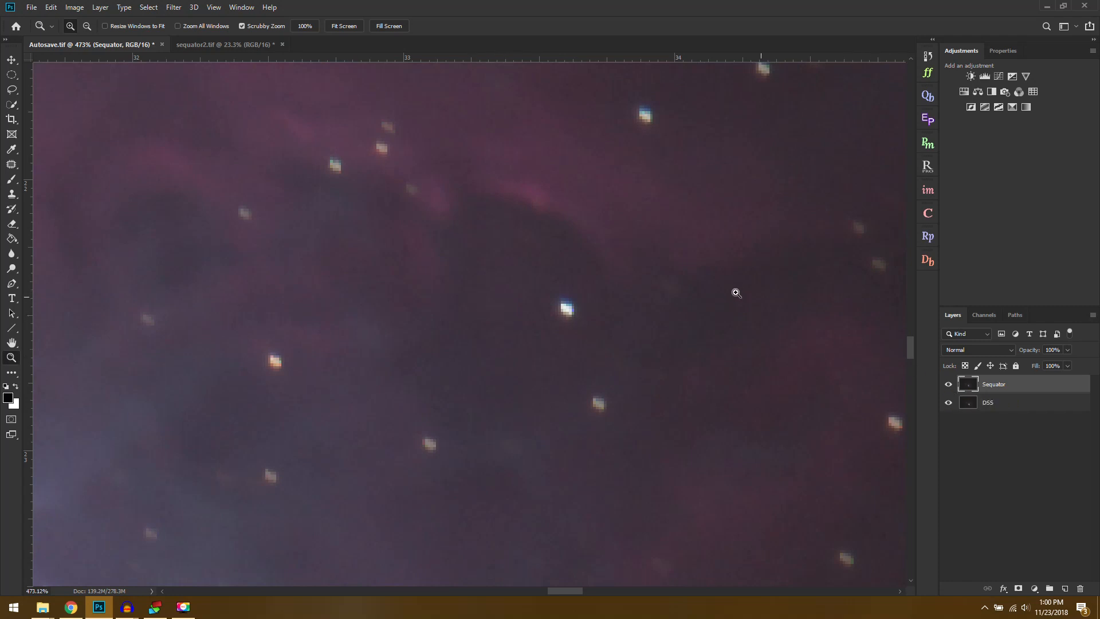
pyautogui.moveTo(632, 373)
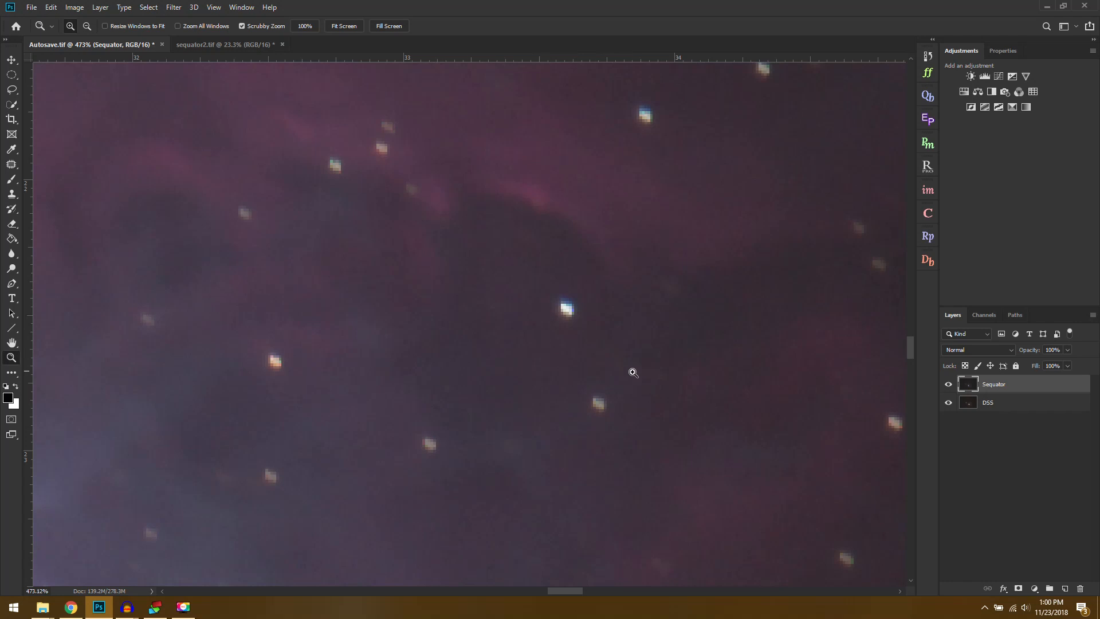
pyautogui.click(949, 383)
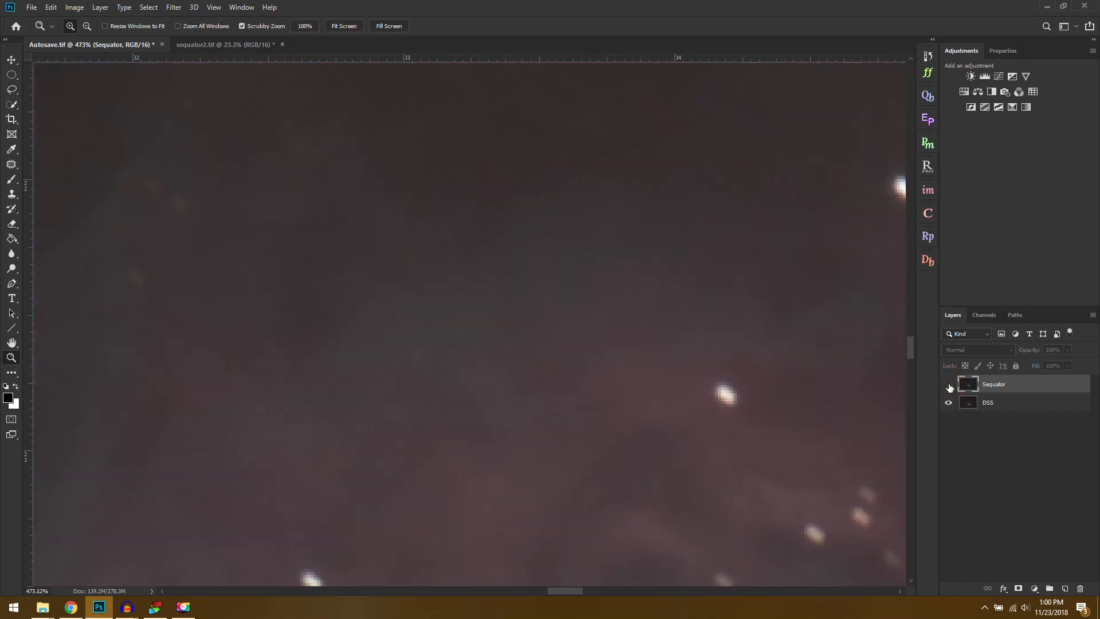
pyautogui.click(949, 384)
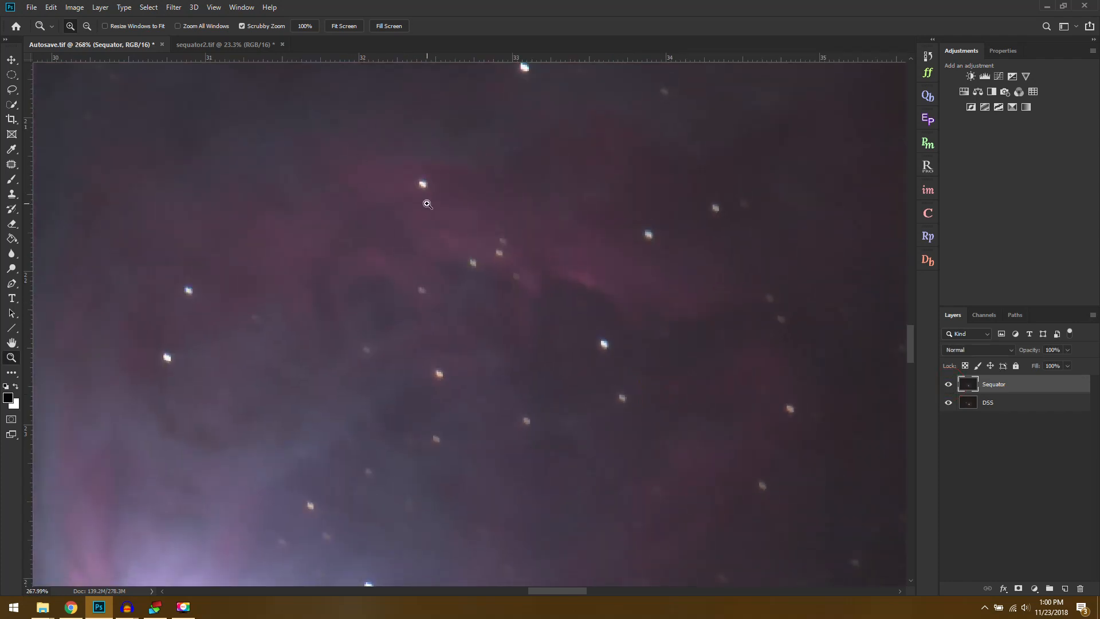
pyautogui.click(173, 7)
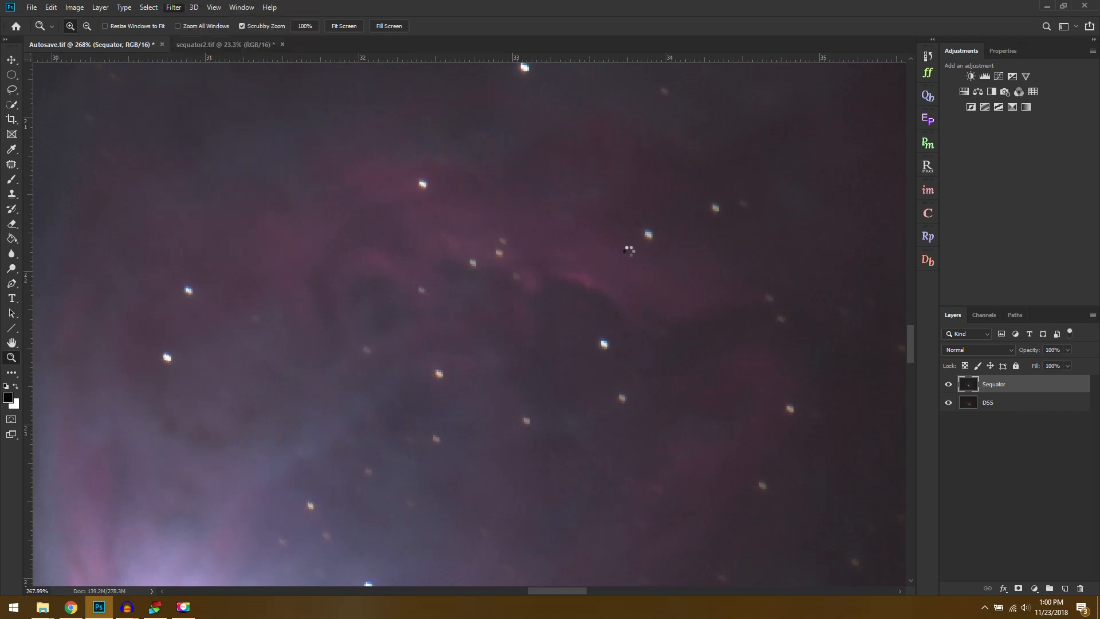
pyautogui.click(173, 7)
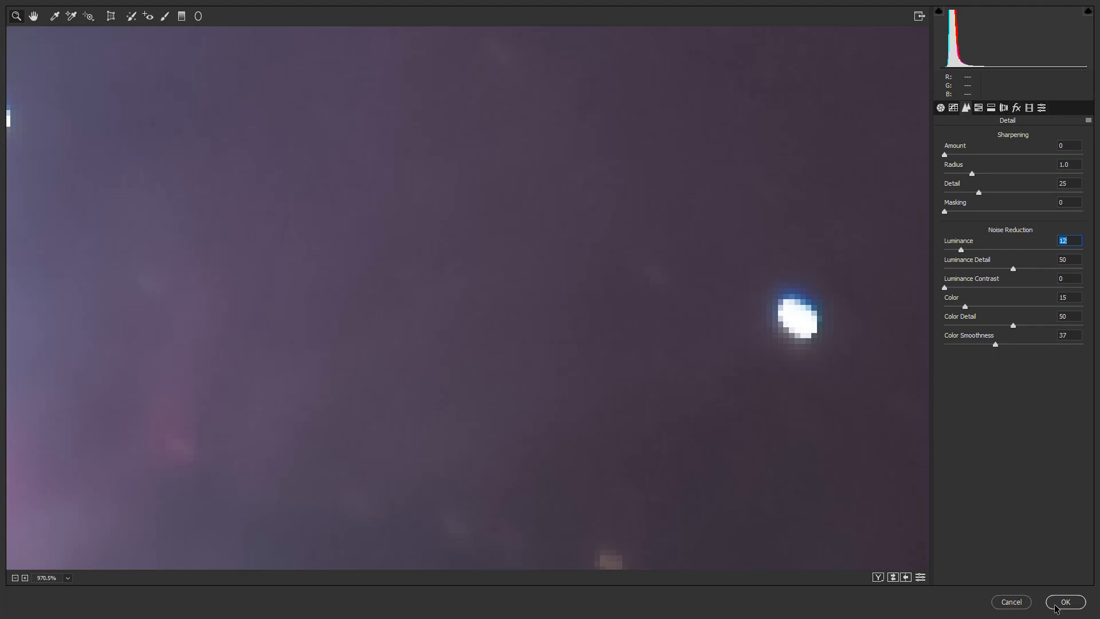
# Apply Camera Raw noise reduction to Sequator with luminance 12 and colour 15
pyautogui.click(1065, 602)
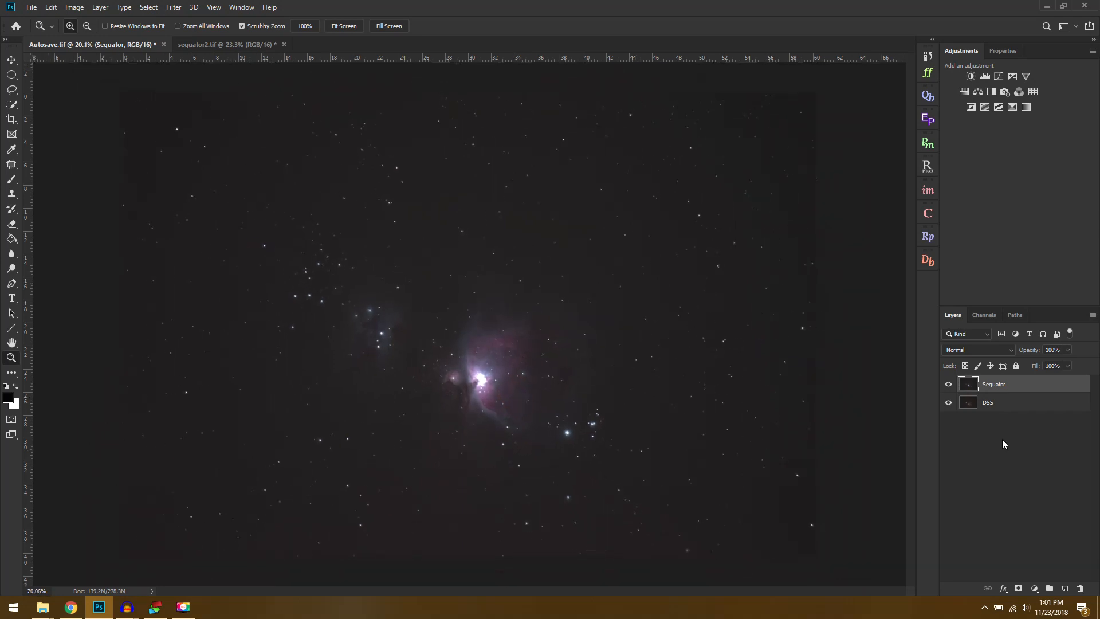
pyautogui.moveTo(1090, 152)
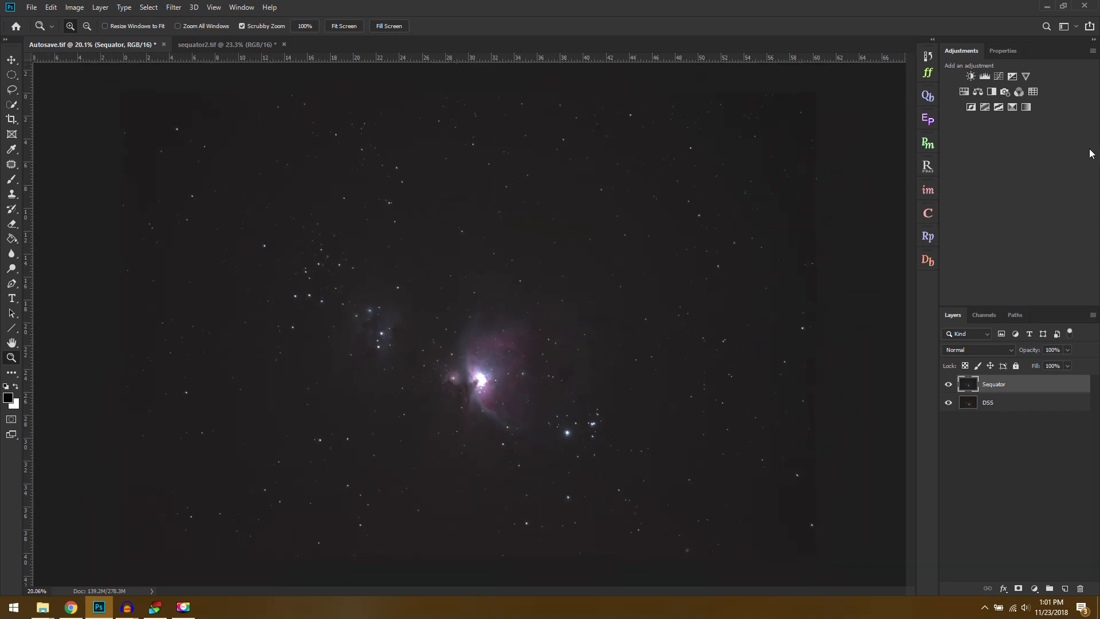
pyautogui.moveTo(1071, 129)
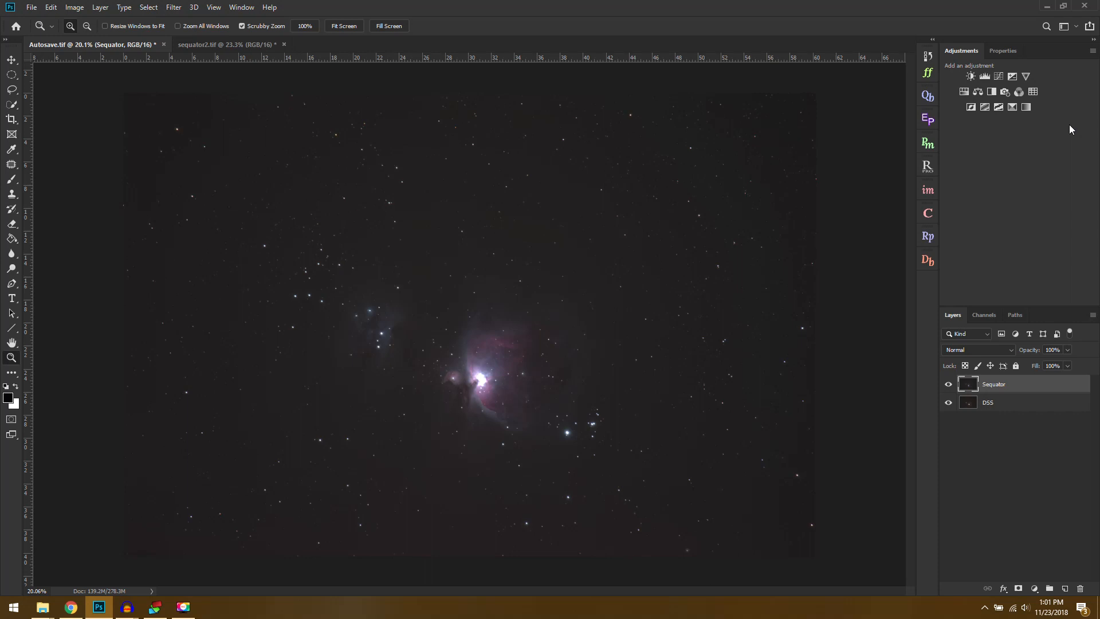
pyautogui.moveTo(1002, 405)
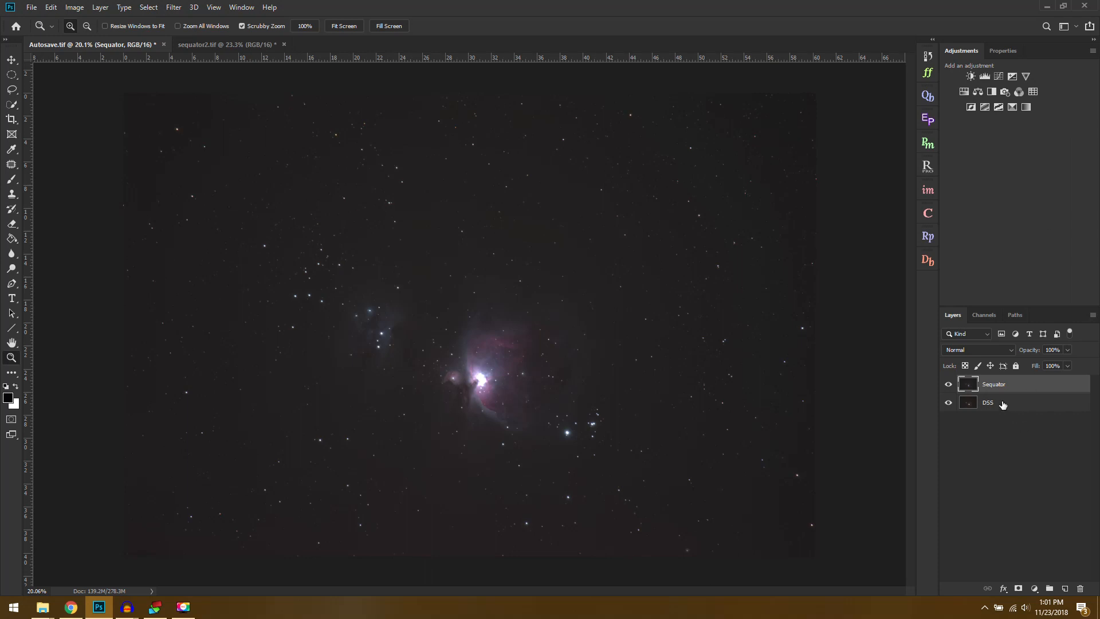
pyautogui.moveTo(971, 147)
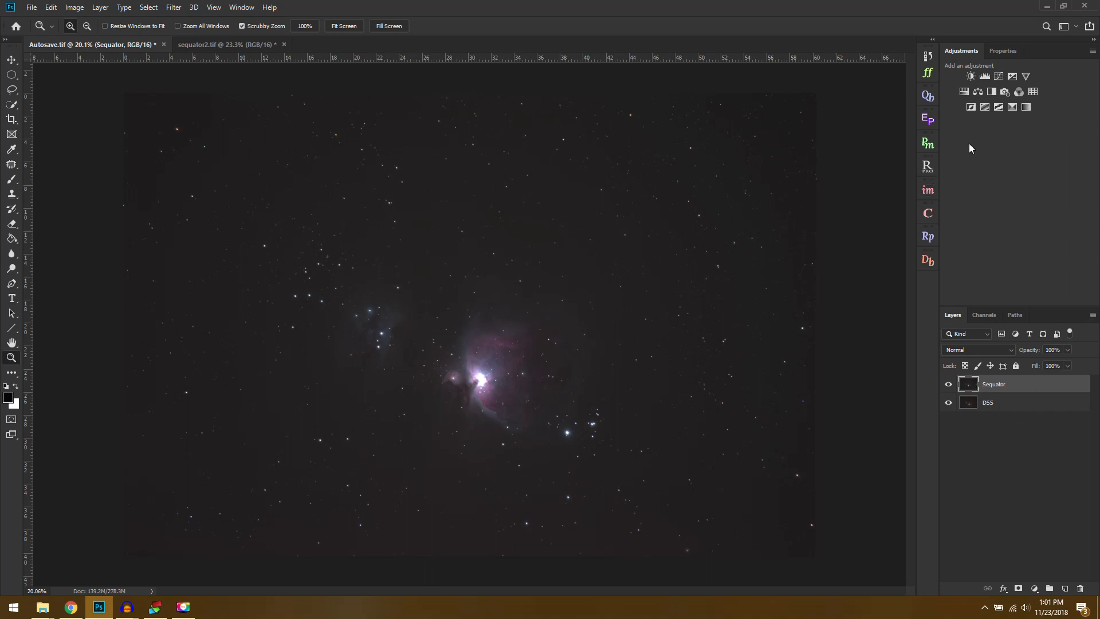
# Add Curves and Vibrance adjustment layers clipped to the Sequator layer
pyautogui.click(969, 75)
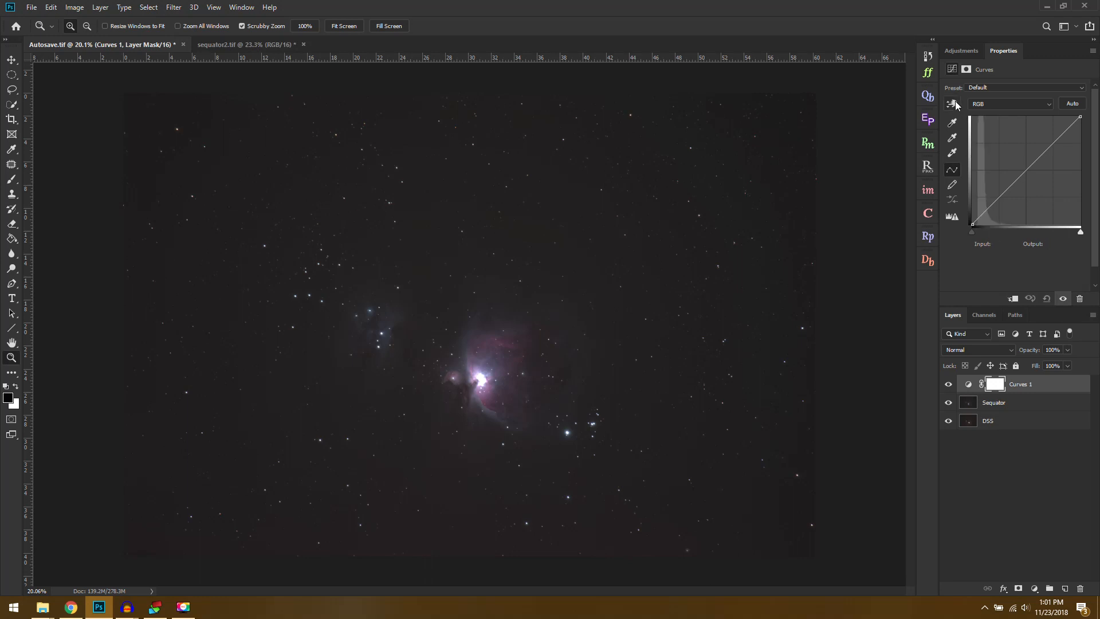
pyautogui.click(952, 104)
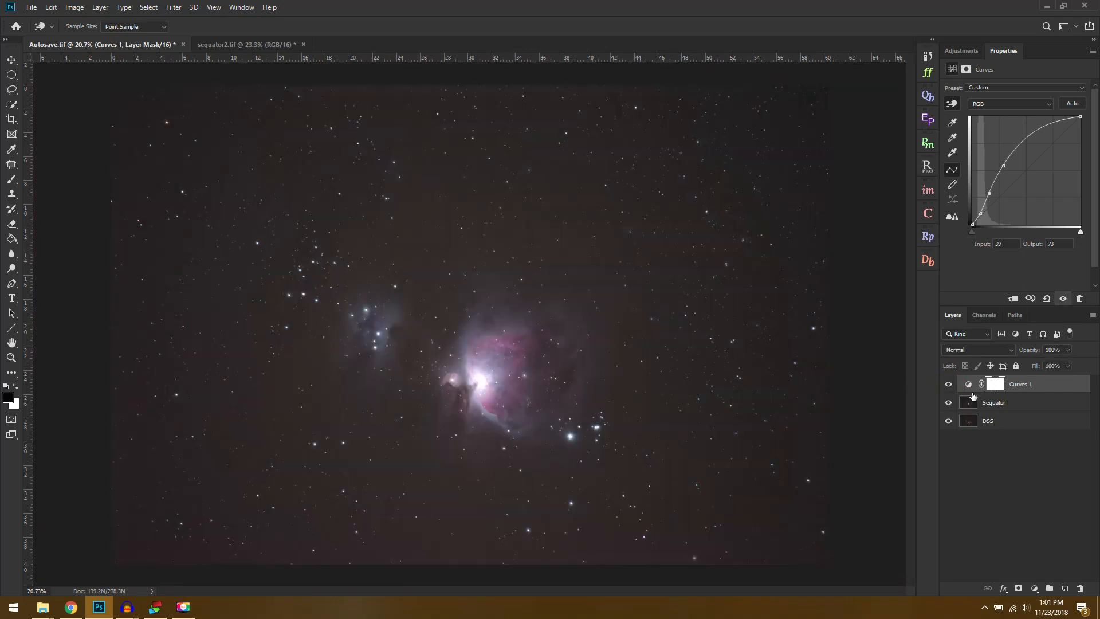
pyautogui.click(12, 359)
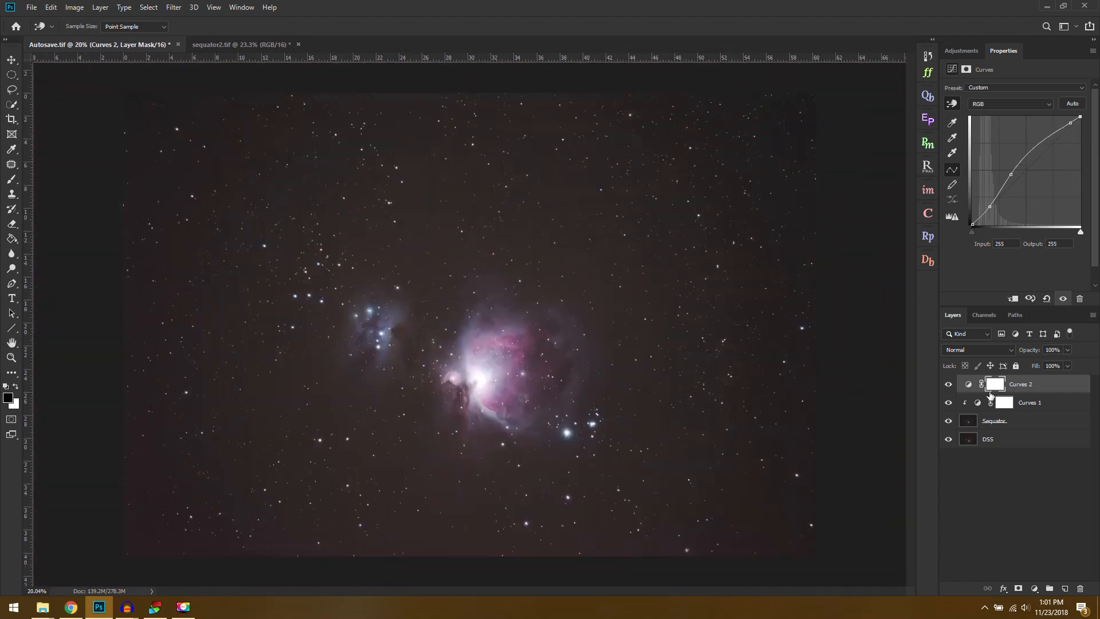
pyautogui.click(960, 51)
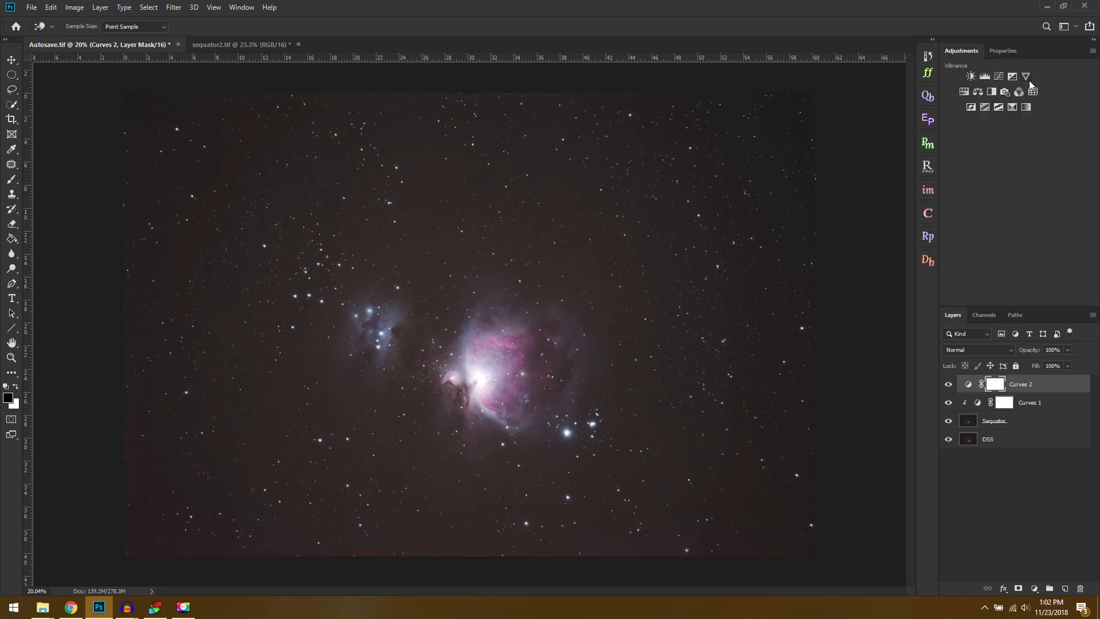
pyautogui.click(1025, 76)
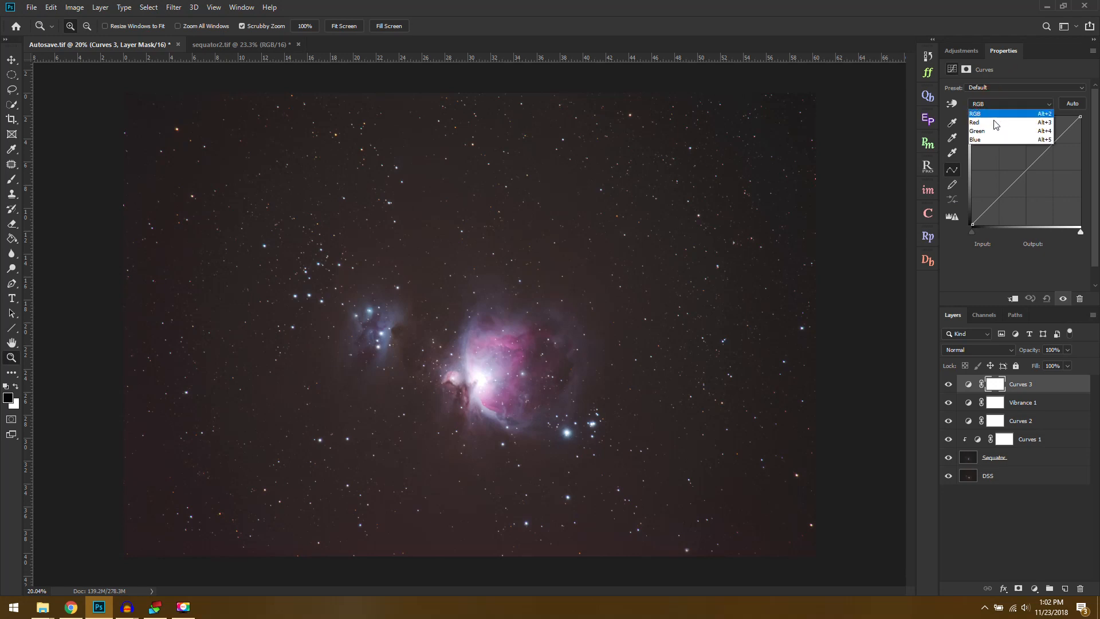
pyautogui.click(974, 122)
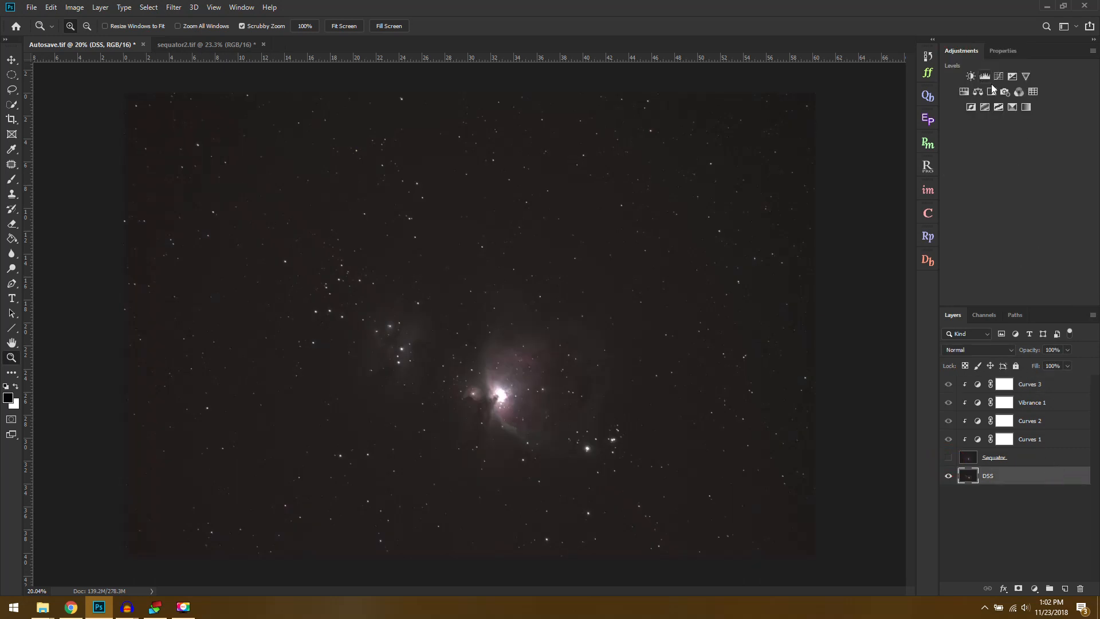
# Add Curves adjustments above DSS and pull the Curves 6 red channel down
pyautogui.click(984, 76)
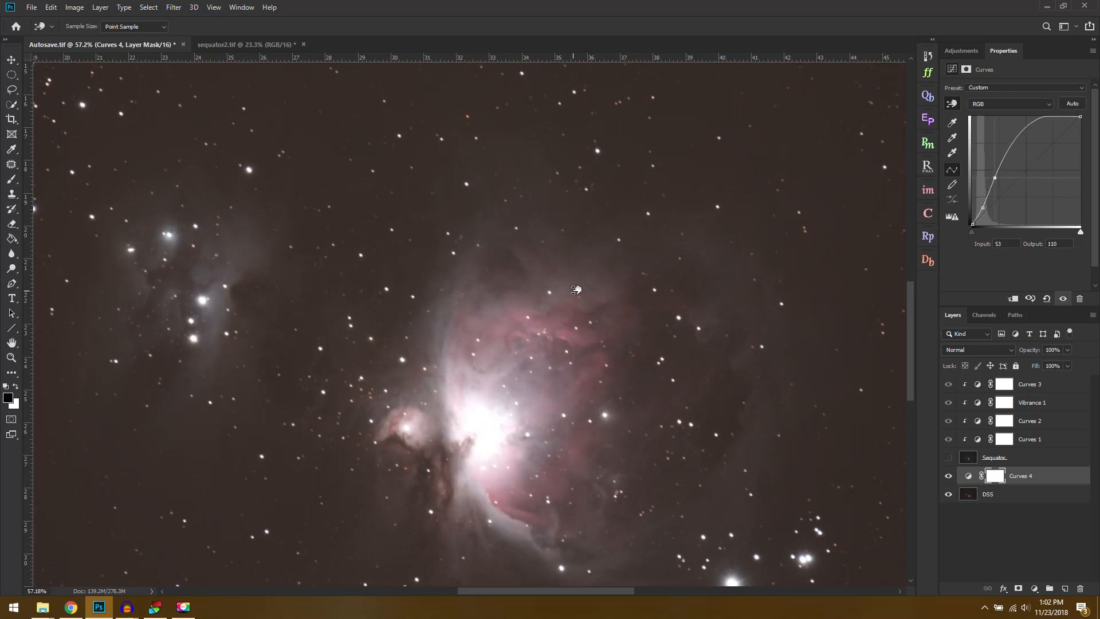
pyautogui.moveTo(953, 105)
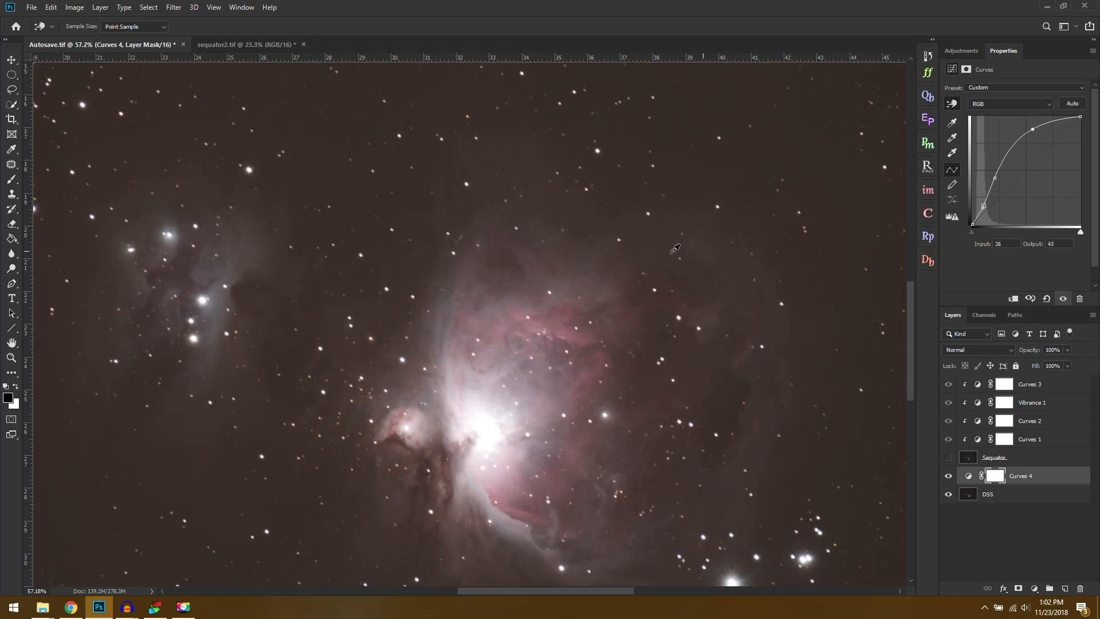
pyautogui.click(960, 50)
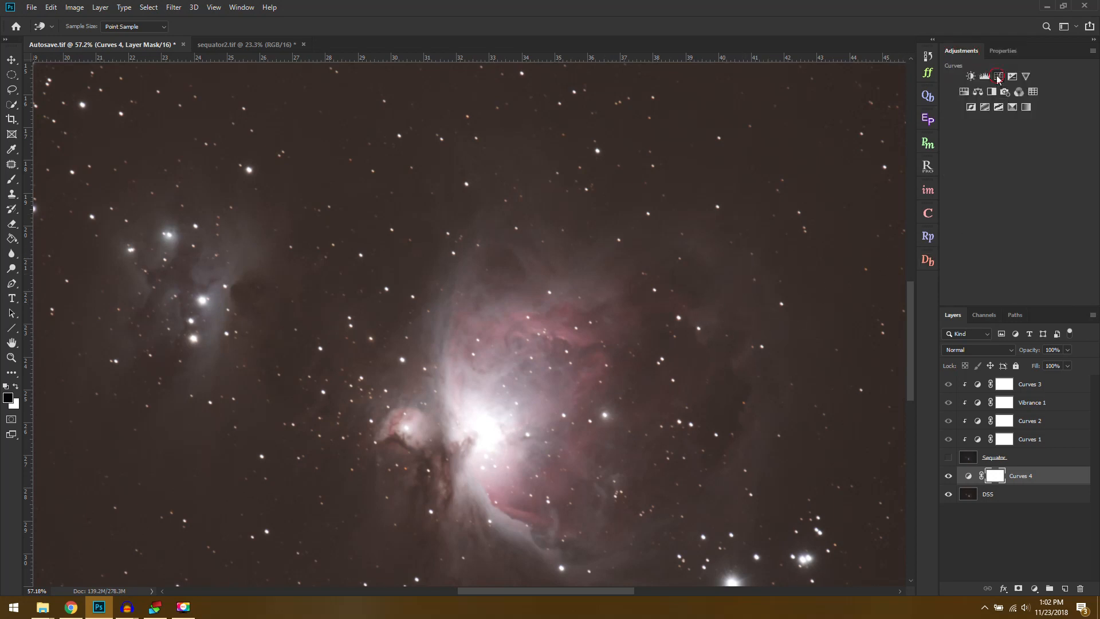
pyautogui.click(998, 75)
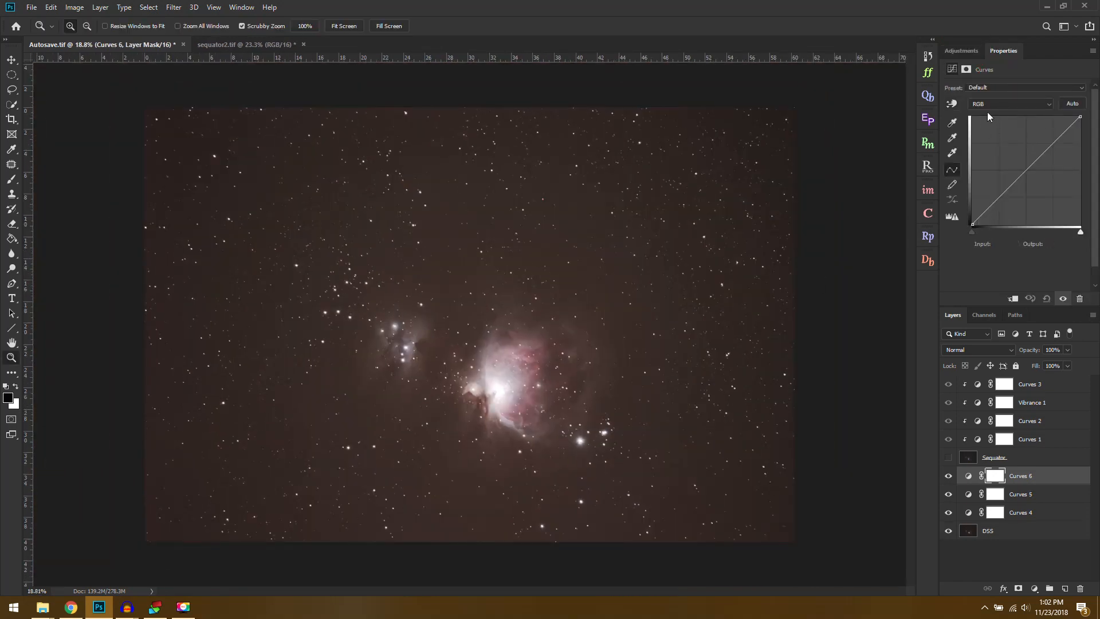
pyautogui.click(1010, 103)
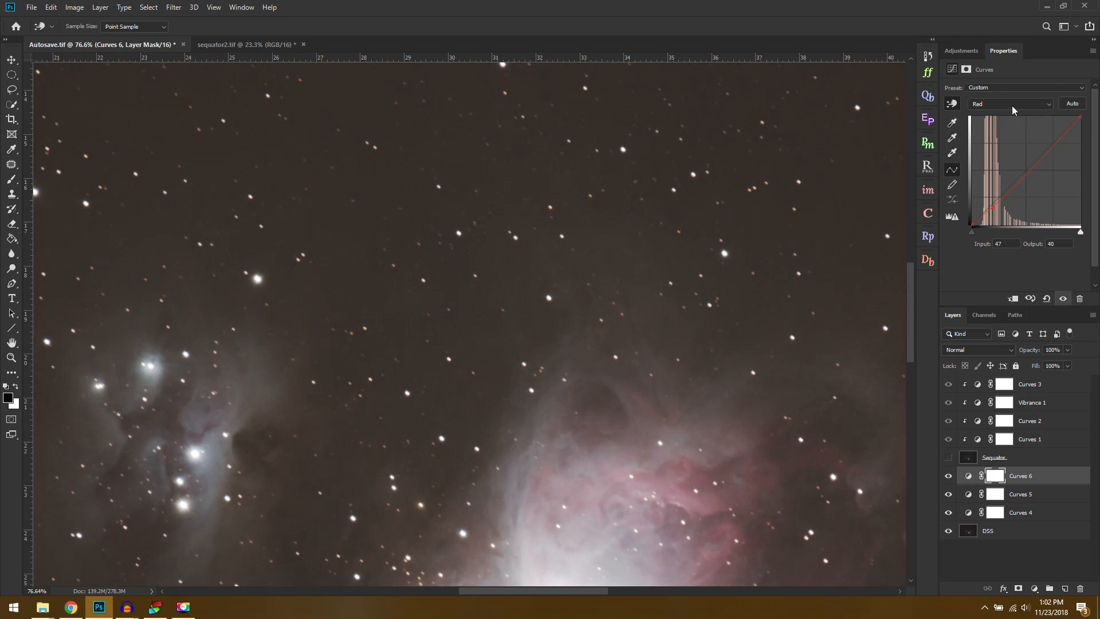
pyautogui.click(1010, 104)
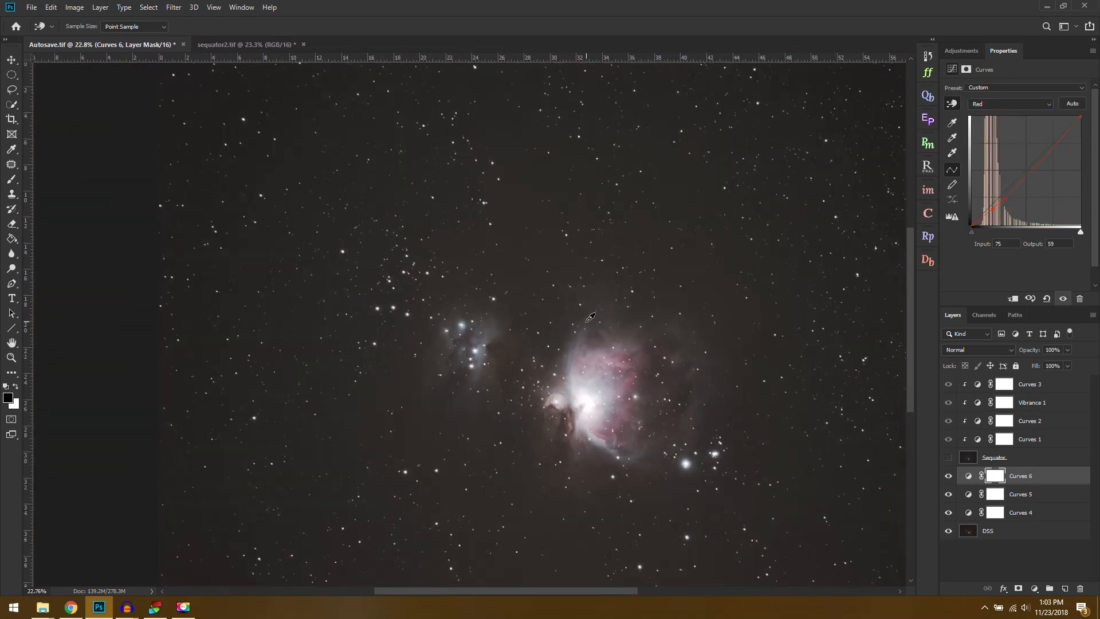
pyautogui.click(961, 50)
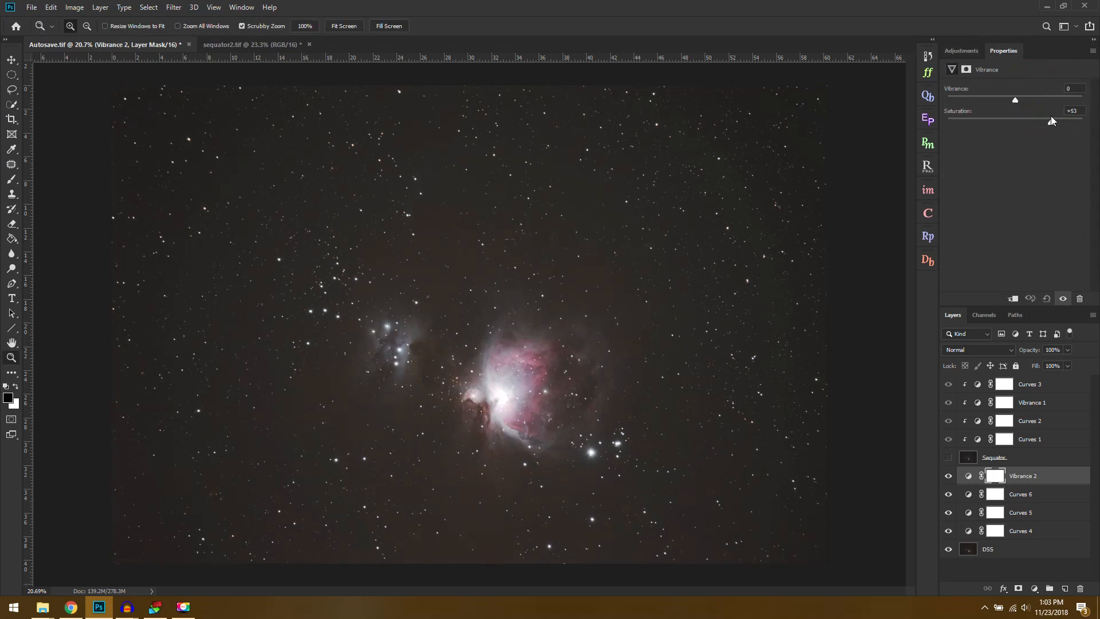
# Give Vibrance 2 saturation +53, then add Curves 7 in Color mode at 49% opacity
pyautogui.click(960, 51)
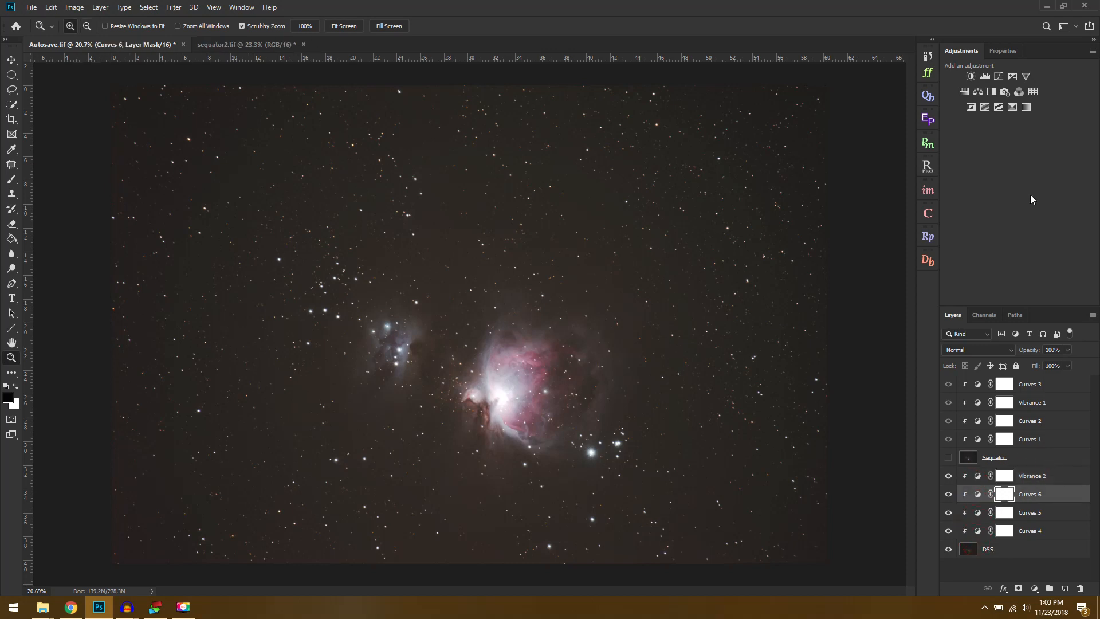
pyautogui.click(970, 76)
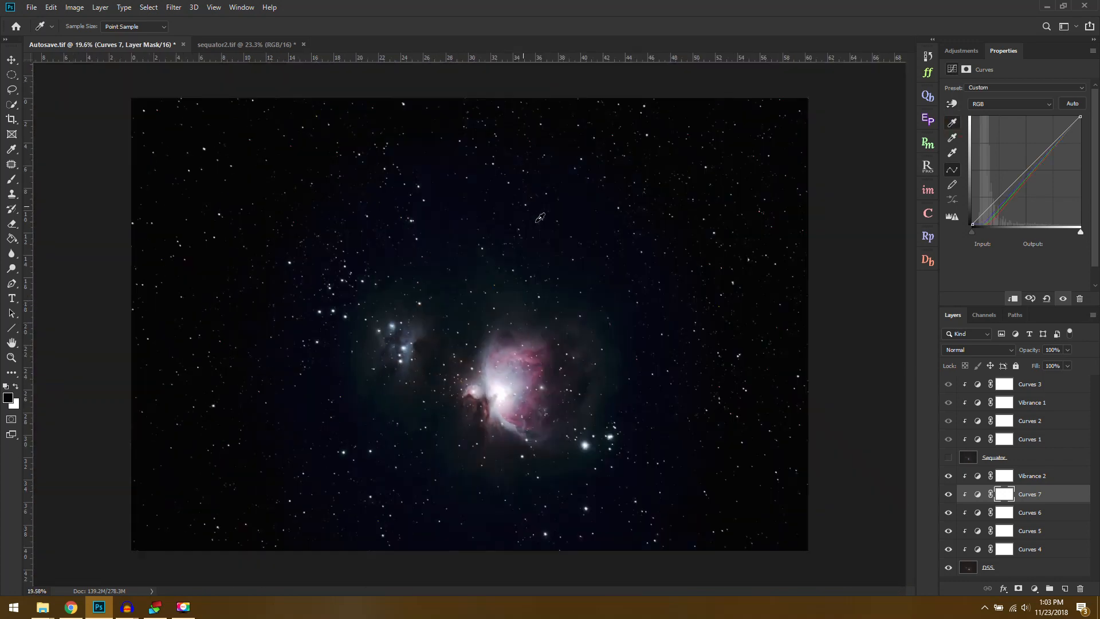
pyautogui.click(975, 349)
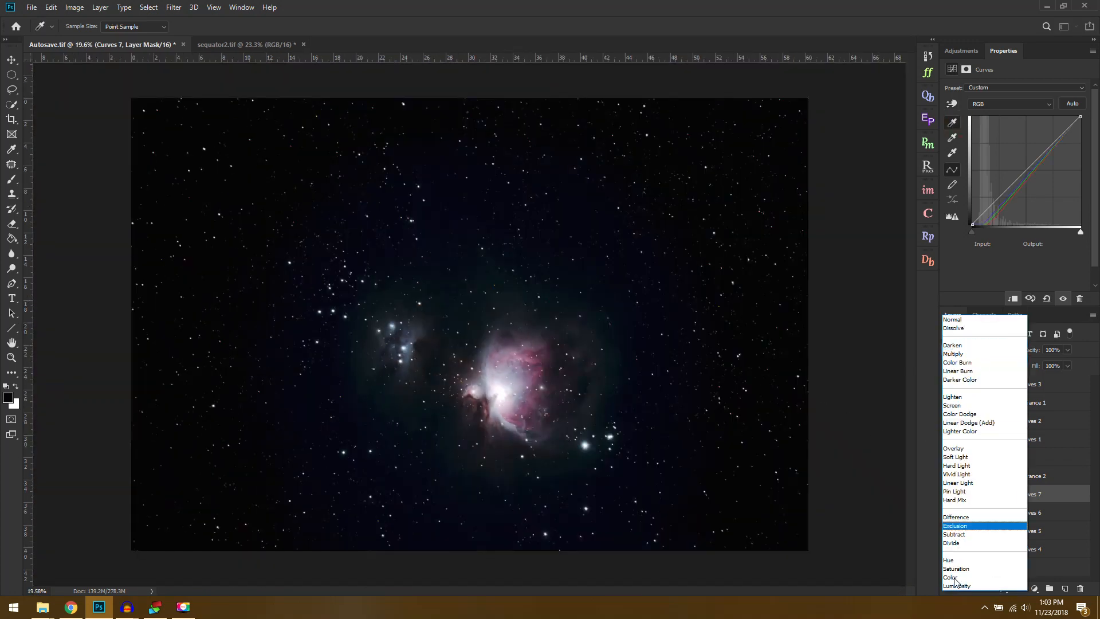
pyautogui.click(951, 577)
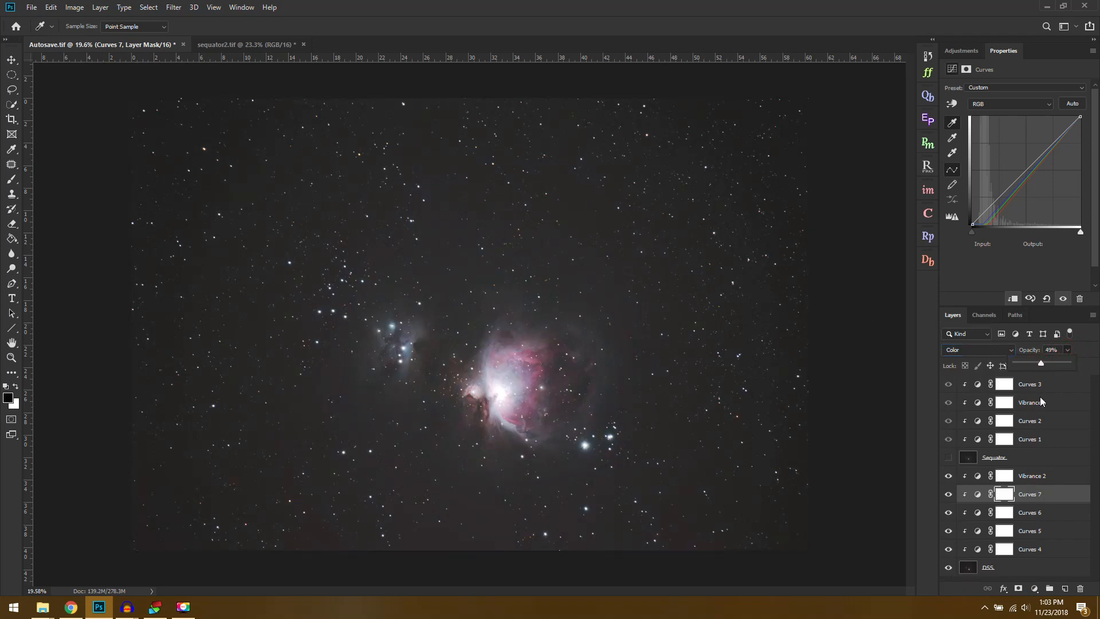
pyautogui.click(1031, 476)
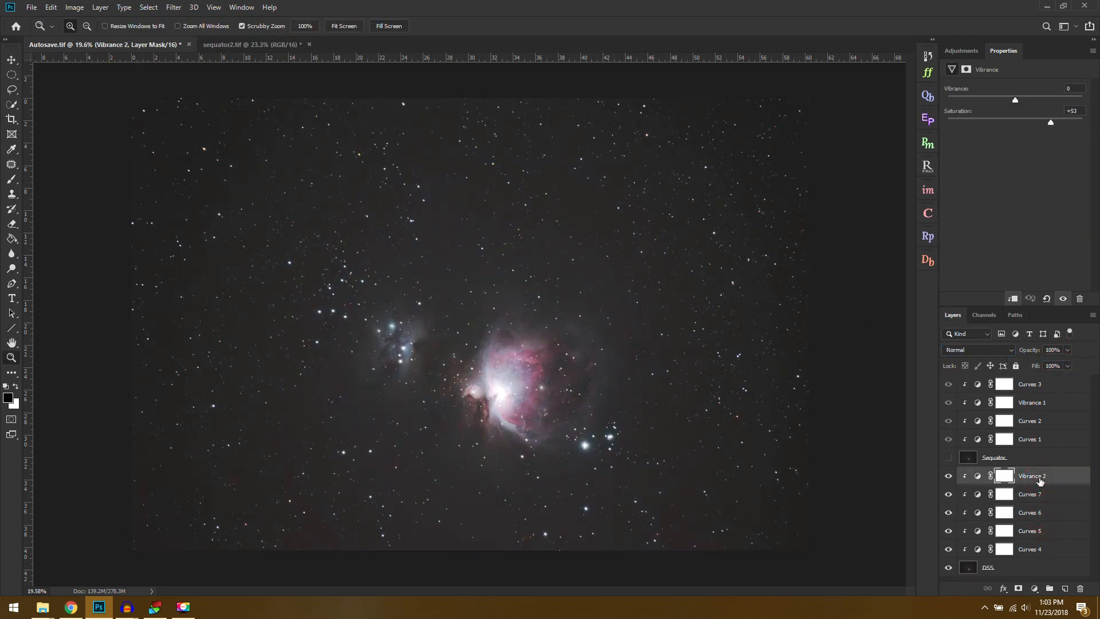
pyautogui.click(949, 456)
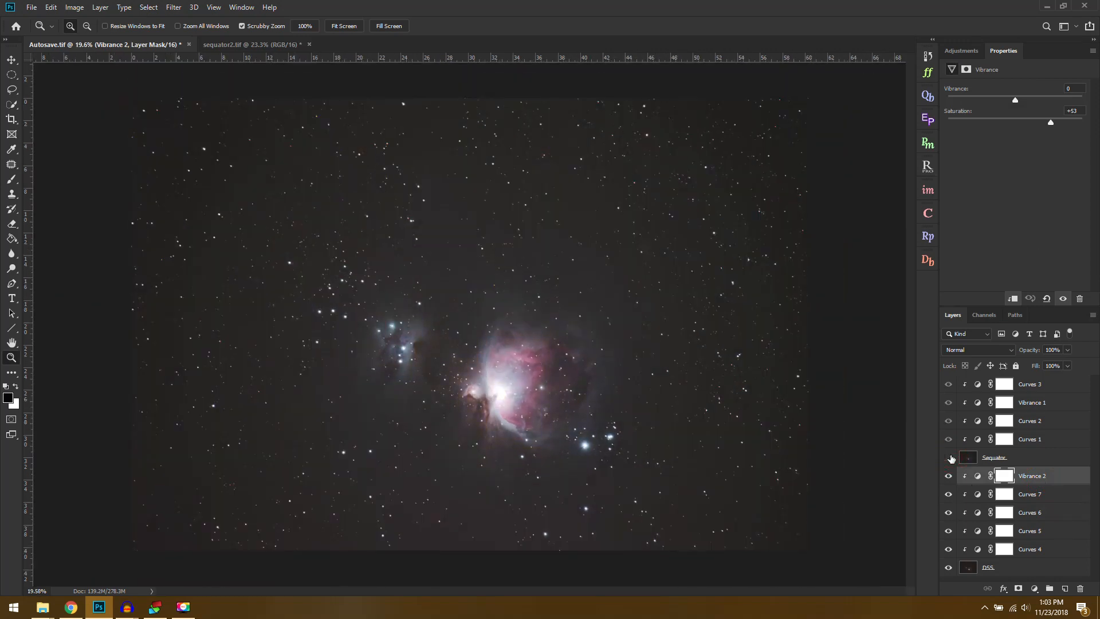
# Merge the DSS and Sequator adjustment stacks into single layers named DSS and Sequator
pyautogui.click(949, 456)
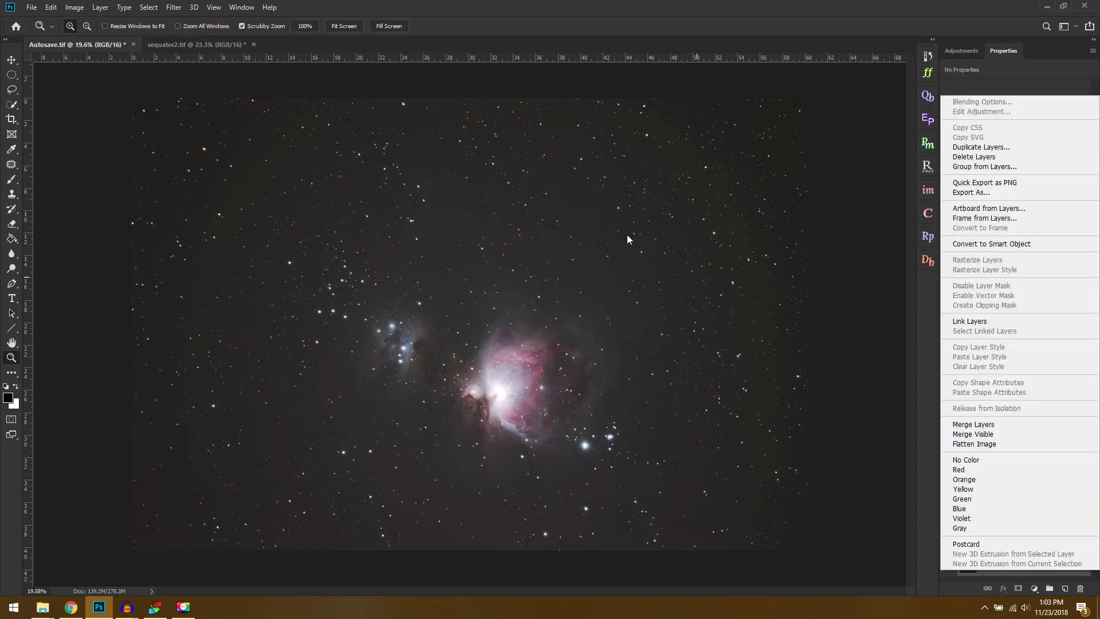
pyautogui.moveTo(981, 147)
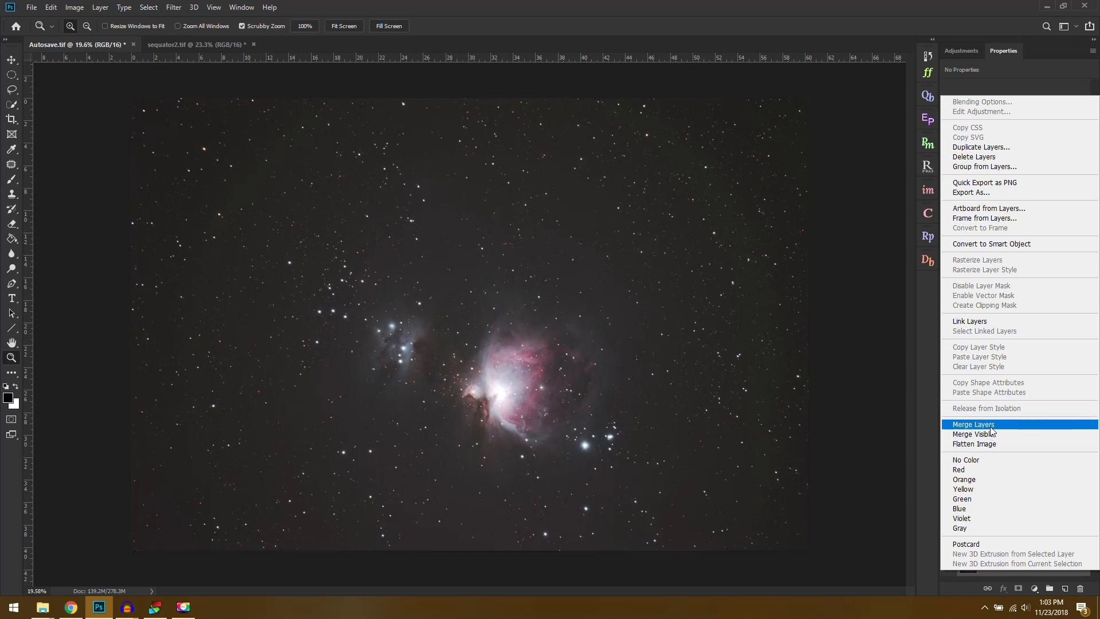
pyautogui.click(973, 424)
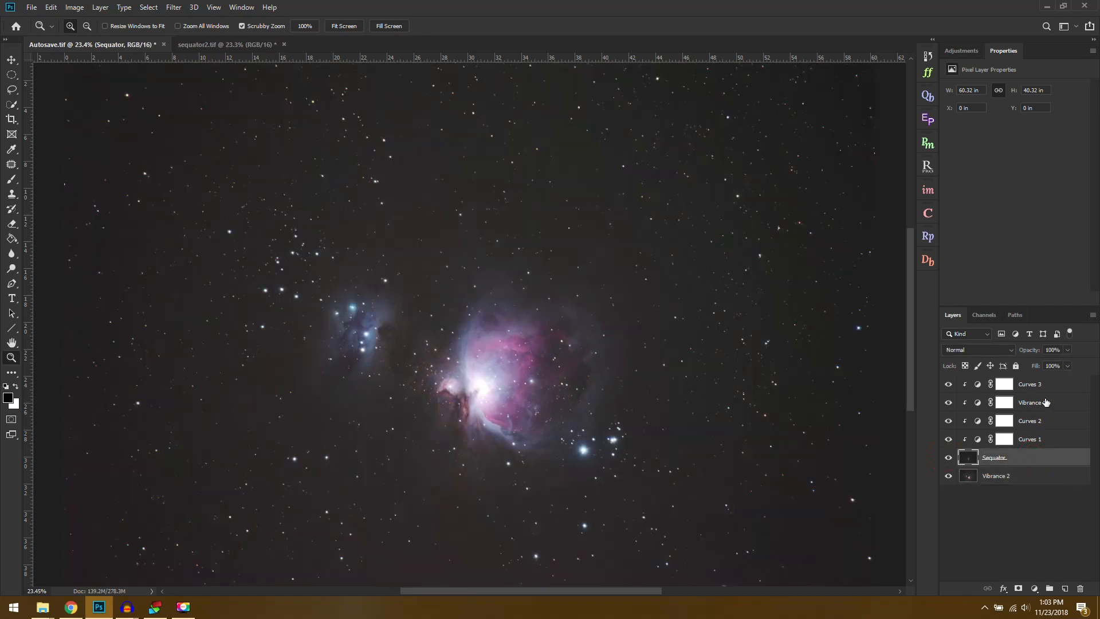
pyautogui.rightClick(1024, 456)
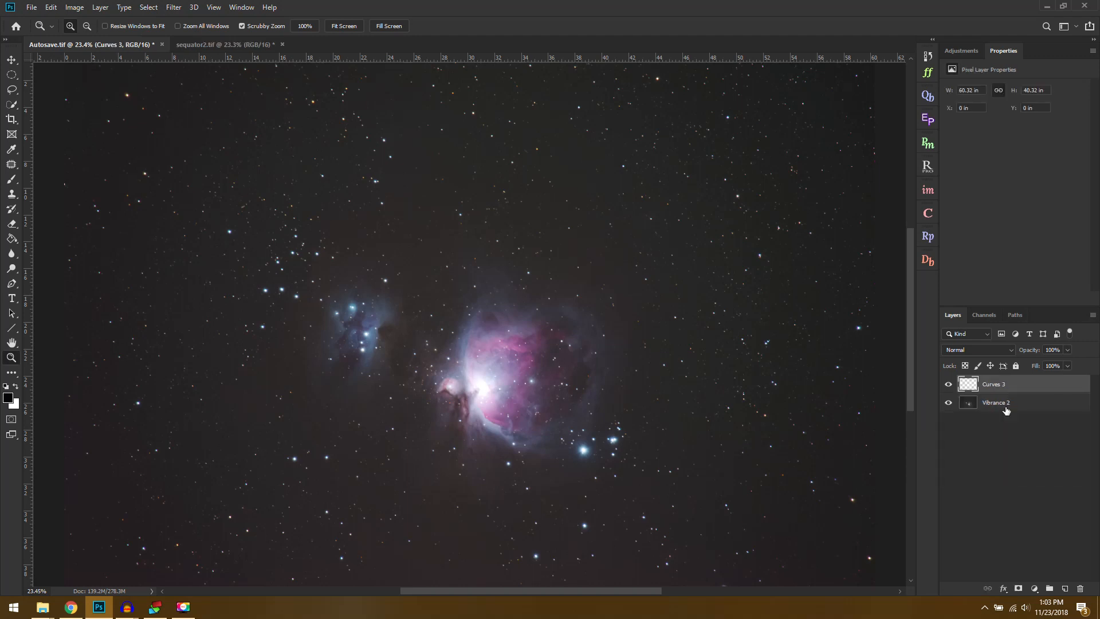
pyautogui.doubleClick(993, 383)
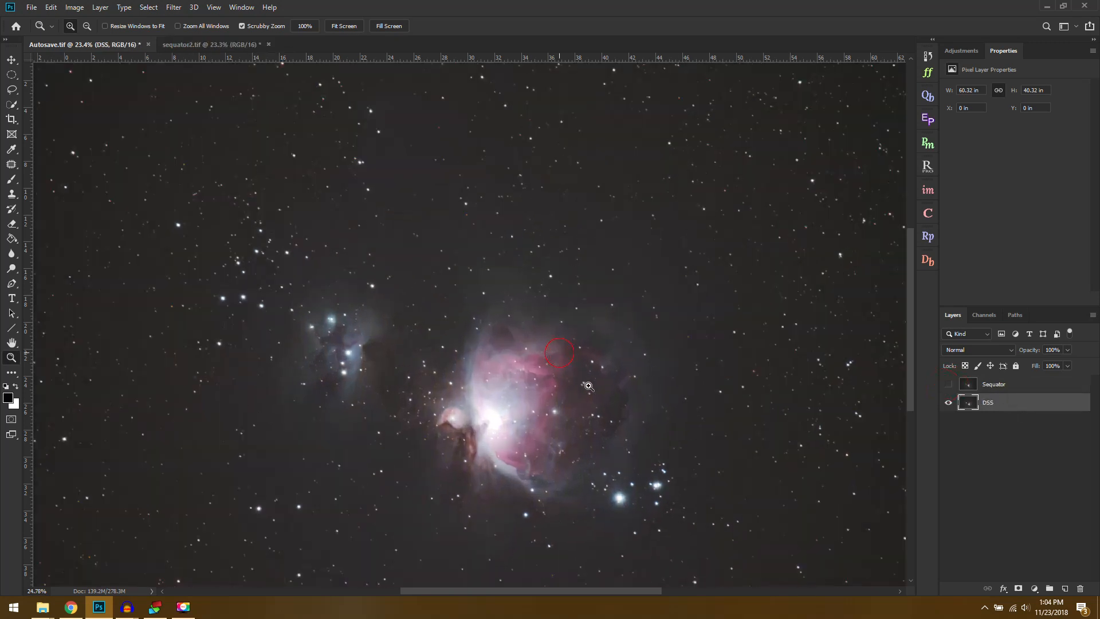
pyautogui.click(560, 351)
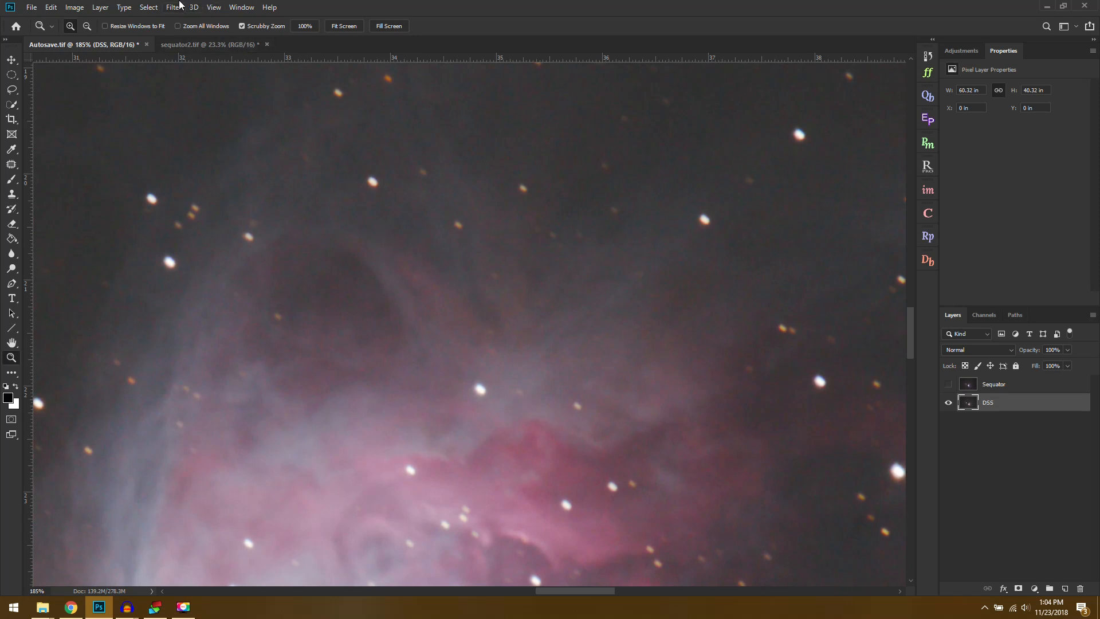
pyautogui.click(173, 6)
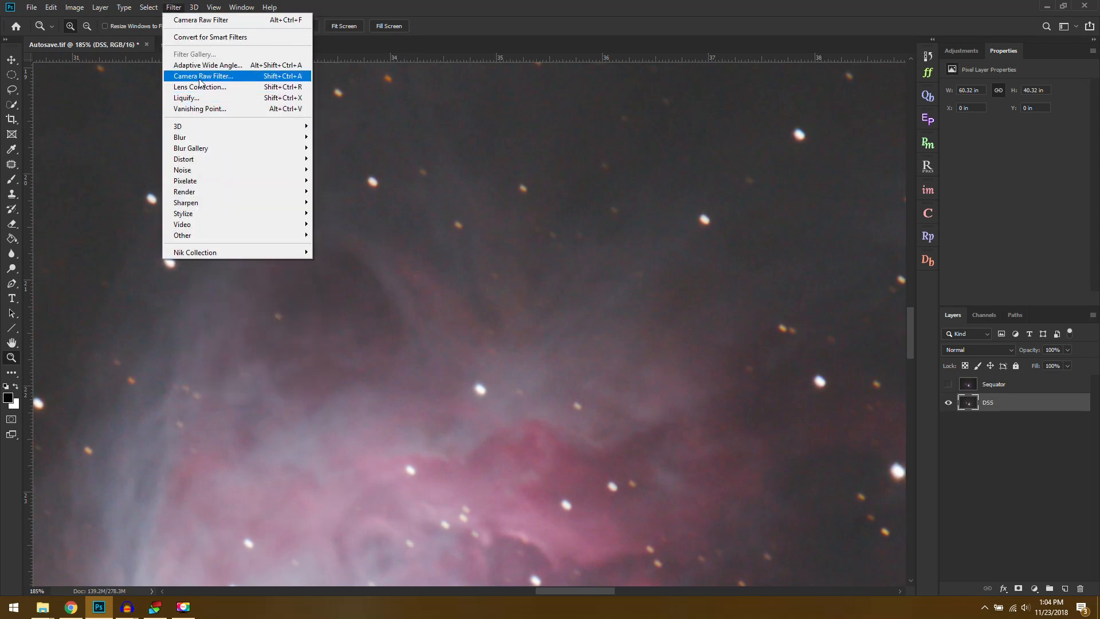
# Apply Camera Raw noise reduction to the DSS layer with Luminance 15 and Color 15
pyautogui.click(204, 76)
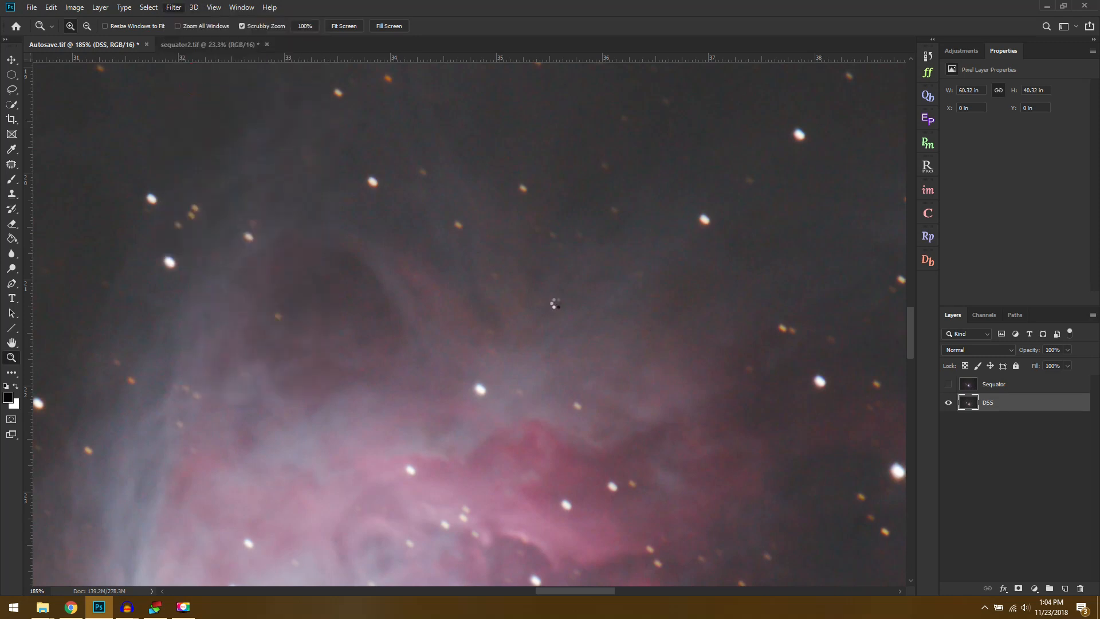
pyautogui.click(173, 7)
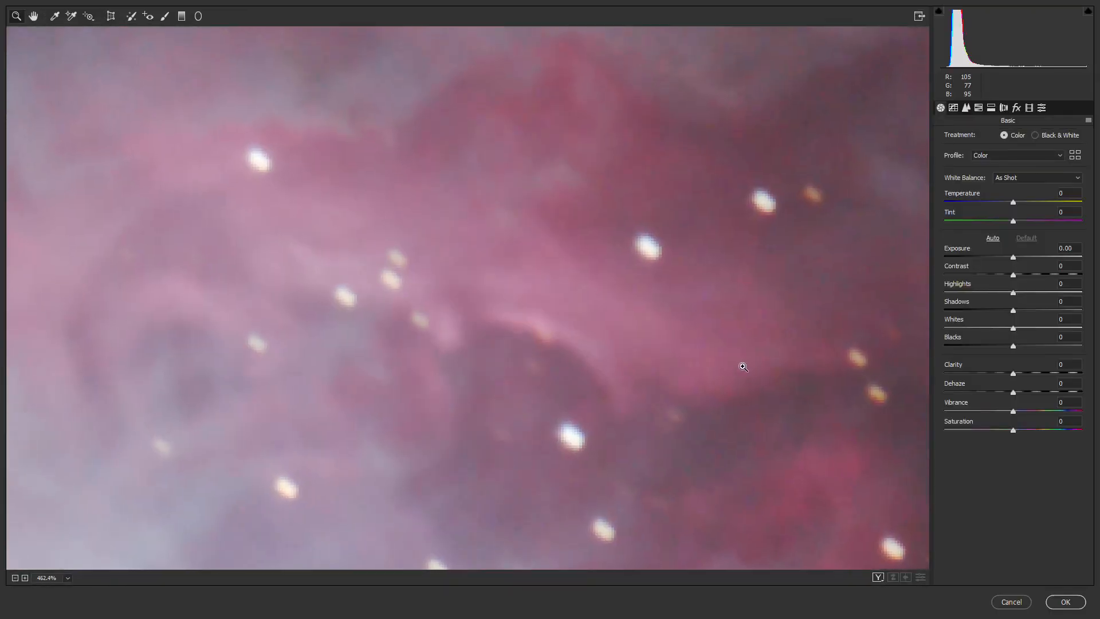
pyautogui.click(965, 107)
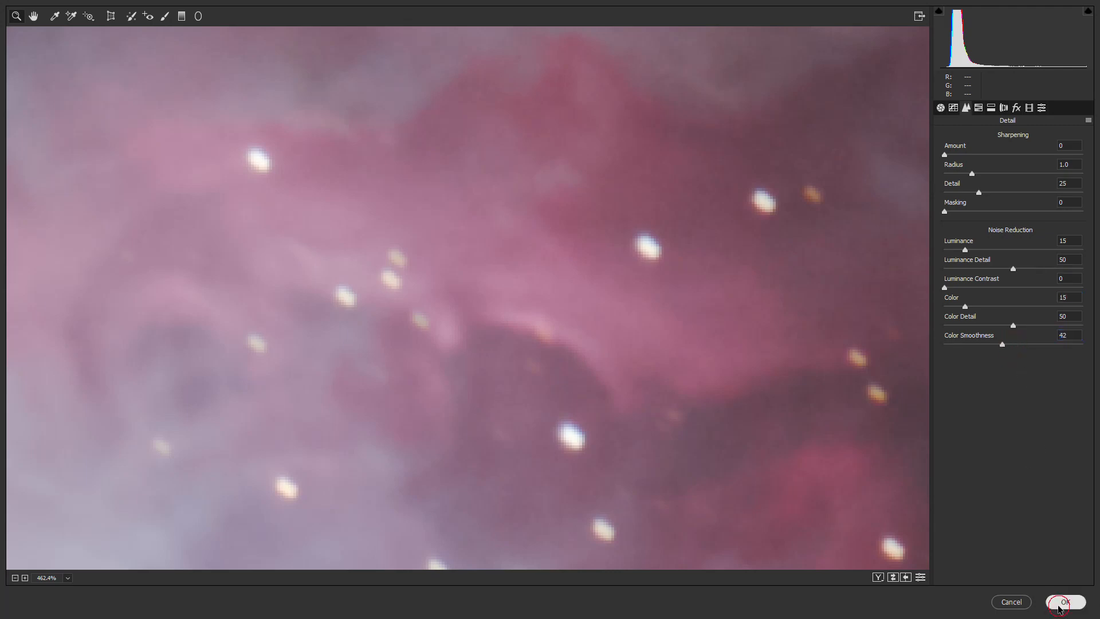
pyautogui.click(1066, 602)
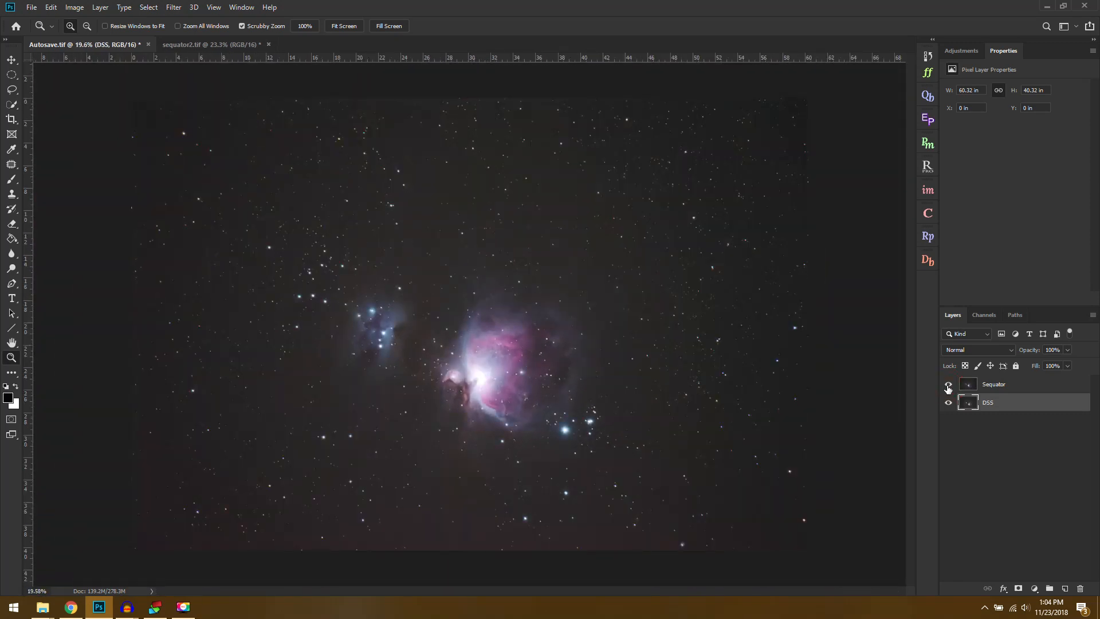
pyautogui.click(948, 385)
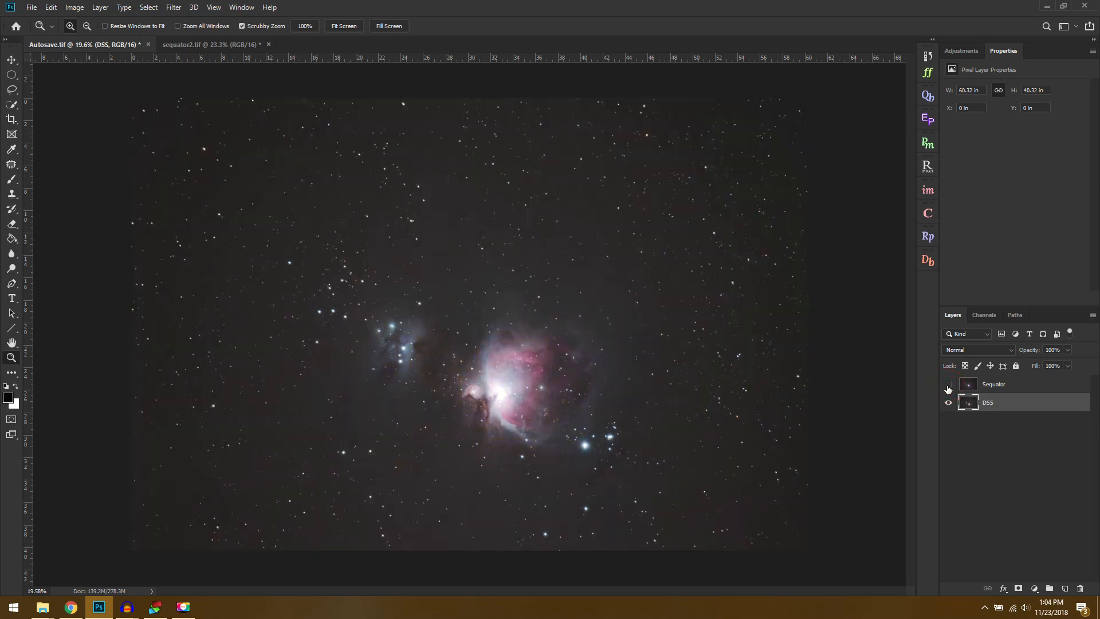
# Toggle the Sequator layer on and off to compare detail against DSS, then select Sequator
pyautogui.click(949, 385)
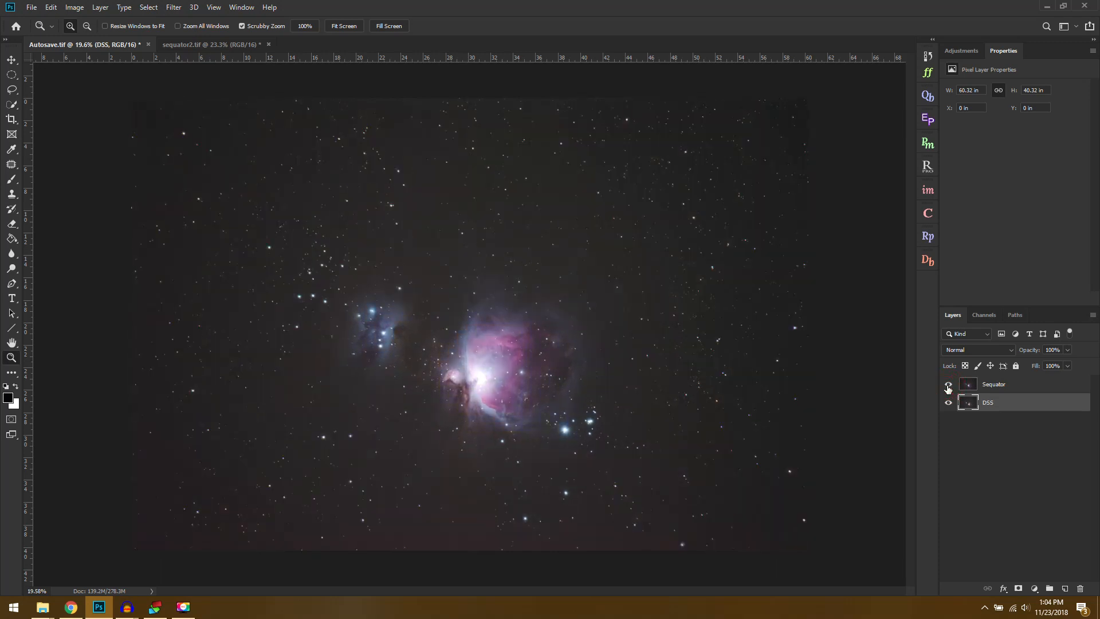
pyautogui.click(947, 384)
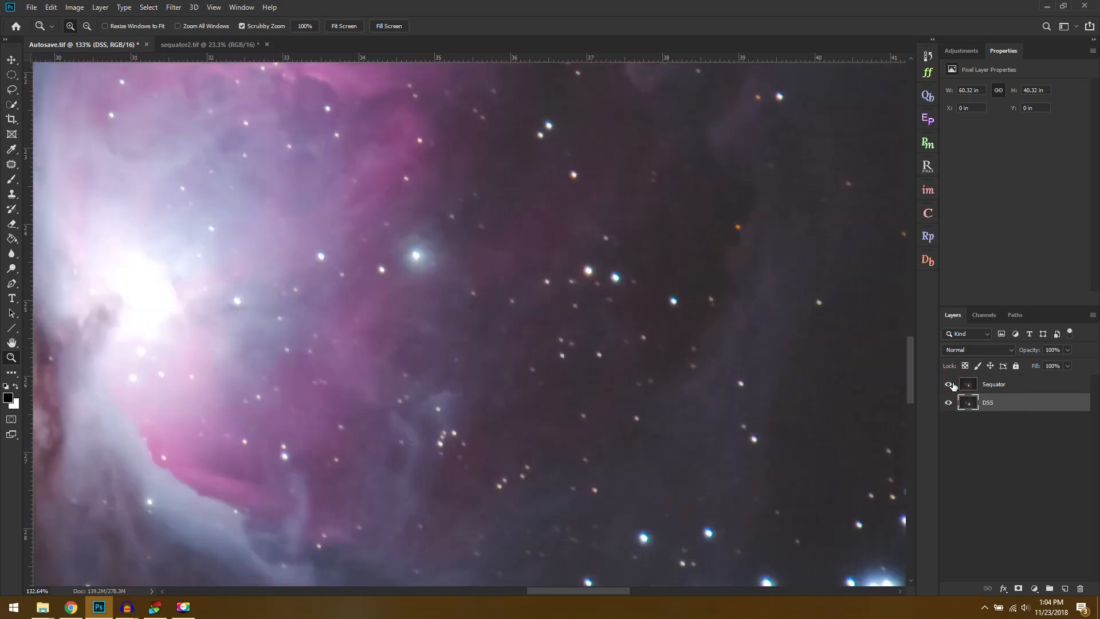
pyautogui.click(948, 383)
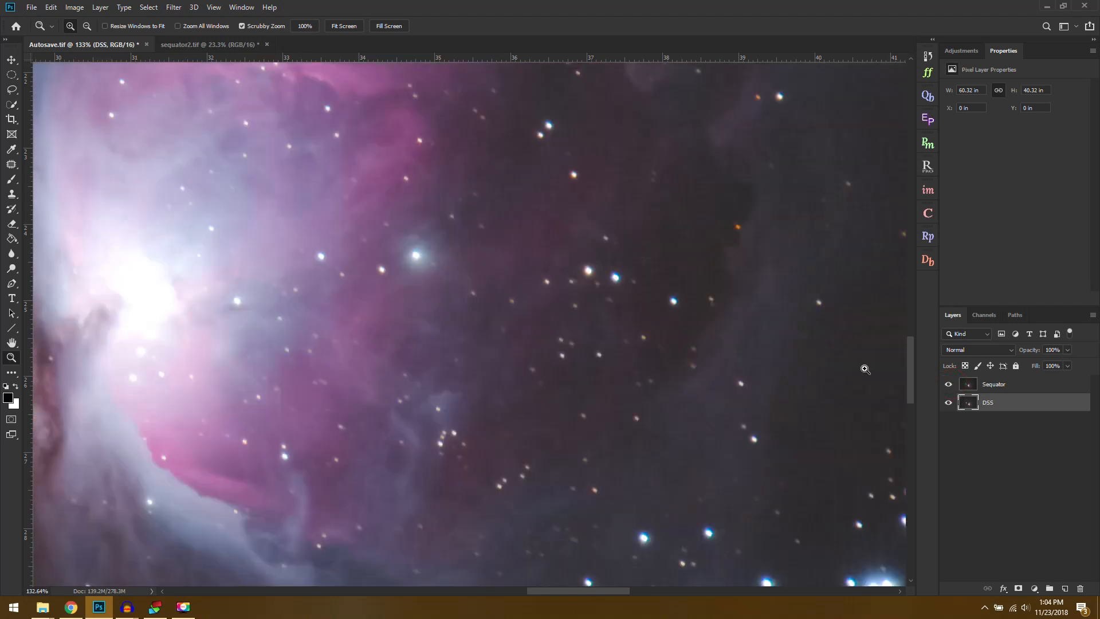
pyautogui.click(949, 384)
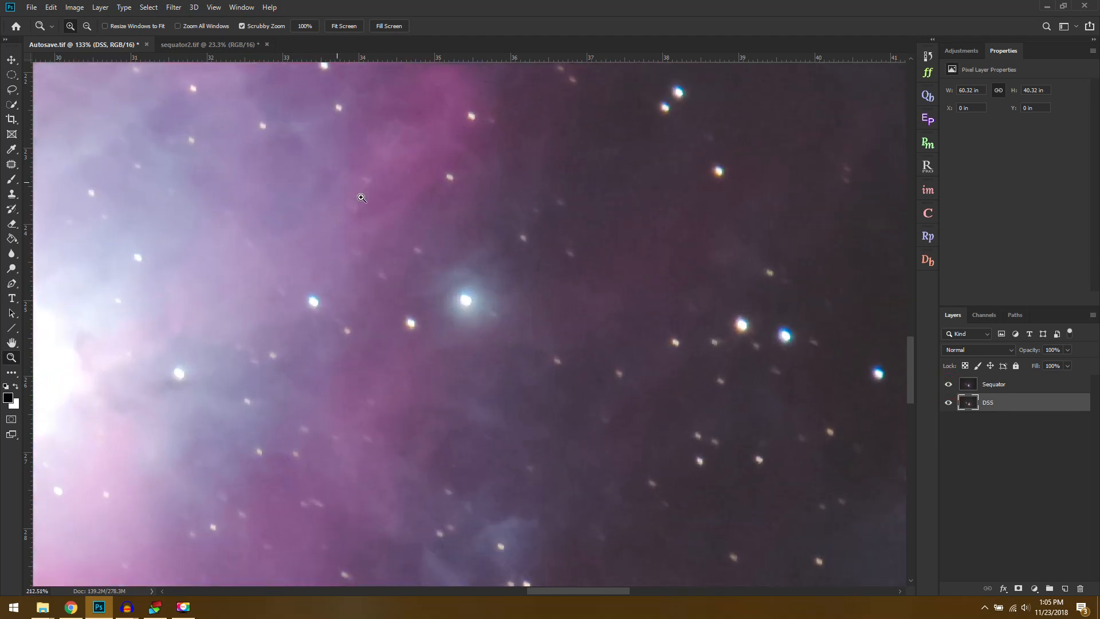
pyautogui.click(947, 384)
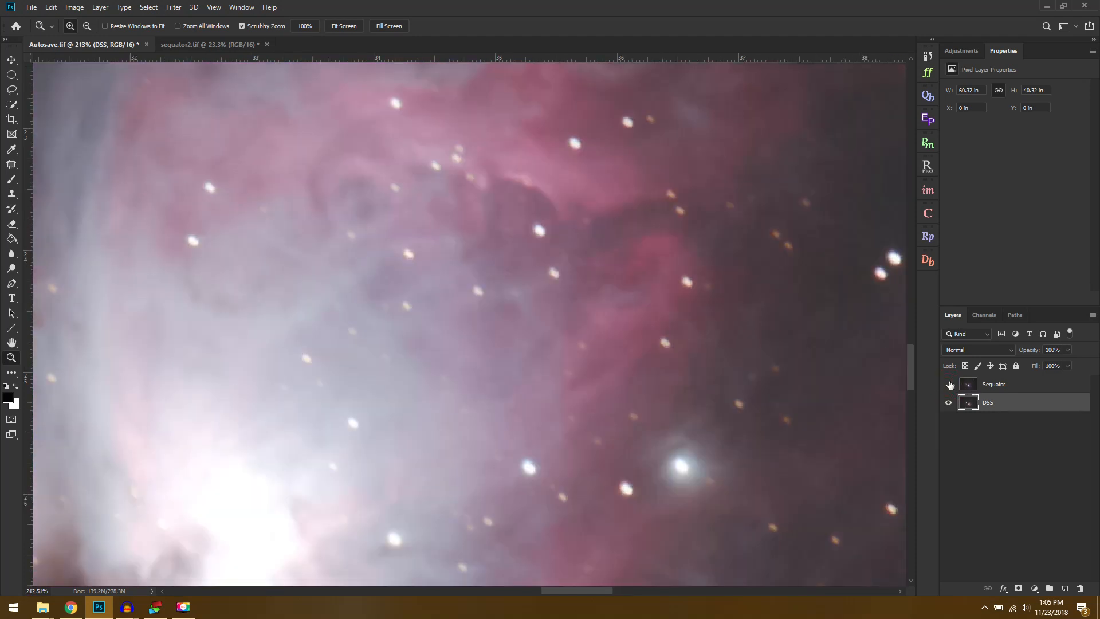
pyautogui.click(949, 384)
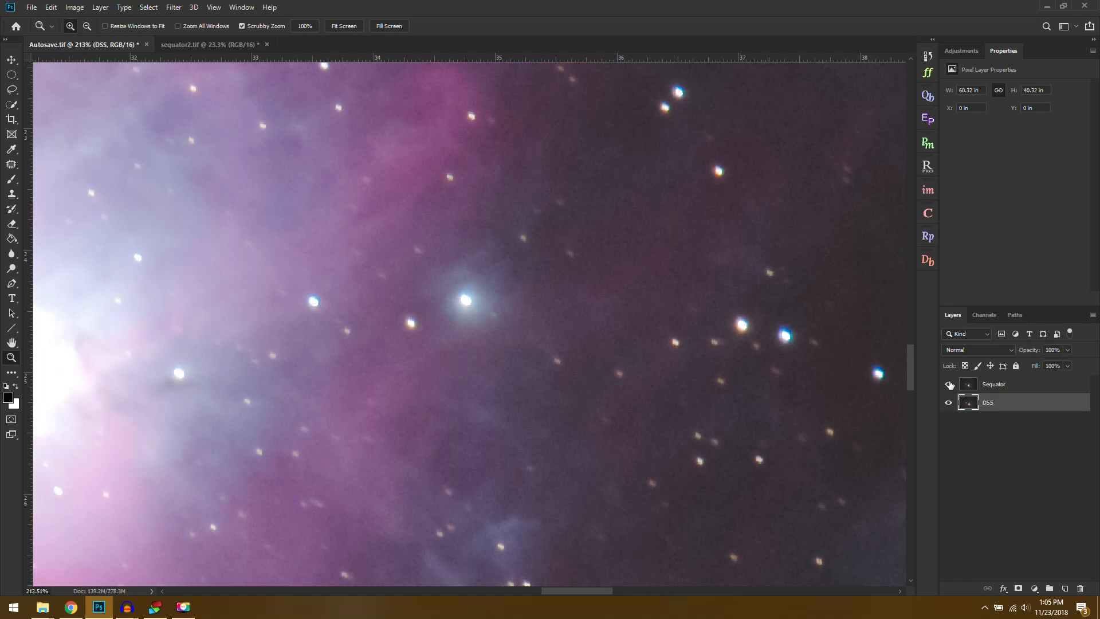
pyautogui.click(949, 384)
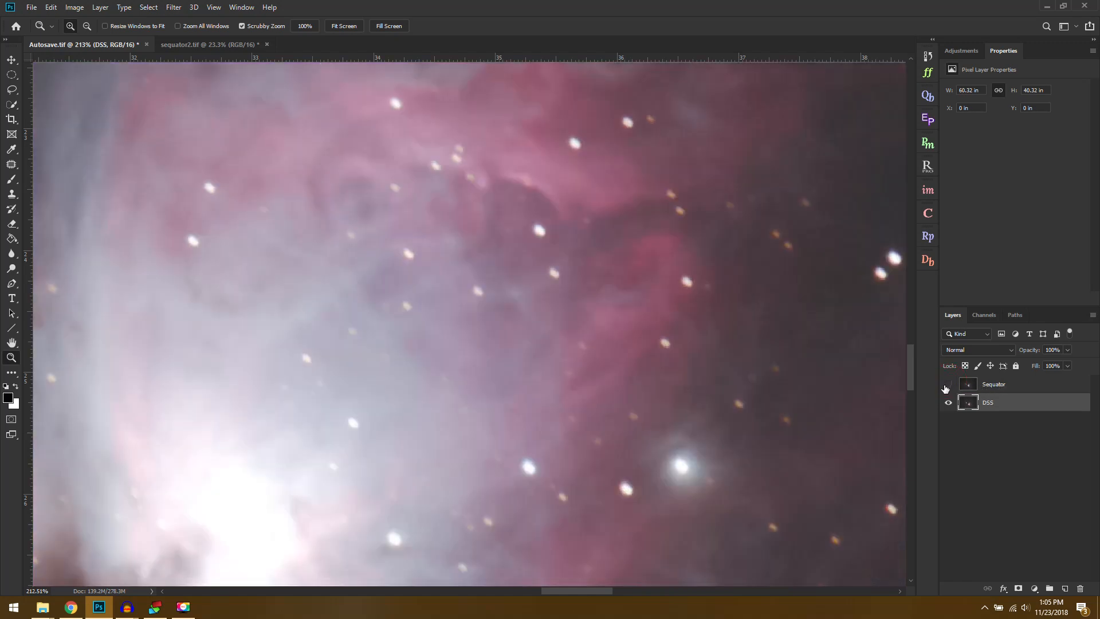
pyautogui.click(947, 384)
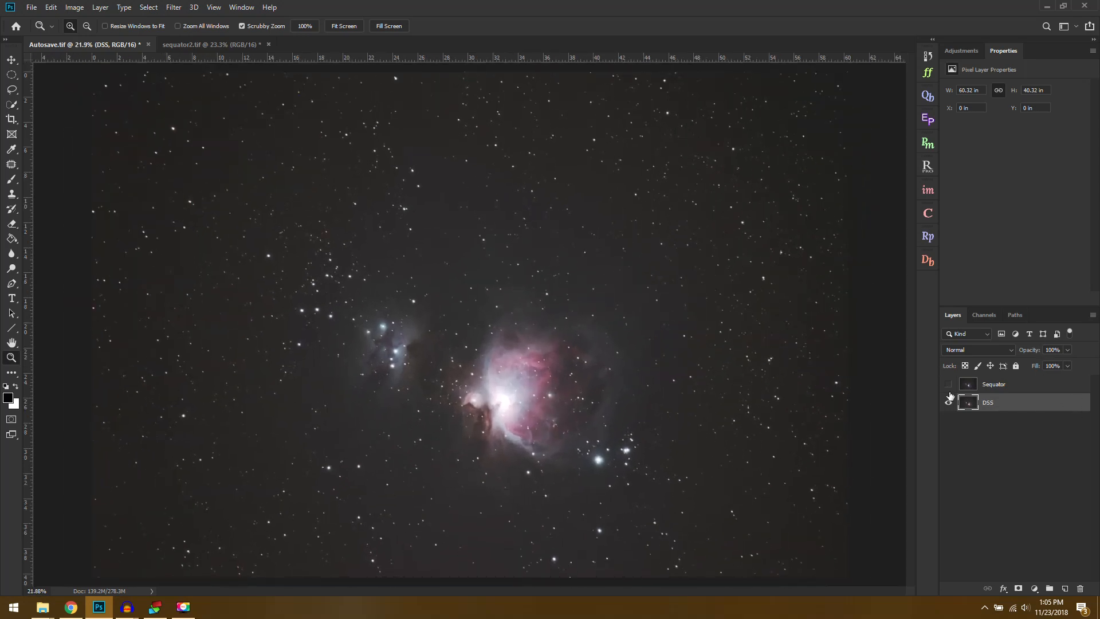
pyautogui.click(949, 384)
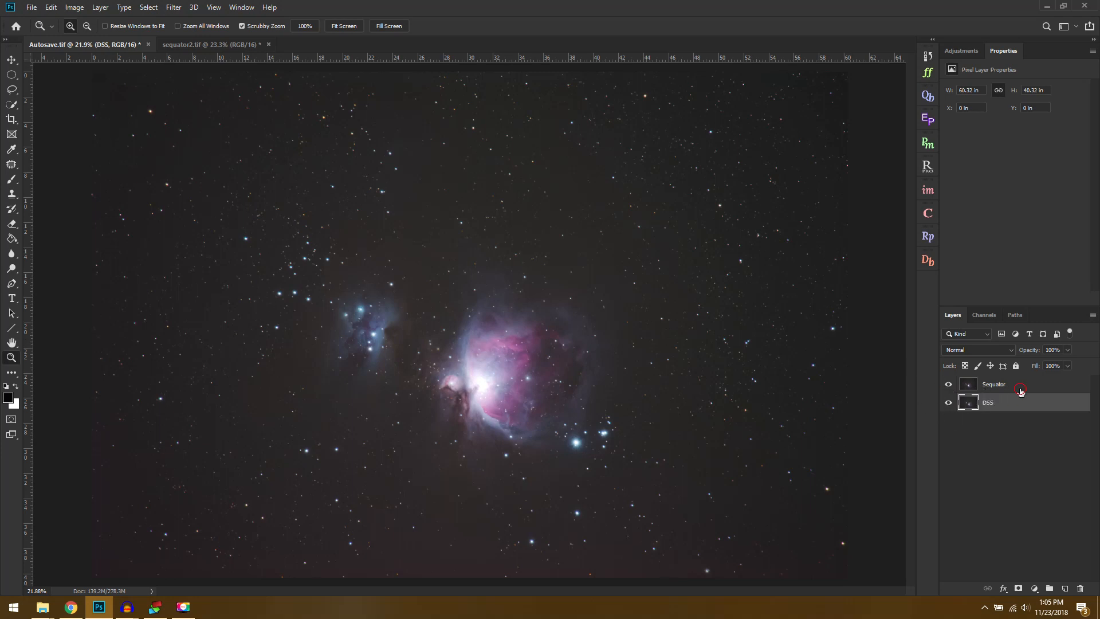
pyautogui.click(993, 384)
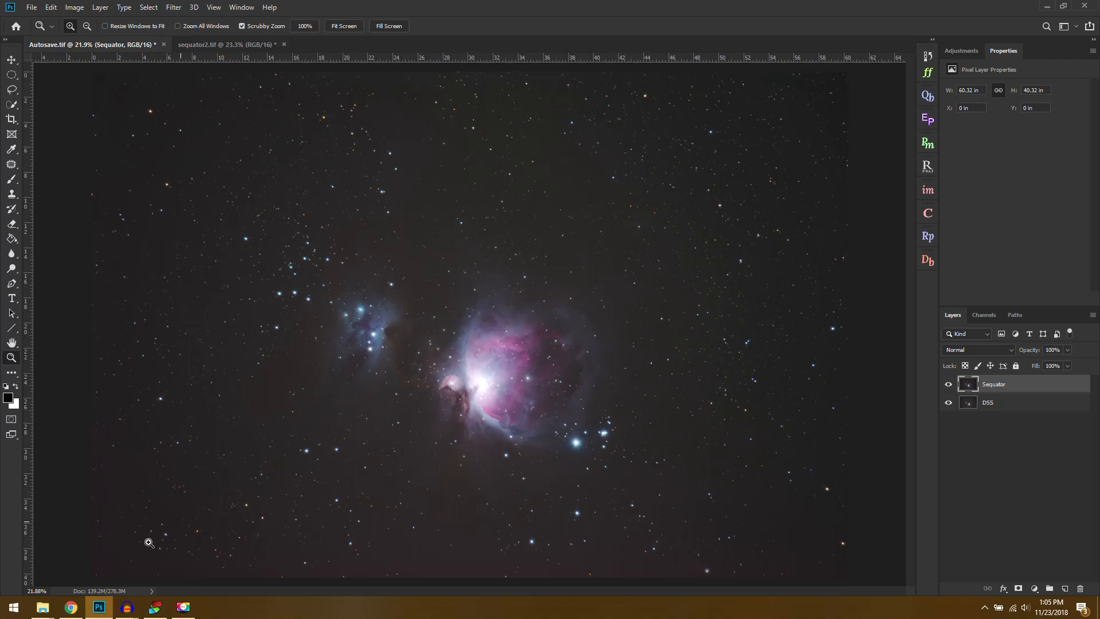
pyautogui.click(69, 607)
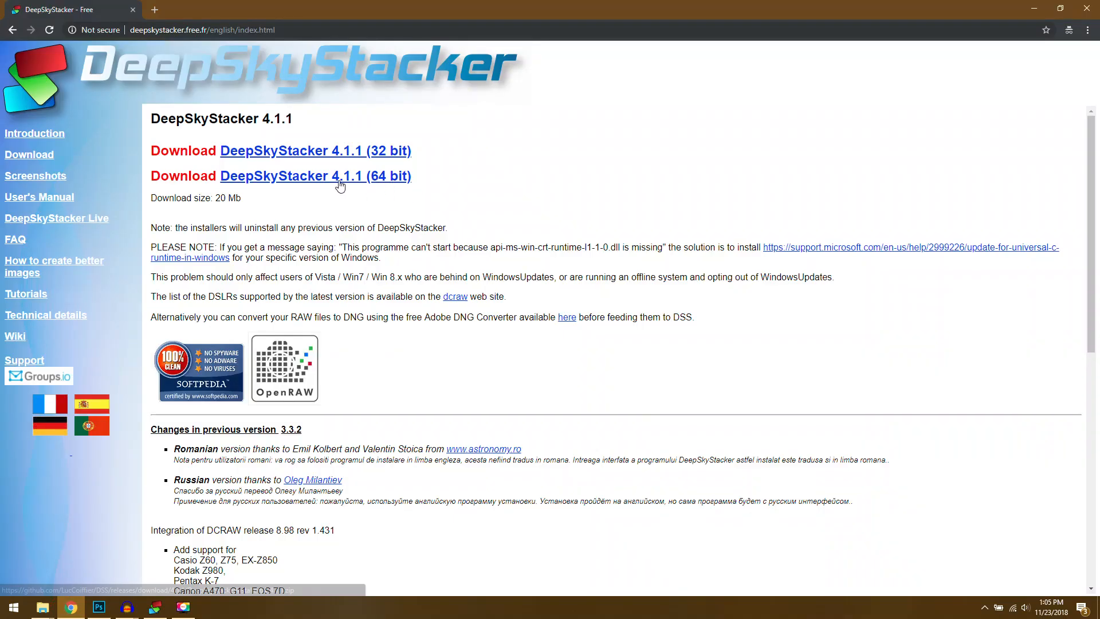
pyautogui.moveTo(337, 170)
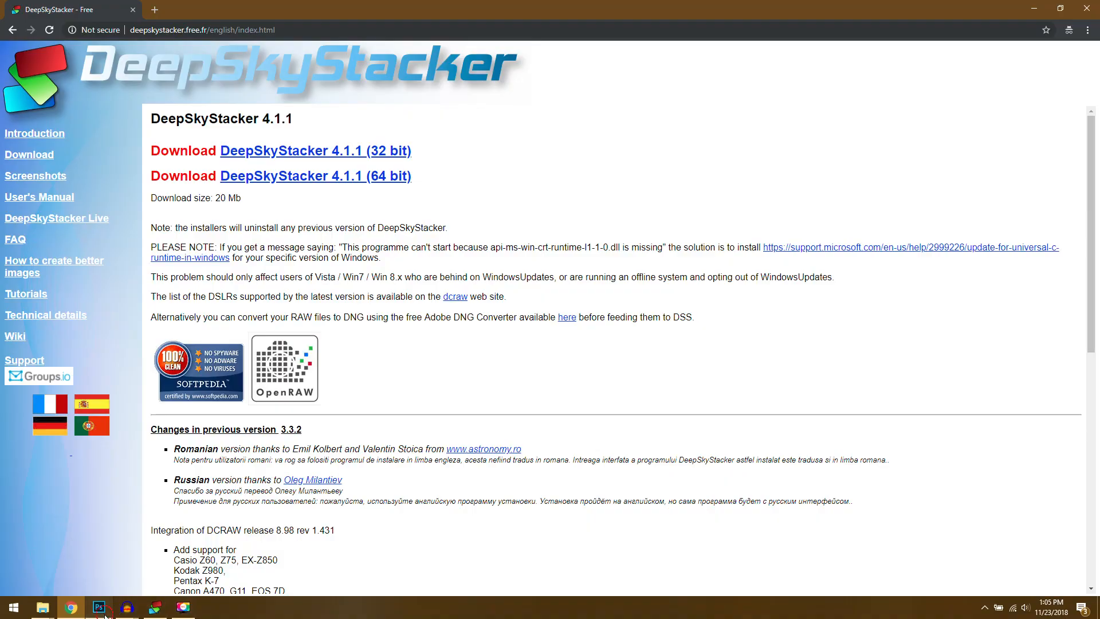
pyautogui.click(98, 607)
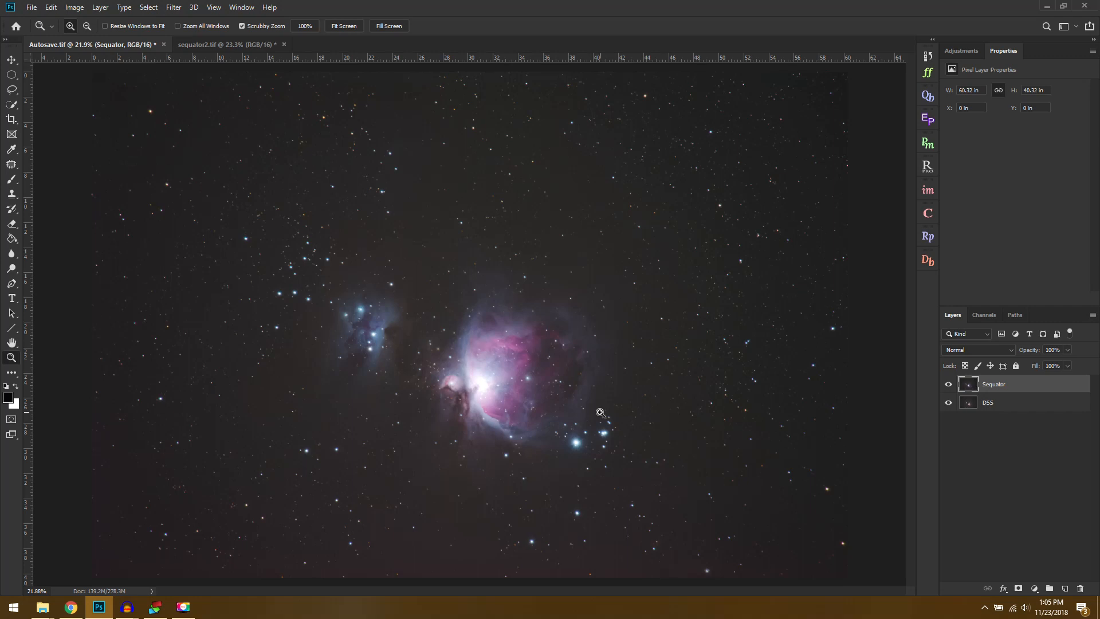
pyautogui.moveTo(593, 436)
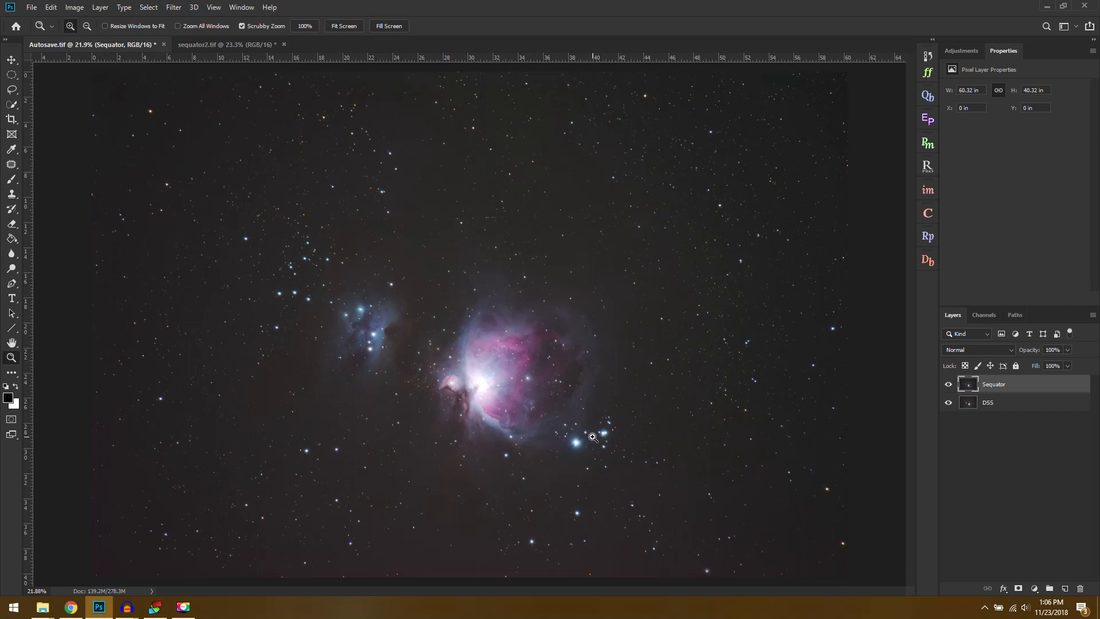
pyautogui.moveTo(884, 384)
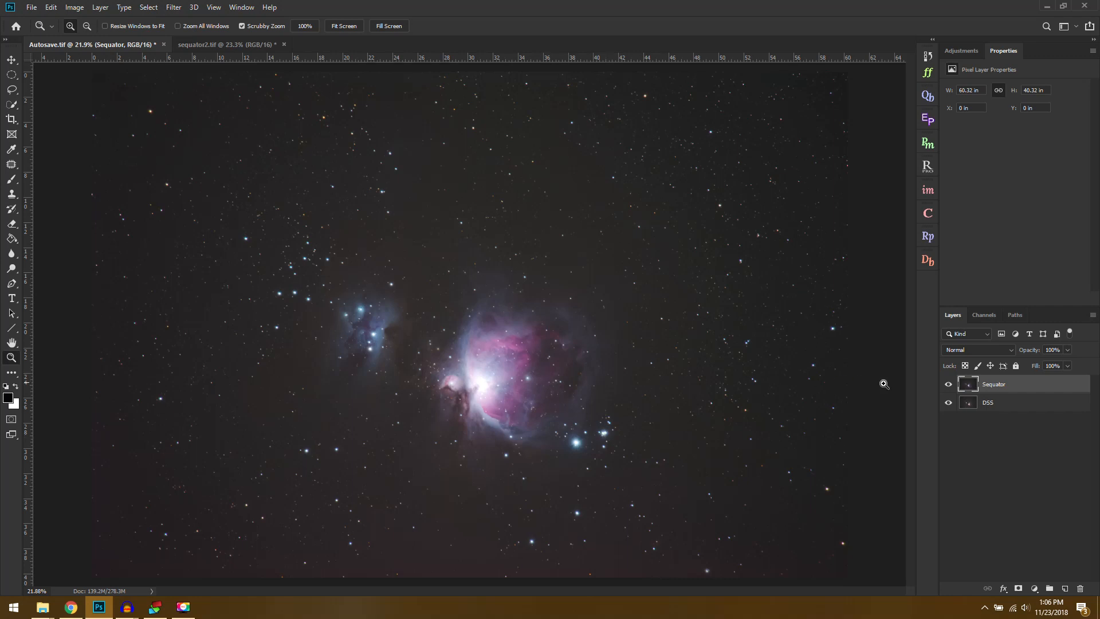
# Compare Sequator against DSS close up, then apply Luminance noise reduction 35 to Sequator
pyautogui.click(949, 384)
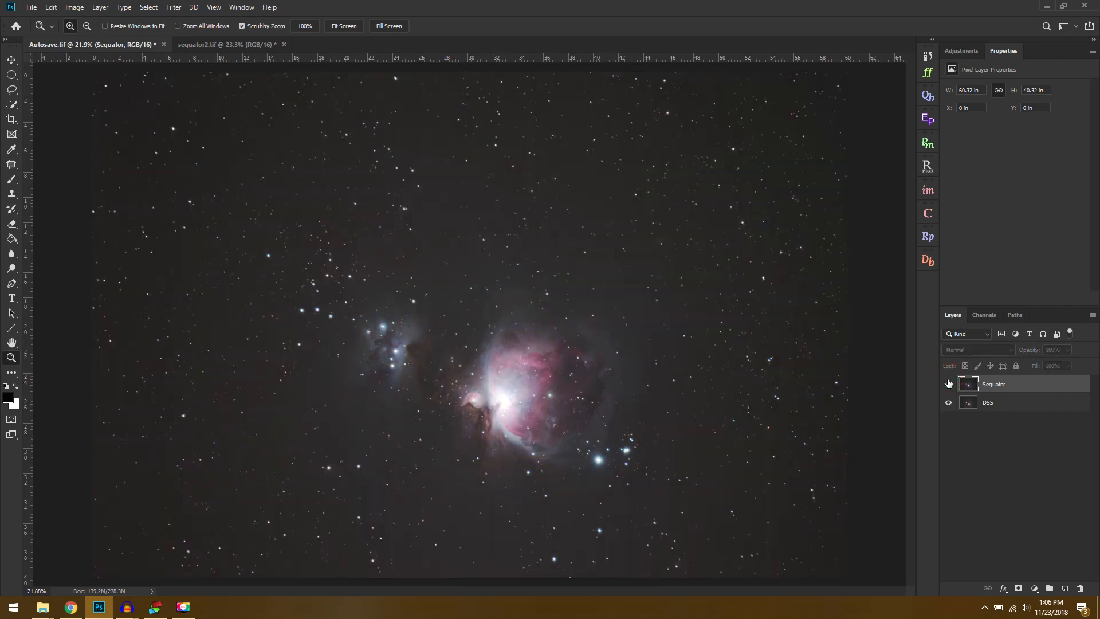
pyautogui.click(948, 384)
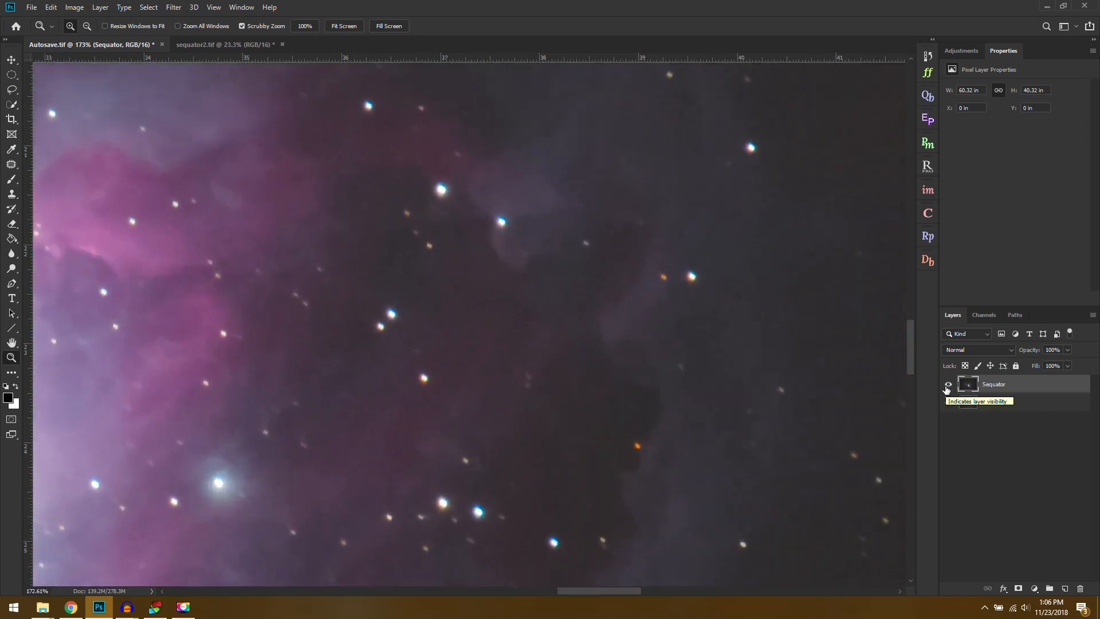
pyautogui.click(948, 384)
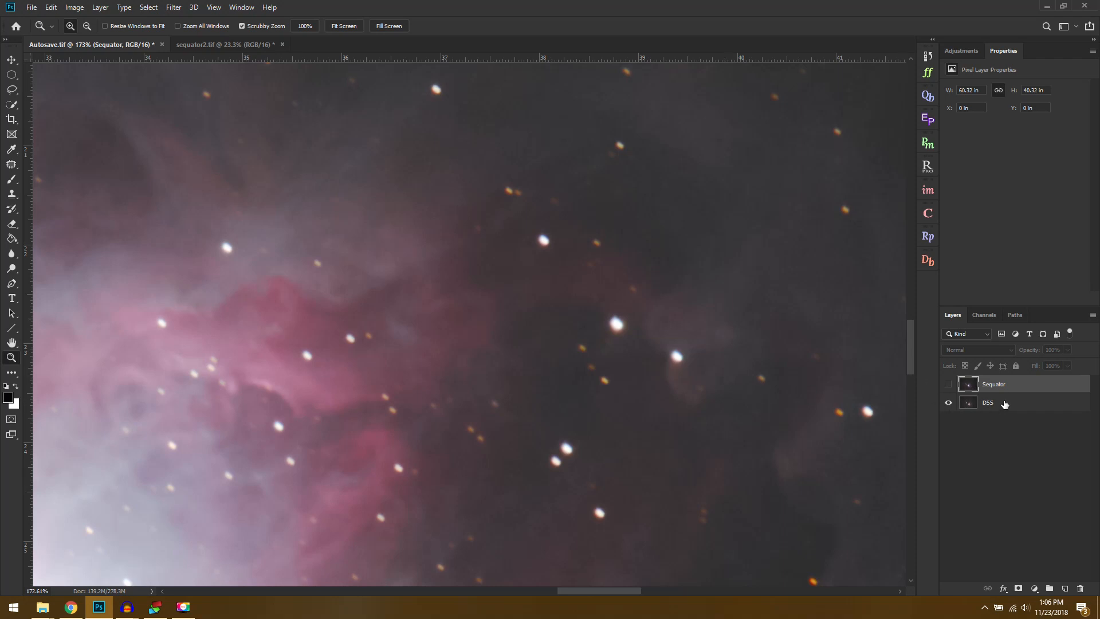
pyautogui.moveTo(944, 384)
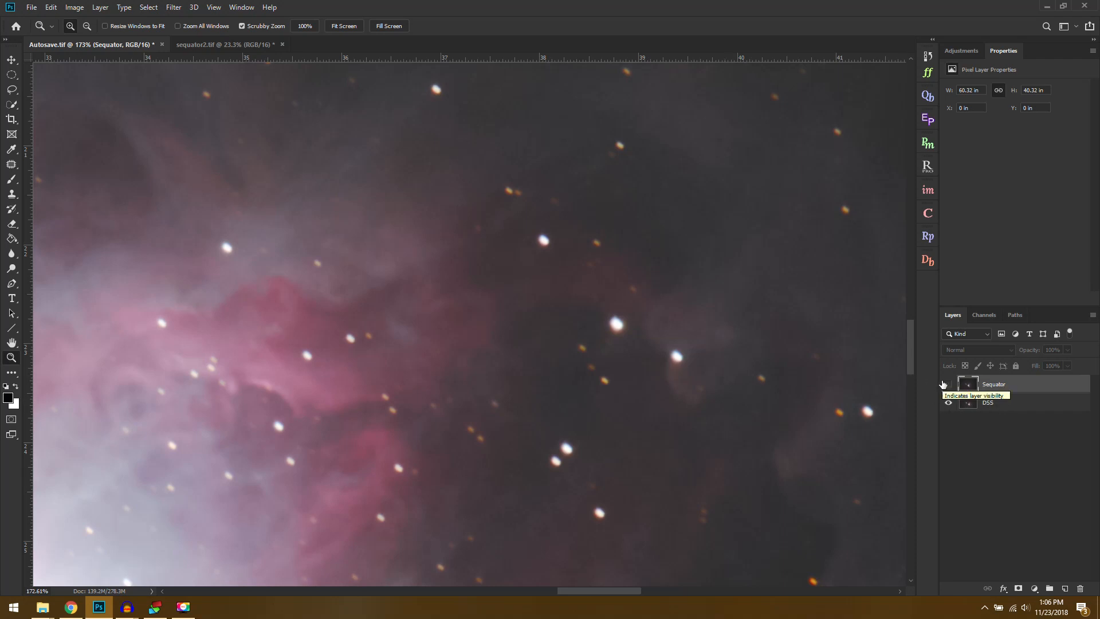
pyautogui.click(949, 403)
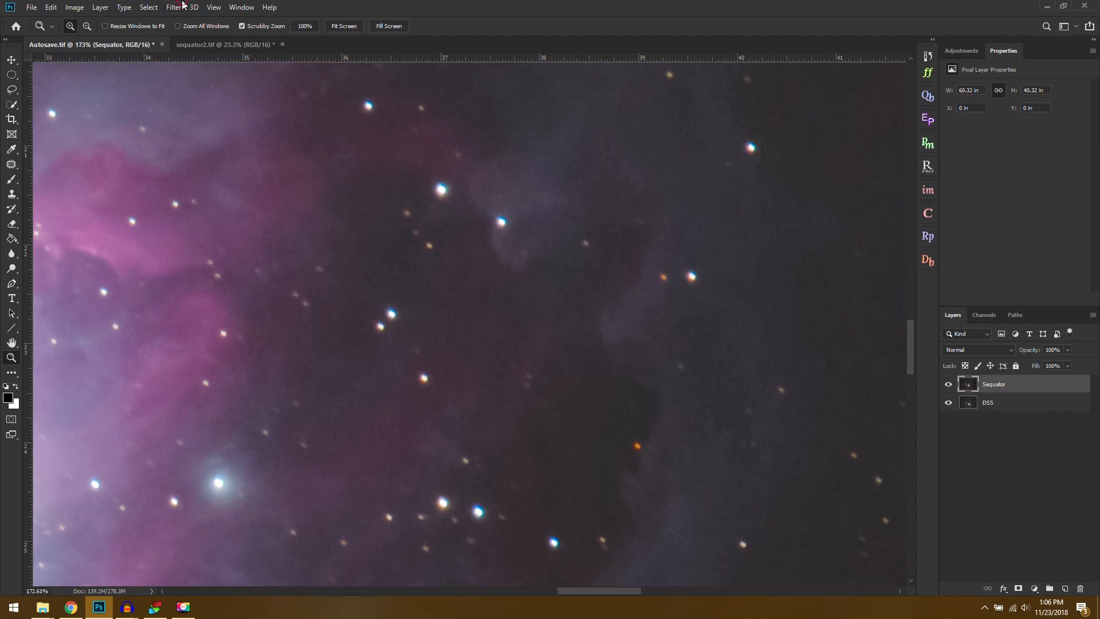
pyautogui.moveTo(483, 276)
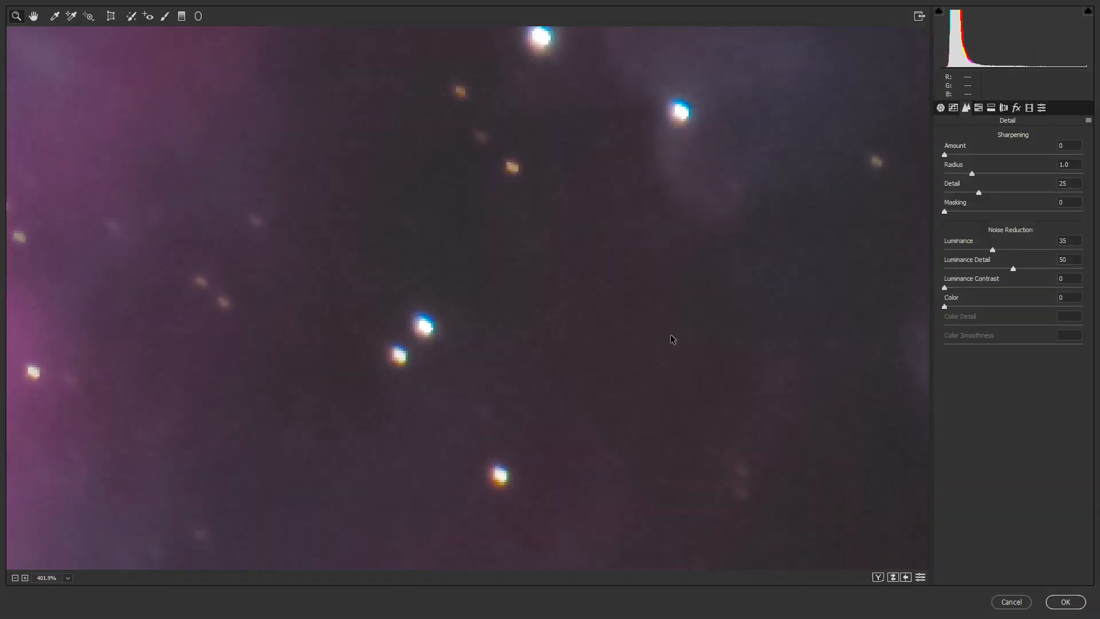
pyautogui.click(1064, 602)
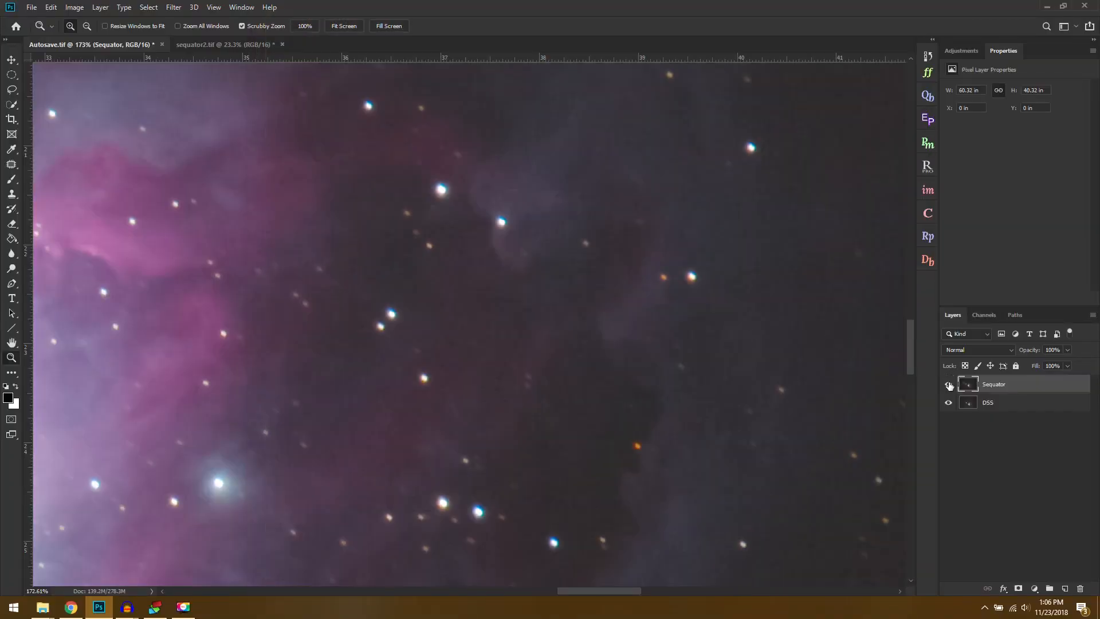
# Fit the whole nebula in view, check the sequator2 document, then return to Autosave
pyautogui.click(950, 386)
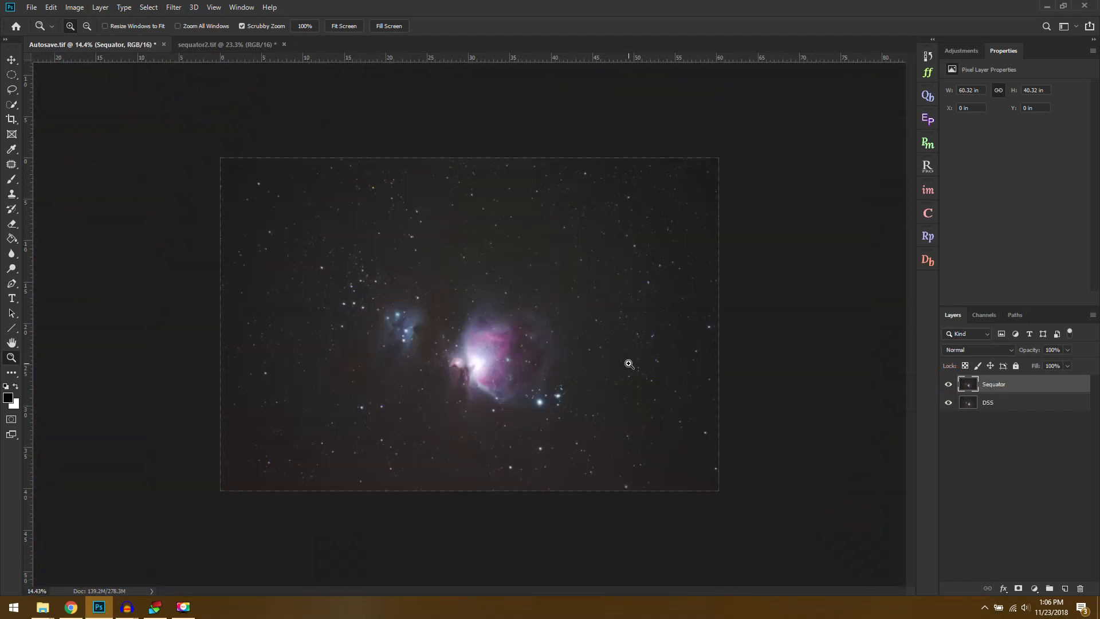
pyautogui.click(629, 365)
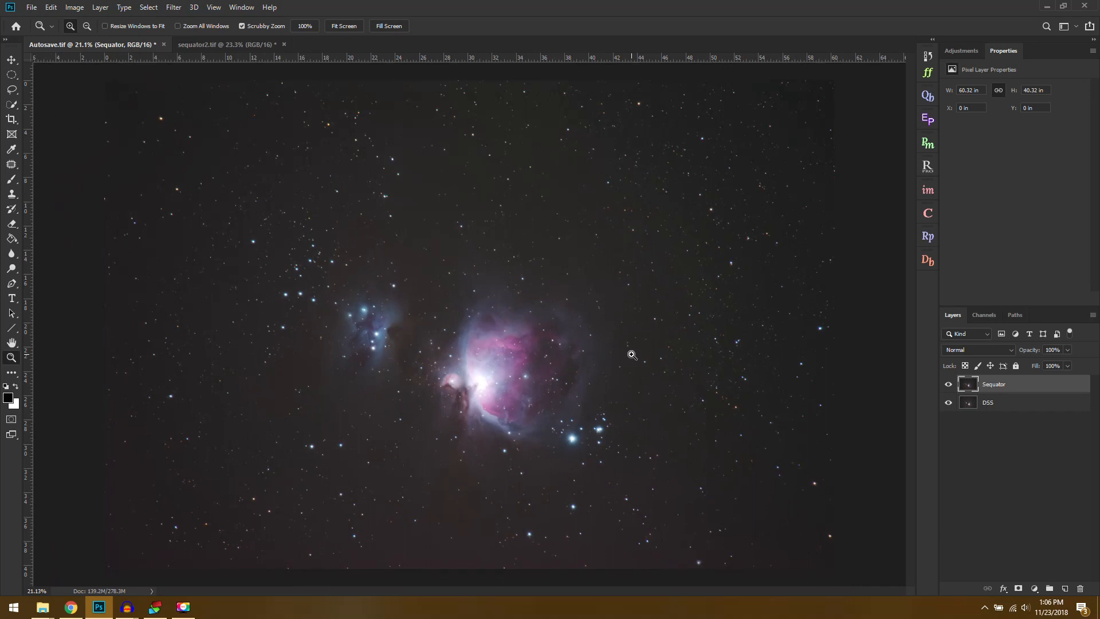
pyautogui.moveTo(928, 60)
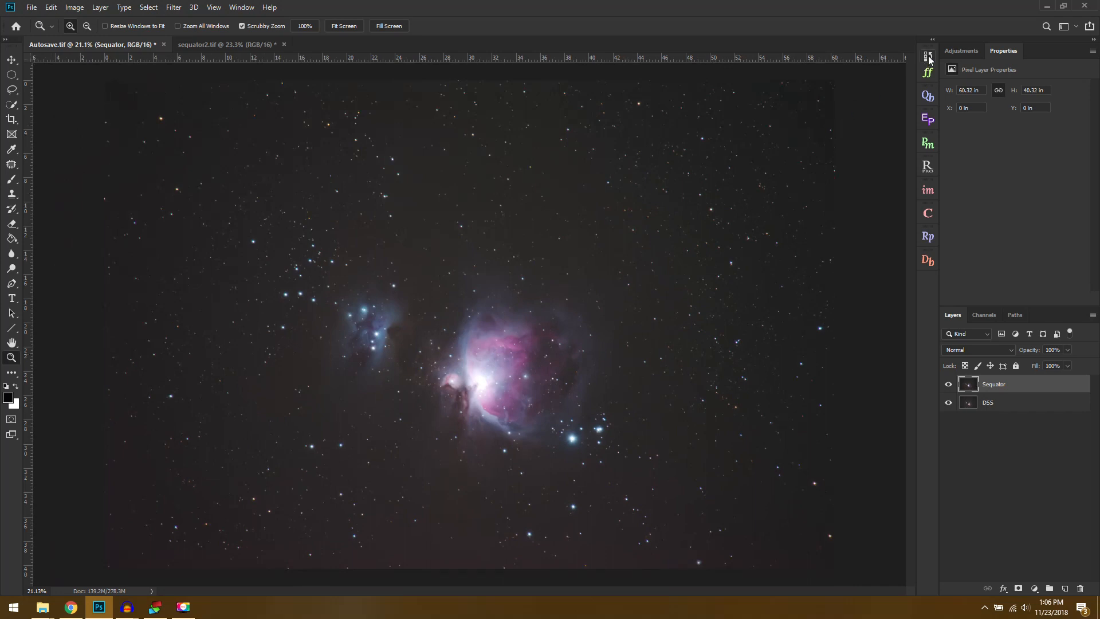
pyautogui.click(226, 44)
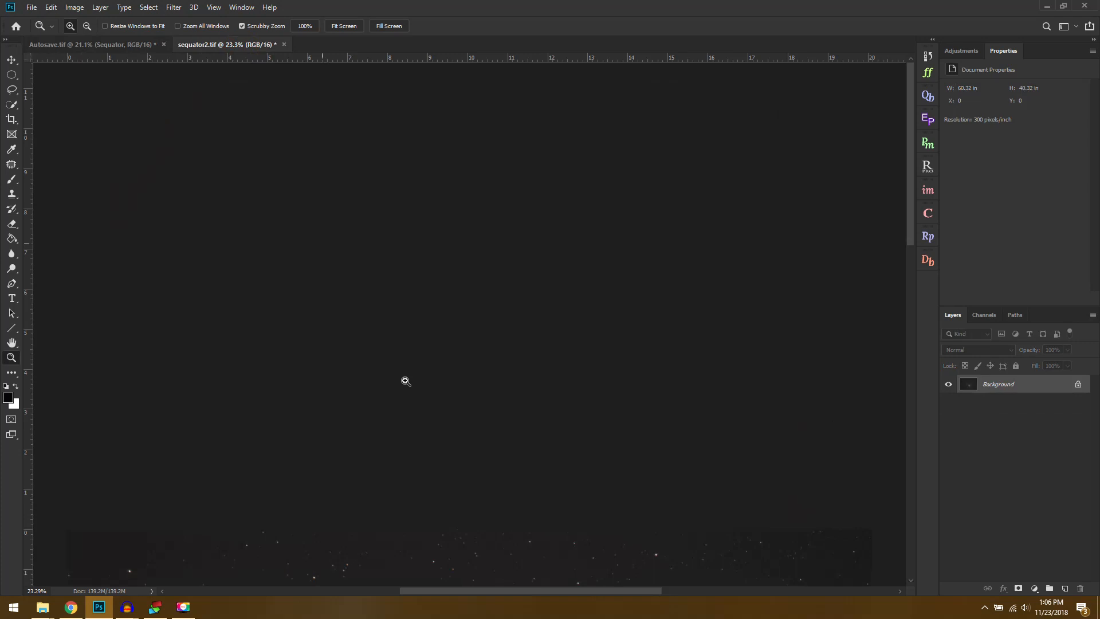
pyautogui.click(91, 44)
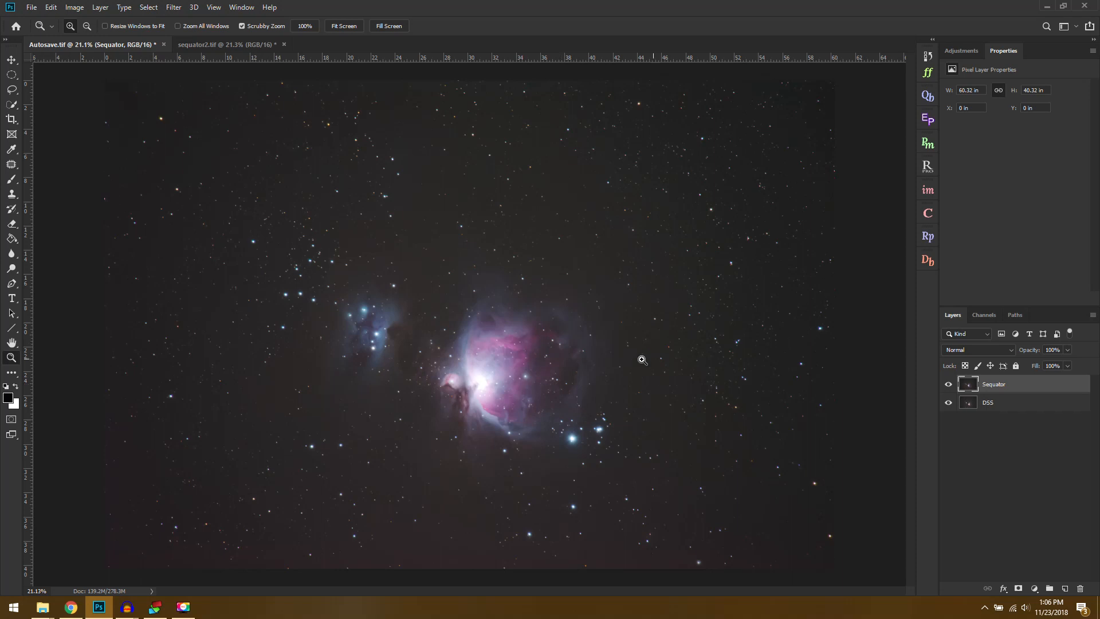
pyautogui.moveTo(557, 405)
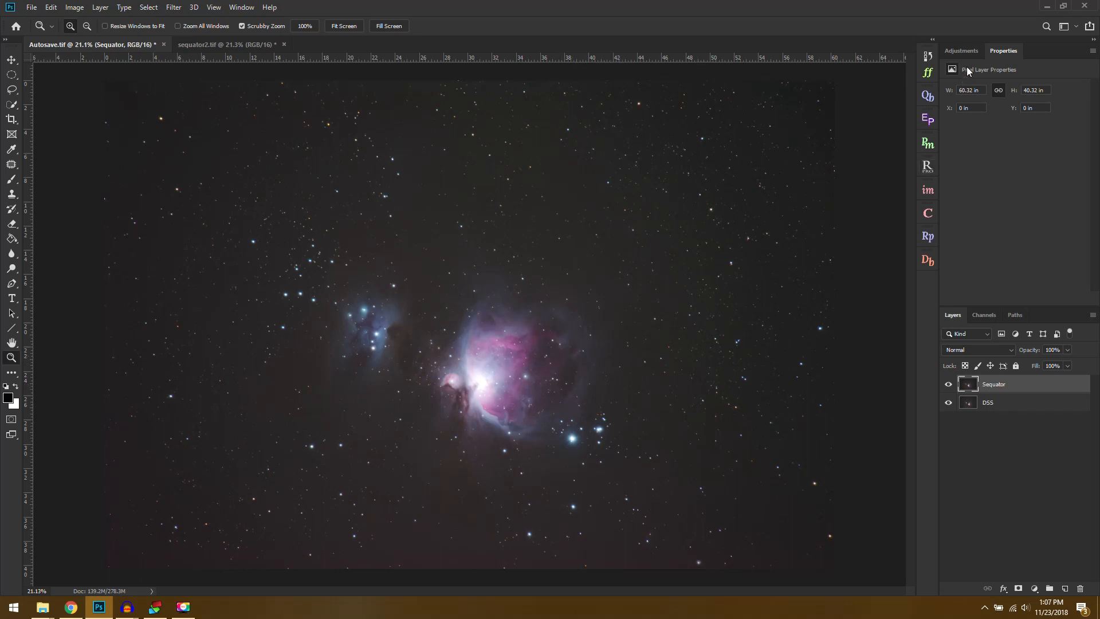
# Show the Adjustments panel and toggle Sequator visibility to recheck DSS across the full image
pyautogui.click(960, 51)
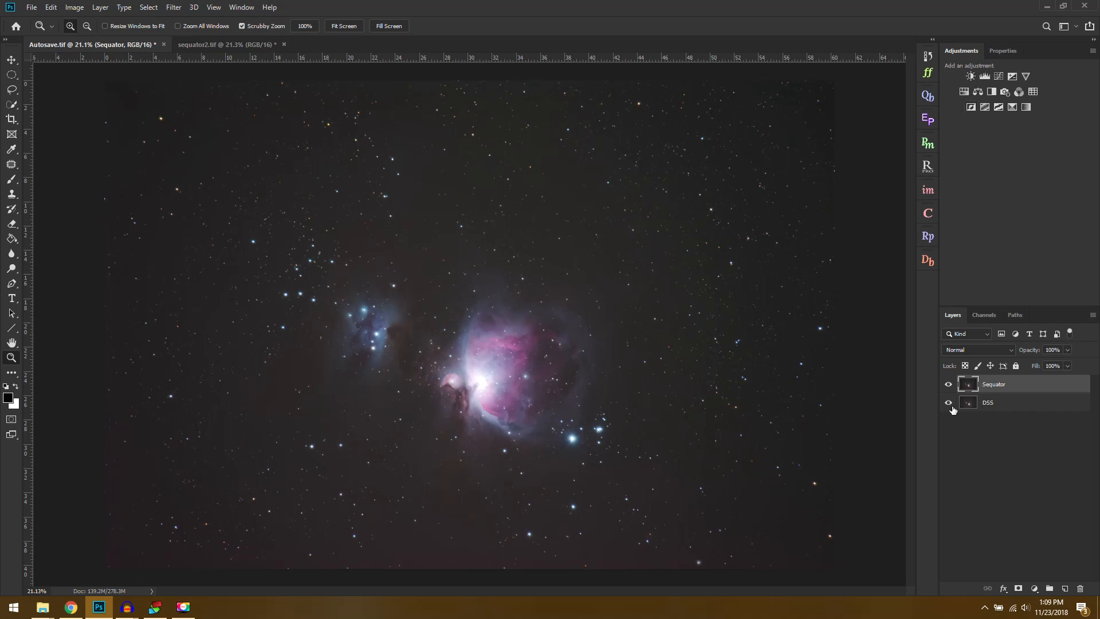
pyautogui.click(949, 384)
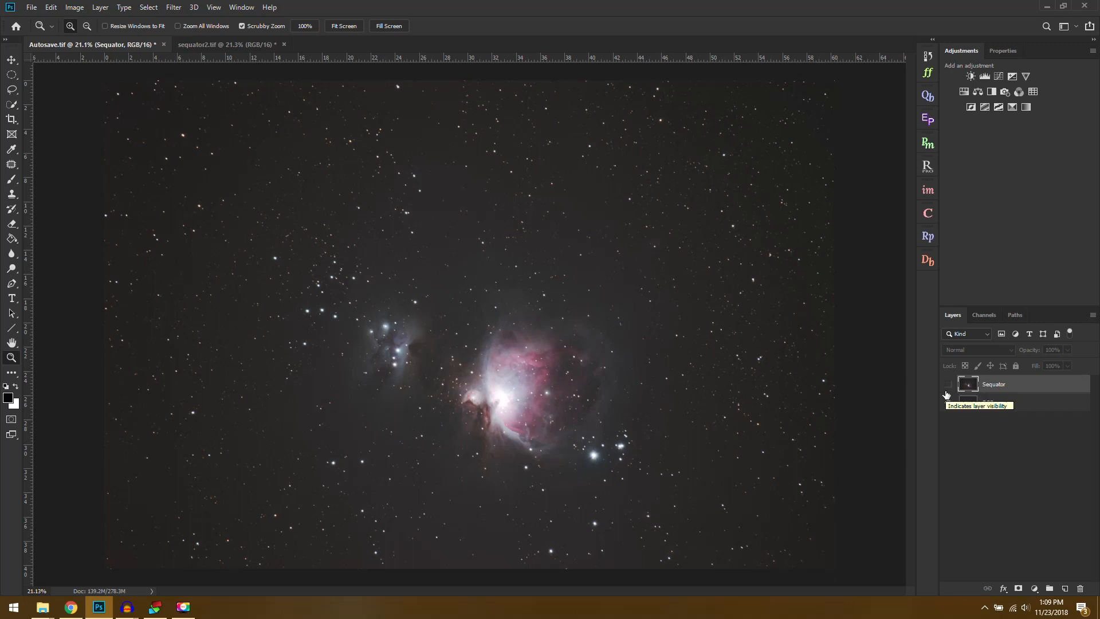
pyautogui.click(948, 387)
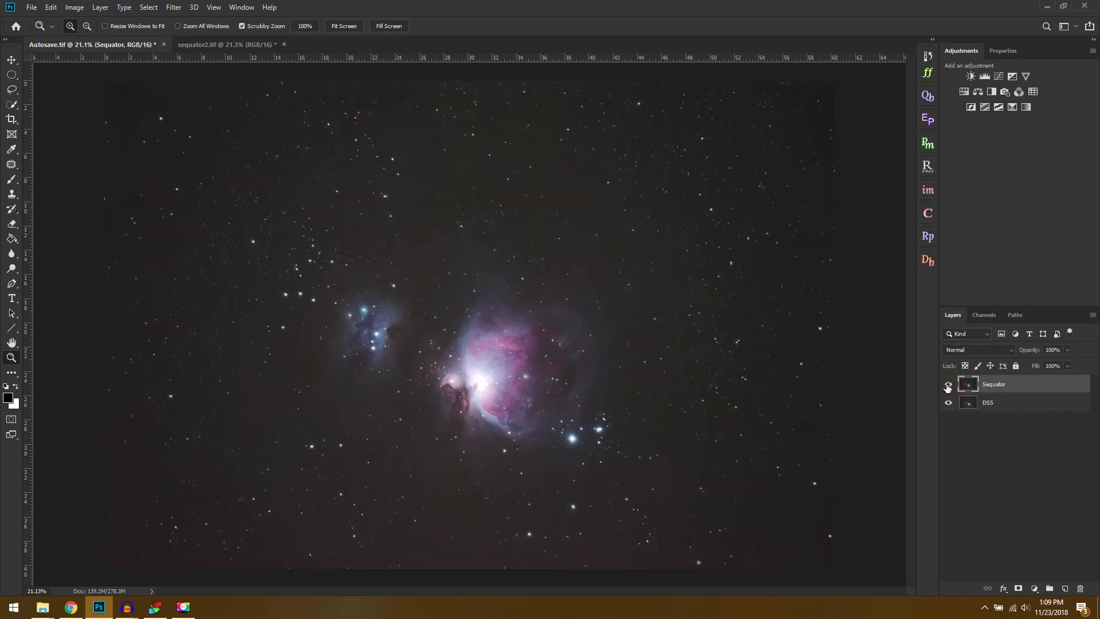
pyautogui.click(949, 387)
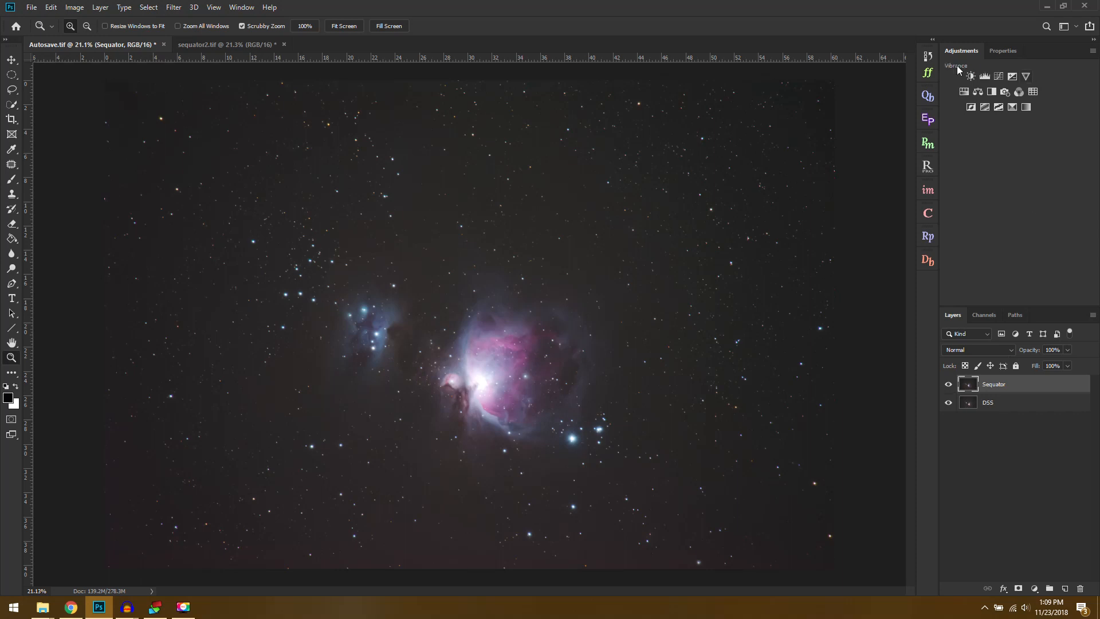
# Add a masked Curves 1 adjustment layer on top of the Sequator and DSS layers
pyautogui.click(984, 75)
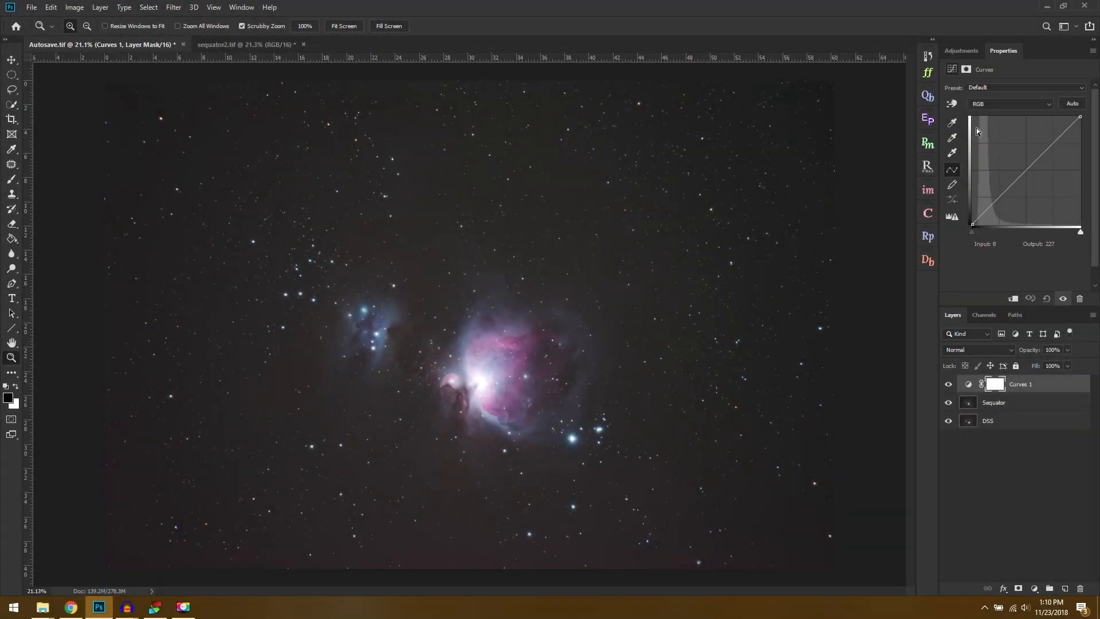
pyautogui.moveTo(704, 39)
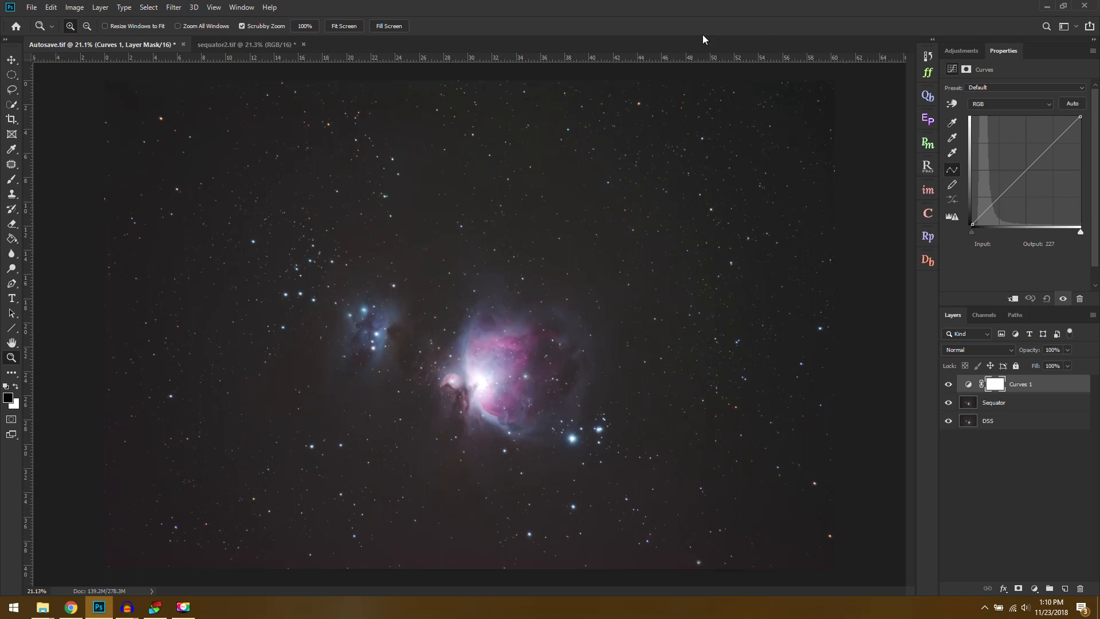
pyautogui.moveTo(873, 371)
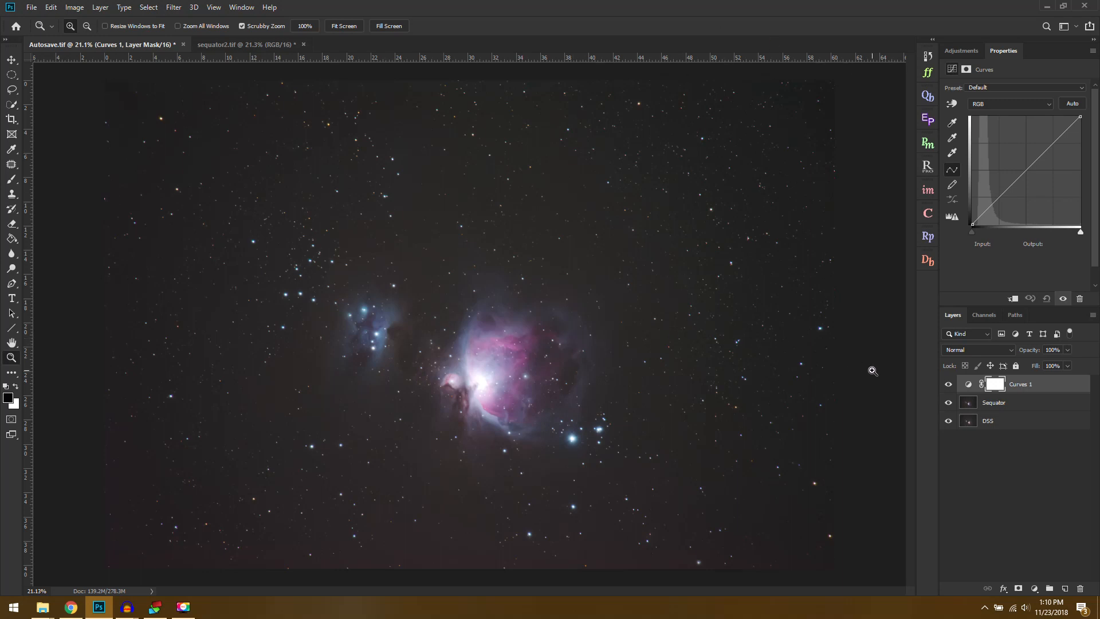